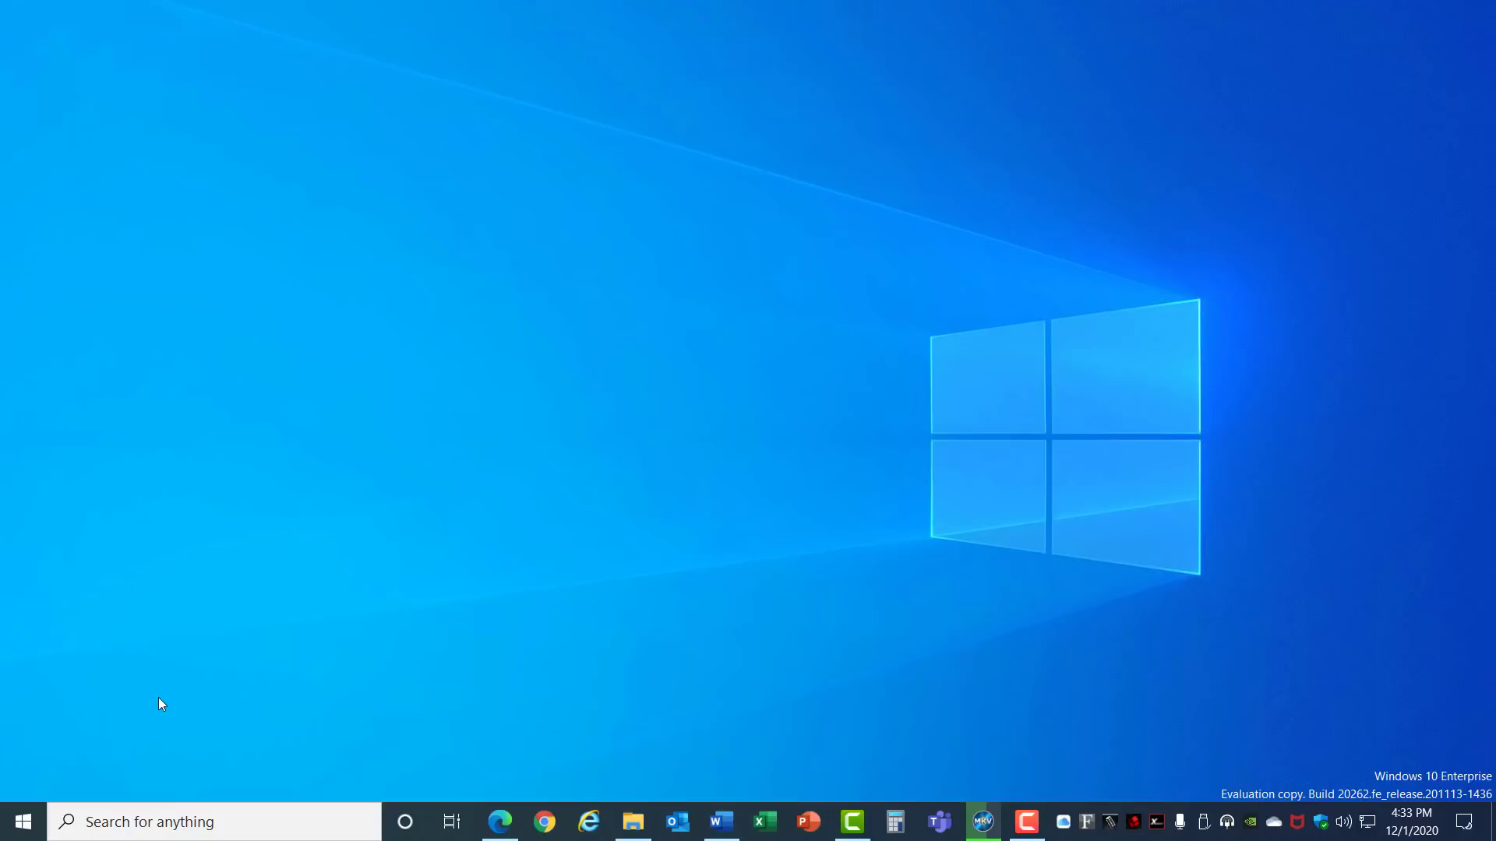
pyautogui.moveTo(103, 758)
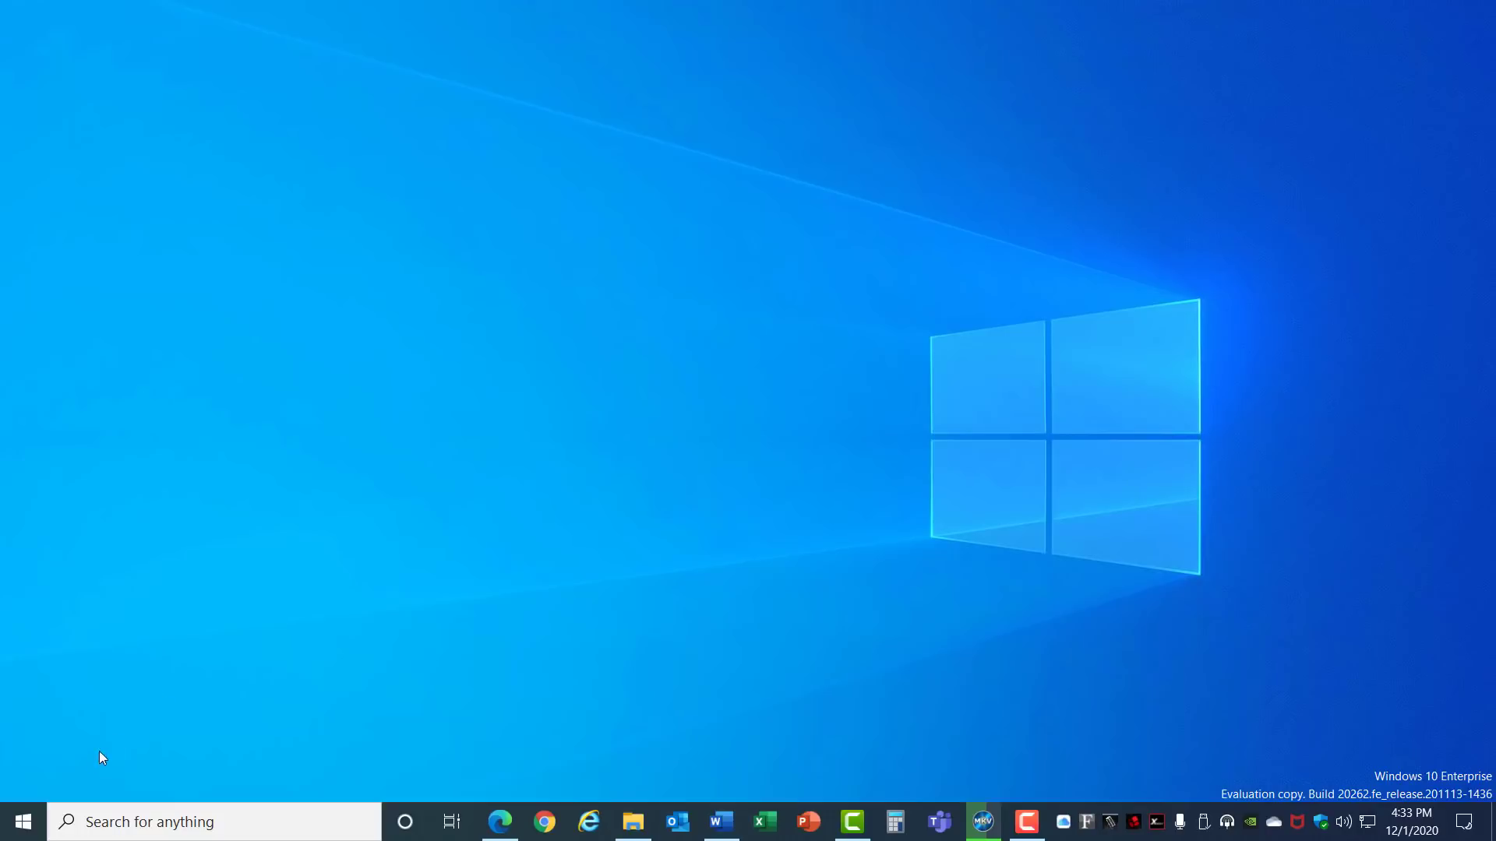
# Go from Start to Settings > System and show the Power & sleep page.
pyautogui.click(24, 821)
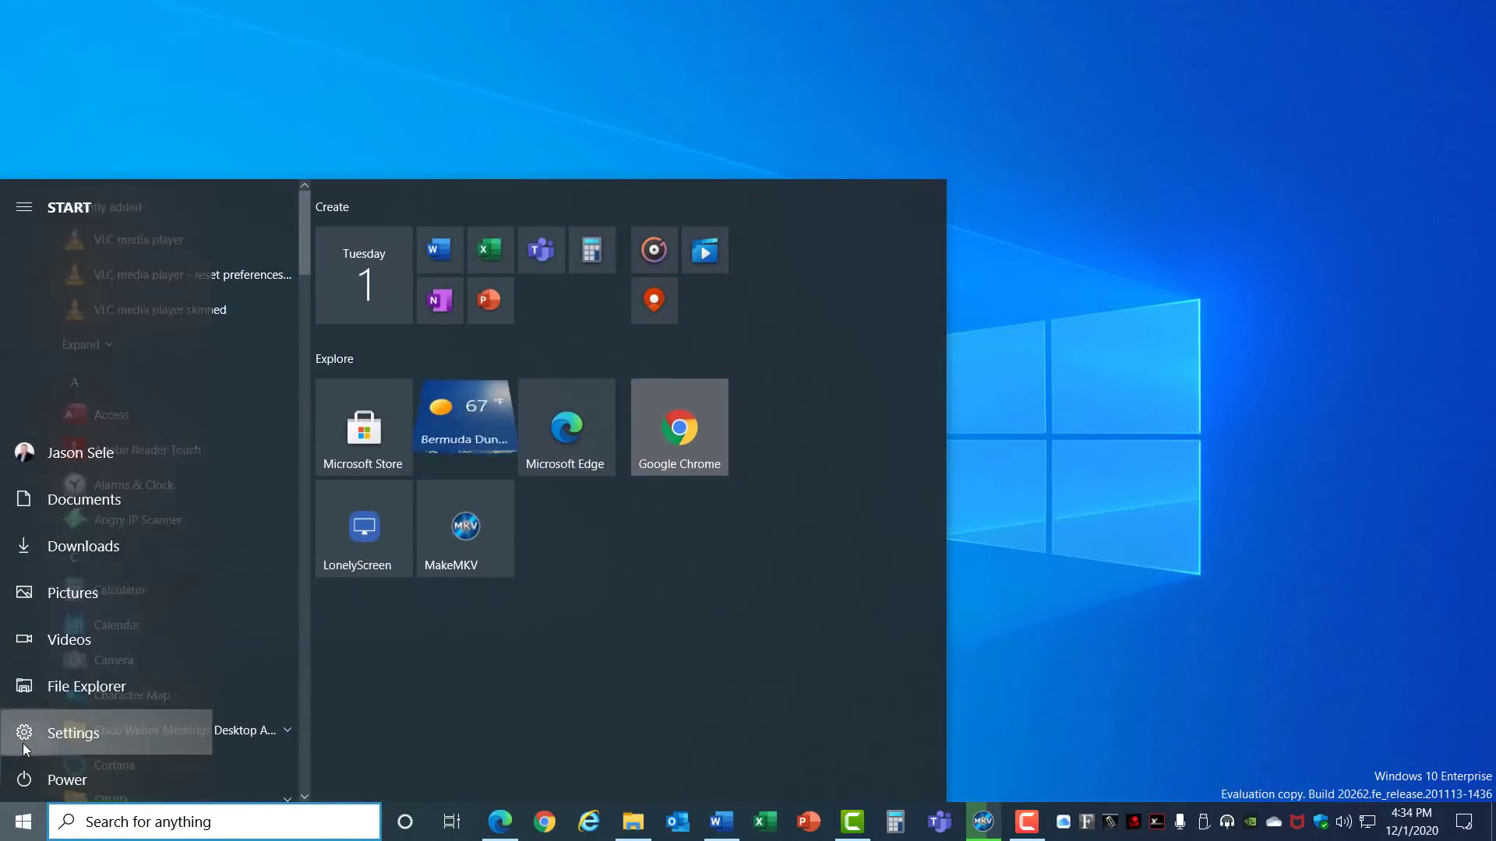
pyautogui.click(73, 733)
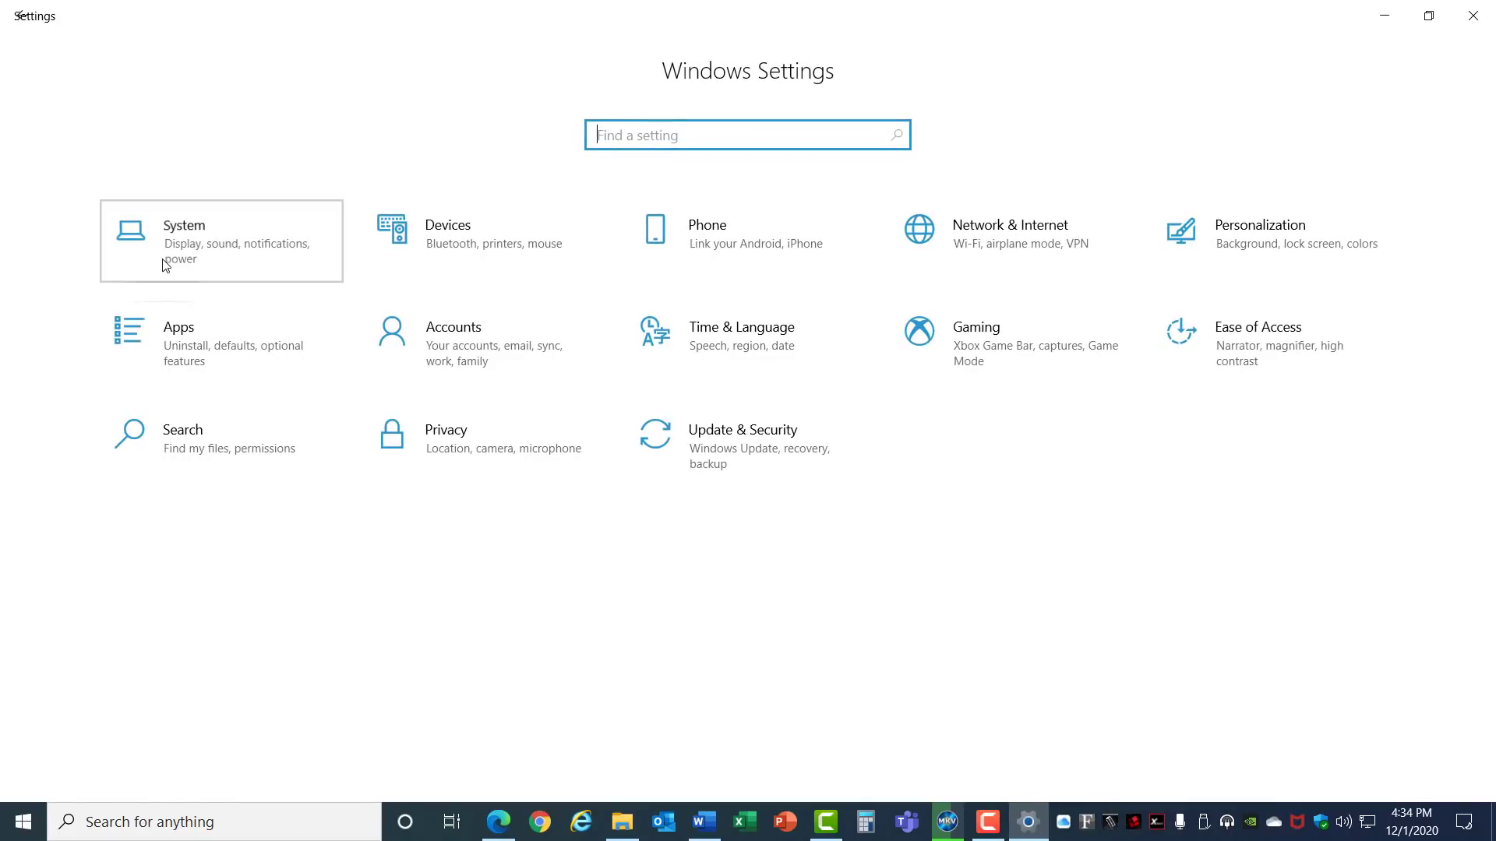
pyautogui.click(219, 240)
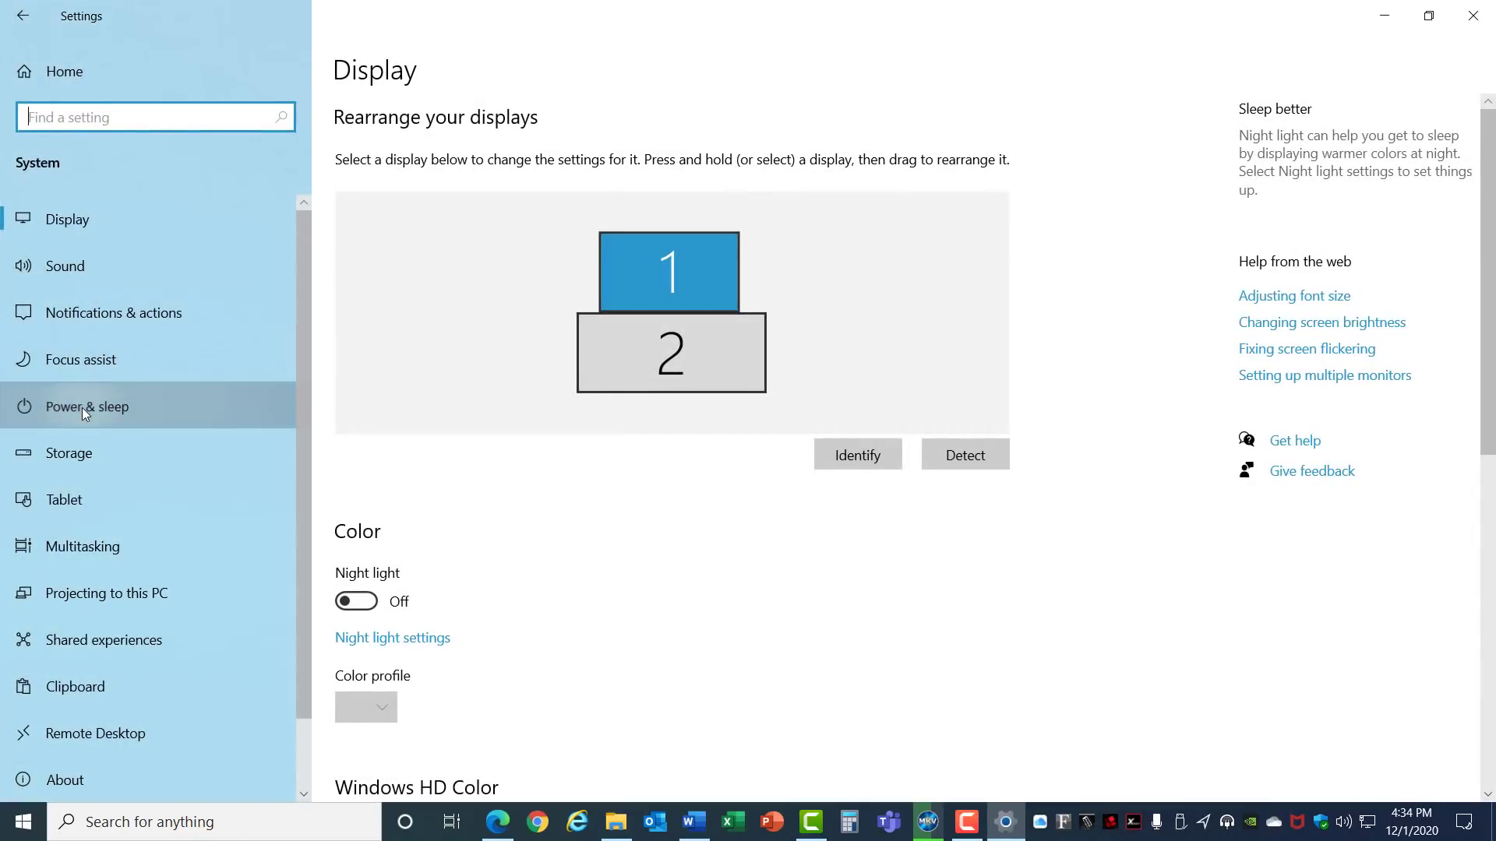
pyautogui.click(87, 405)
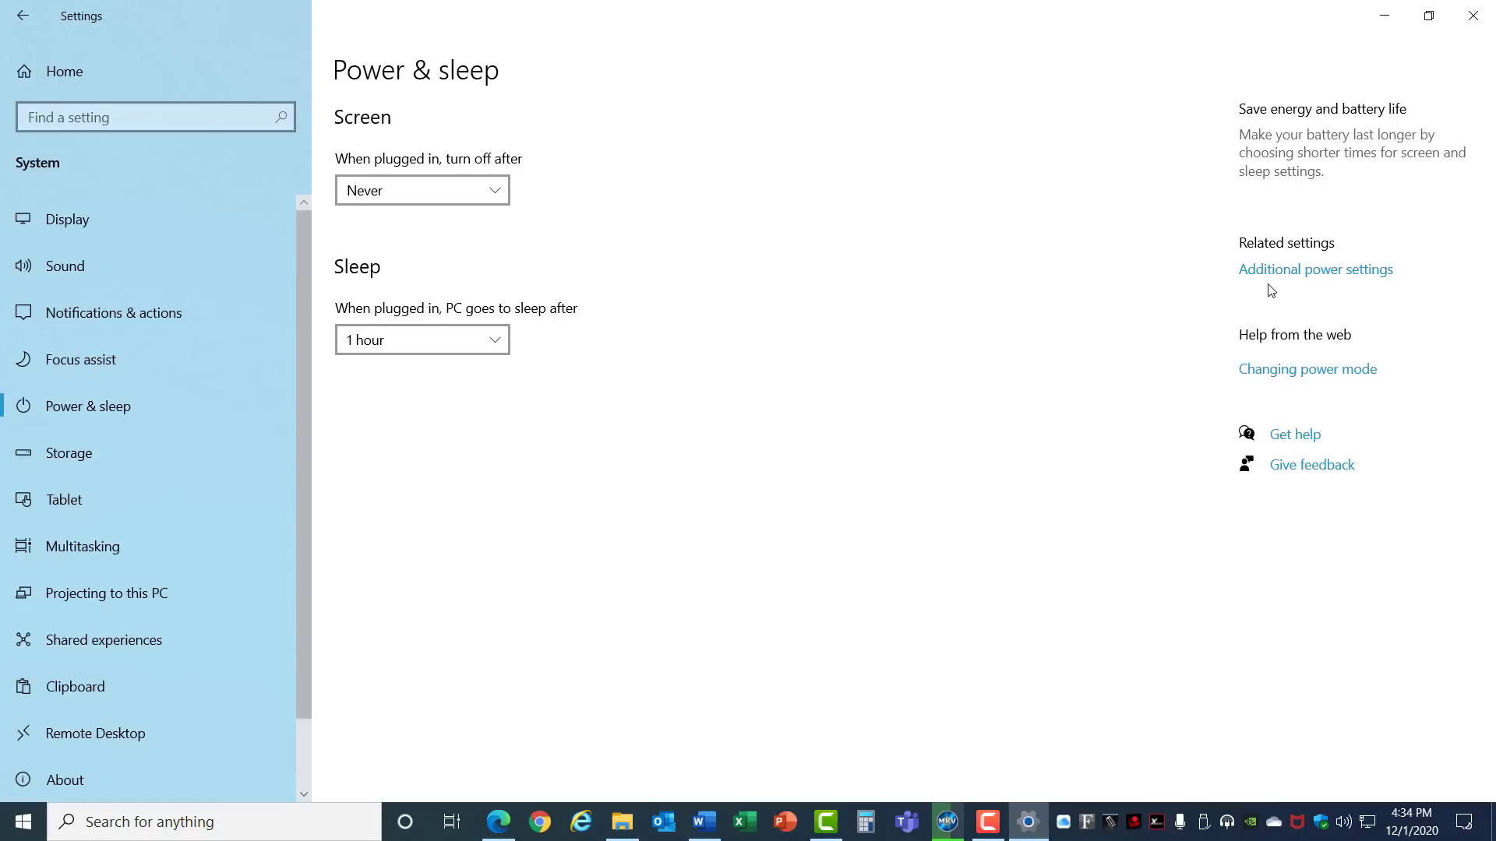
# In Additional power settings, try Ultimate Performance and settle on the High performance plan.
pyautogui.click(1315, 270)
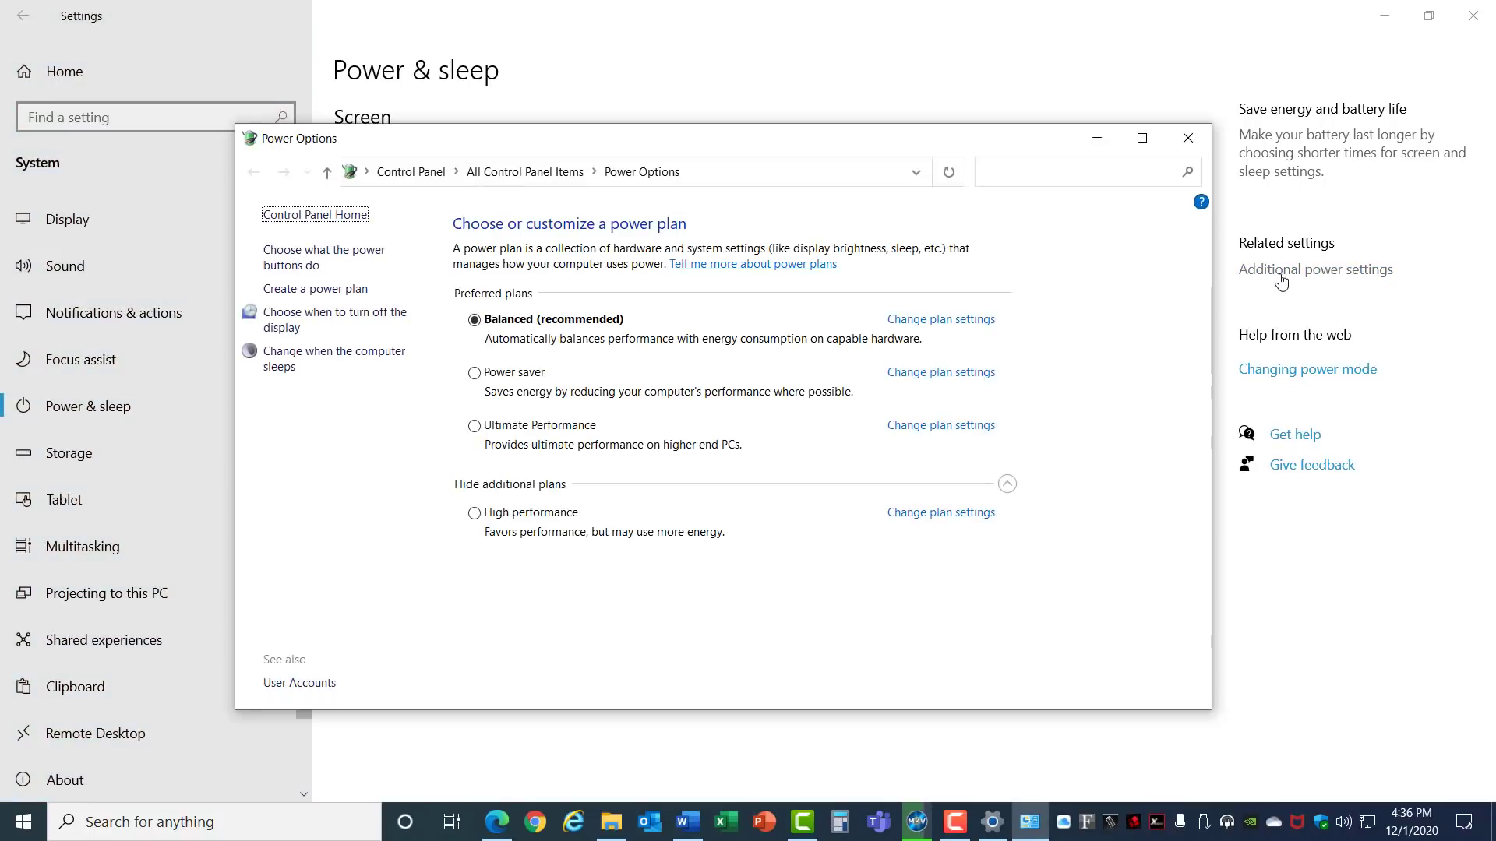
pyautogui.moveTo(832, 380)
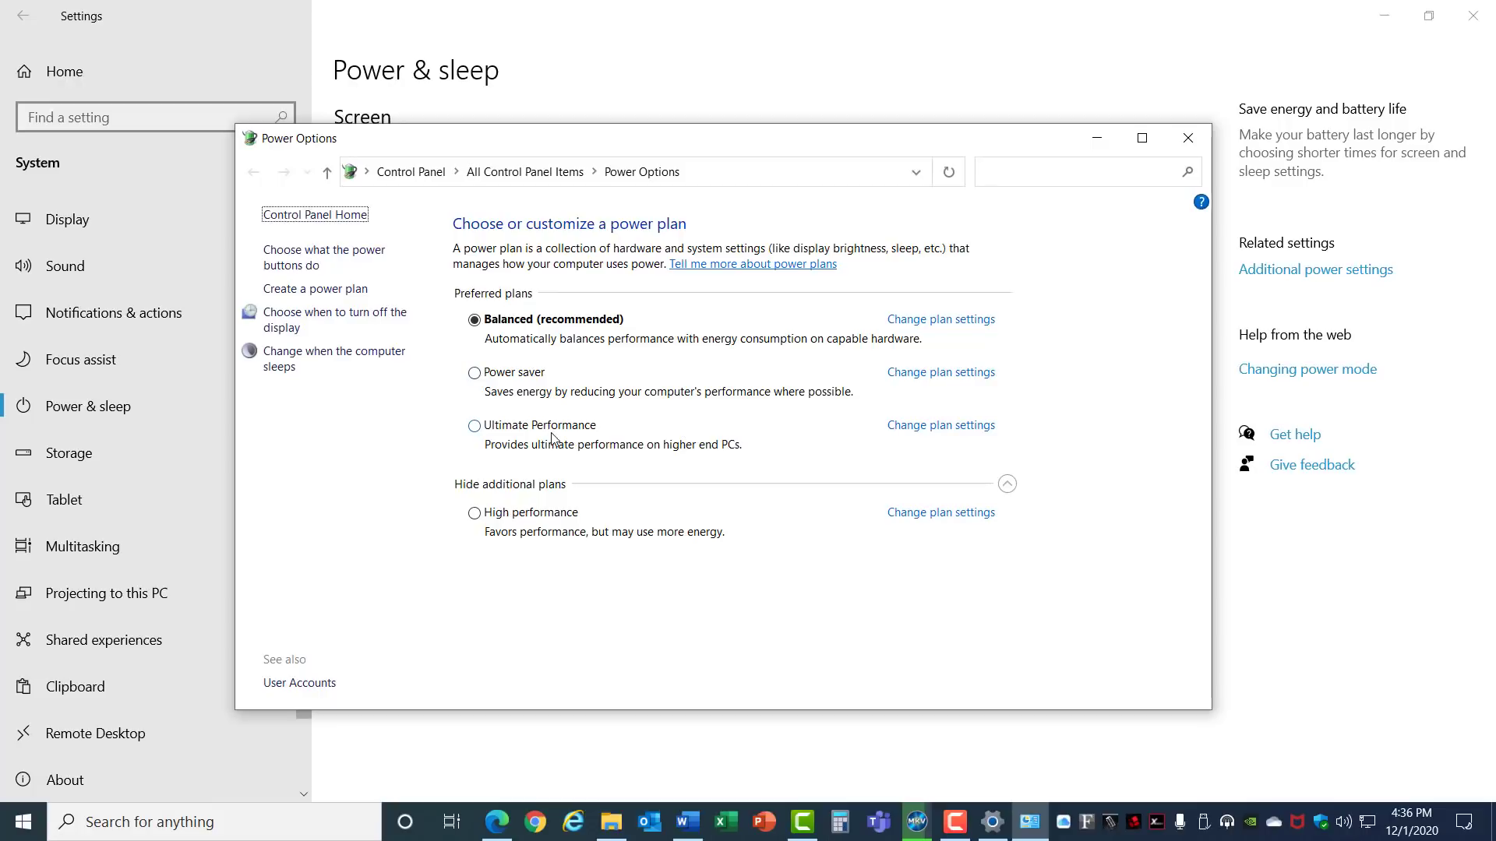
pyautogui.click(474, 426)
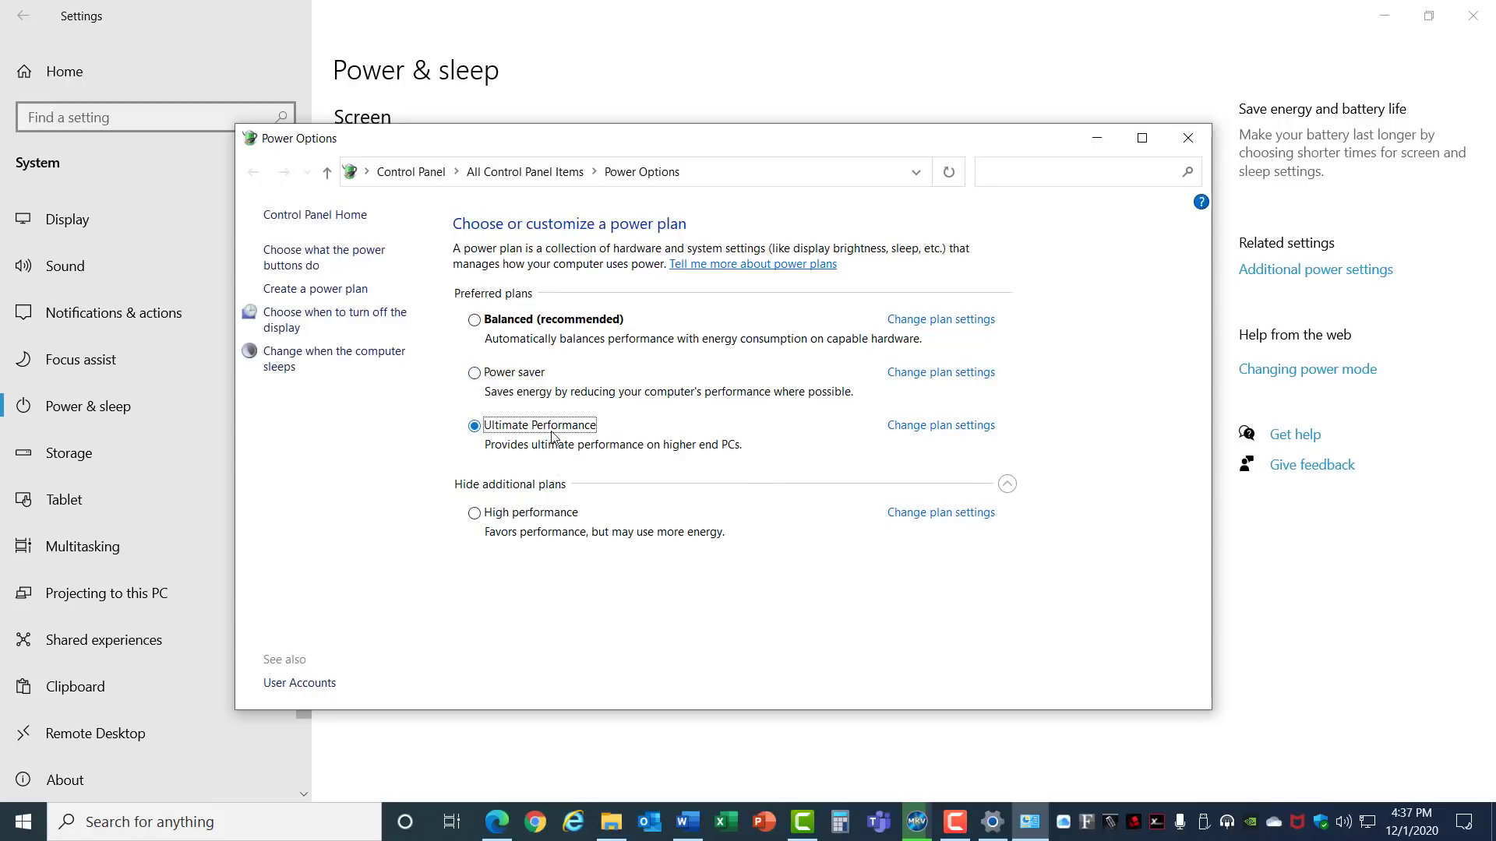
pyautogui.moveTo(549, 520)
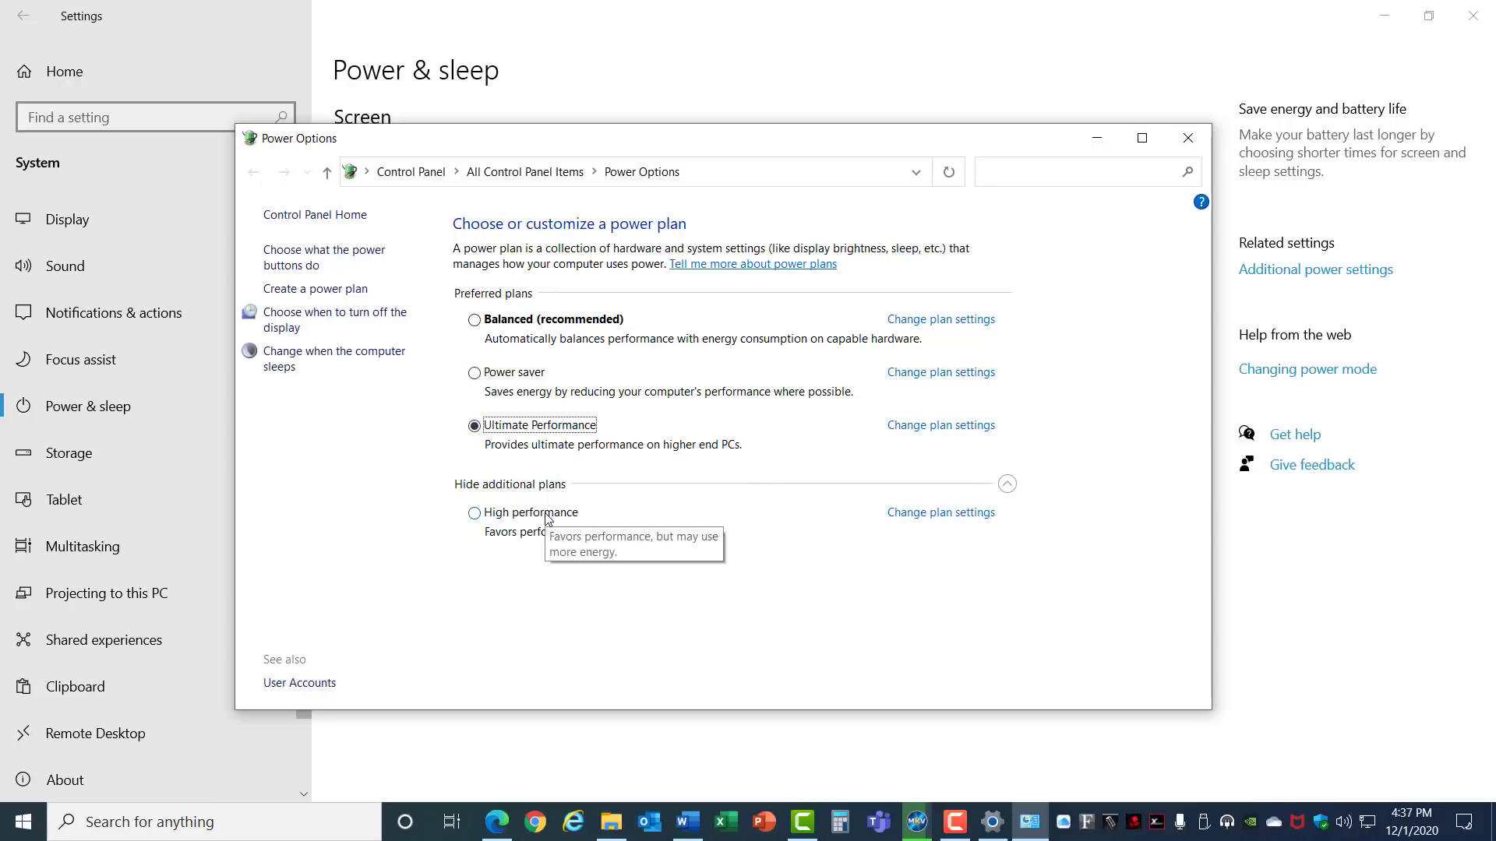
pyautogui.click(473, 513)
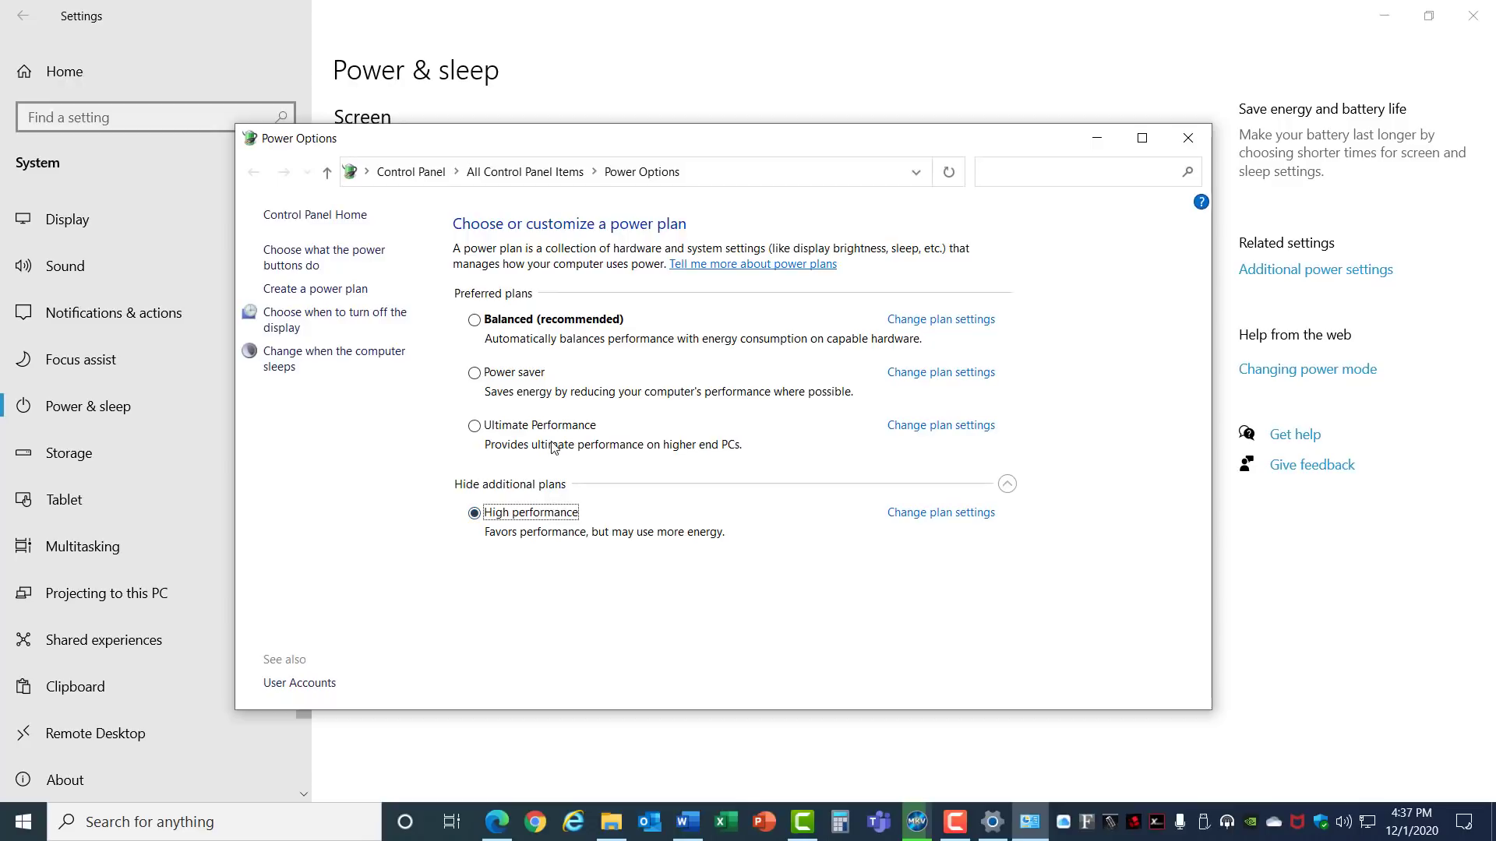
pyautogui.click(473, 425)
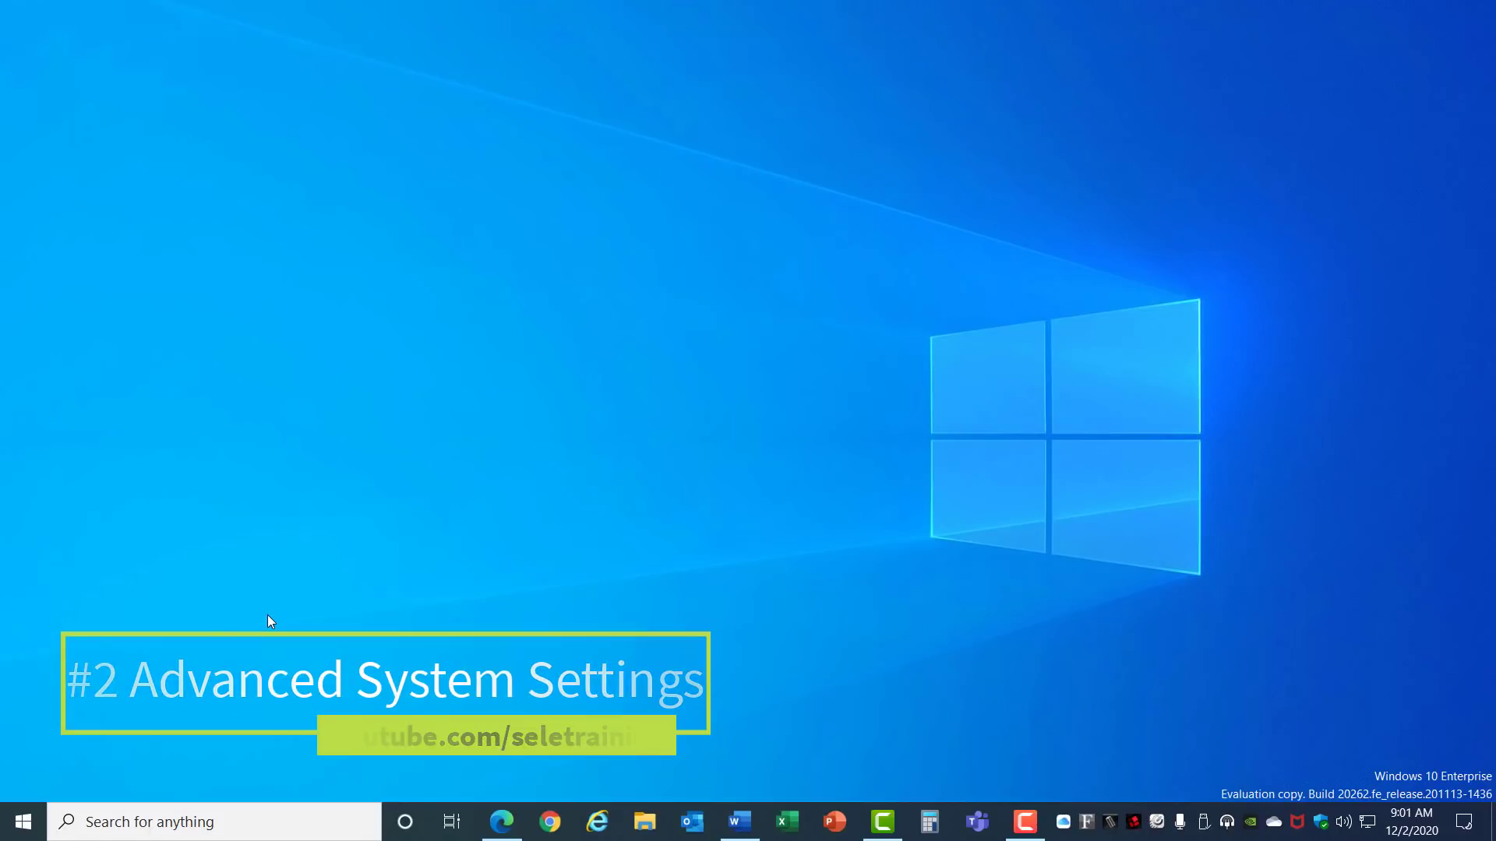
# Reach System Properties' Advanced page via Settings > System > About > Advanced system settings.
pyautogui.click(22, 821)
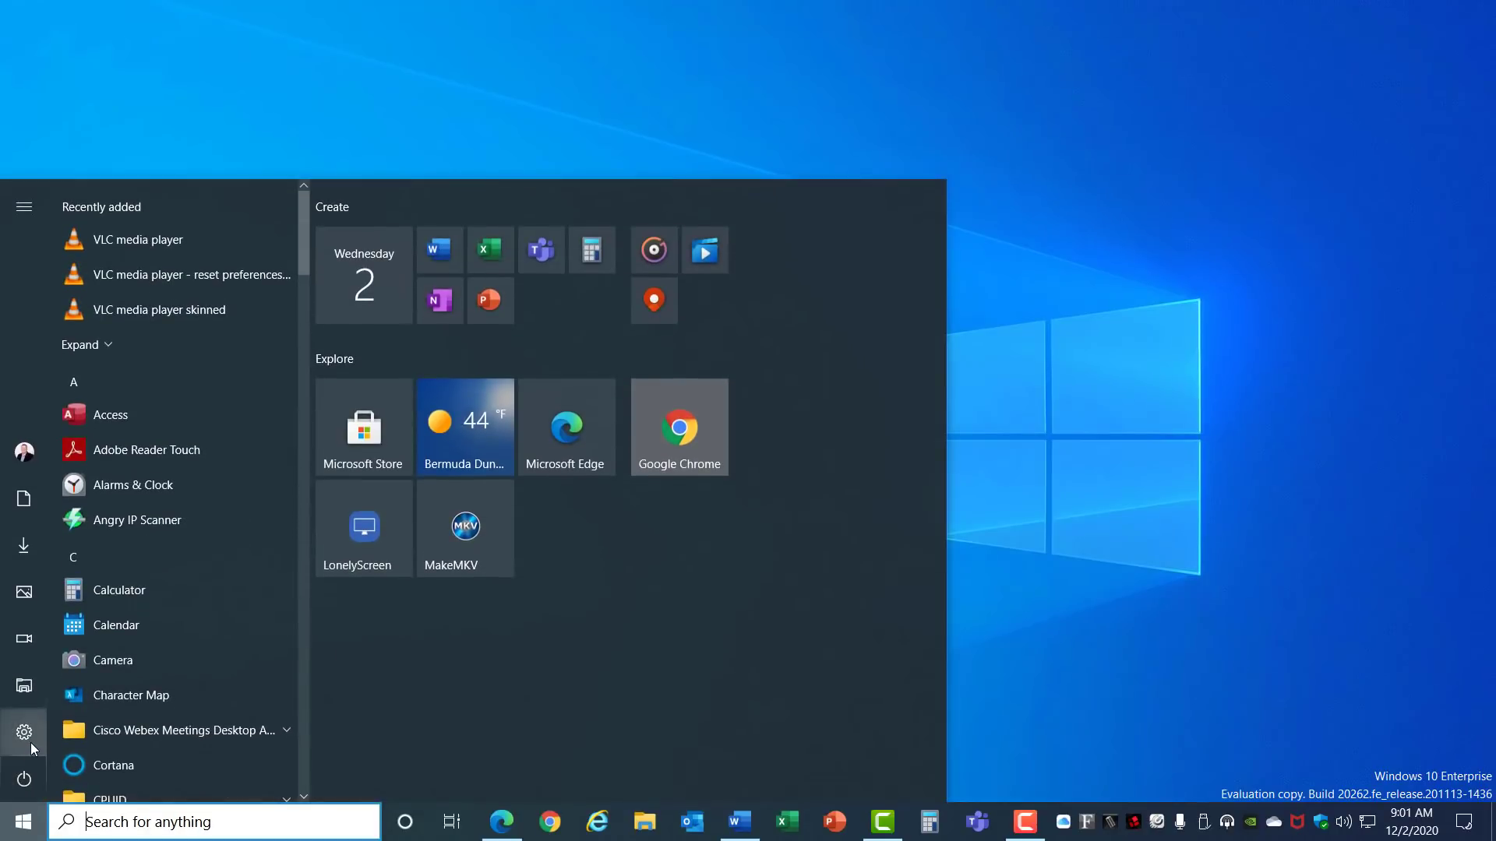
pyautogui.click(24, 732)
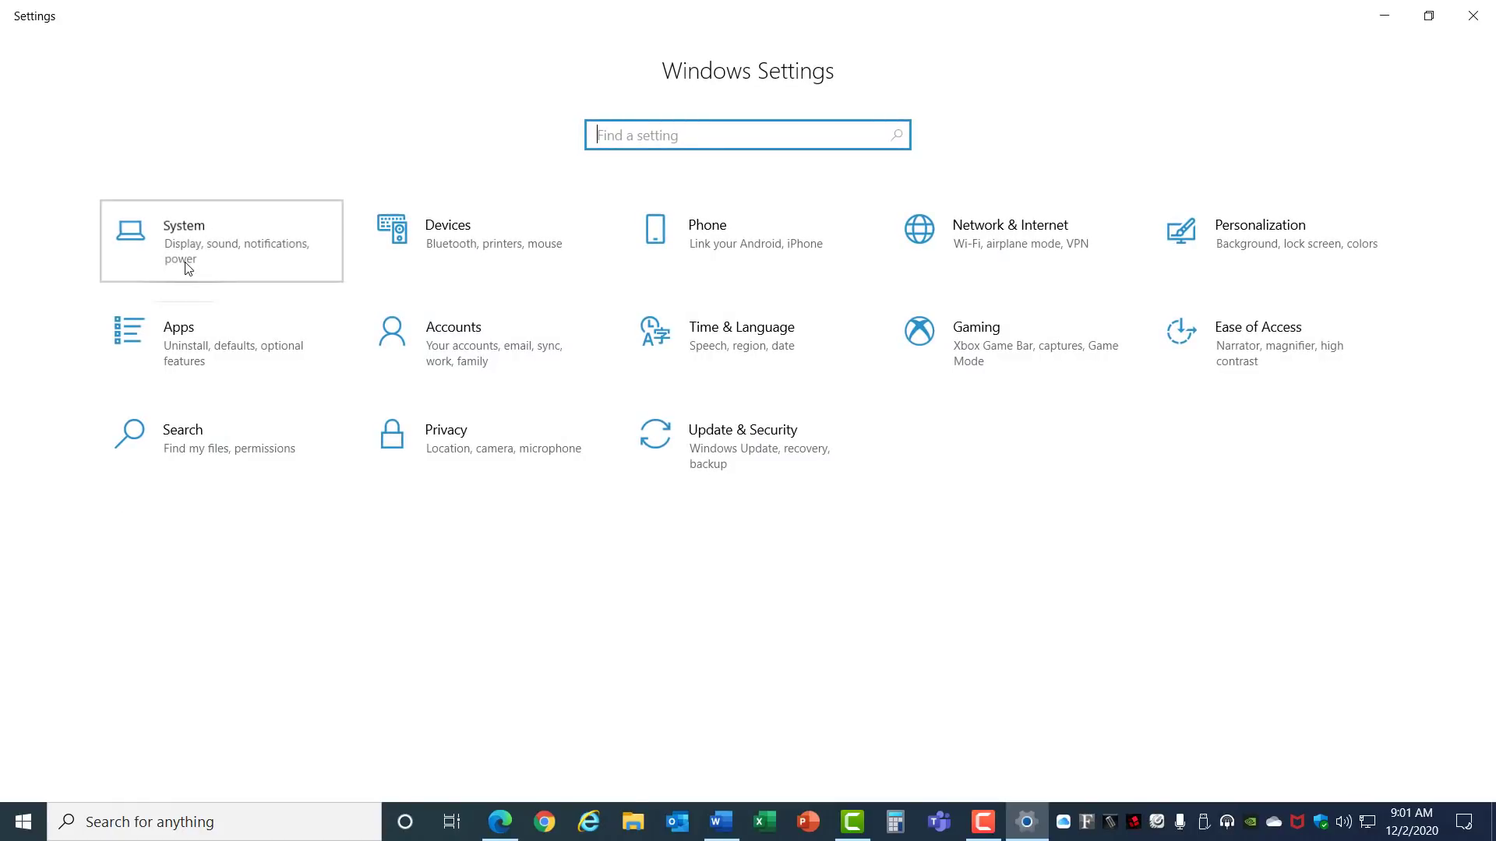
pyautogui.click(183, 240)
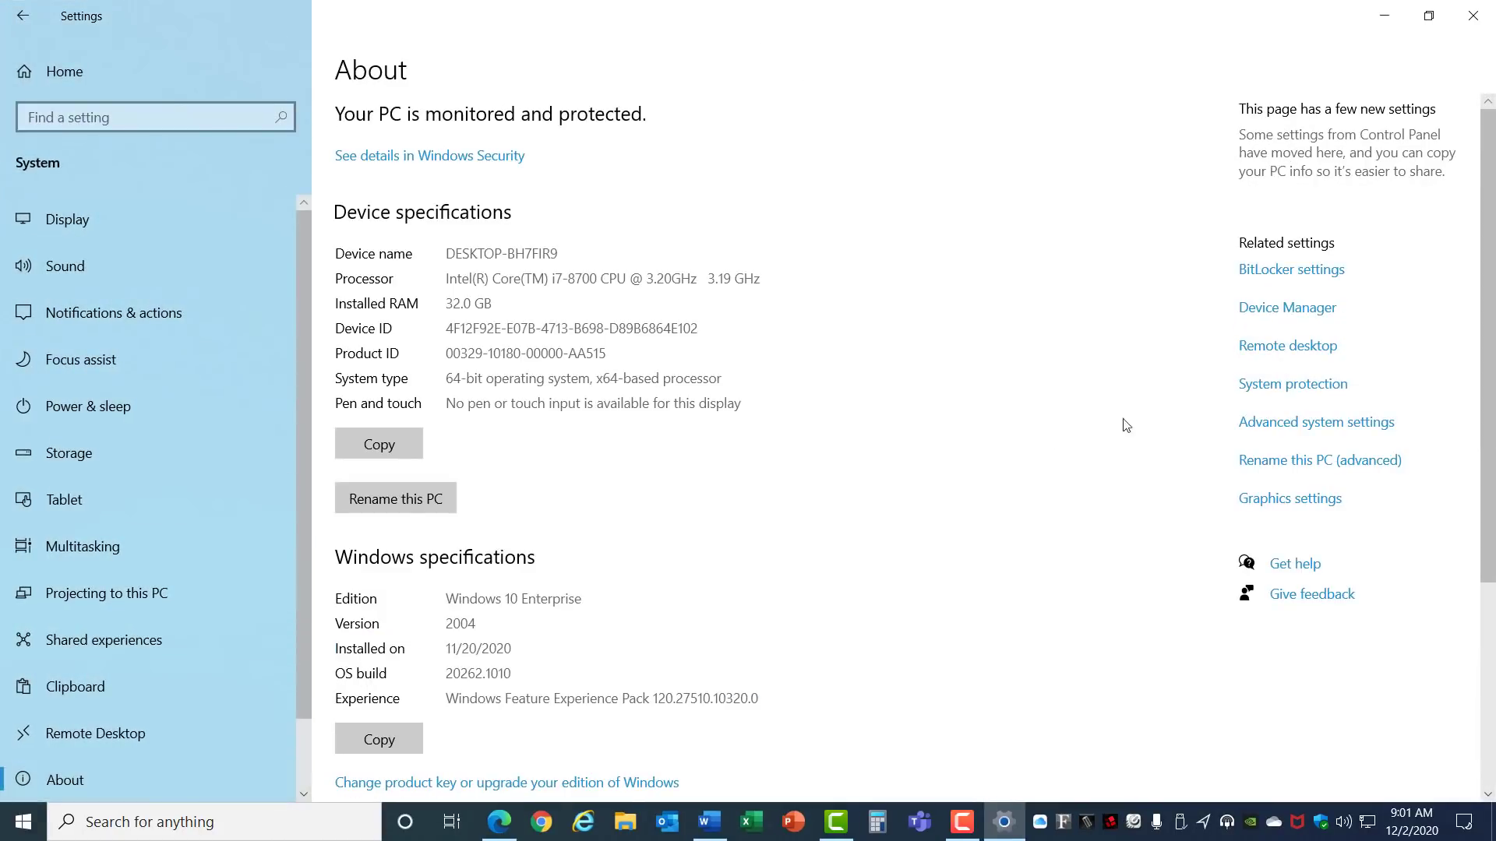
pyautogui.moveTo(1291, 432)
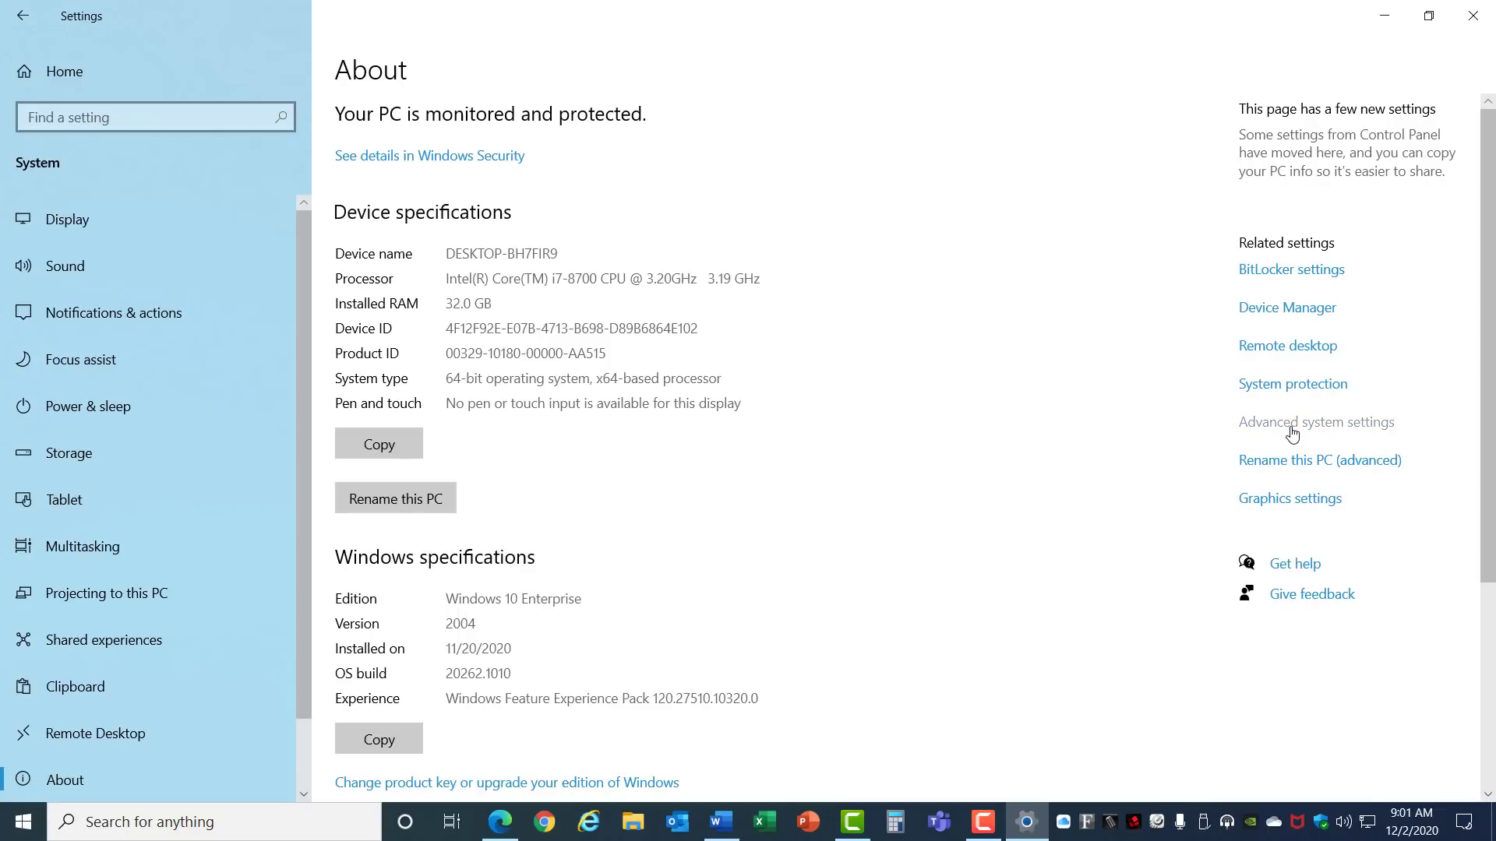
pyautogui.click(1315, 423)
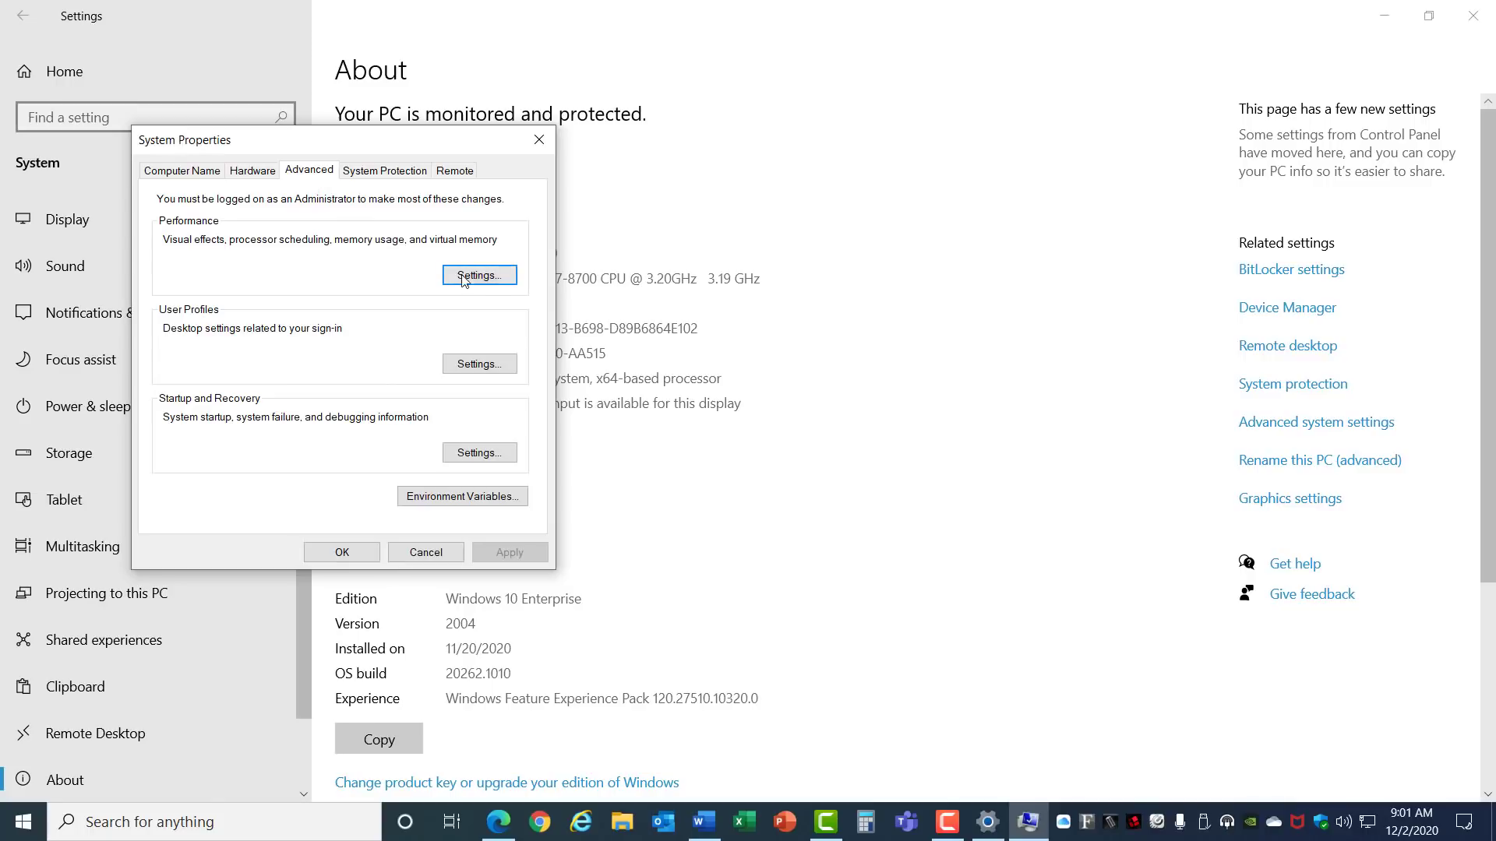
# In Performance Options choose Adjust for best performance, keeping smooth font edges and thumbnails enabled.
pyautogui.click(478, 274)
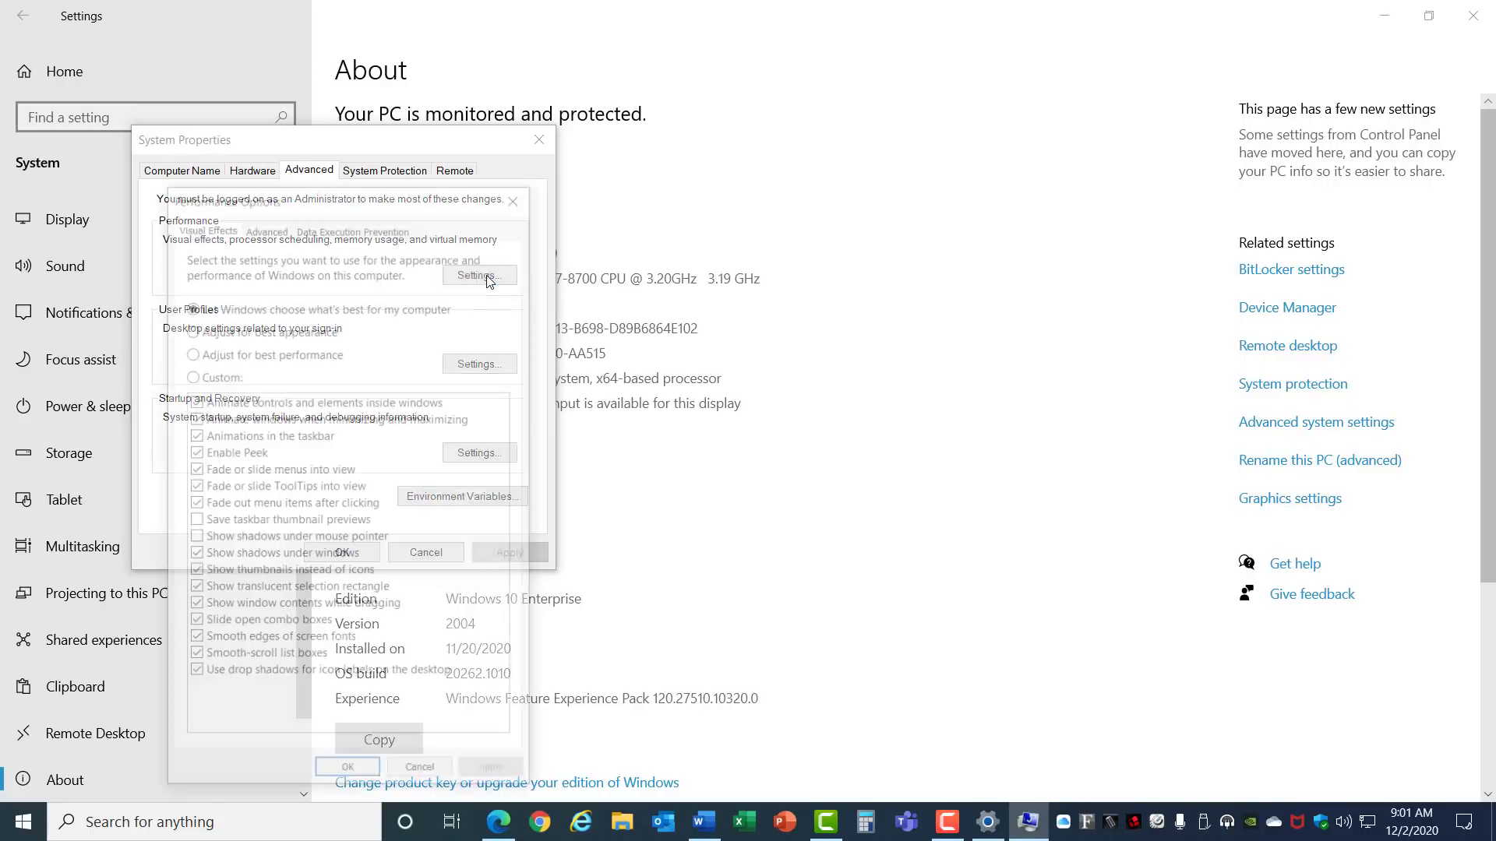
pyautogui.click(478, 274)
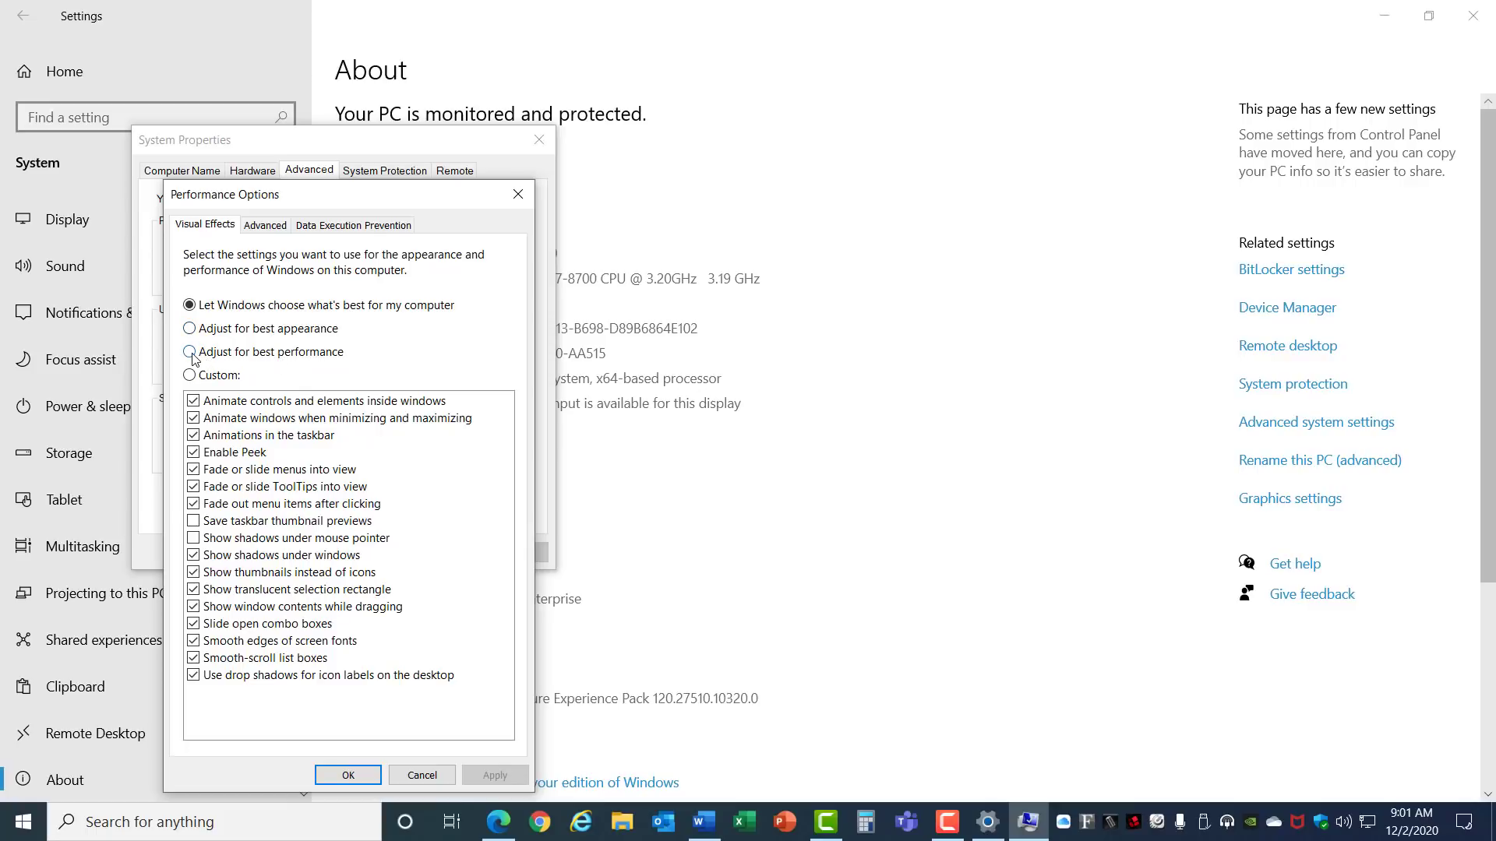
pyautogui.click(193, 353)
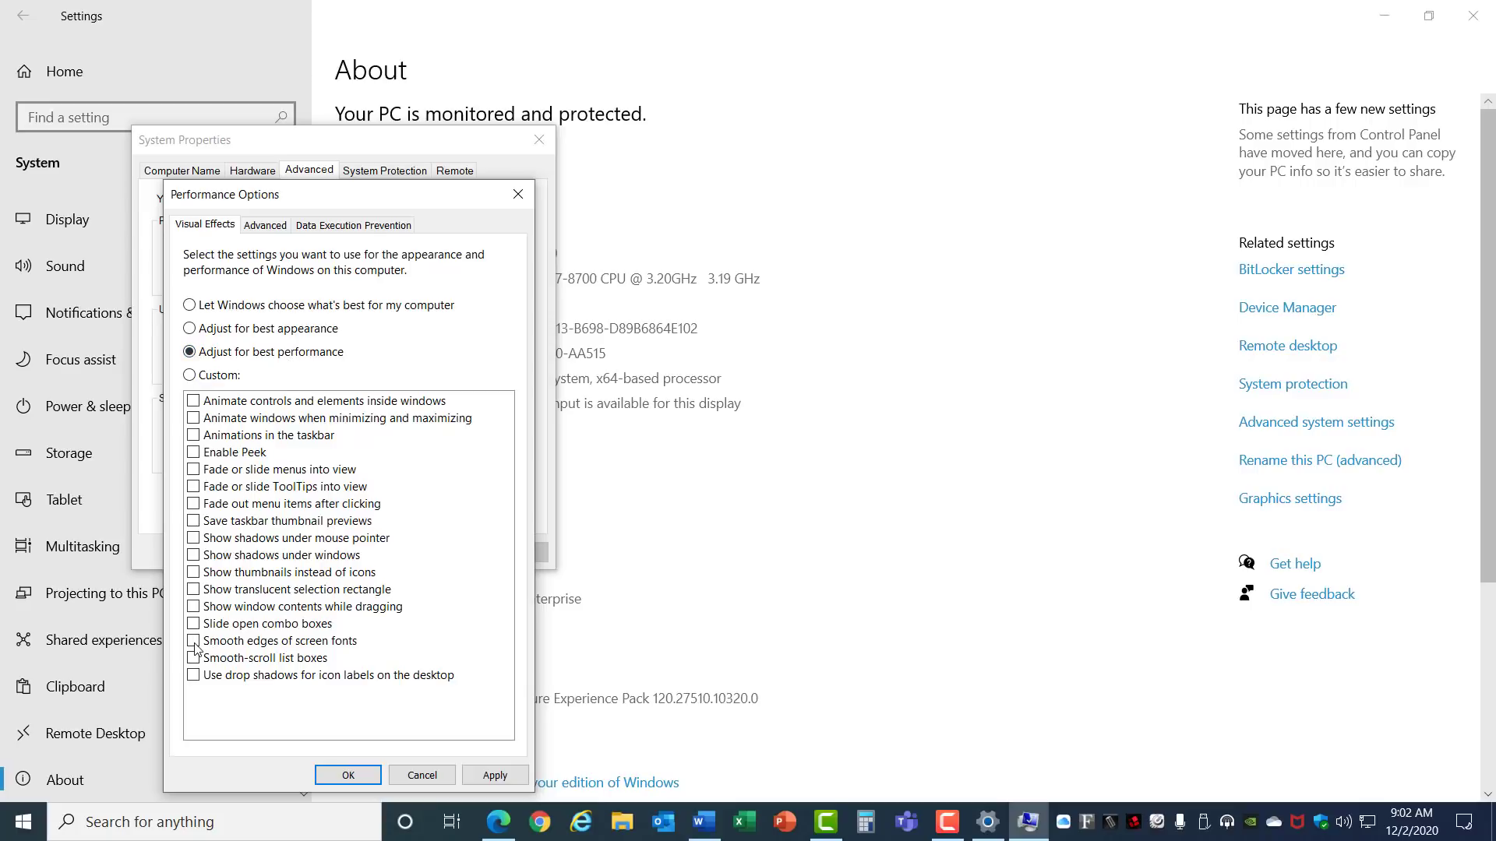
pyautogui.click(193, 640)
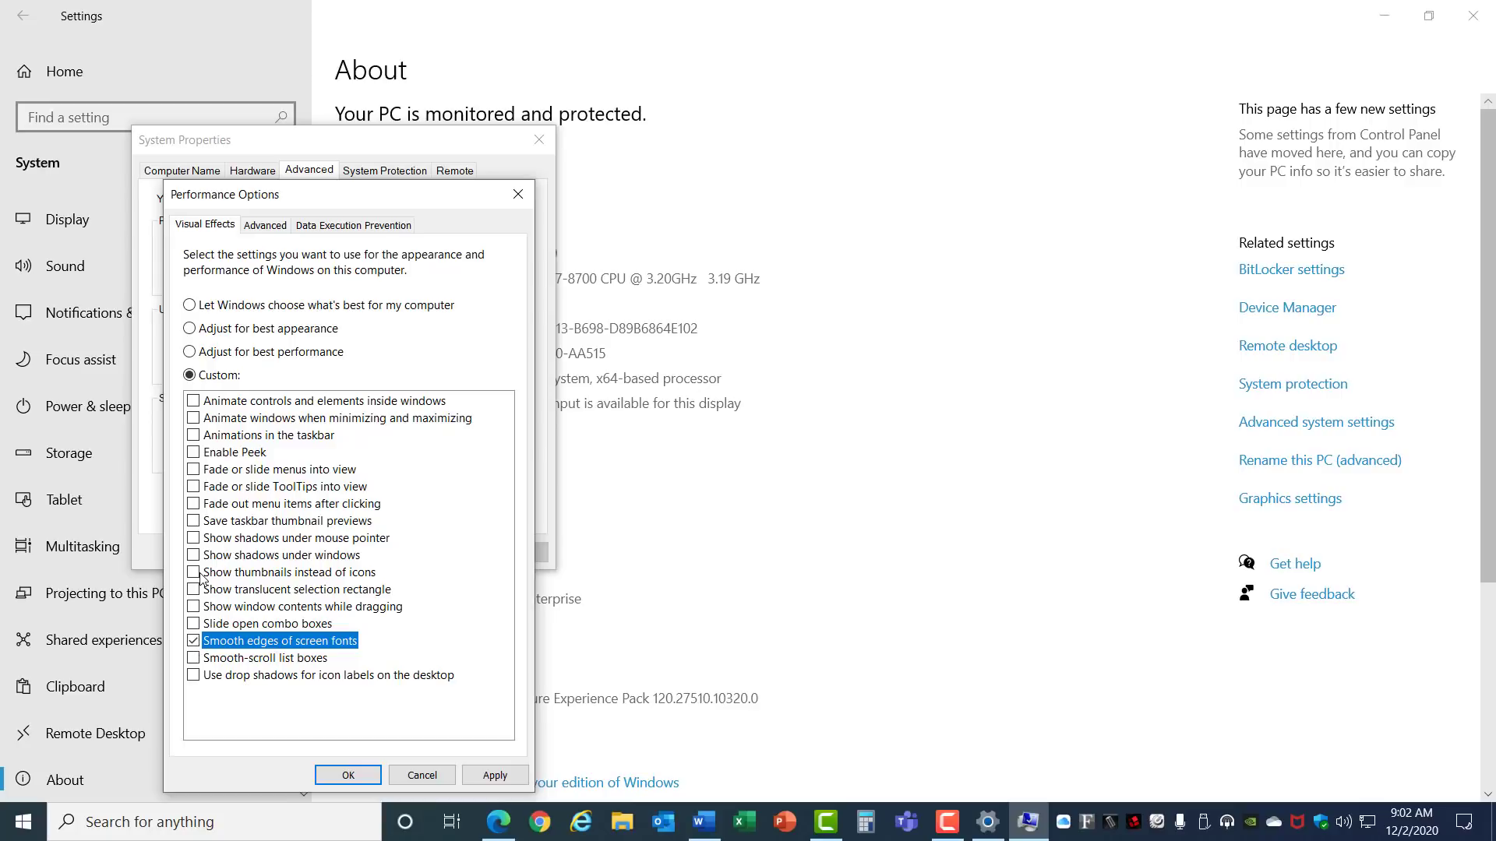
pyautogui.click(194, 572)
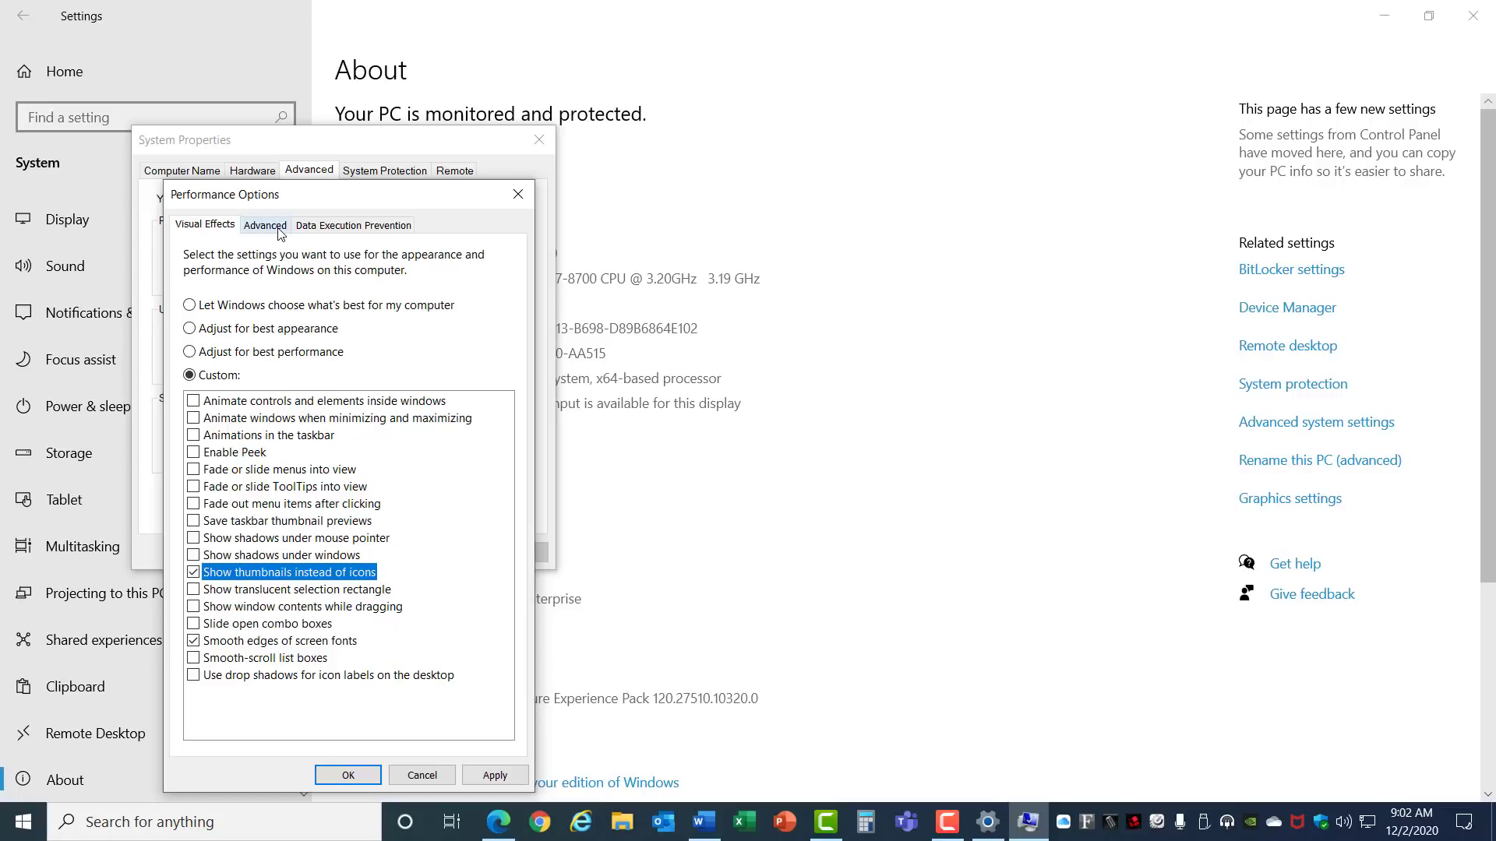
# Leave processor scheduling on Programs in the Advanced tab and confirm with OK.
pyautogui.click(265, 224)
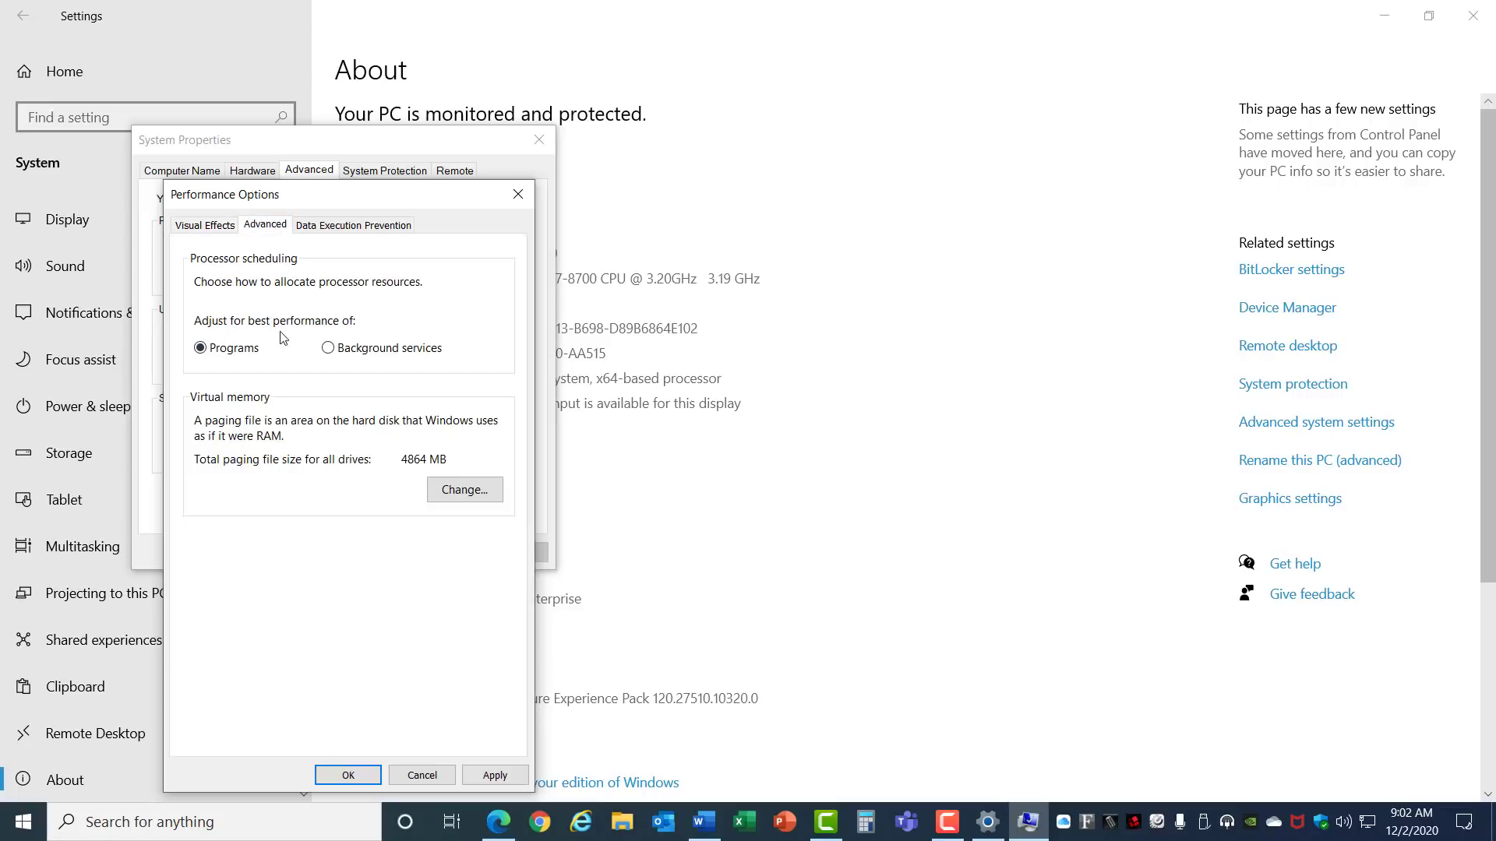
pyautogui.click(201, 348)
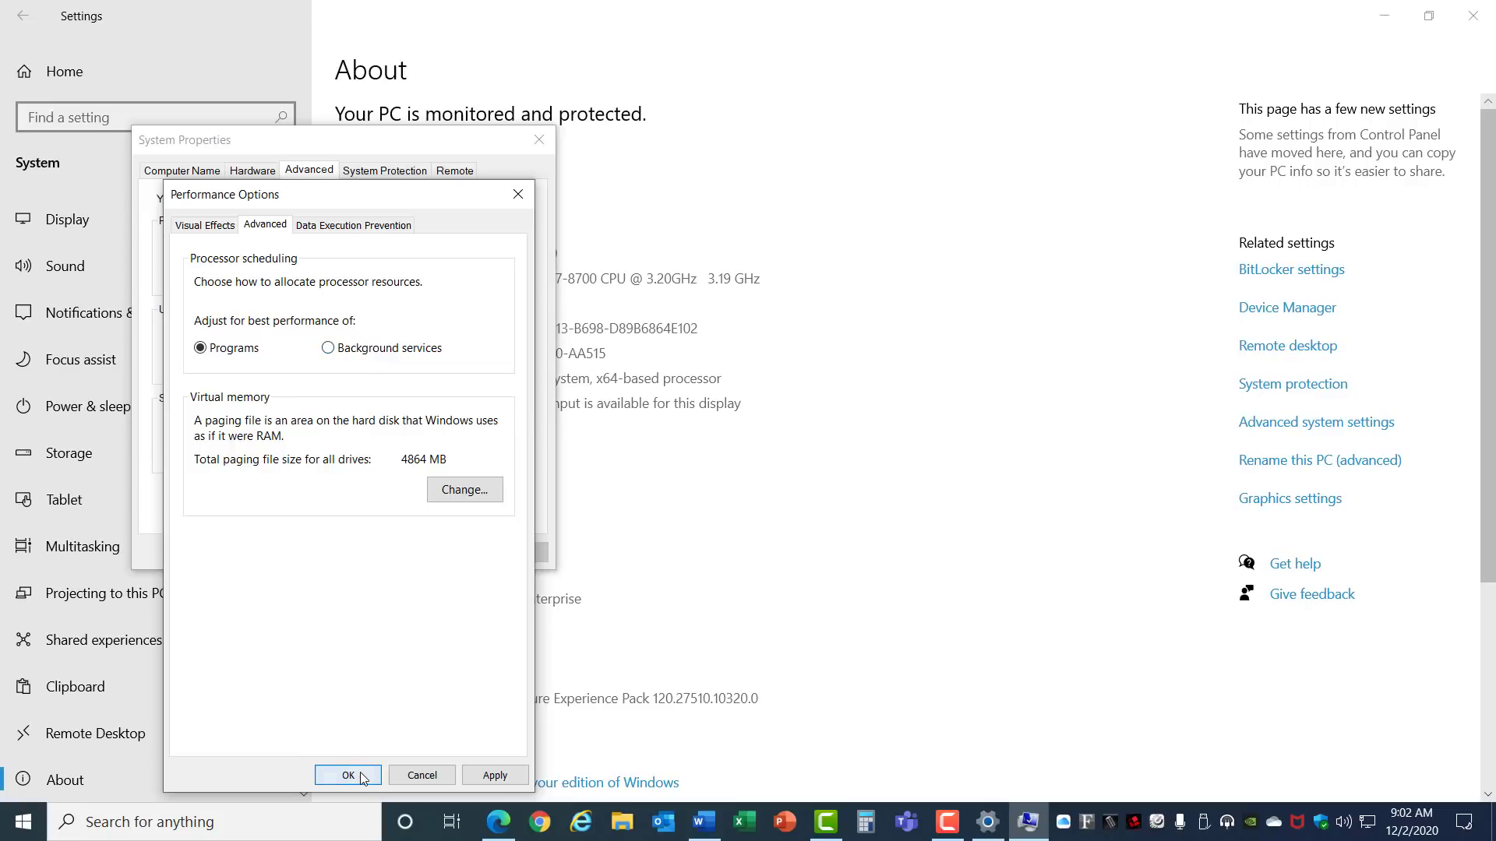
pyautogui.click(346, 775)
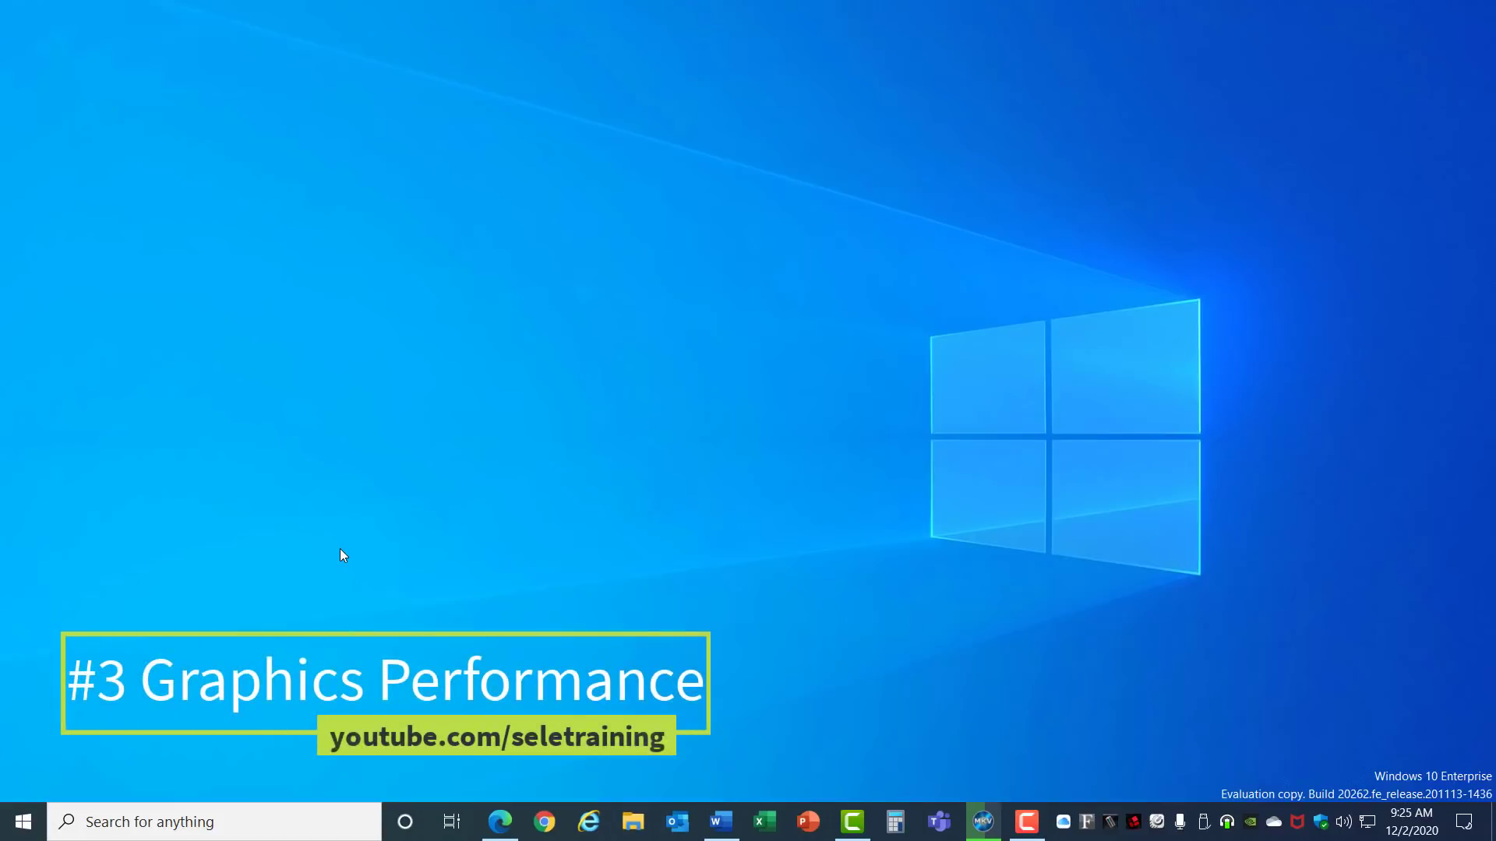
# Go to Settings > System > Display and show the Graphics settings page.
pyautogui.click(20, 821)
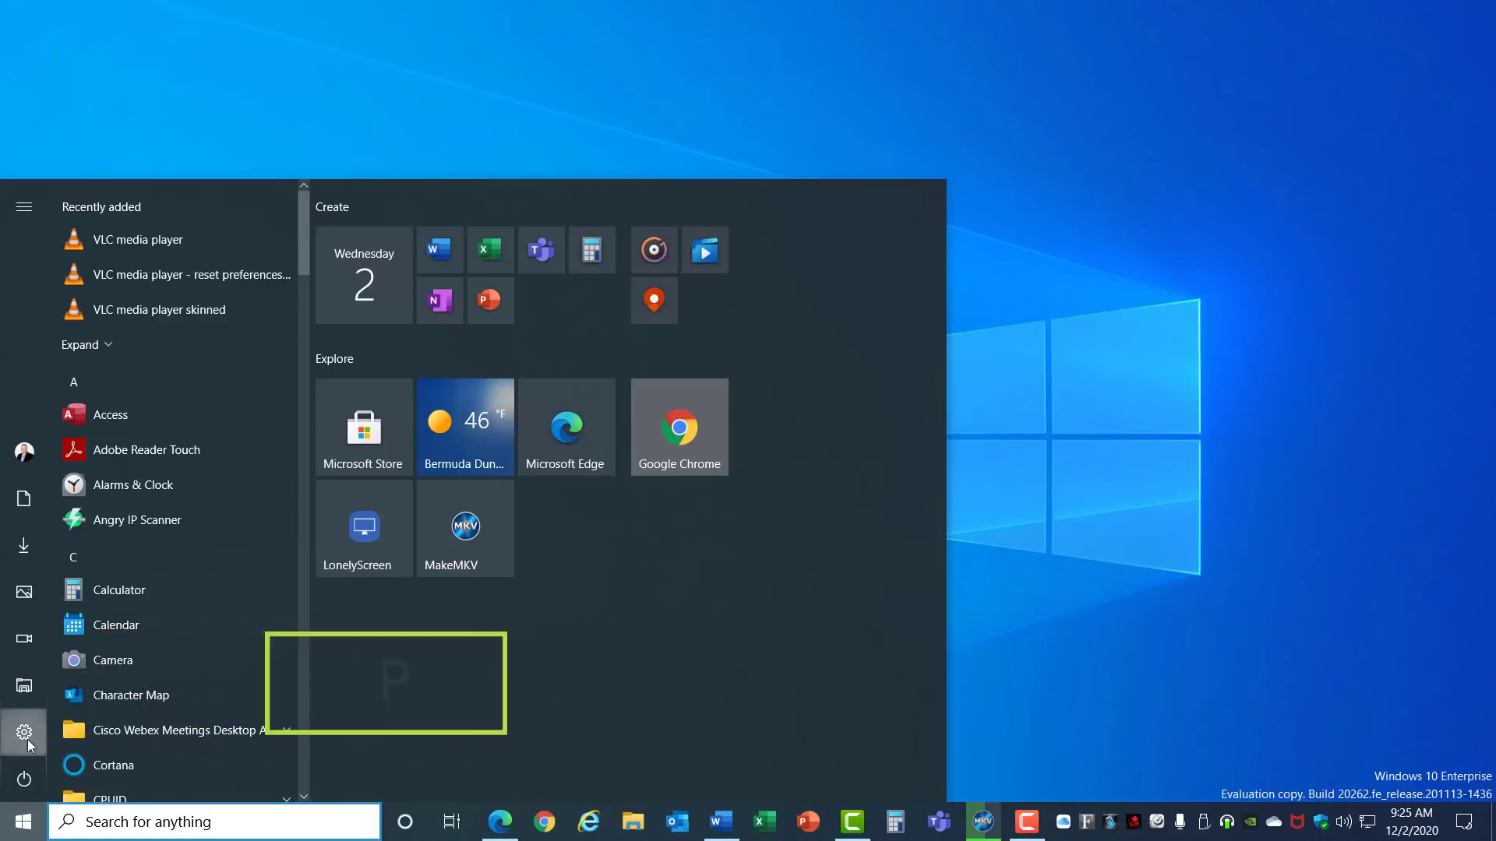
pyautogui.click(24, 732)
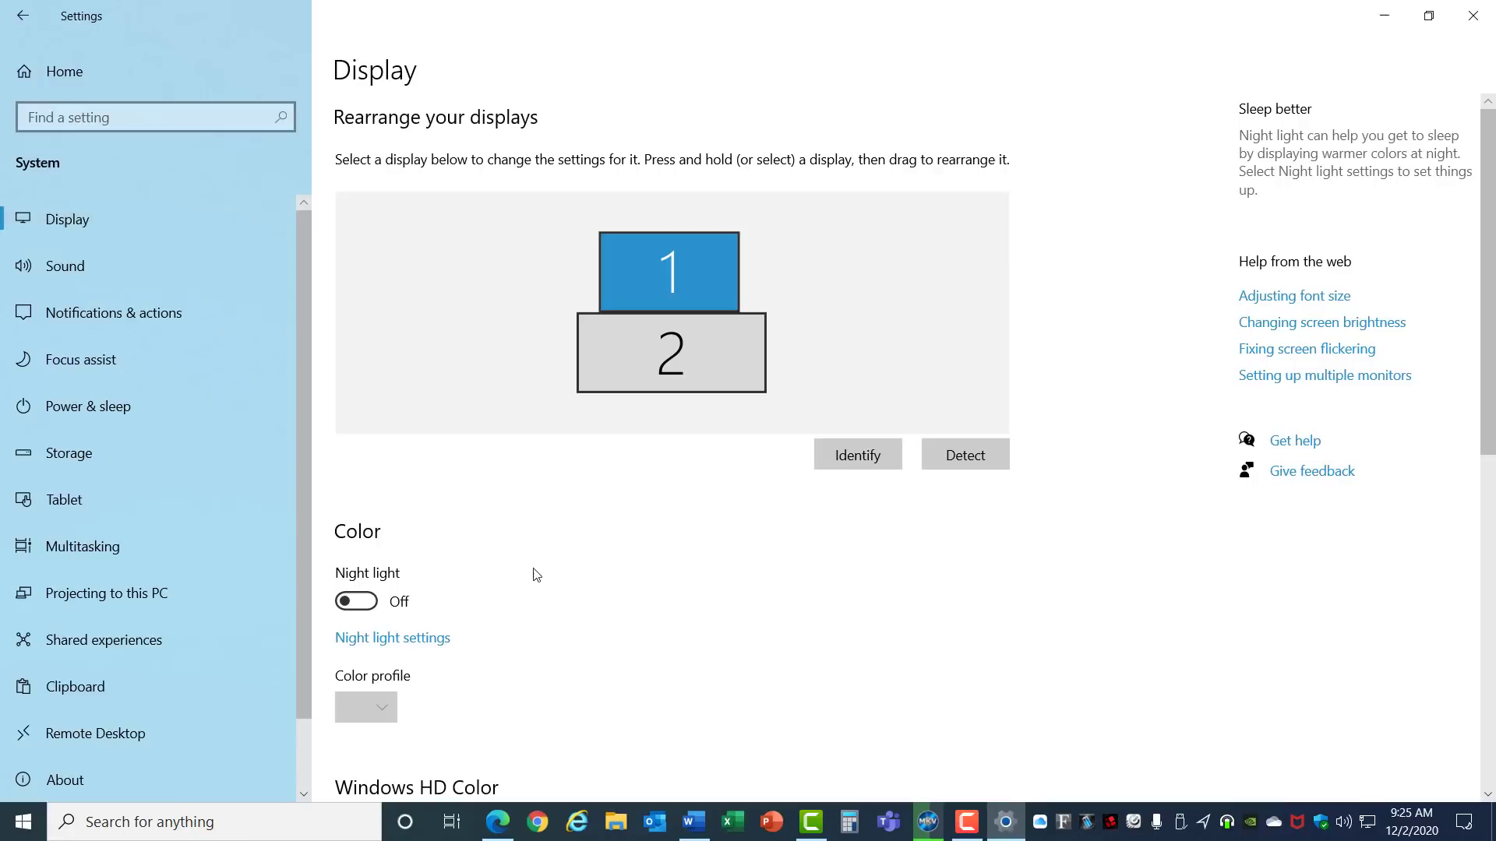
pyautogui.scroll(-3)
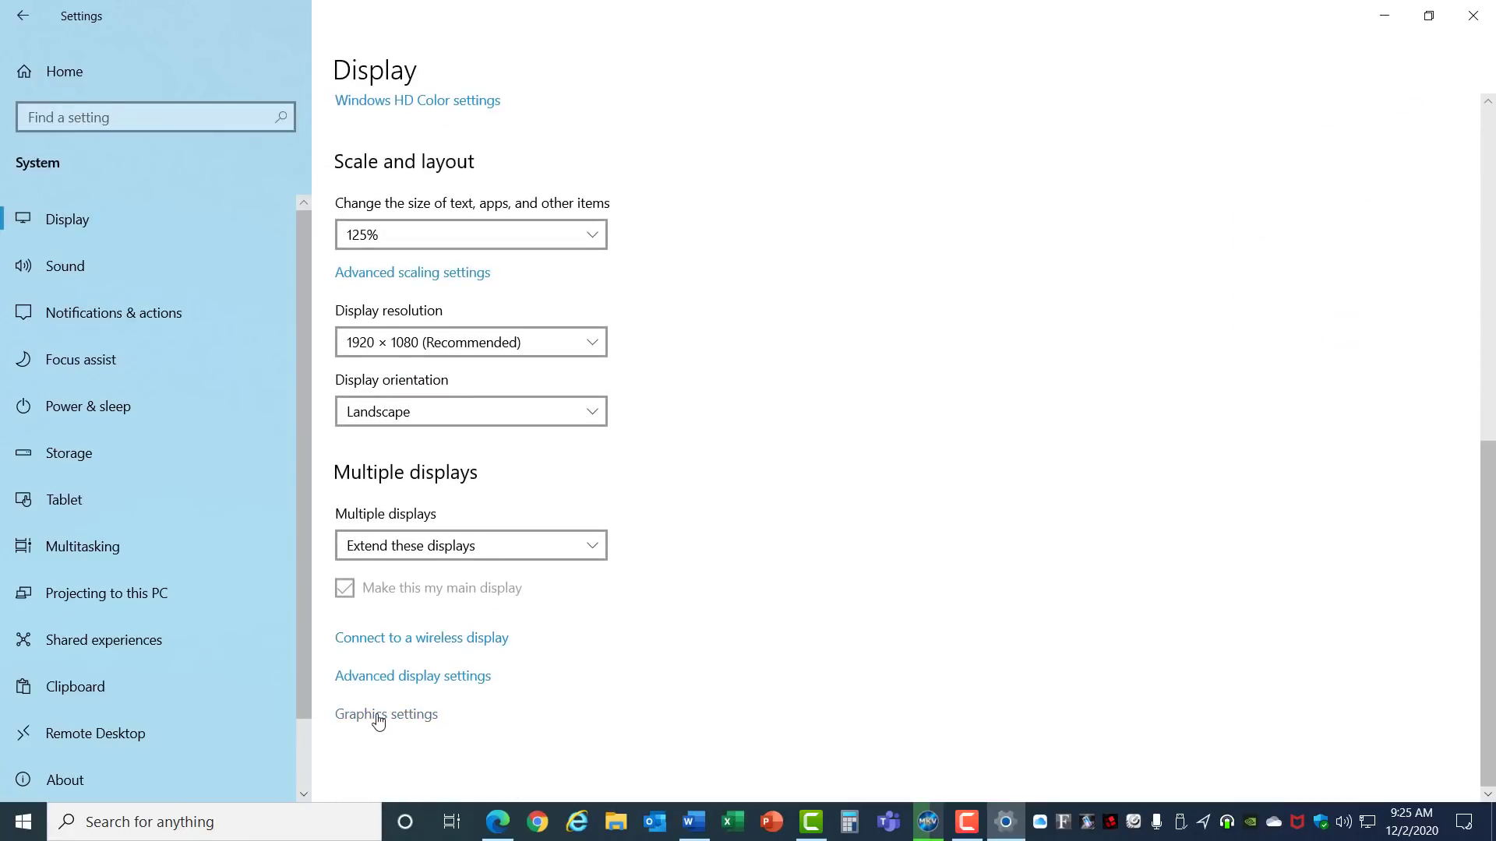
pyautogui.click(385, 713)
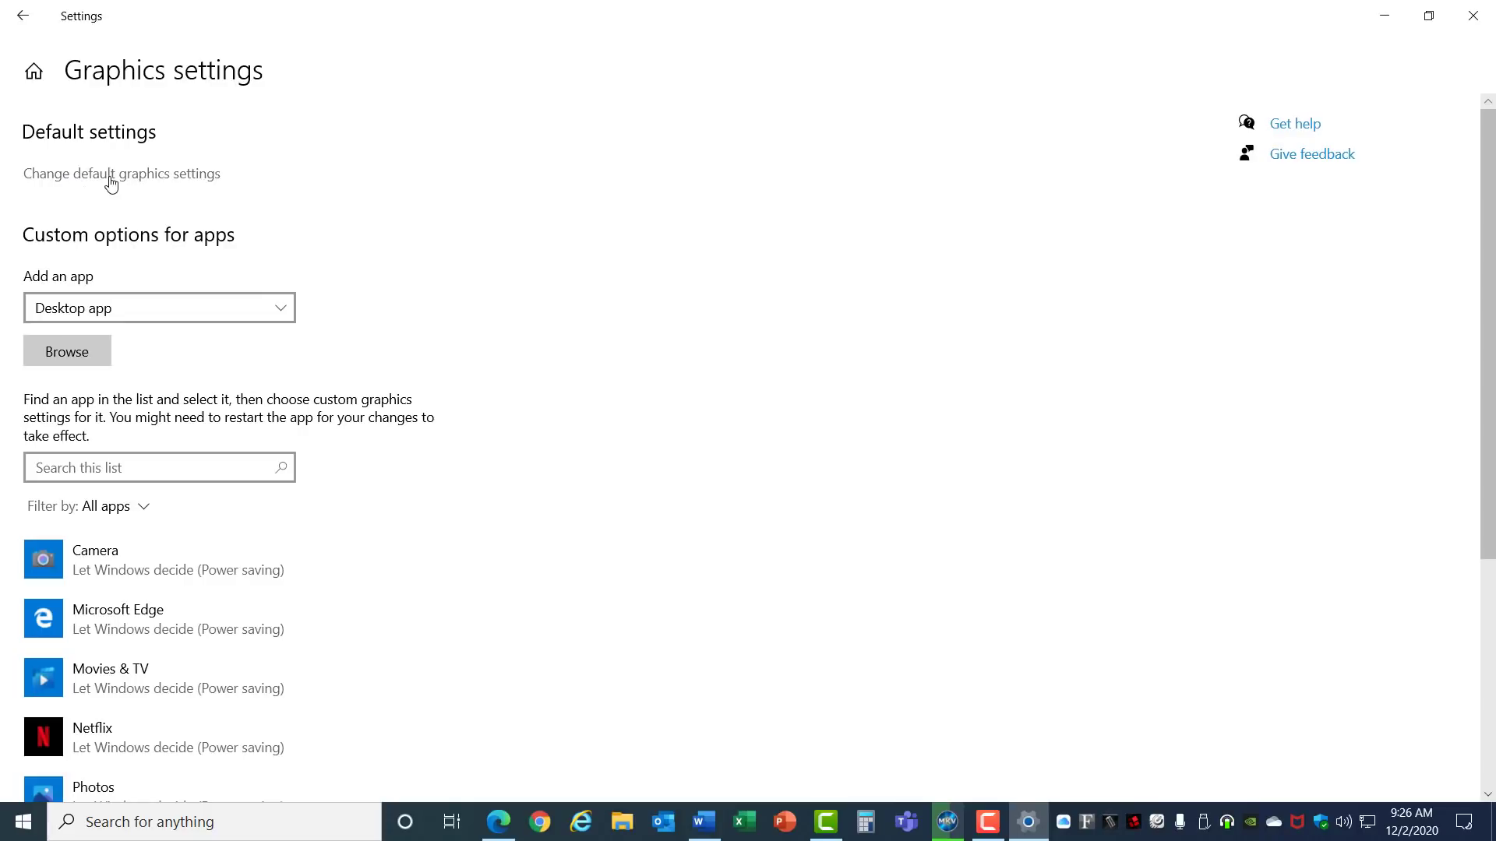
# Turn on Hardware-accelerated GPU scheduling in default graphics settings and return to Graphics settings.
pyautogui.click(122, 173)
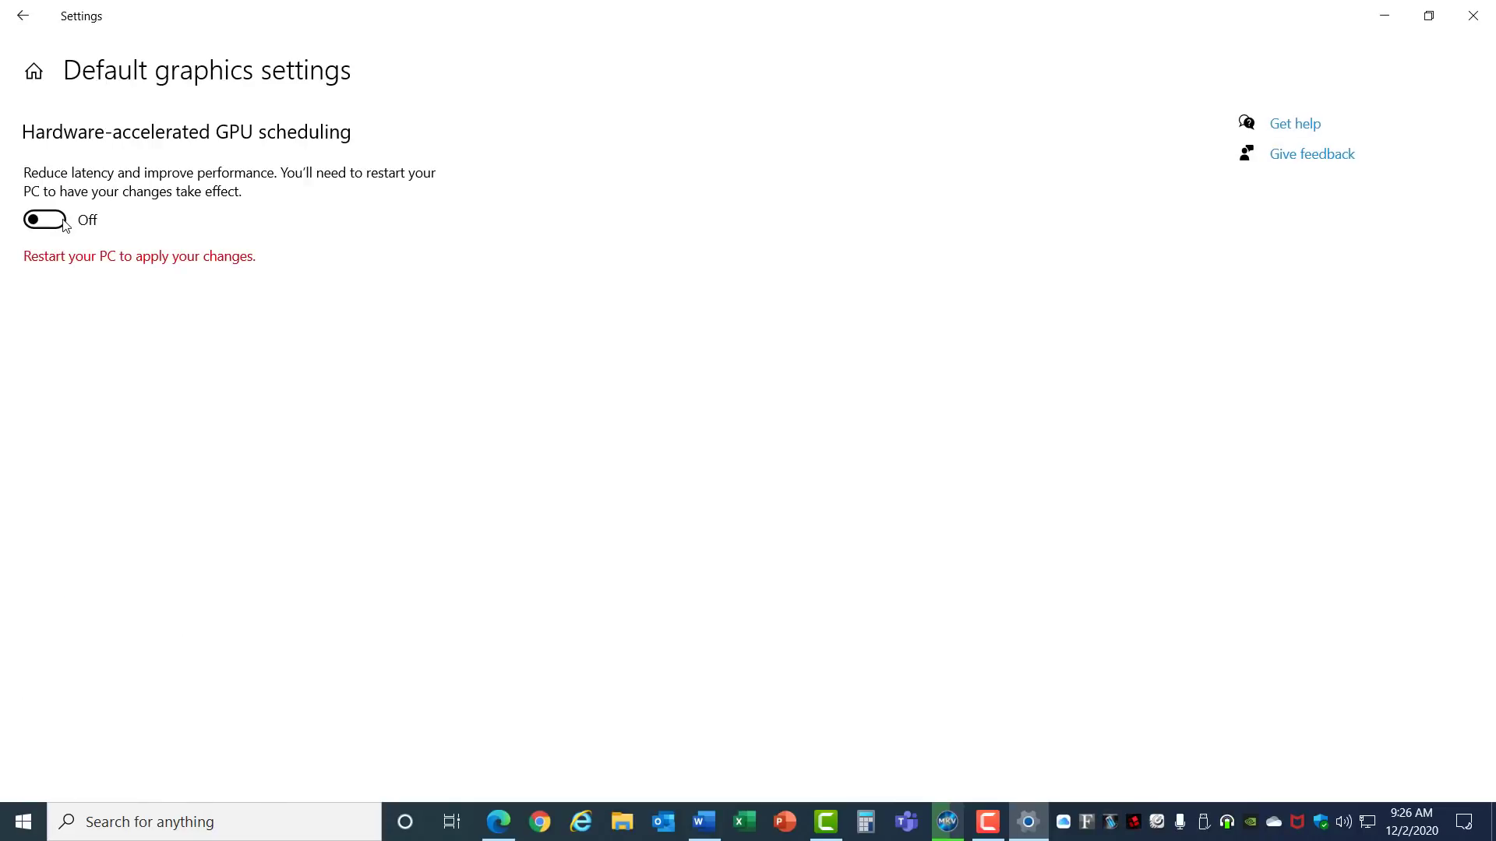
pyautogui.click(44, 220)
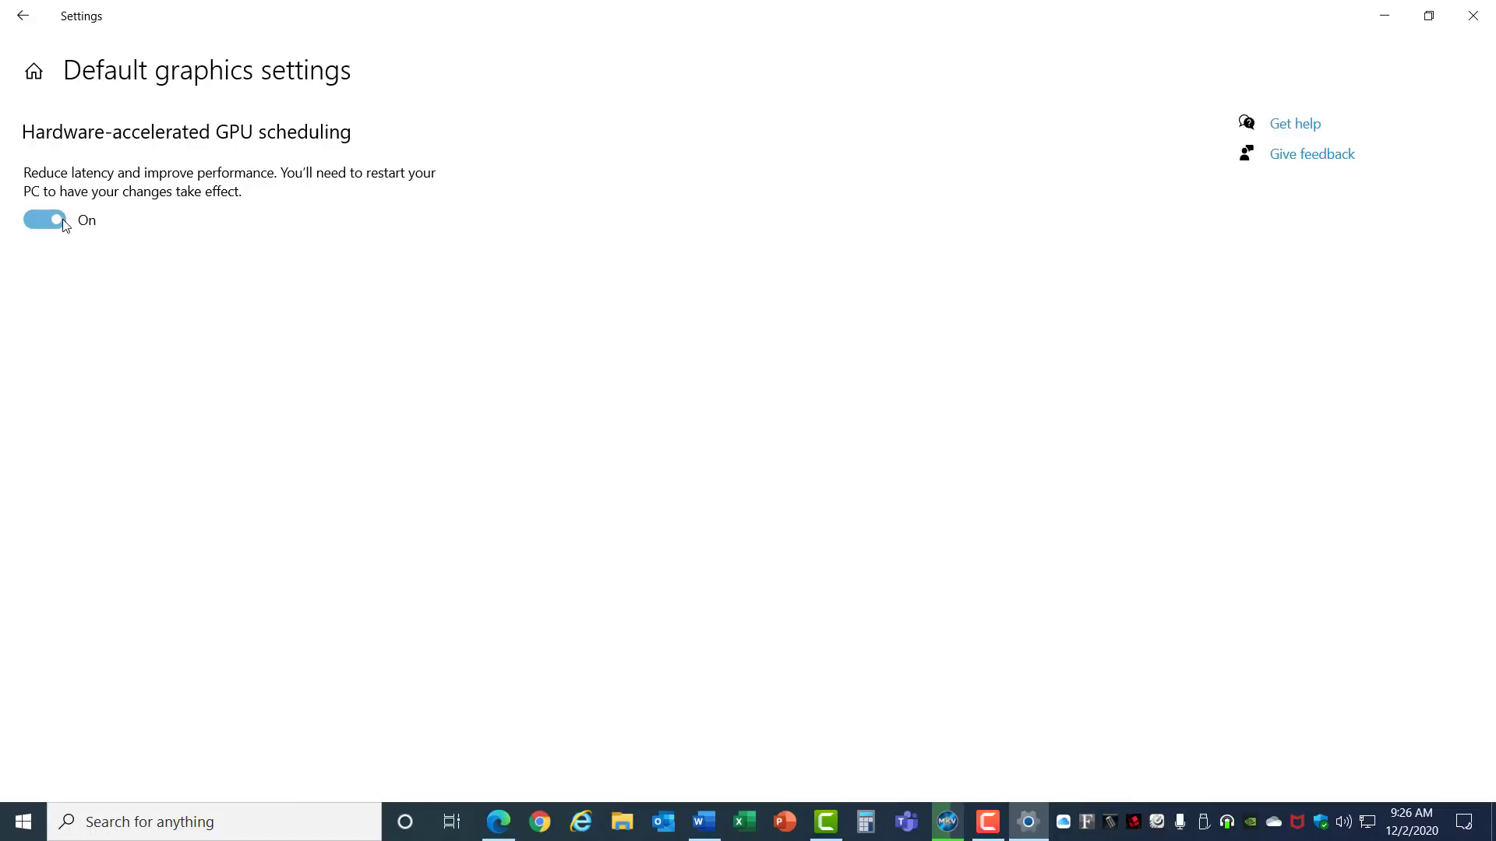
pyautogui.click(22, 16)
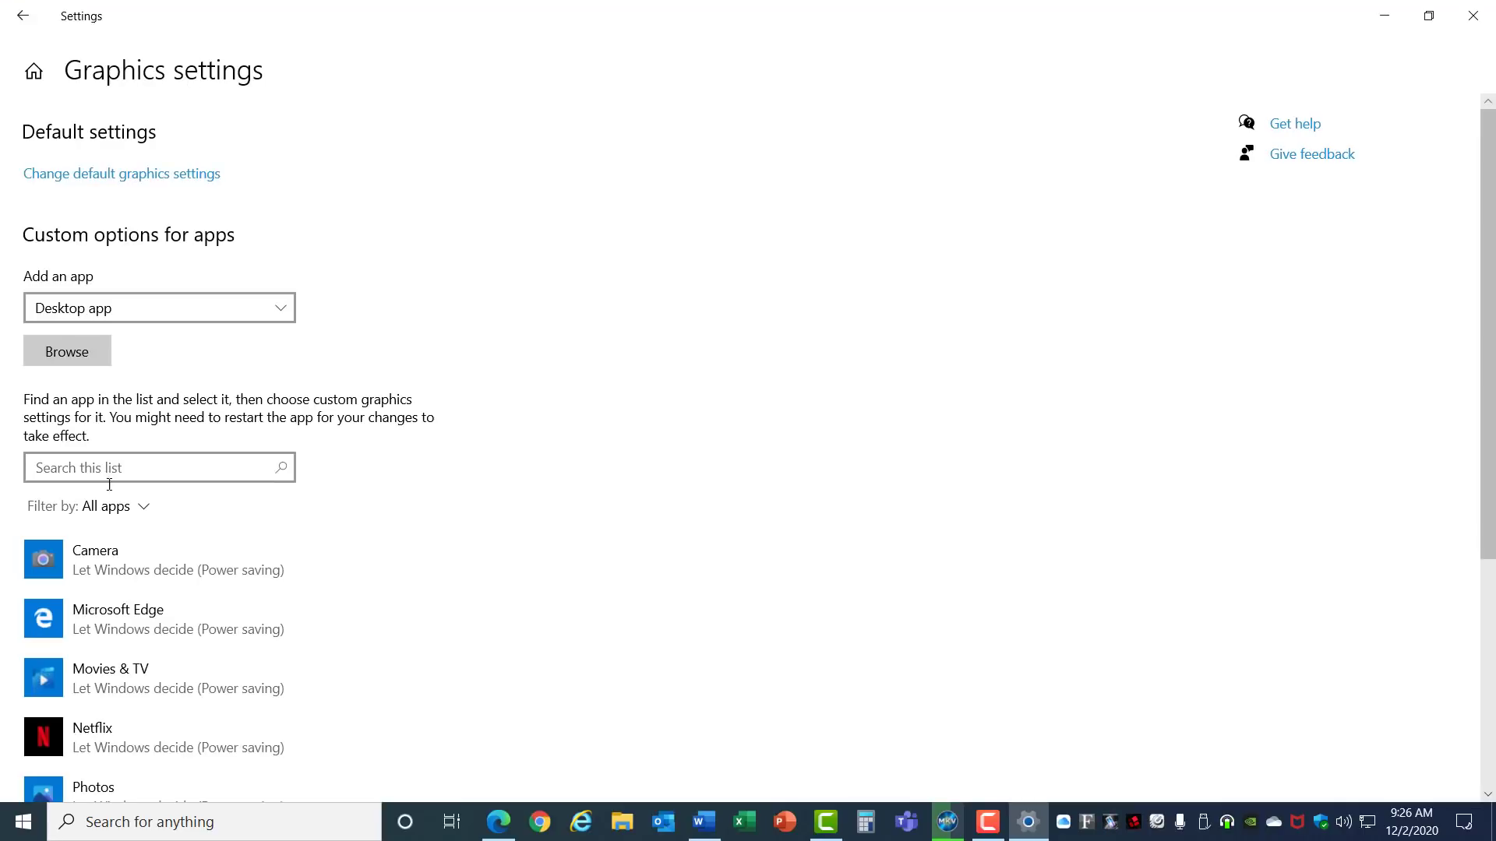
# Set Microsoft Edge's graphics preference to High performance and save it.
pyautogui.scroll(-3)
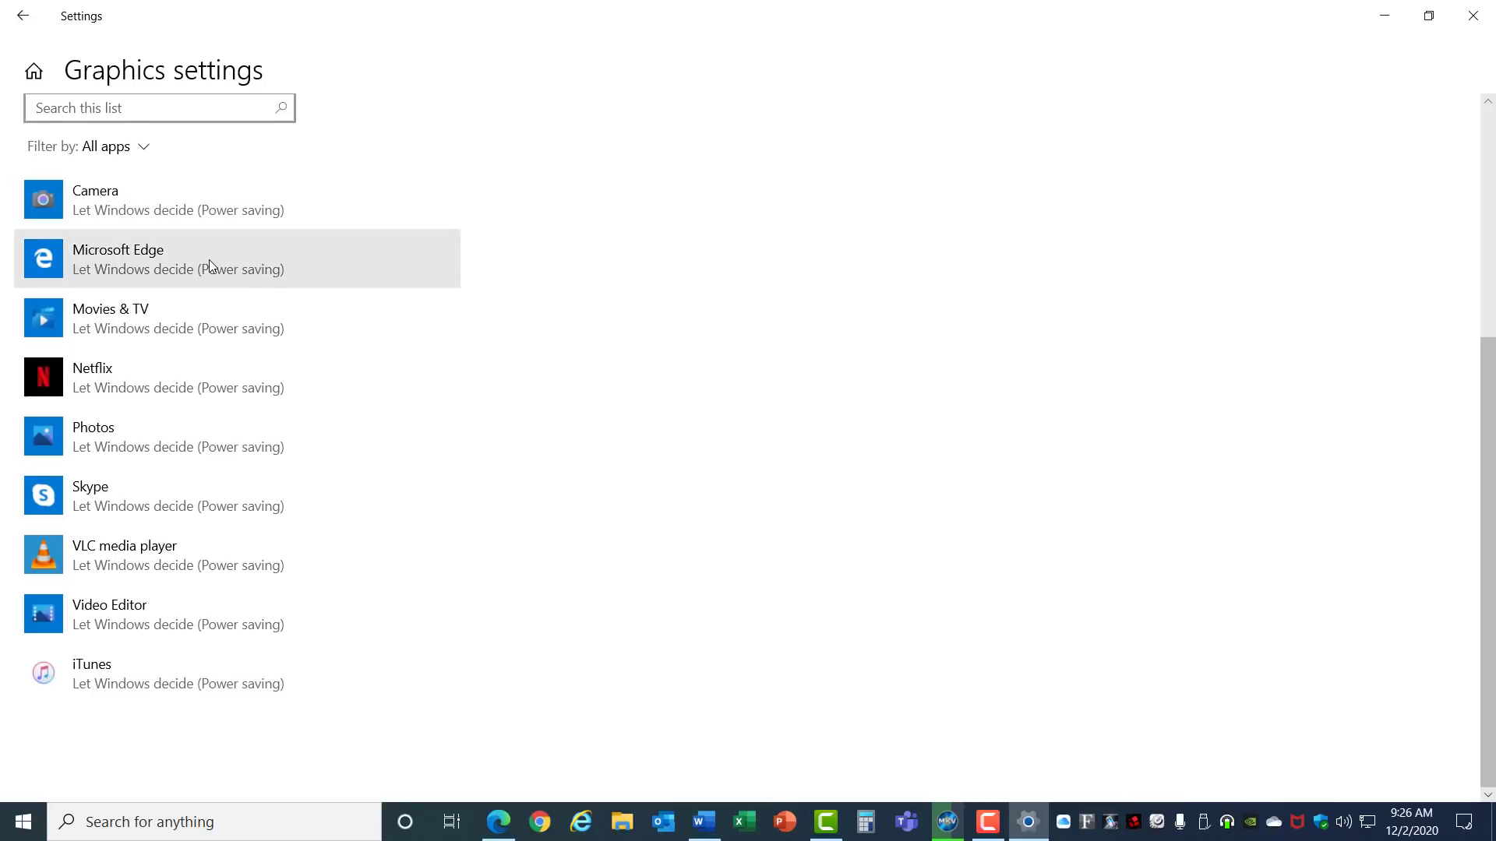
pyautogui.click(235, 258)
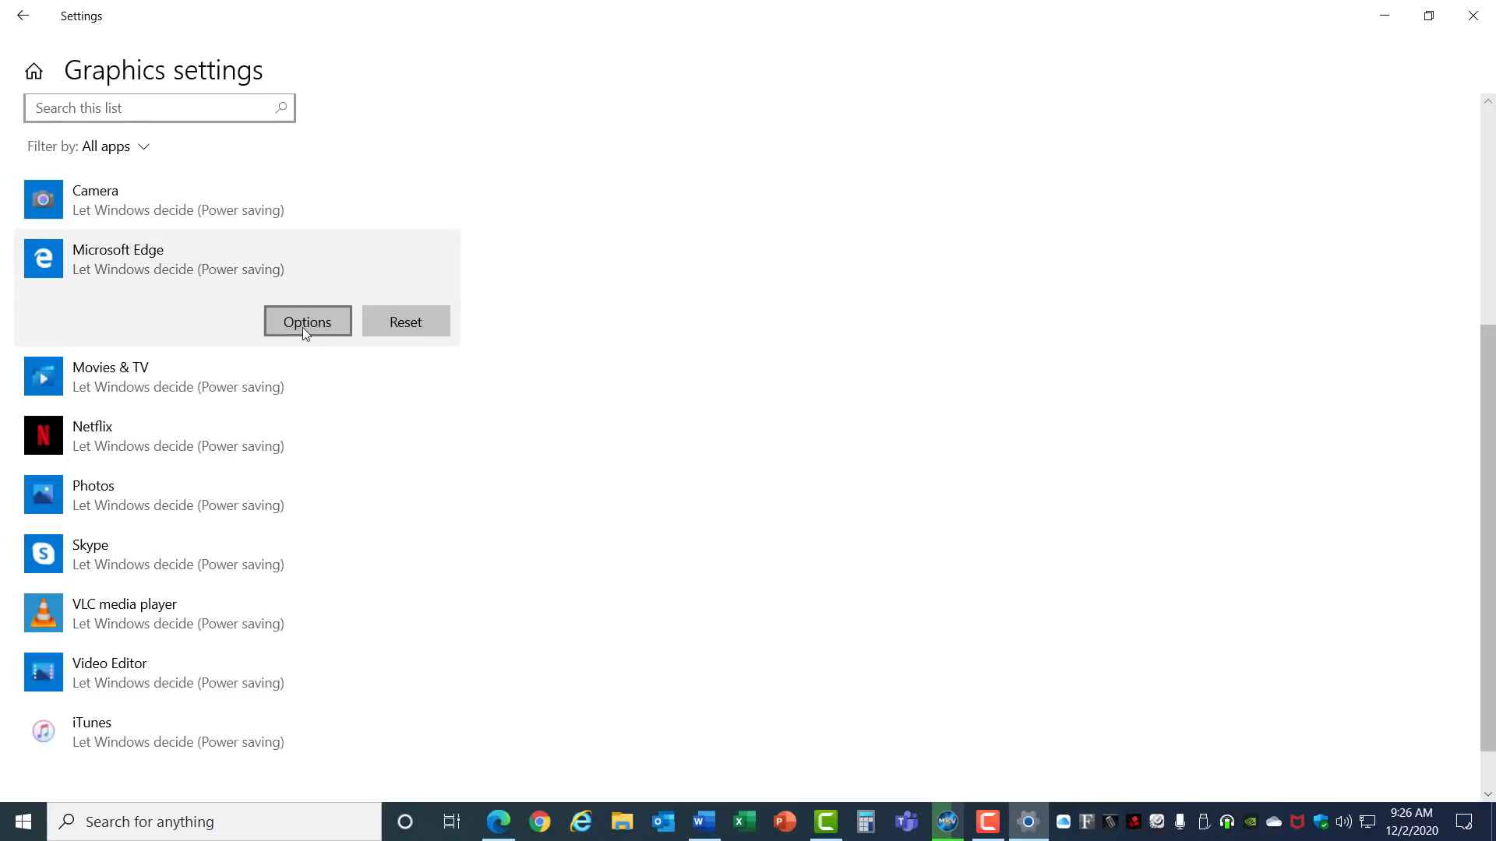
pyautogui.click(307, 321)
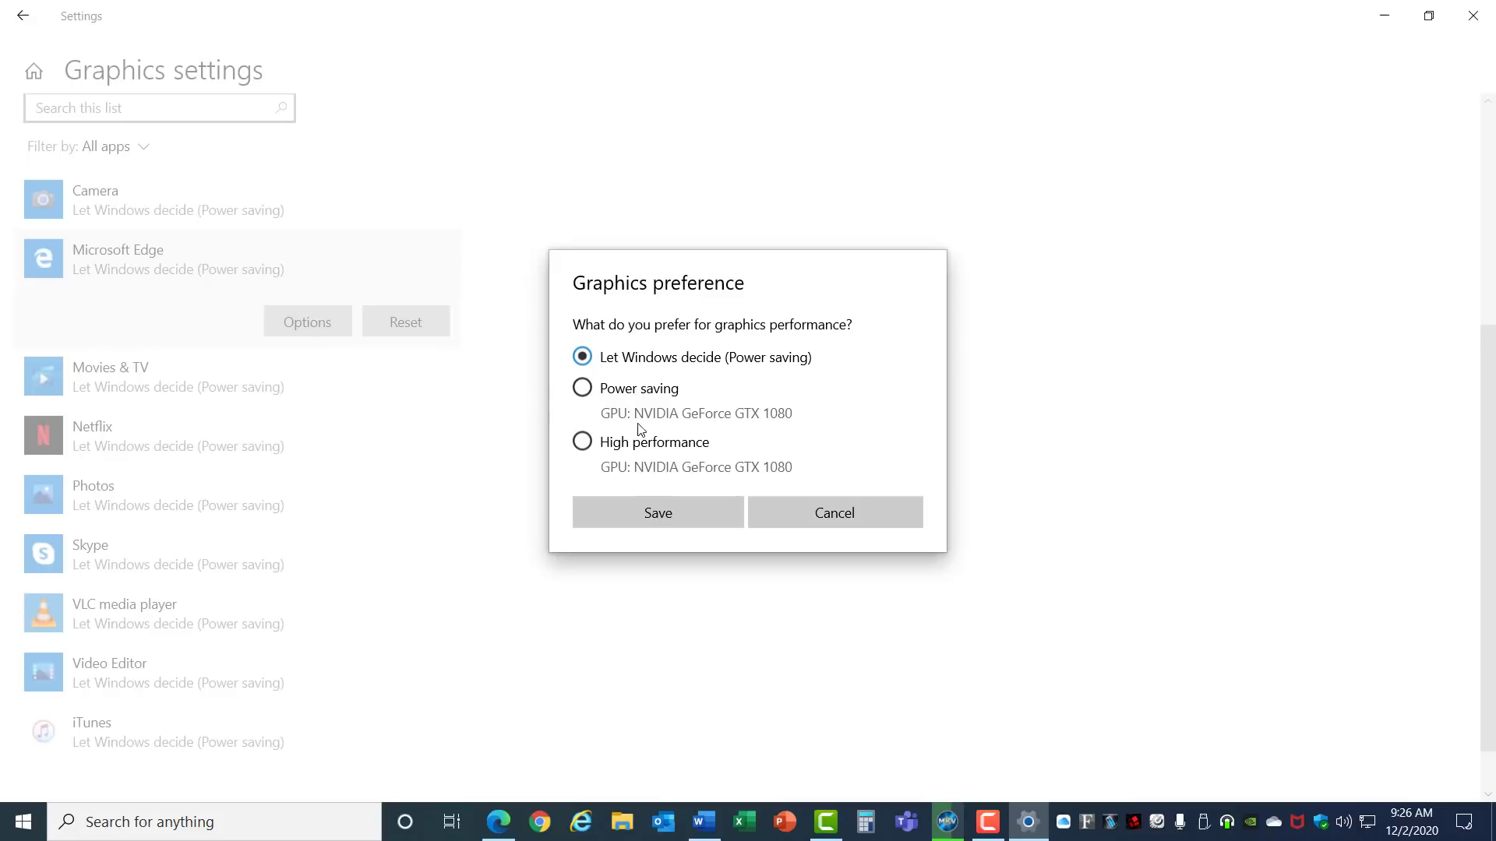
pyautogui.click(581, 441)
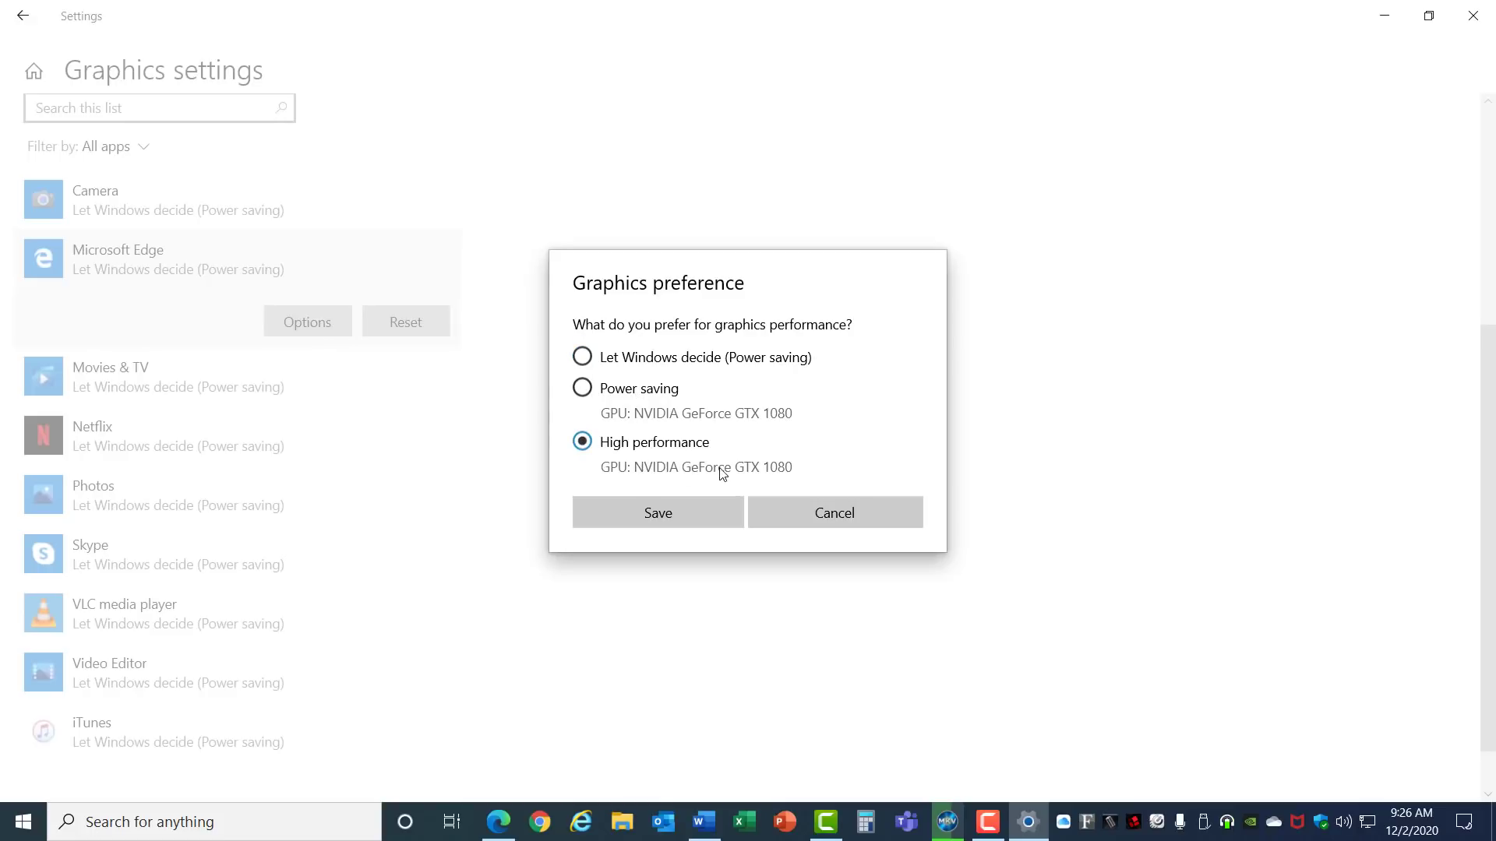
pyautogui.moveTo(721, 474)
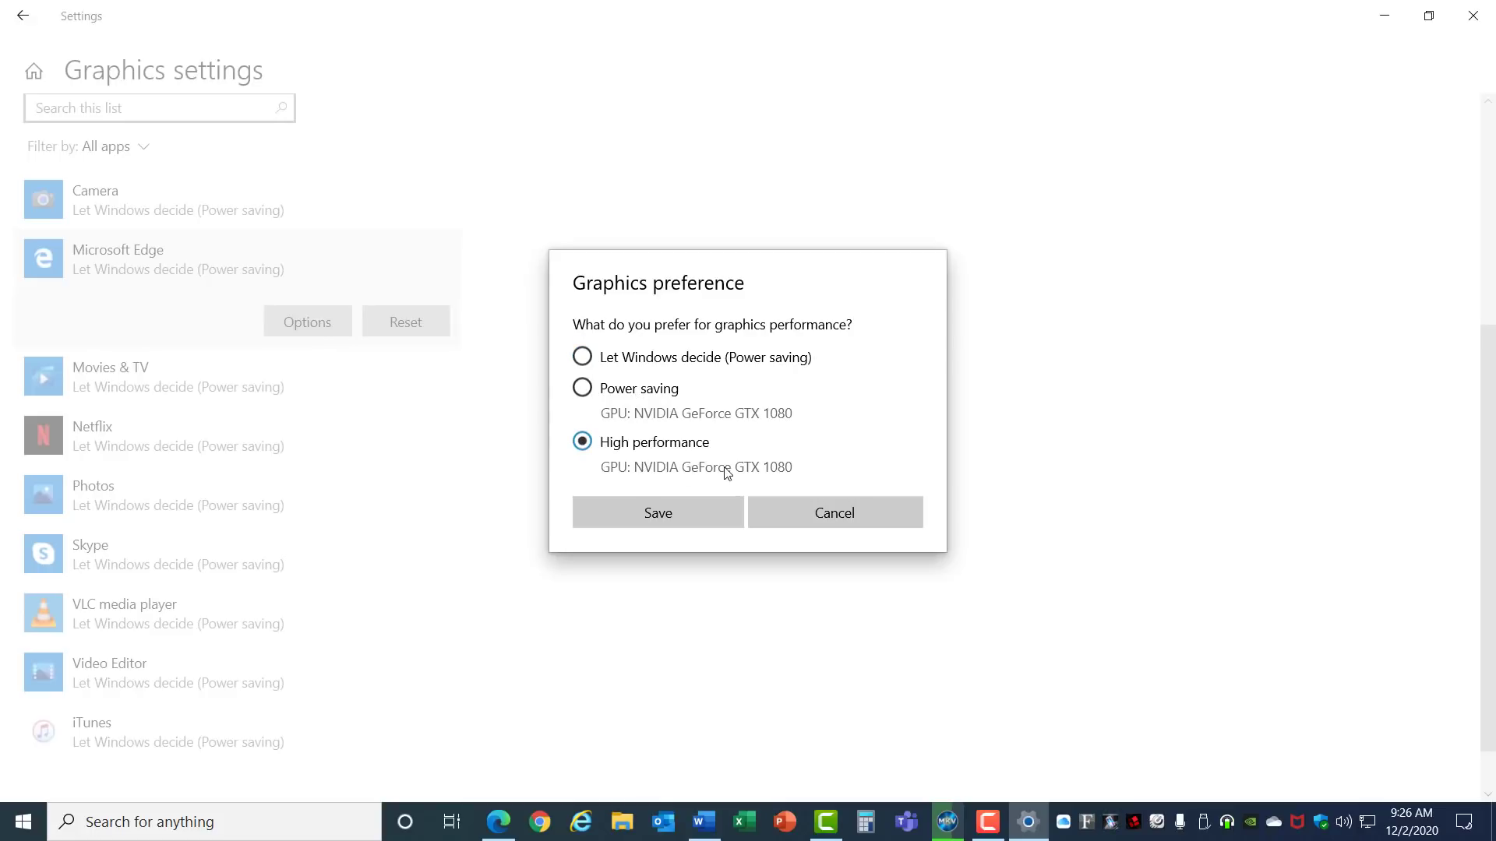
pyautogui.moveTo(710, 467)
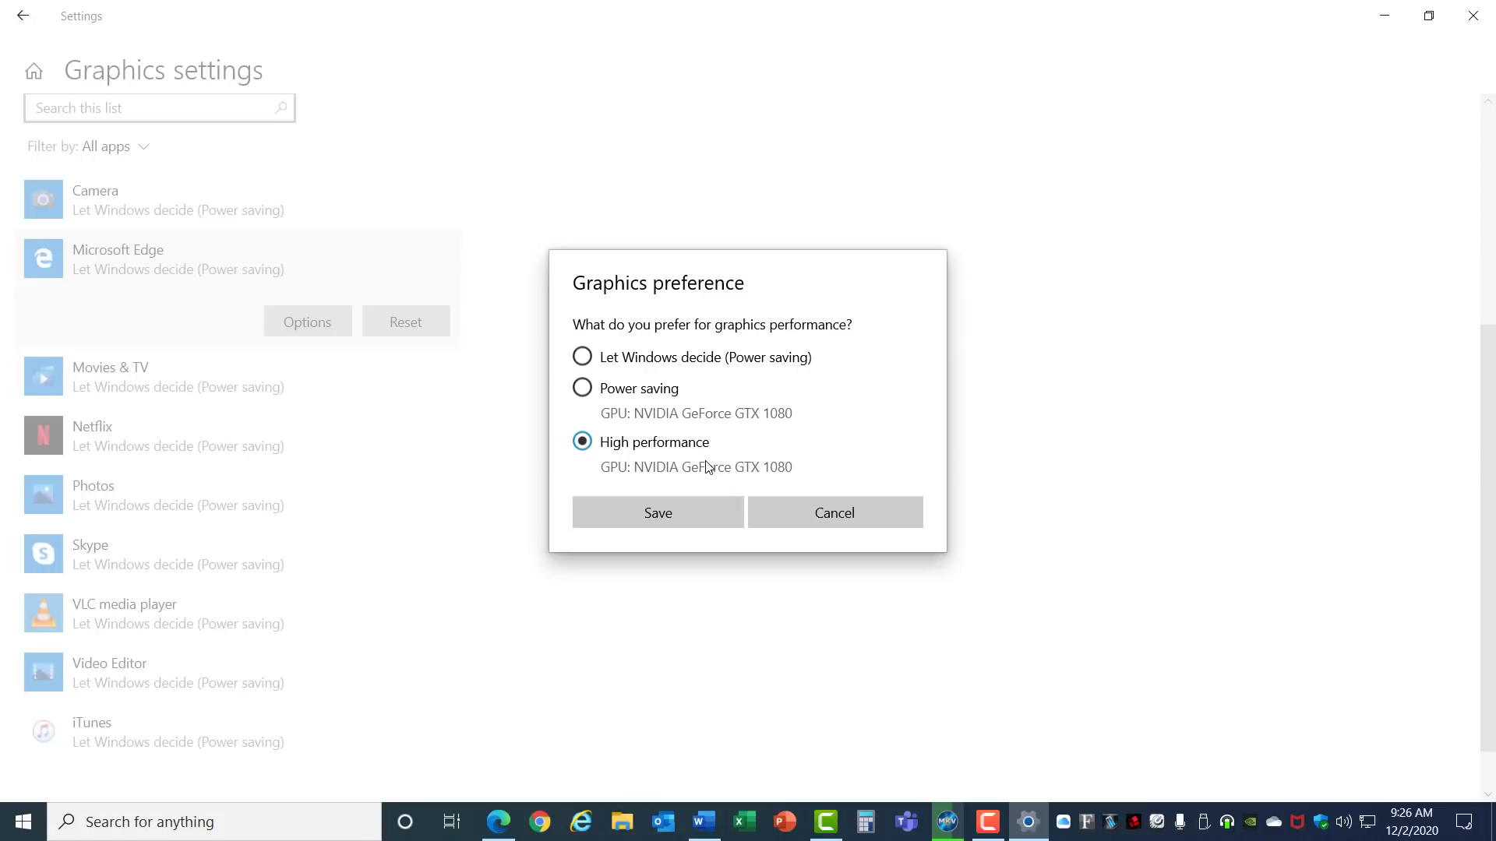
pyautogui.moveTo(663, 427)
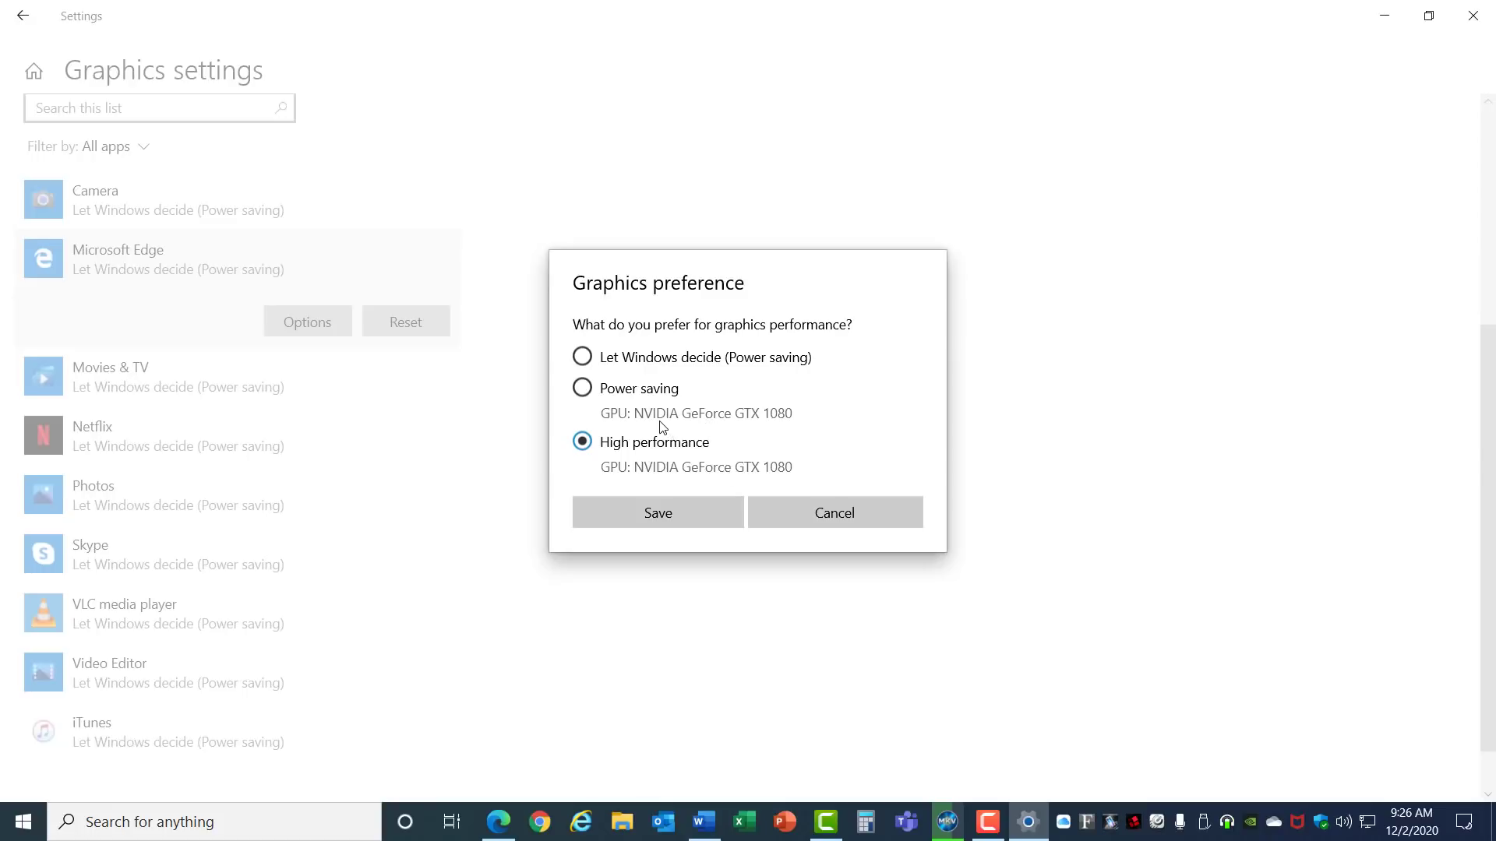
pyautogui.moveTo(679, 466)
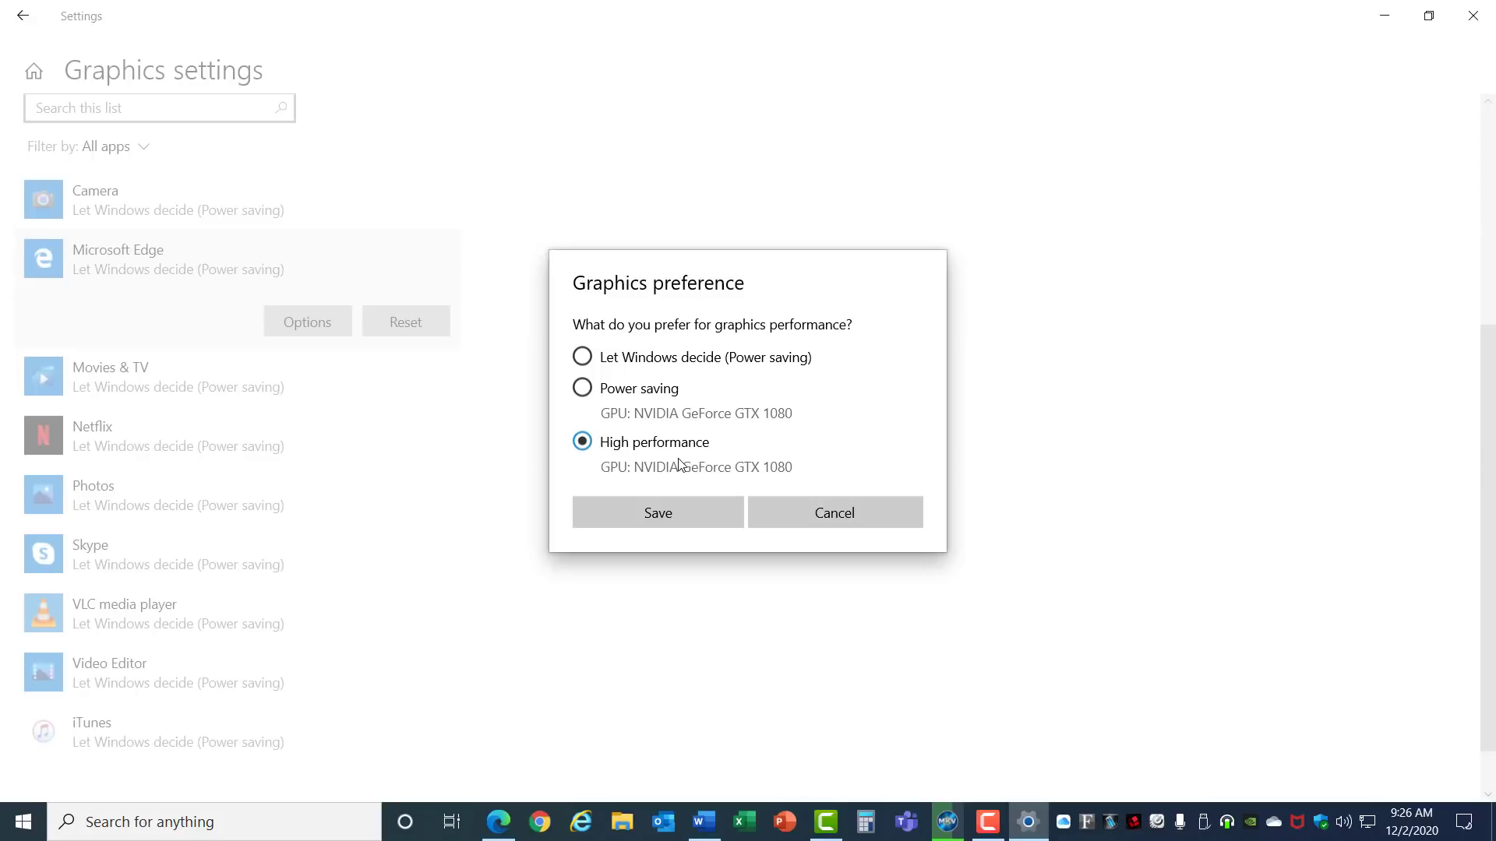
pyautogui.click(657, 513)
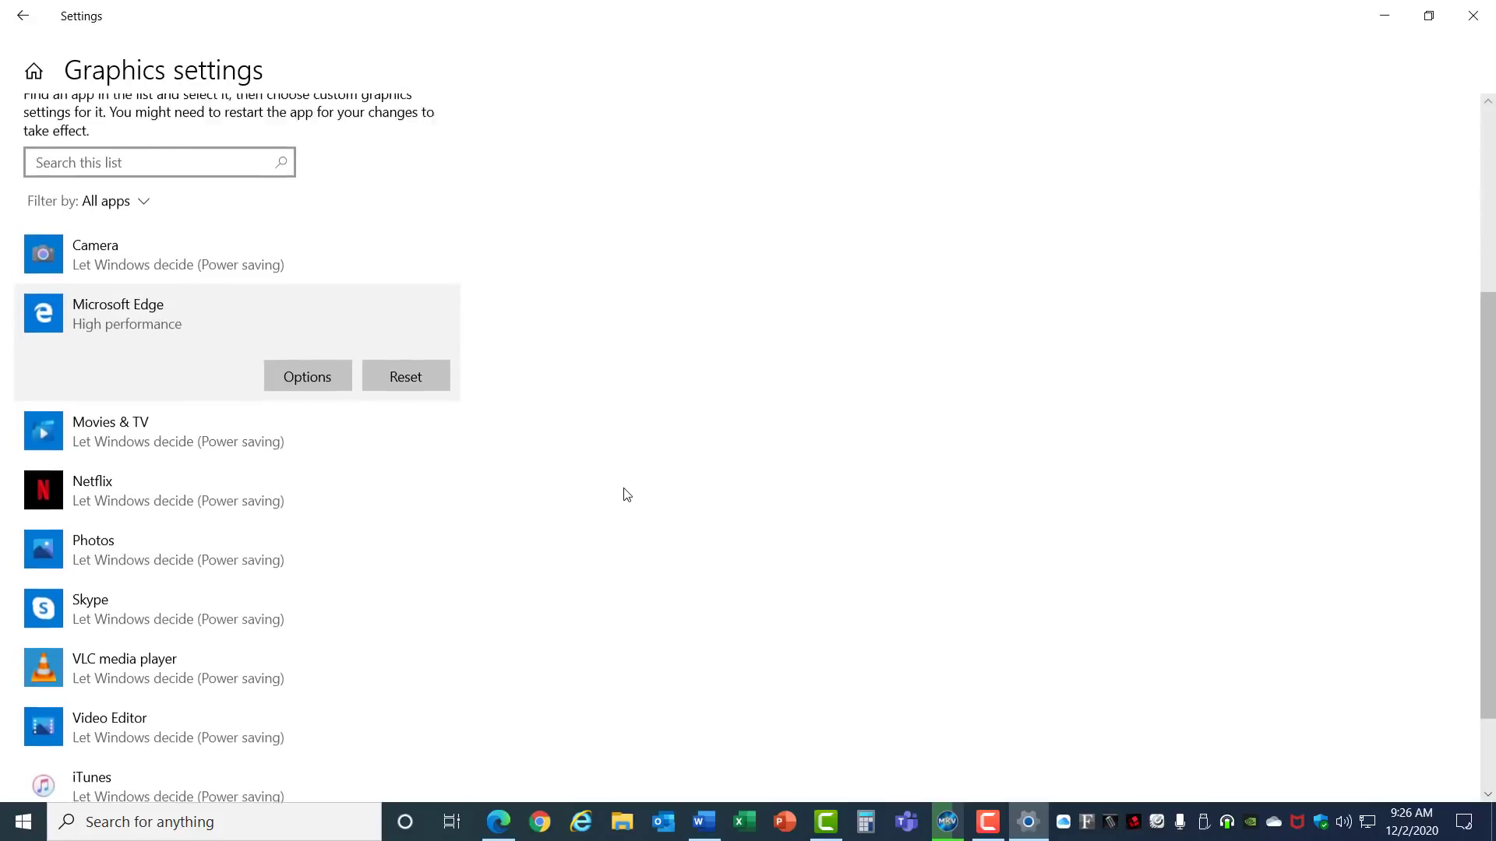
pyautogui.scroll(3)
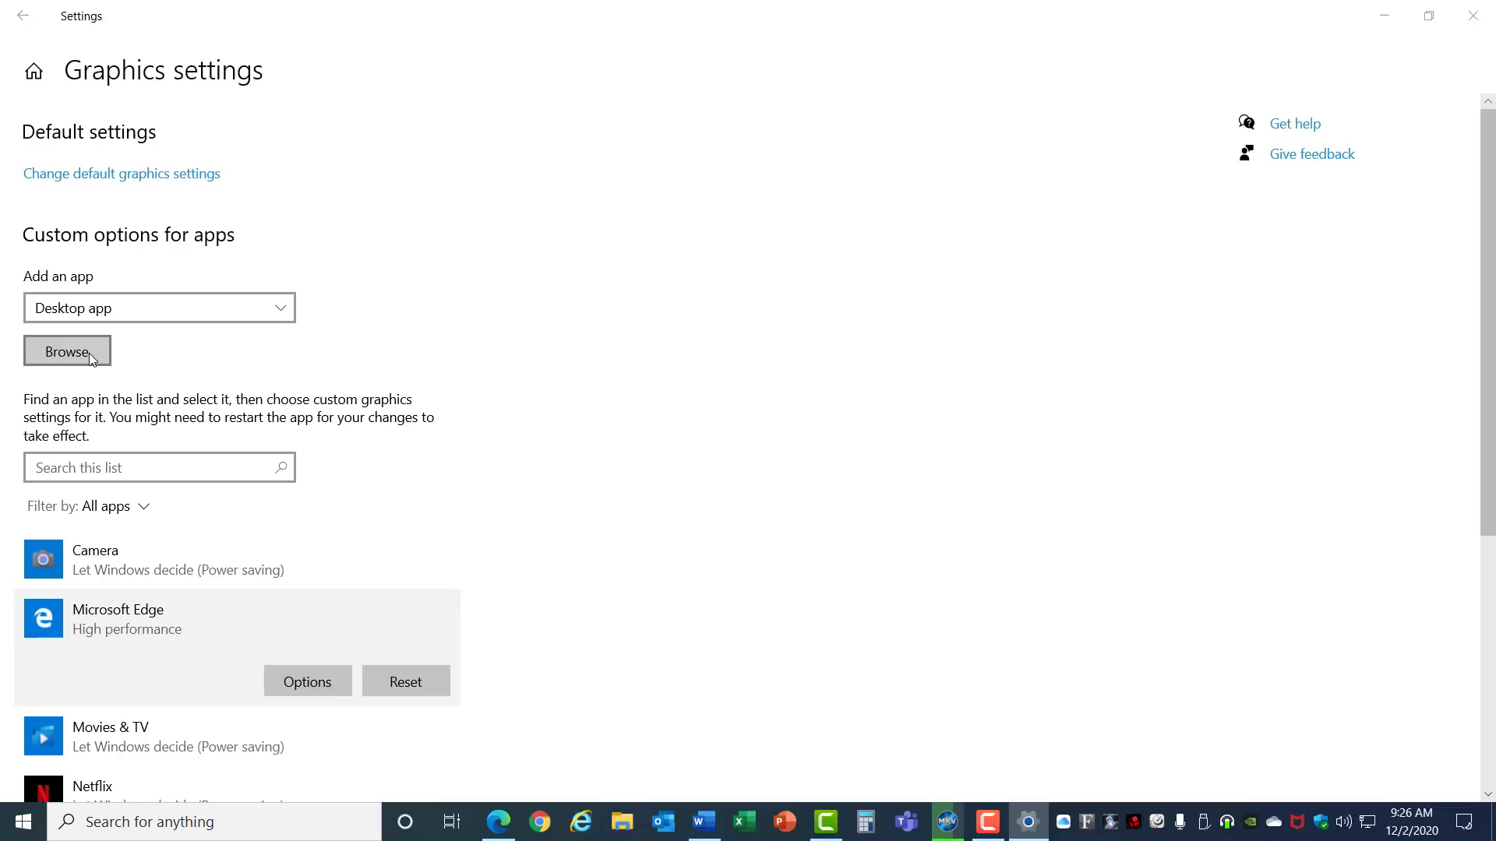
# Browse to Program Files > TechSmith > Camtasia 2020 and add CamtasiaStudio to the apps list.
pyautogui.click(67, 350)
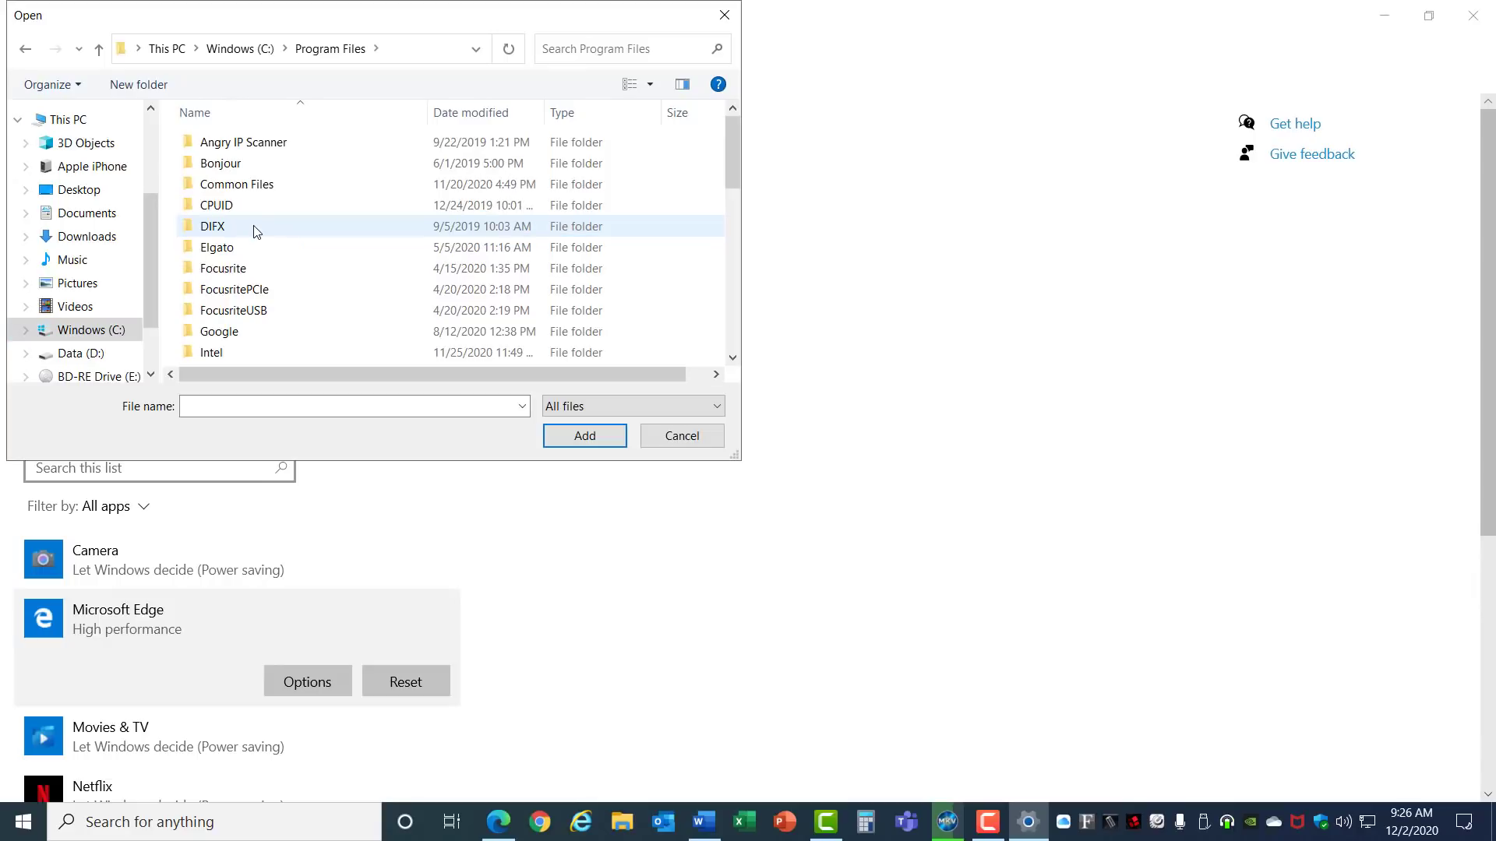
pyautogui.scroll(-3)
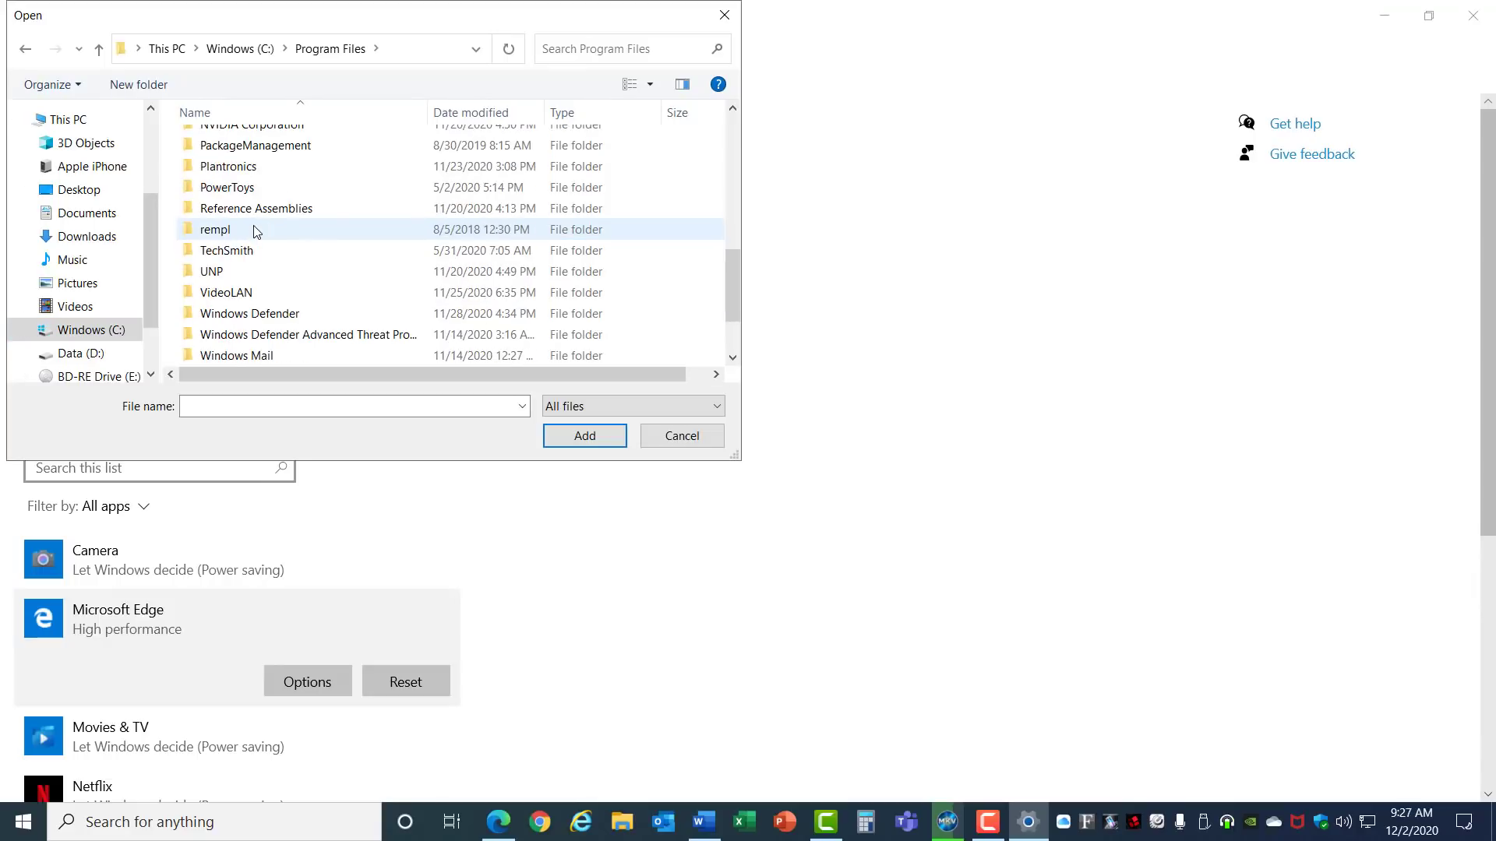
pyautogui.doubleClick(226, 250)
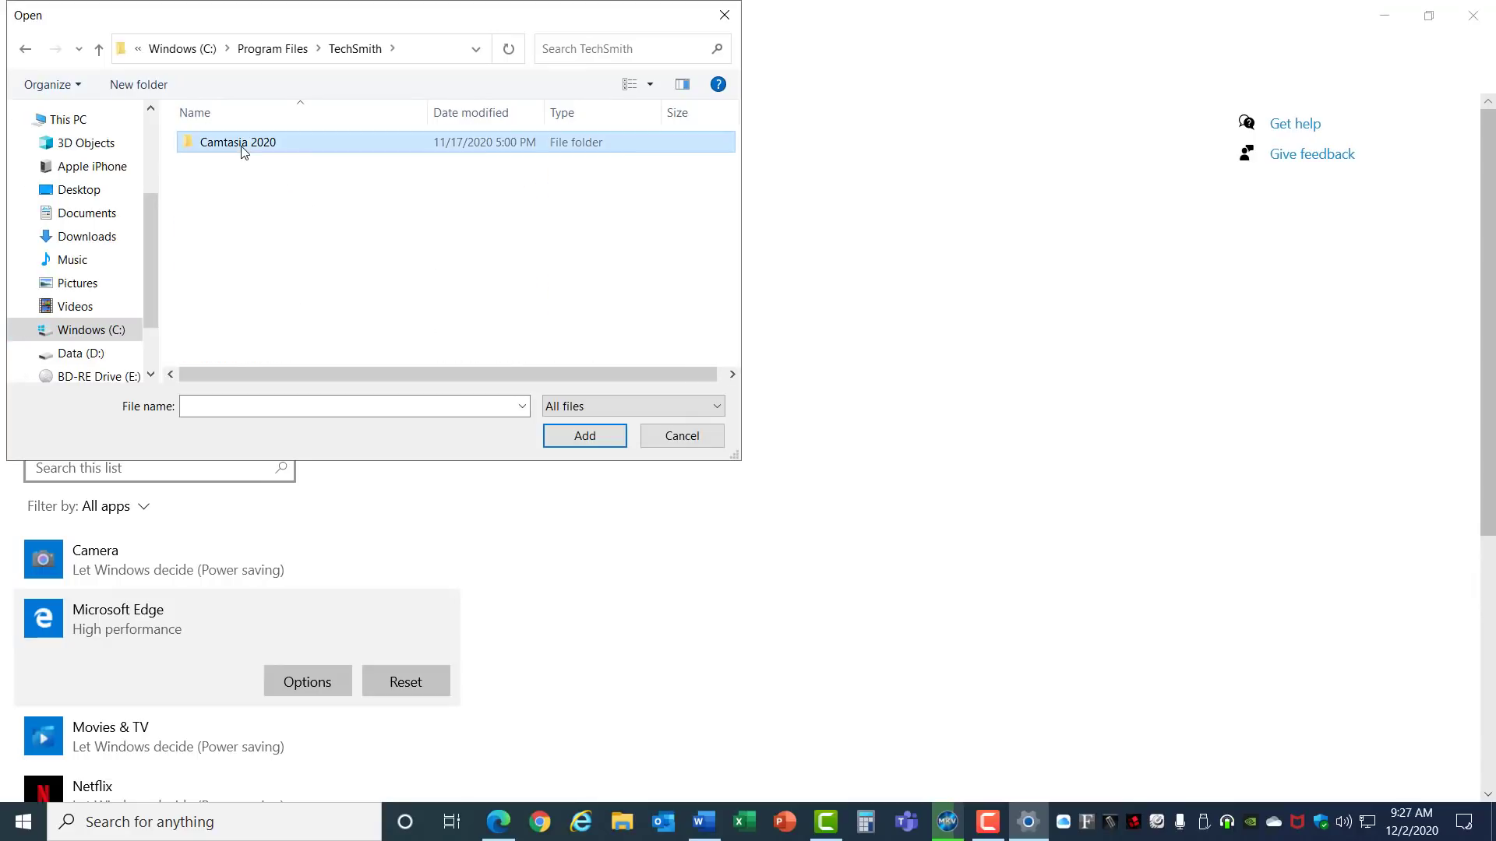
pyautogui.doubleClick(237, 142)
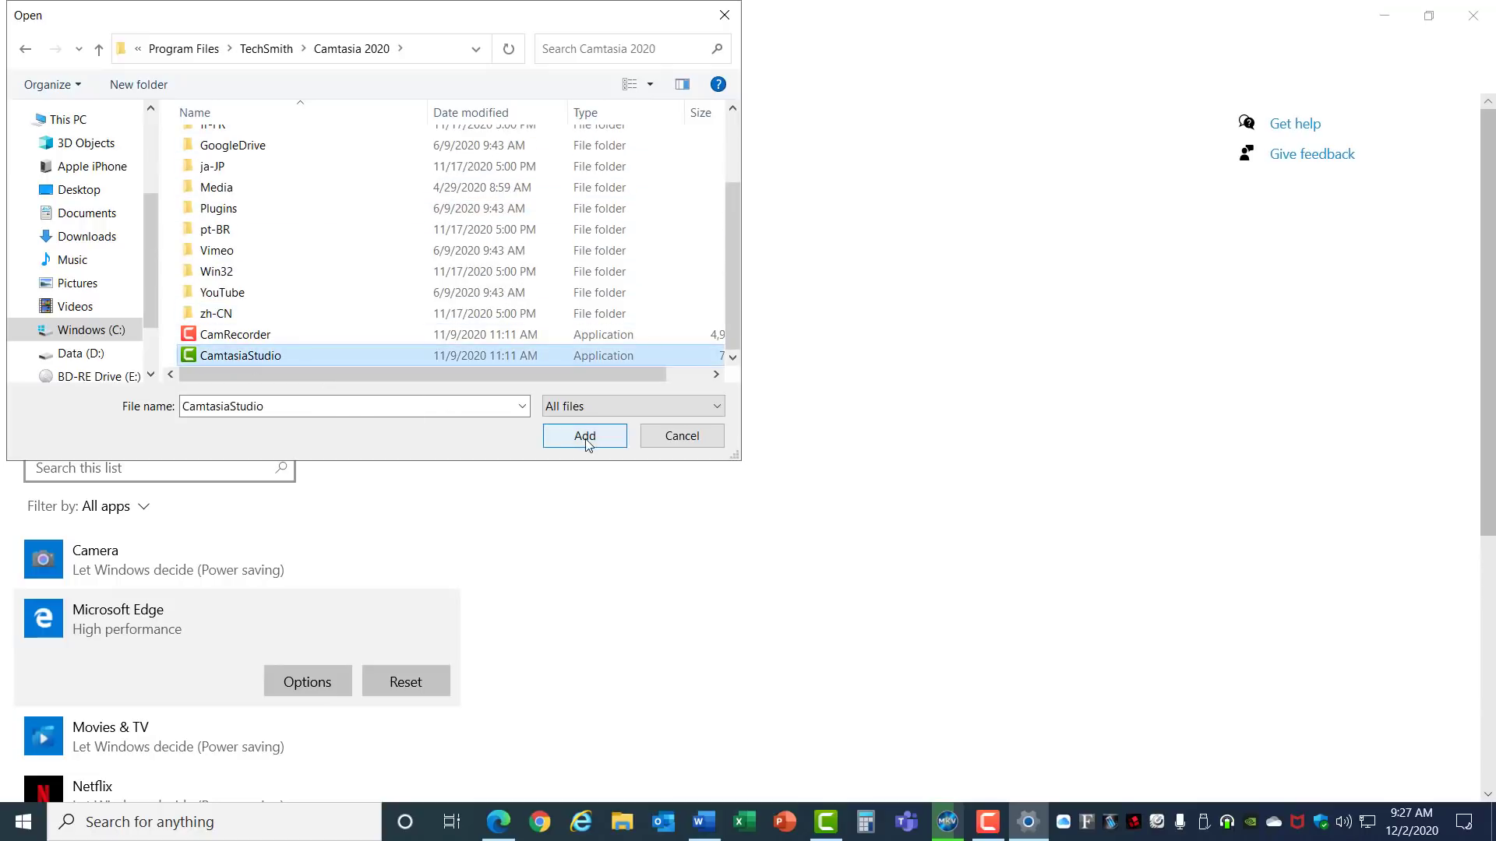
pyautogui.click(582, 436)
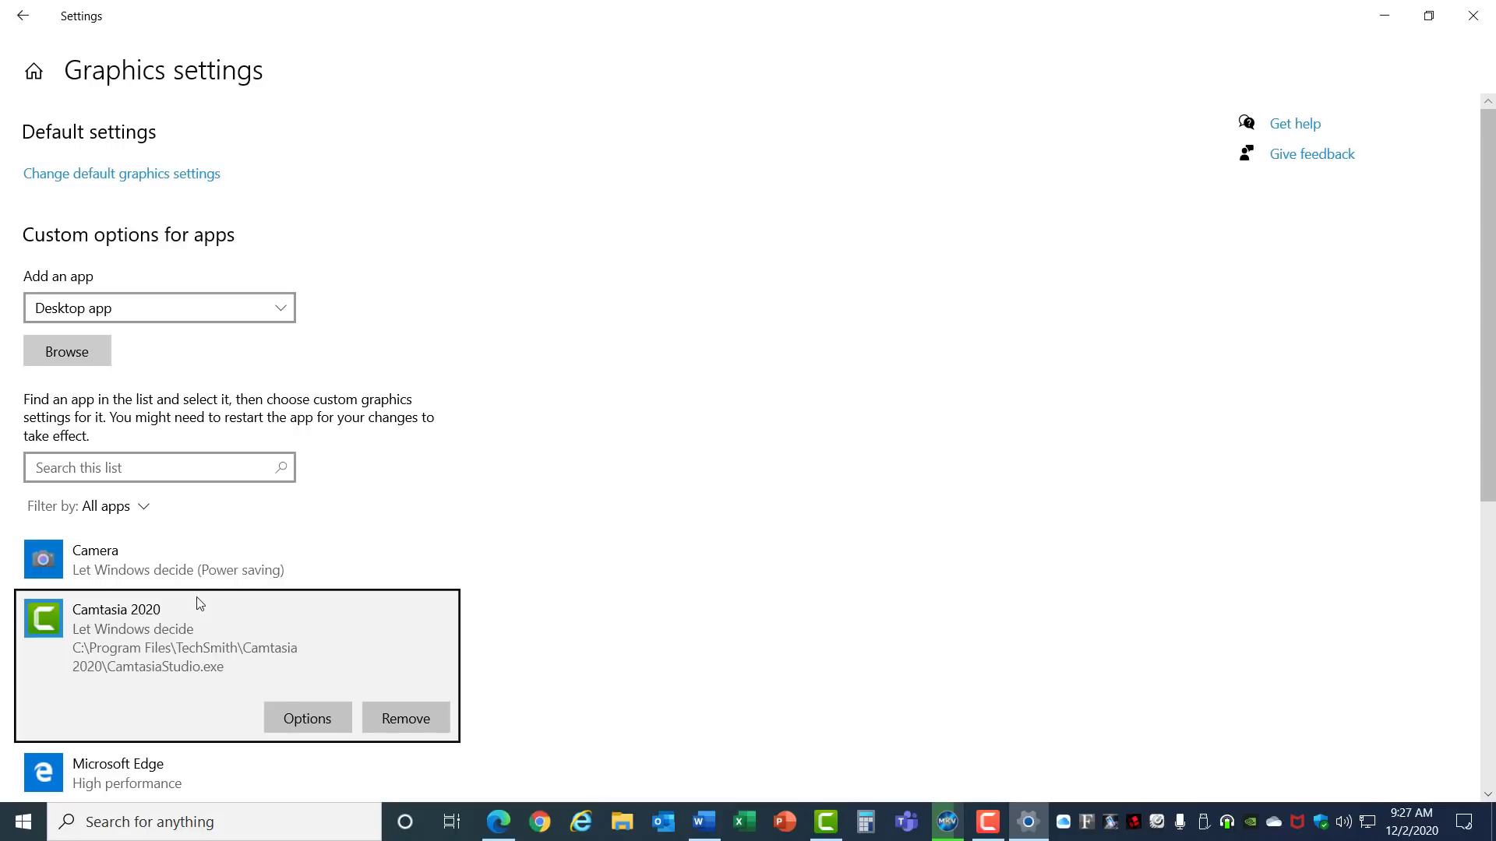
# Set Camtasia 2020's graphics preference to High performance, save, and close Settings.
pyautogui.click(307, 717)
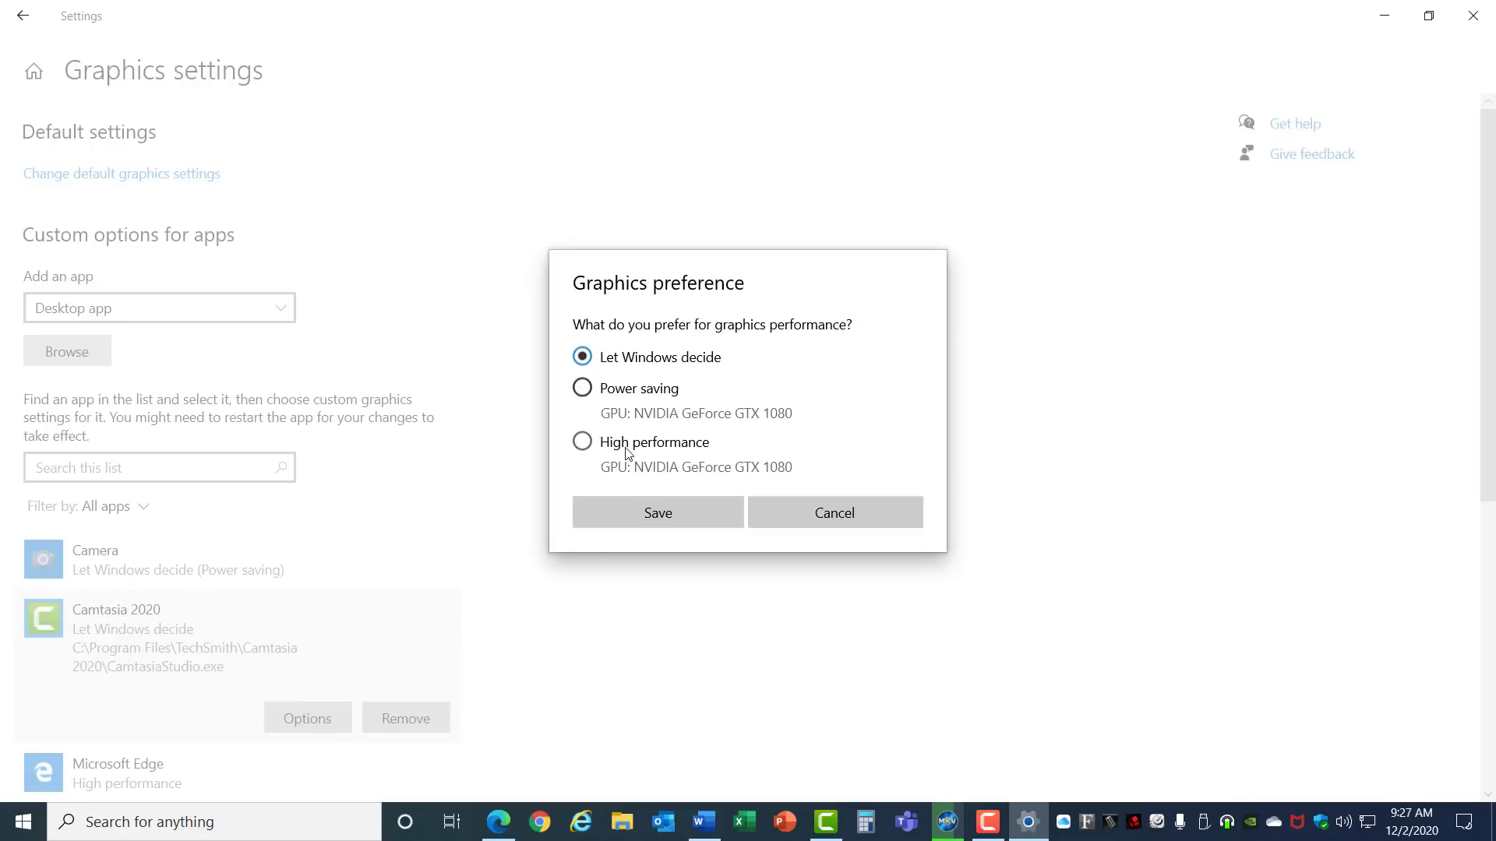
pyautogui.click(657, 512)
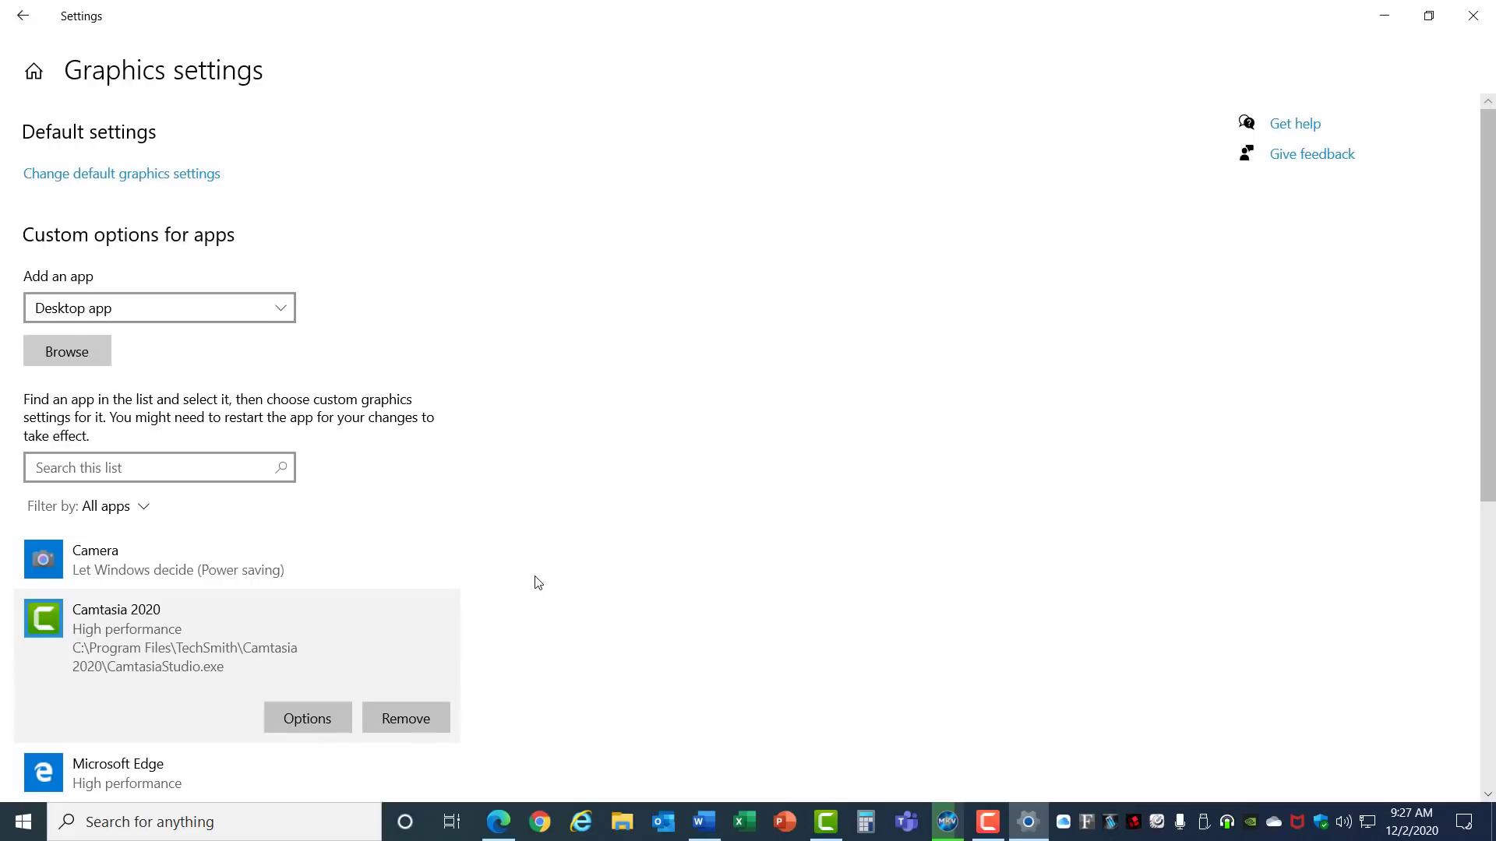
pyautogui.click(1473, 15)
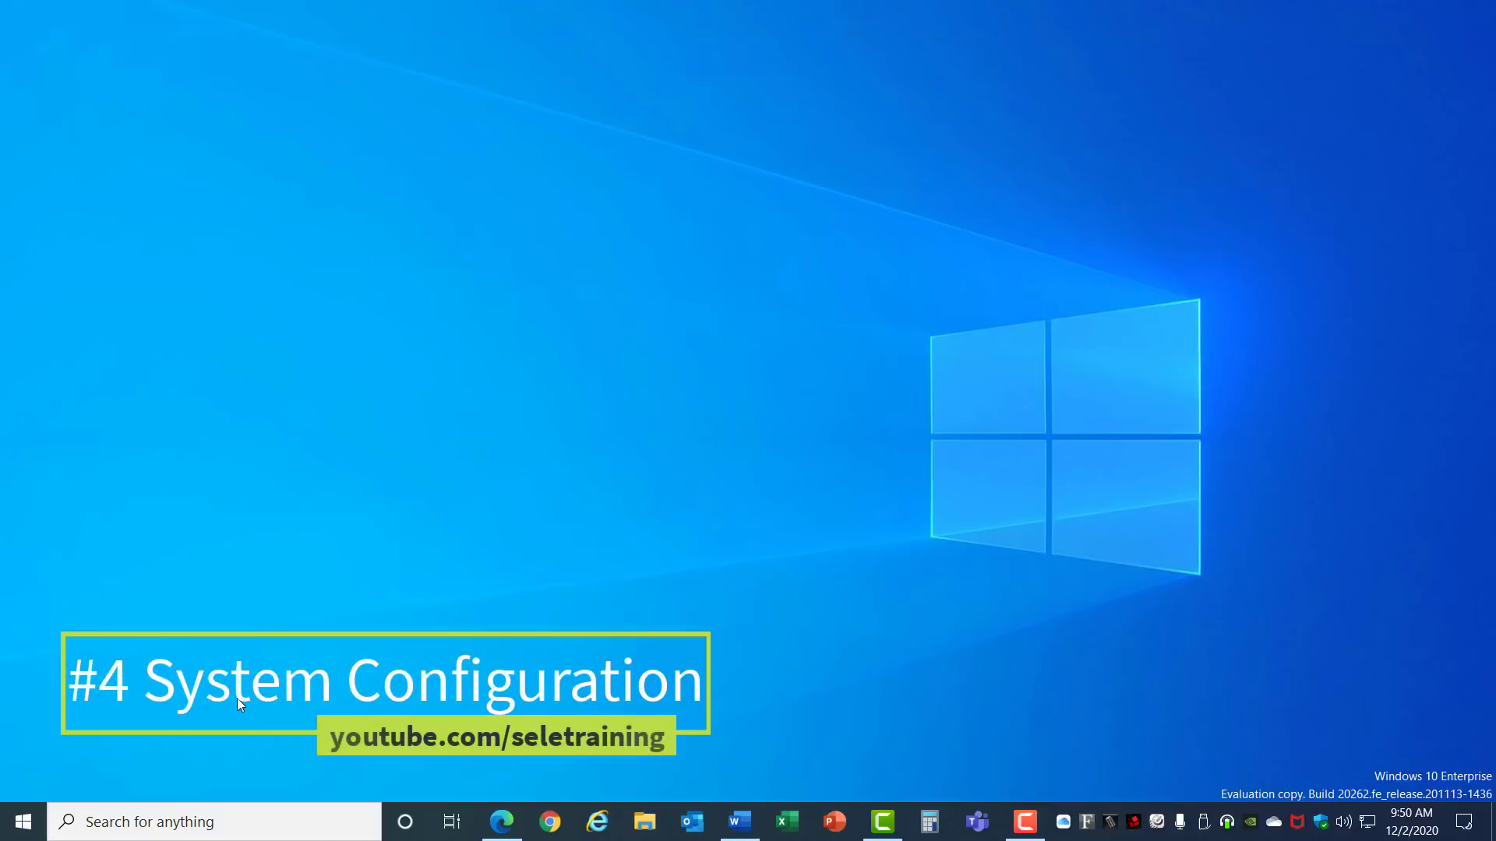
# From Start, expand Windows Administrative Tools and launch System Configuration.
pyautogui.click(23, 821)
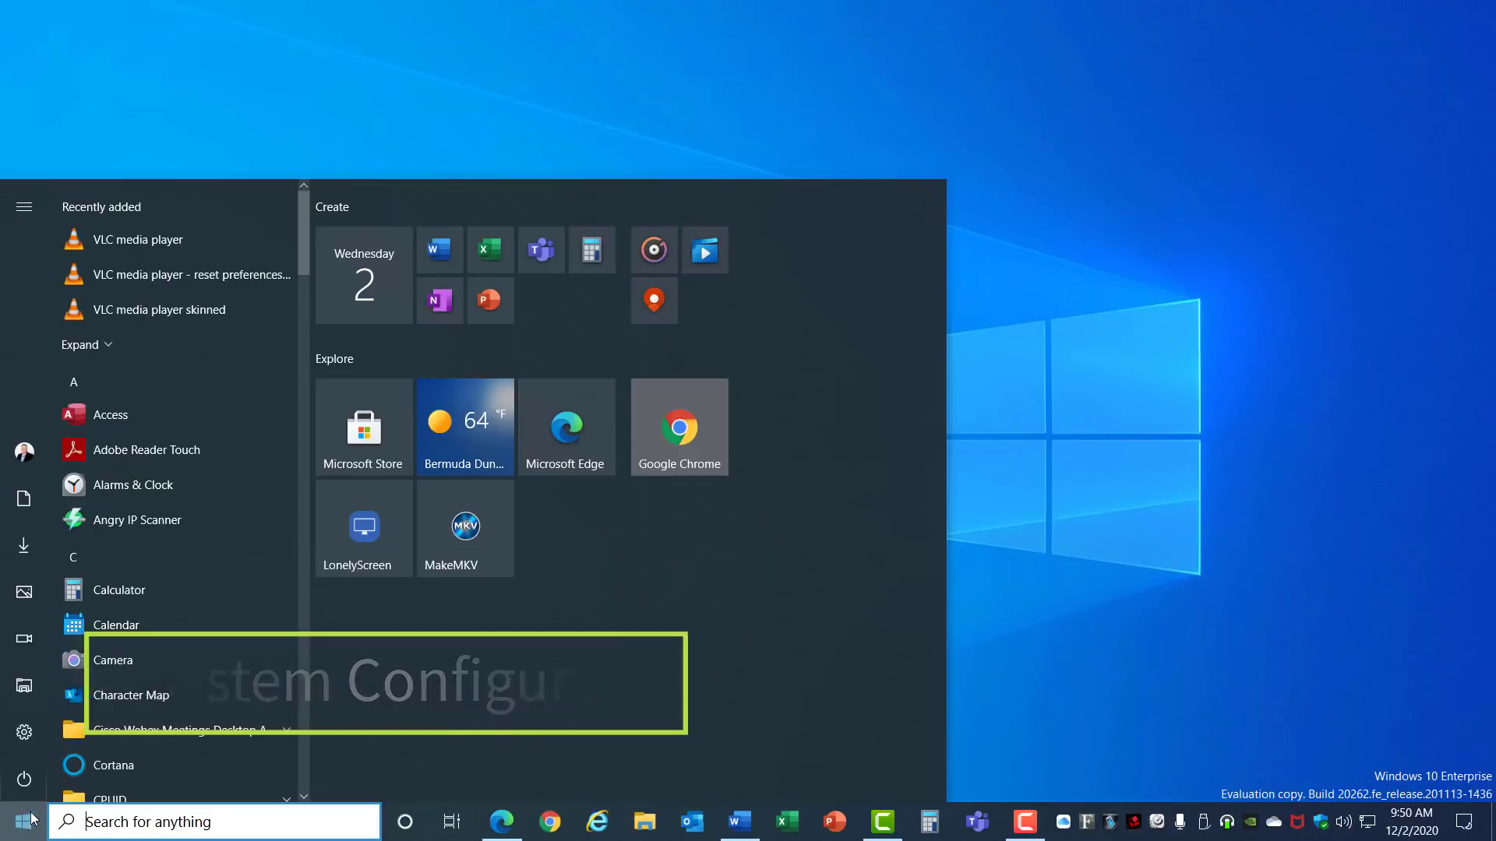
pyautogui.scroll(-3)
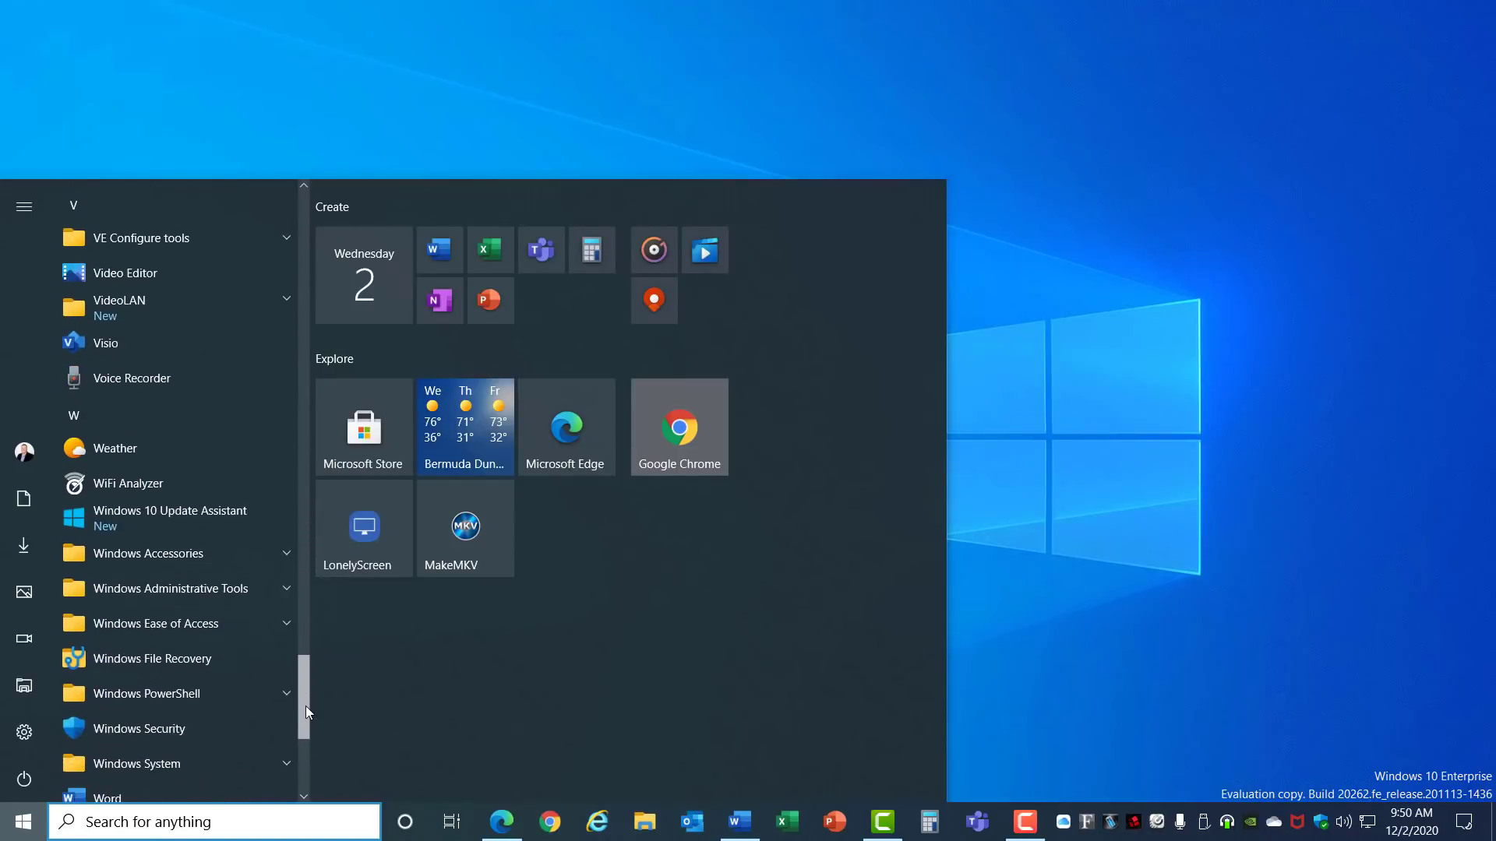
pyautogui.click(165, 589)
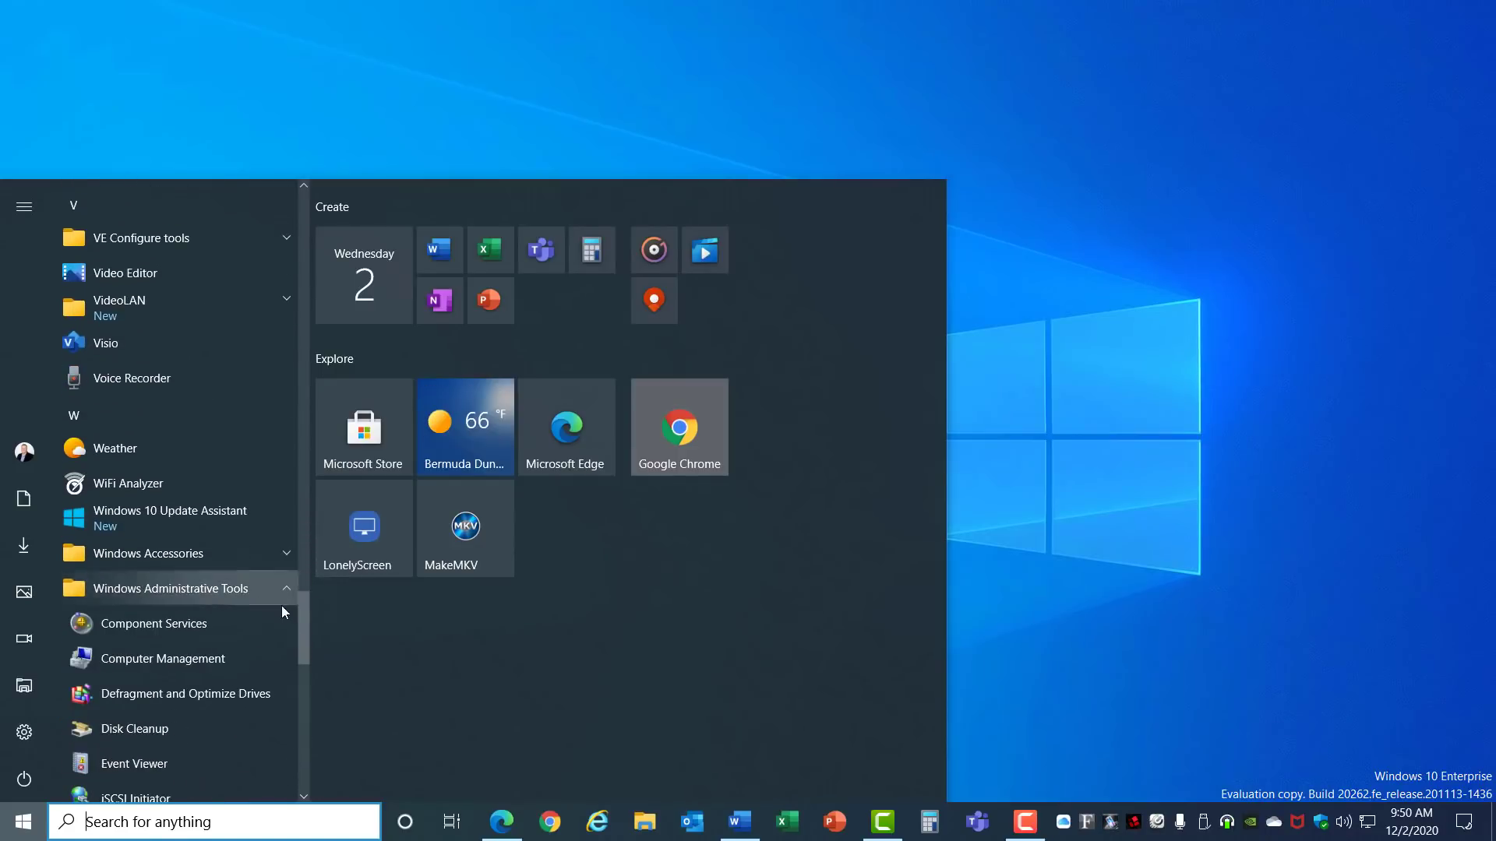
pyautogui.scroll(-3)
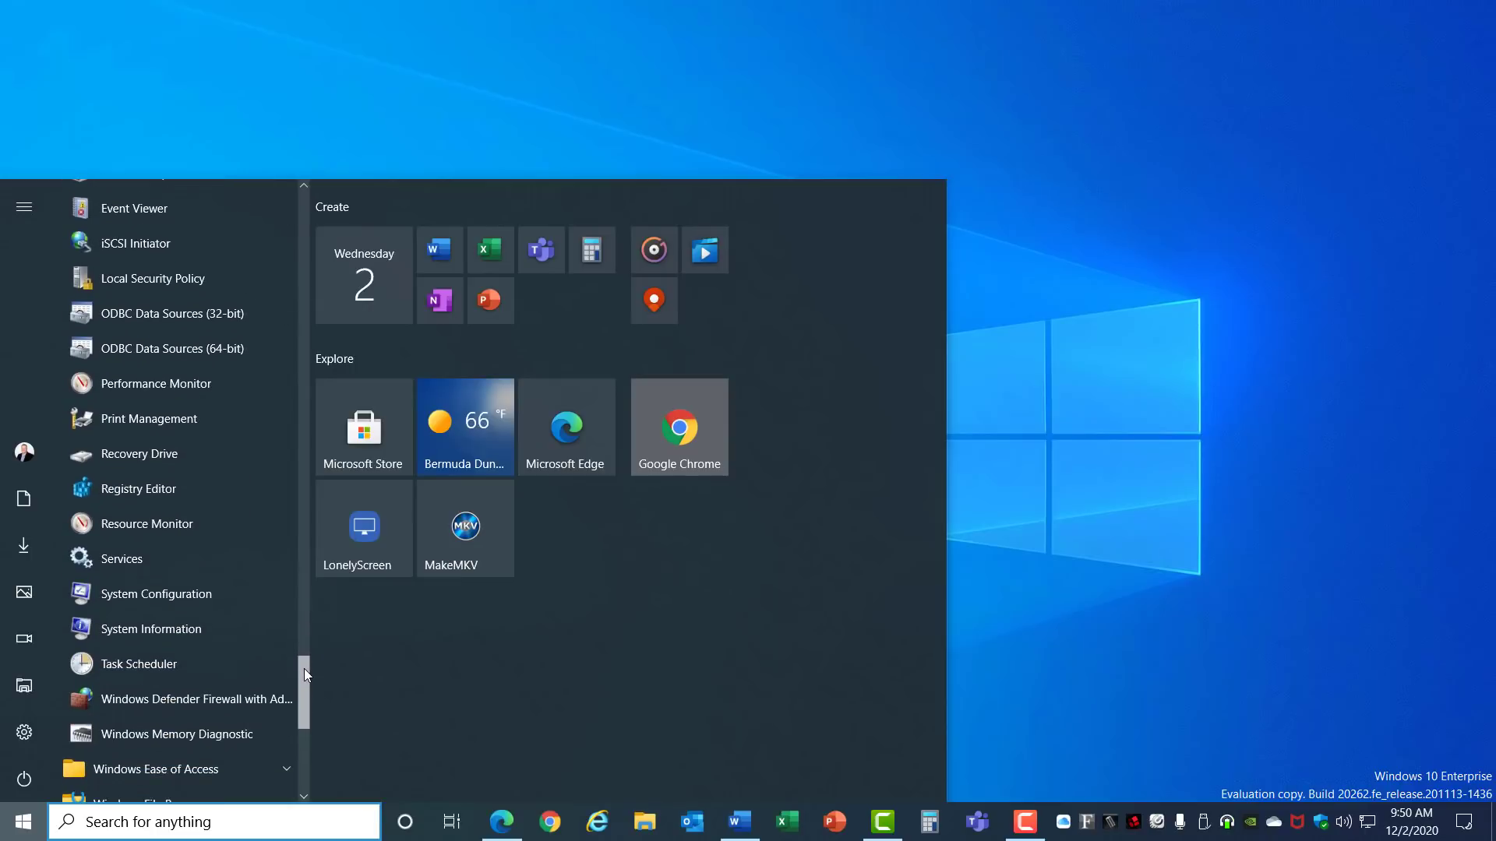
pyautogui.click(155, 593)
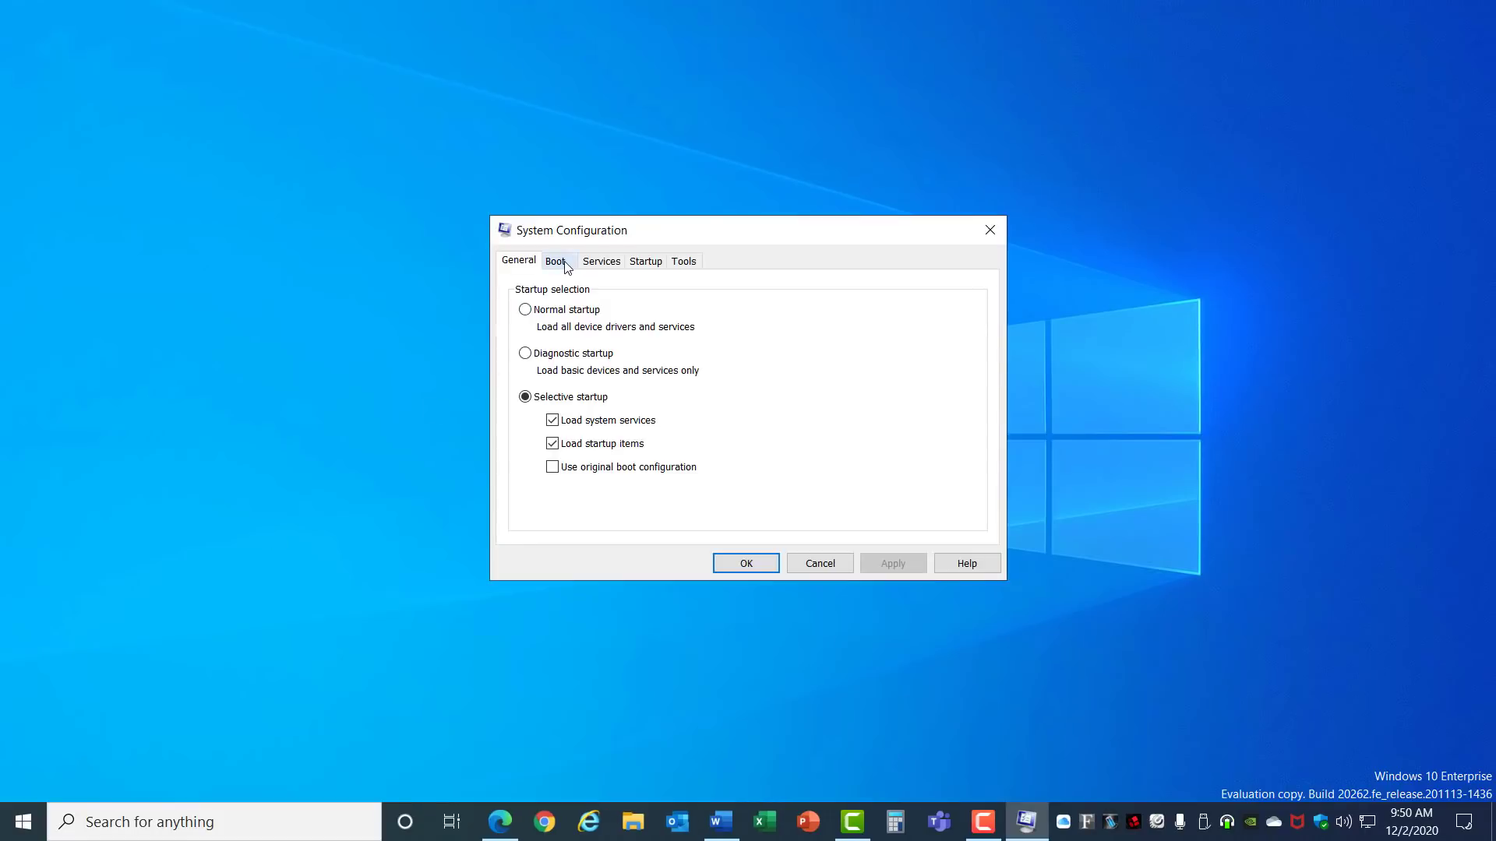
# Enable No GUI boot on the System Configuration Boot tab.
pyautogui.click(556, 260)
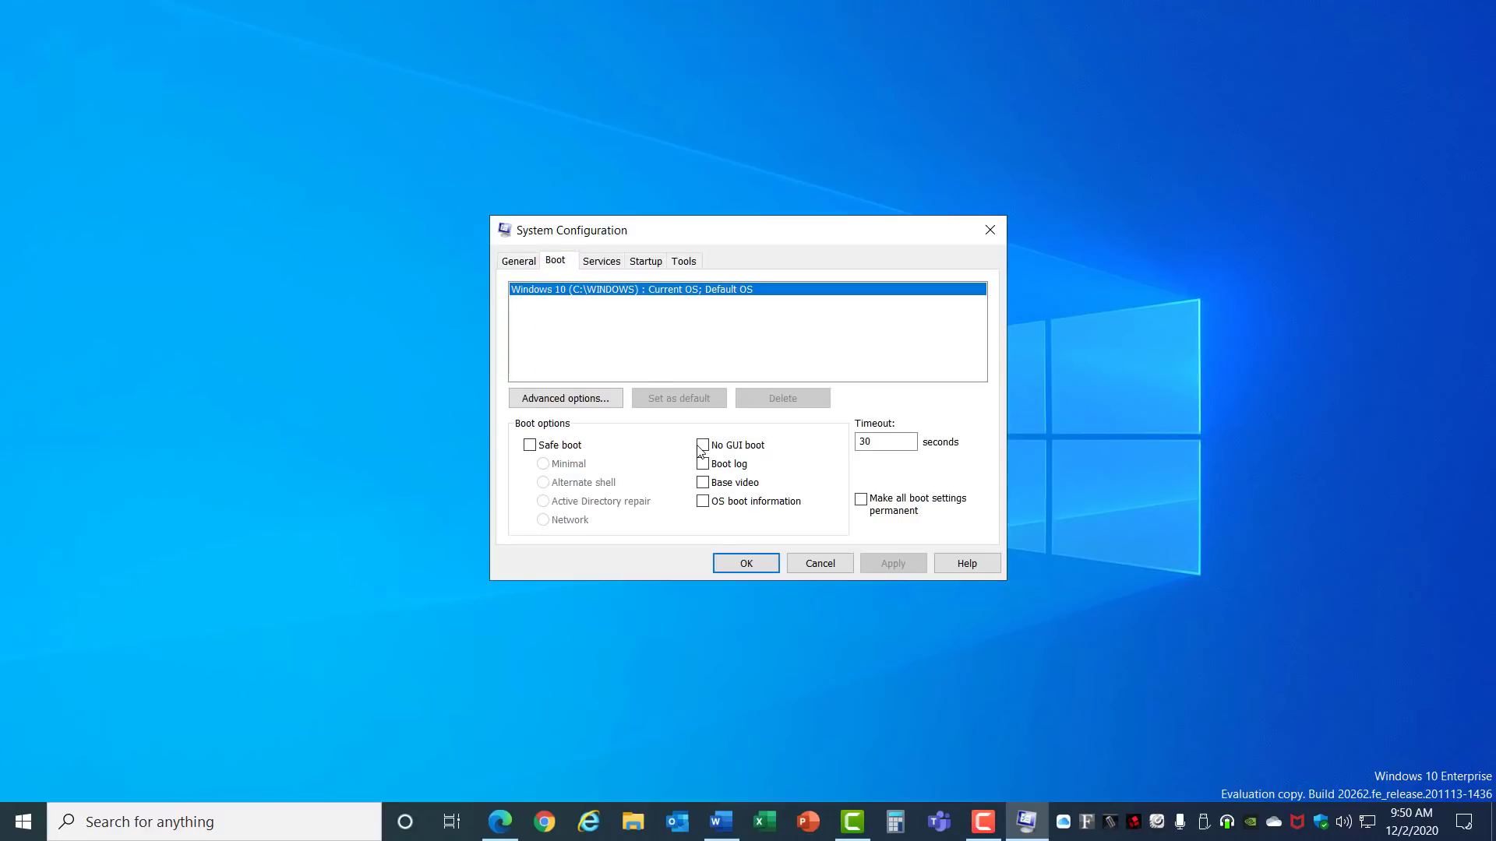
pyautogui.click(703, 444)
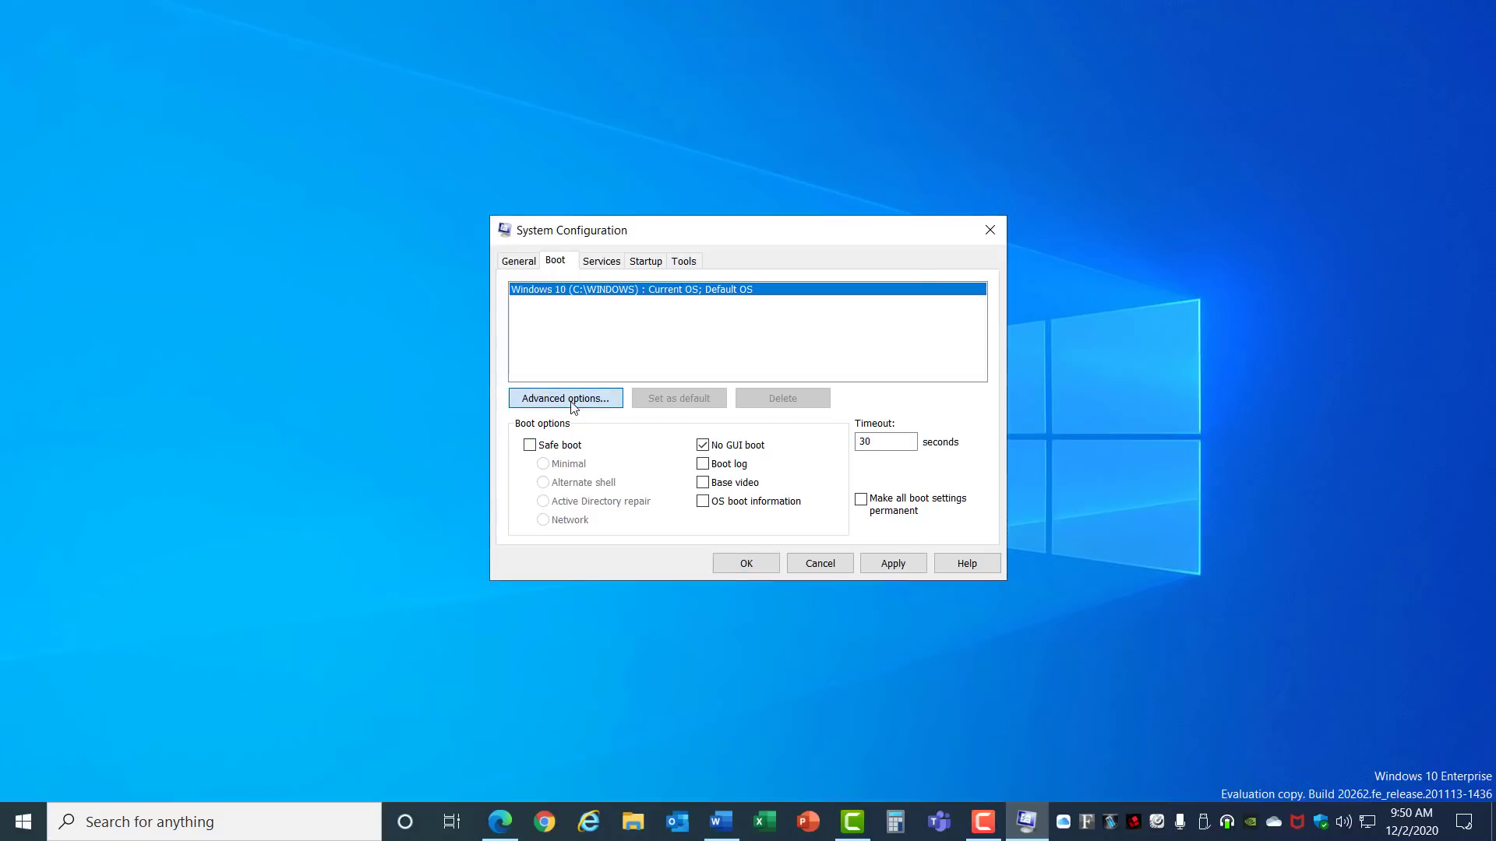
pyautogui.click(564, 397)
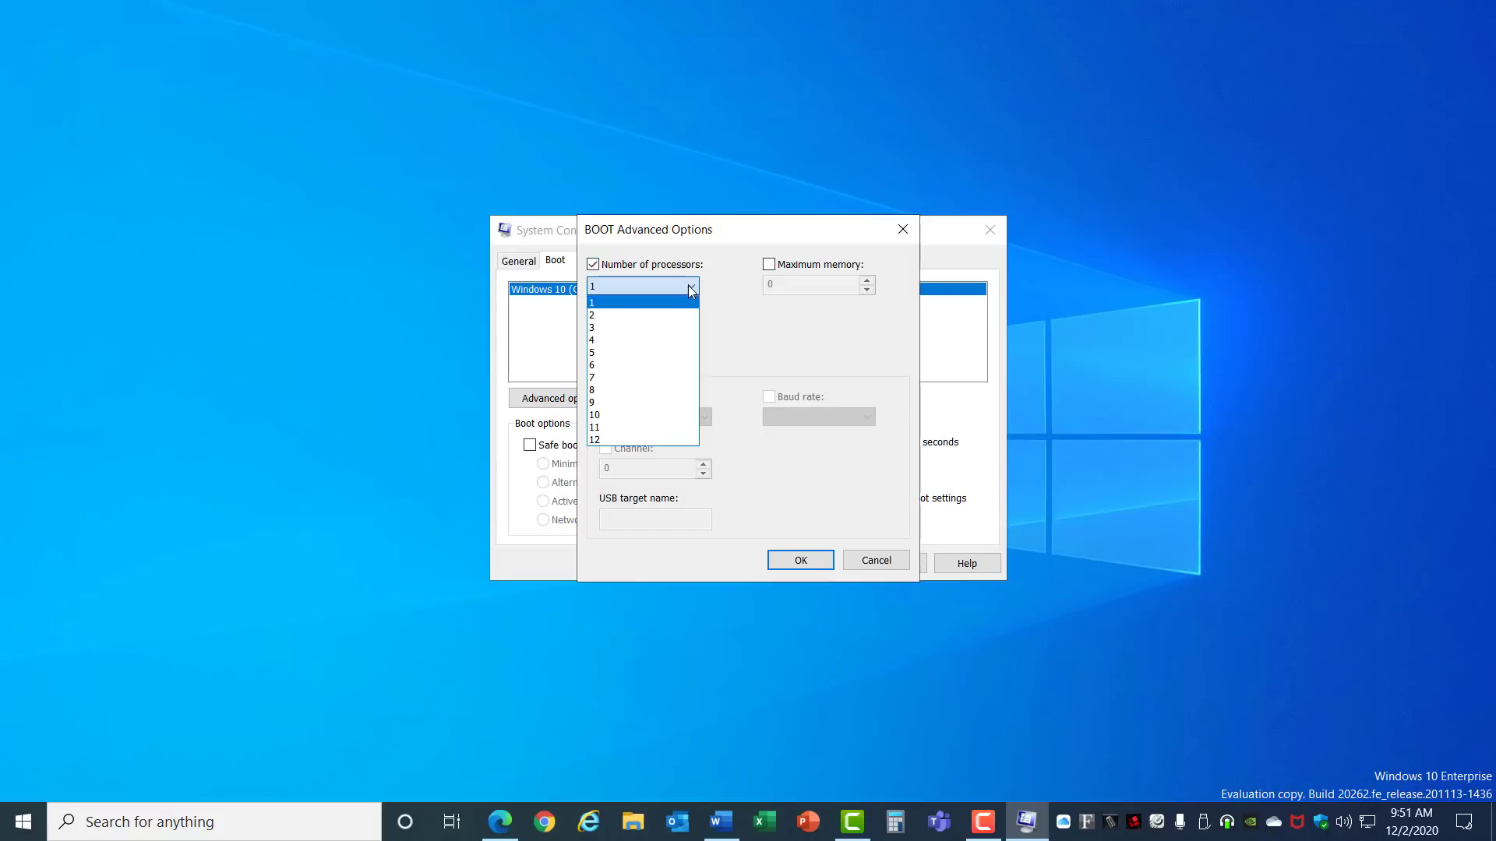
# Try a 12-processor limit in Advanced boot options, then leave processor count unchecked and close it.
pyautogui.click(593, 440)
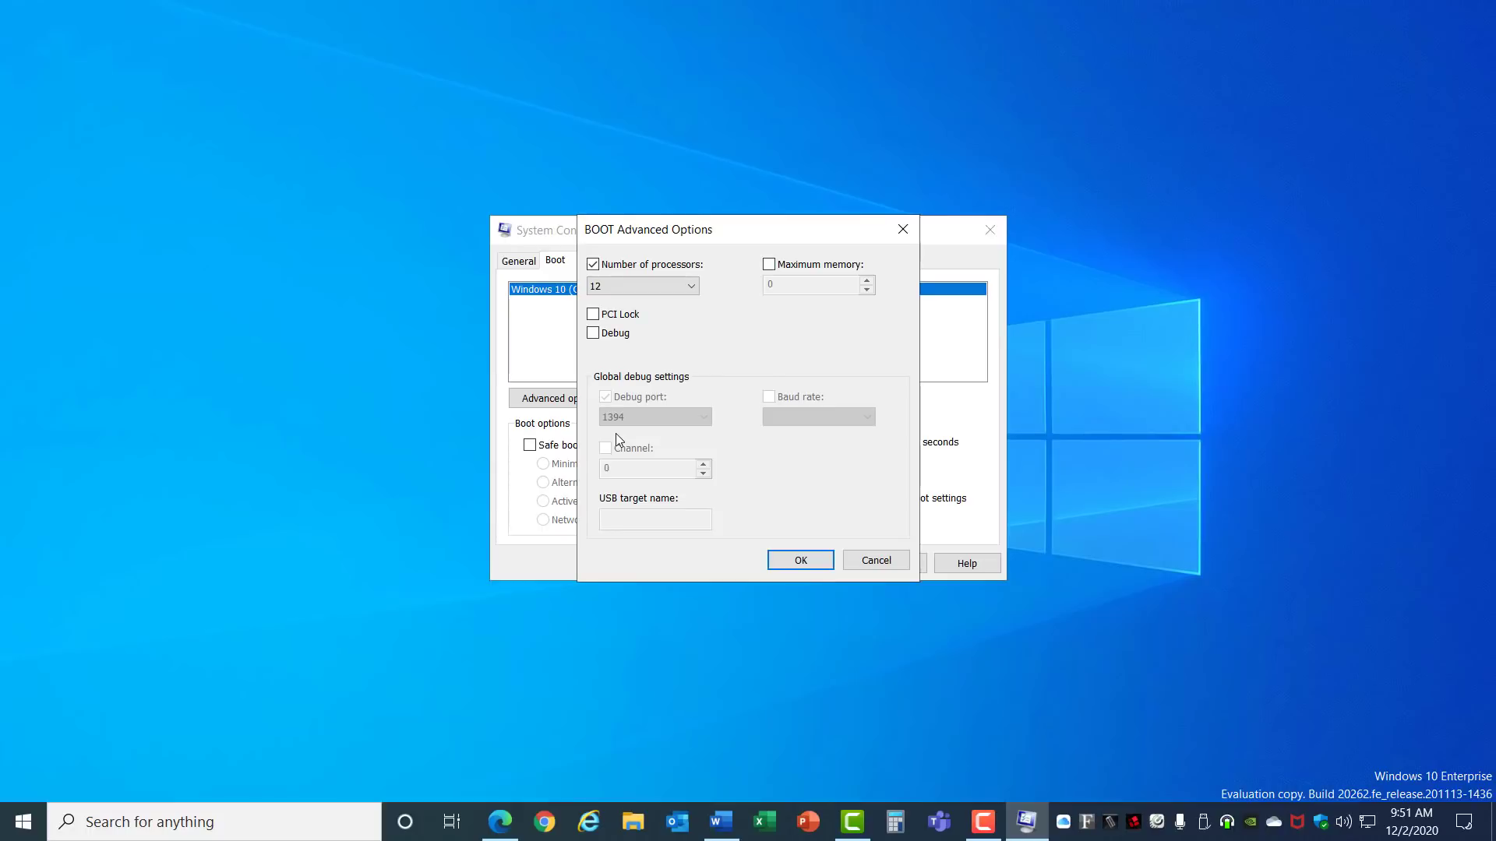
pyautogui.click(592, 265)
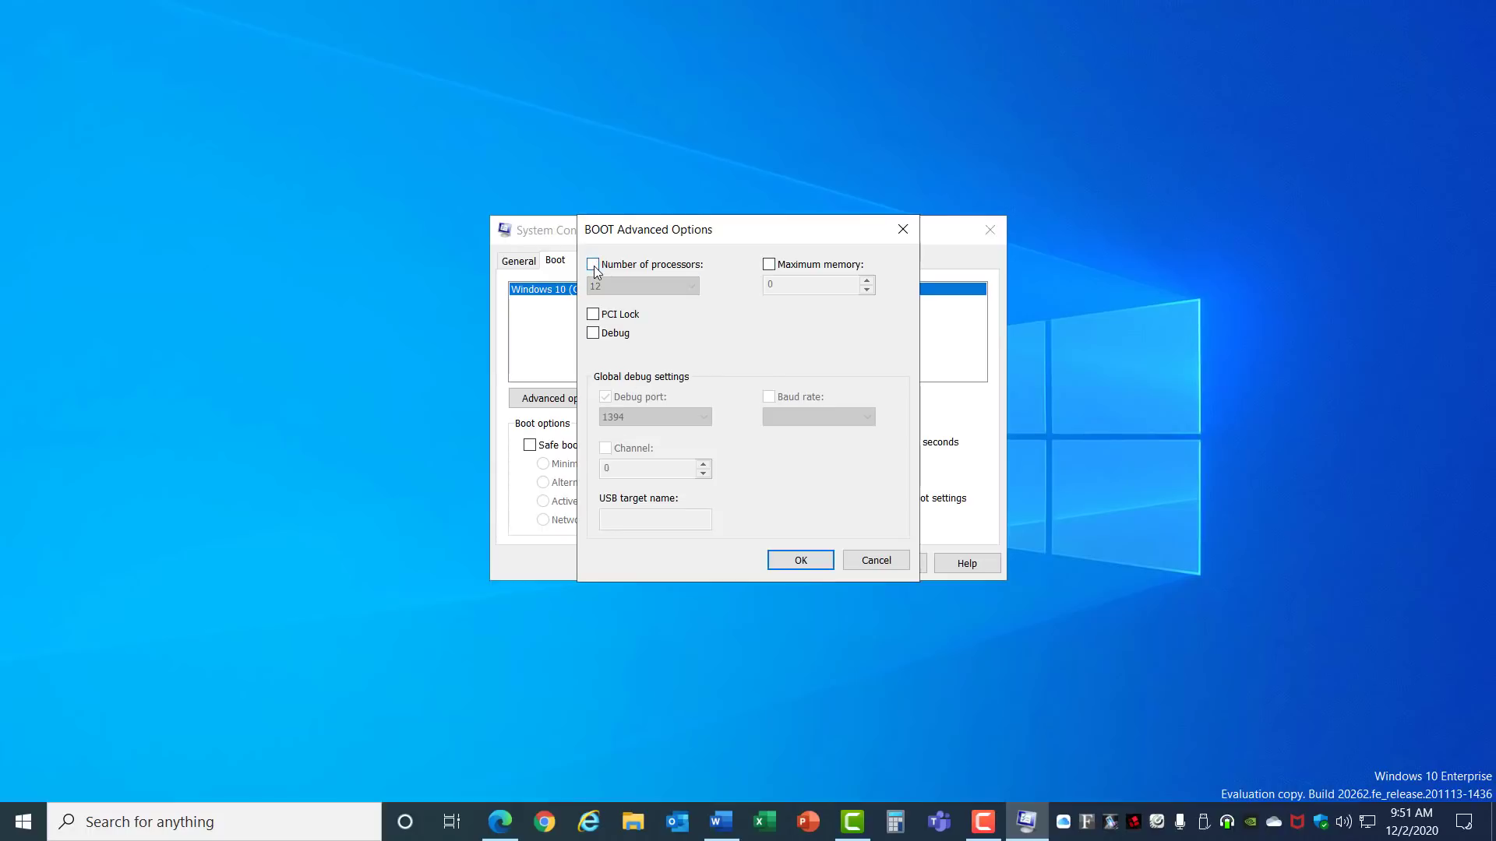
pyautogui.click(592, 265)
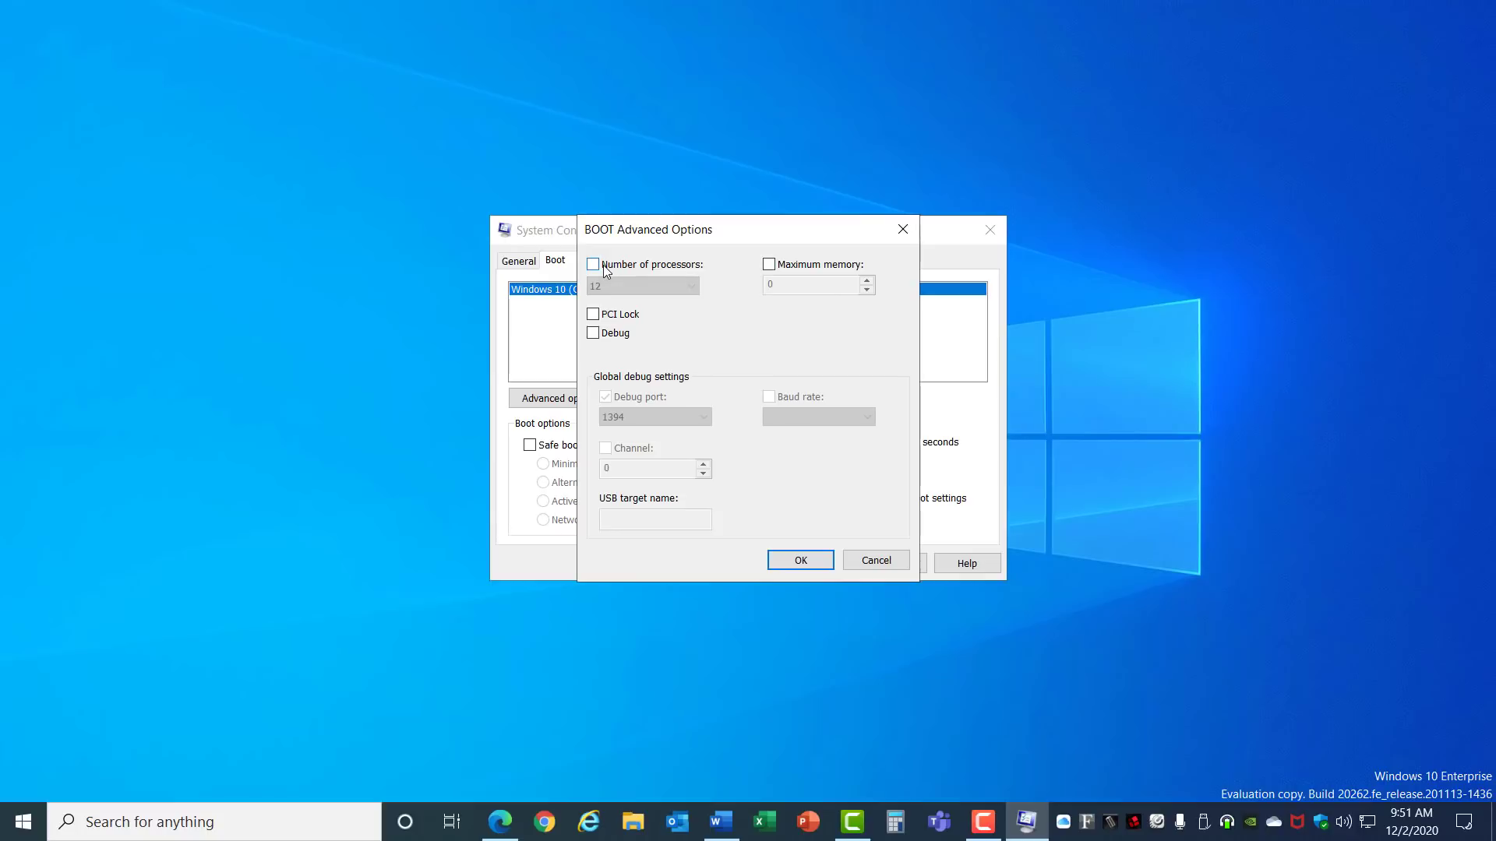
pyautogui.click(872, 560)
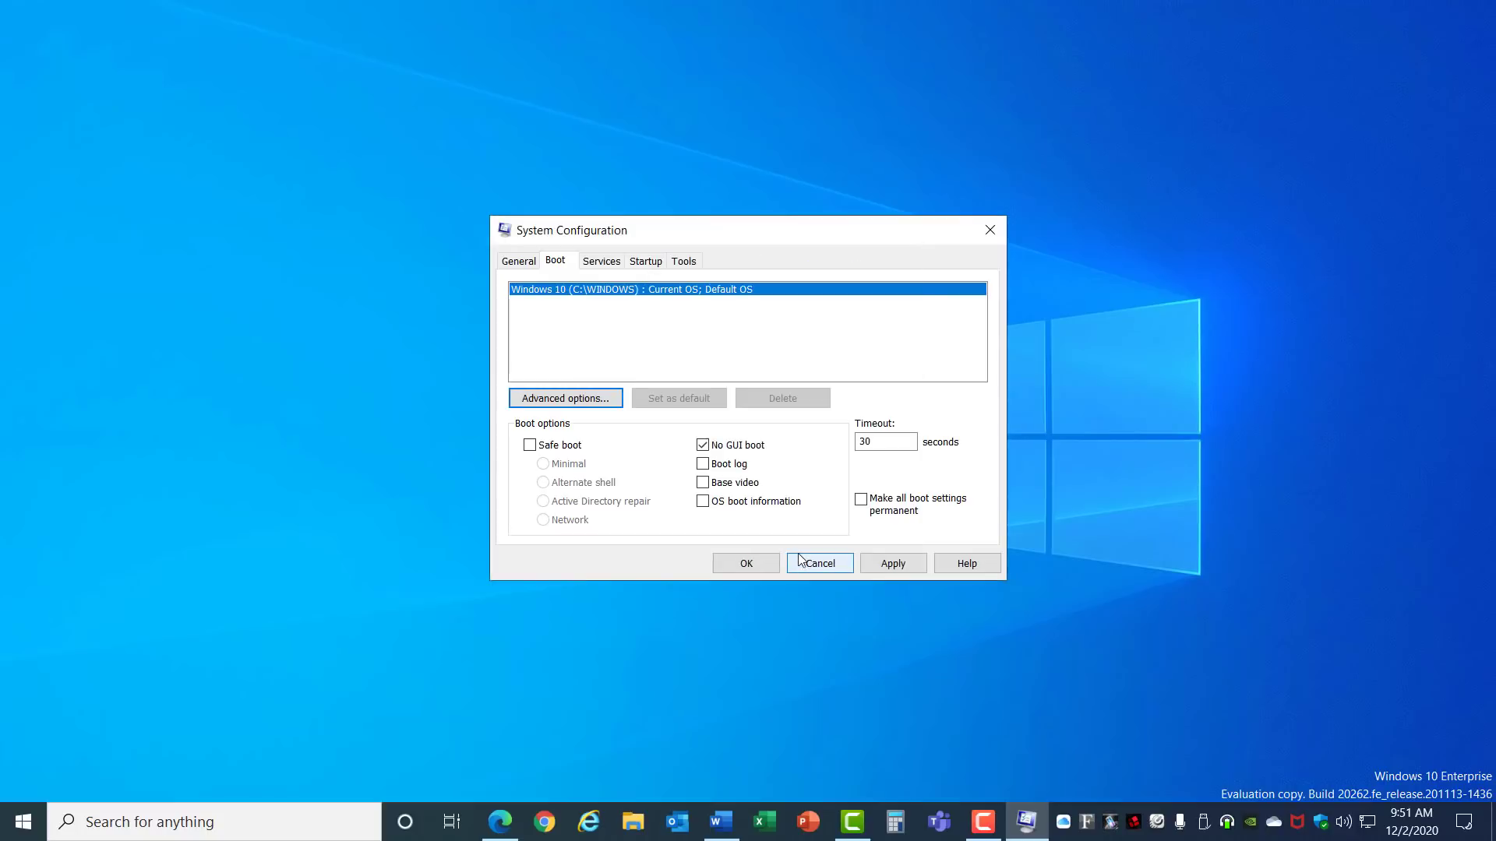
pyautogui.click(602, 260)
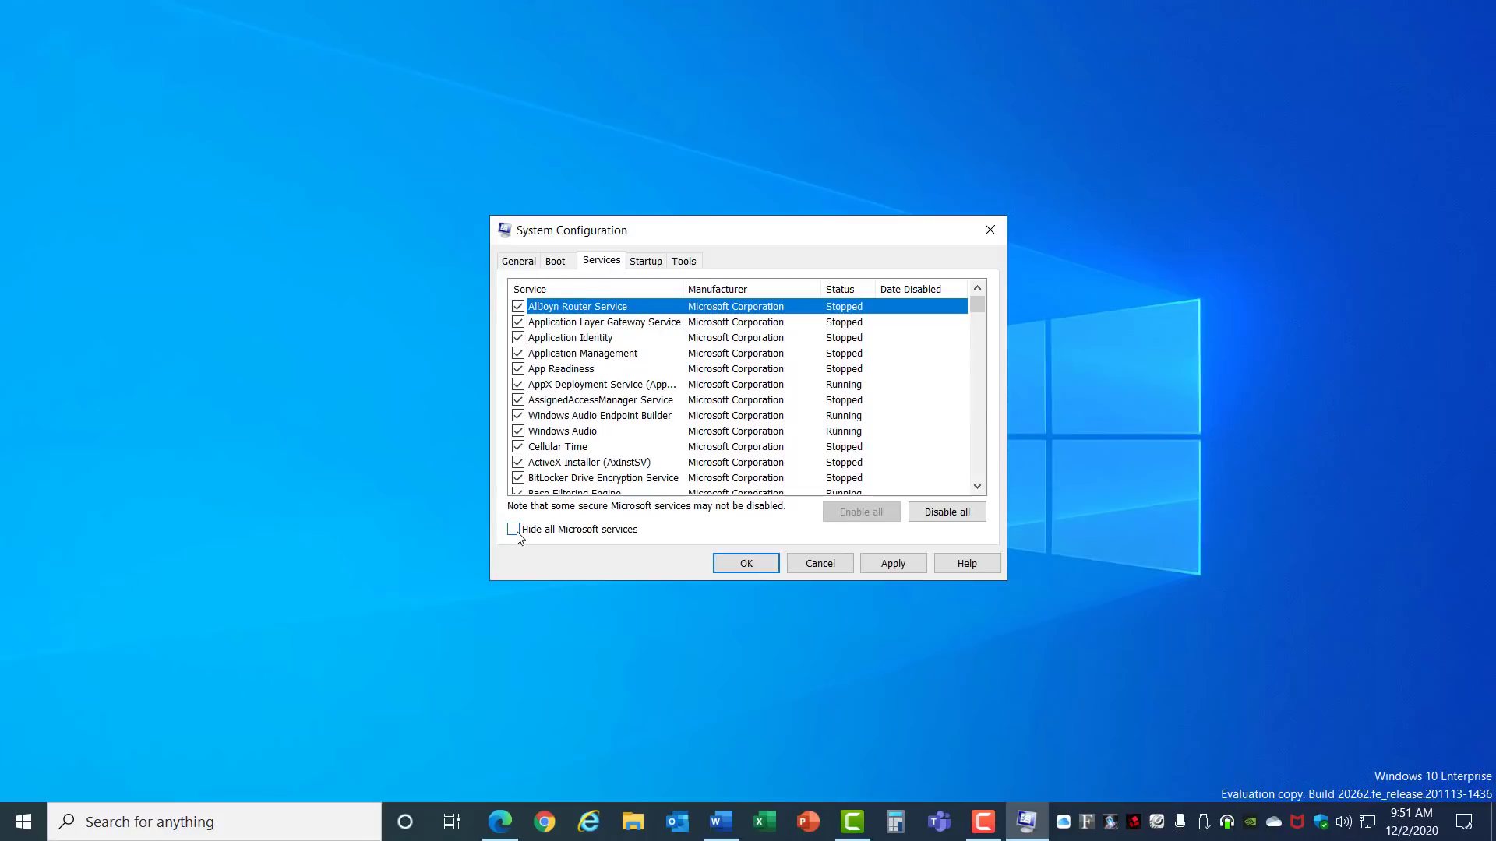
pyautogui.click(514, 529)
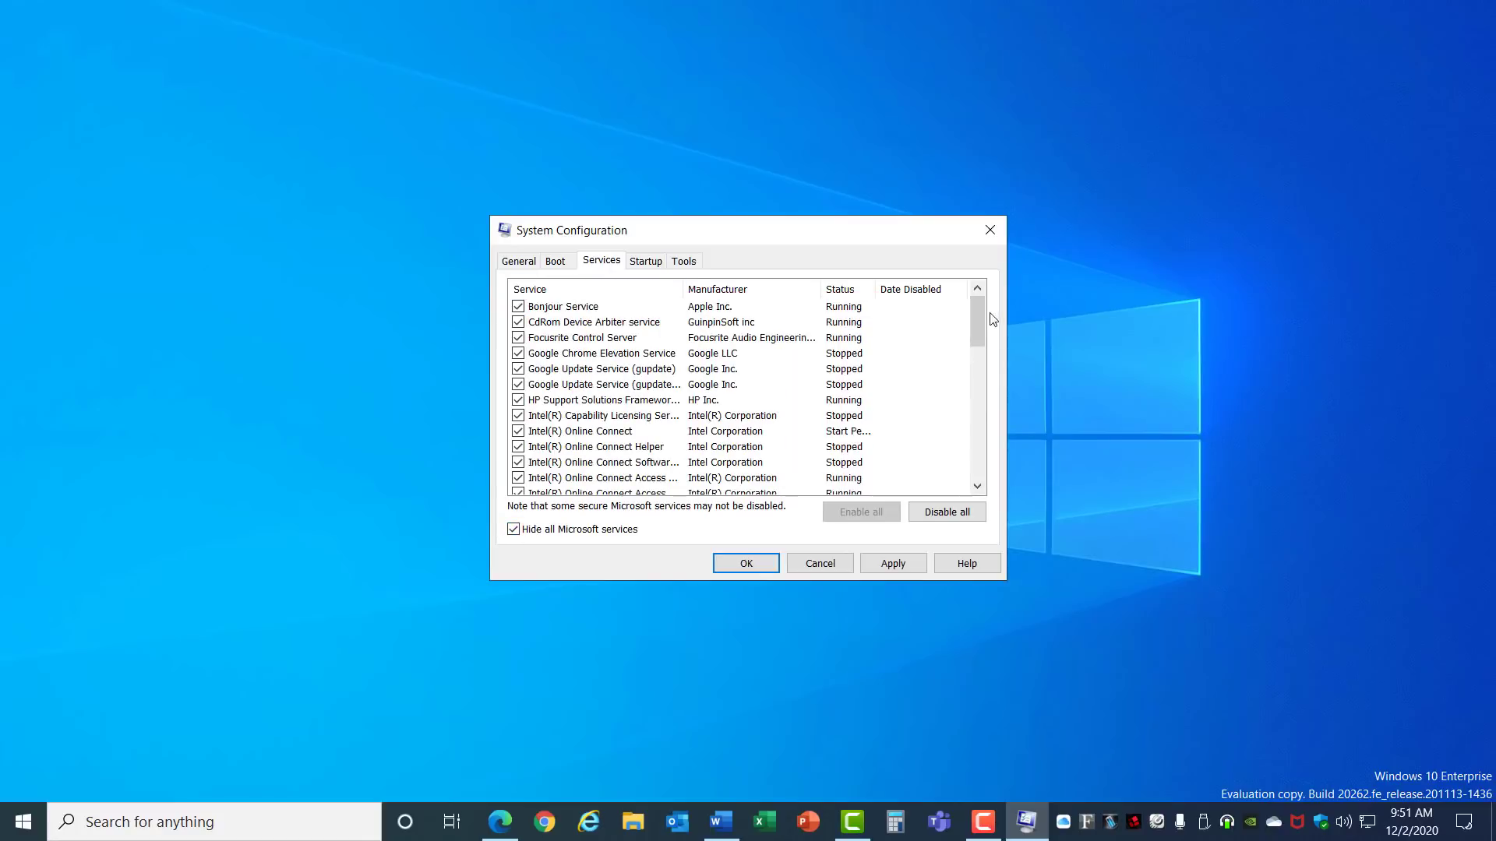
pyautogui.scroll(-3)
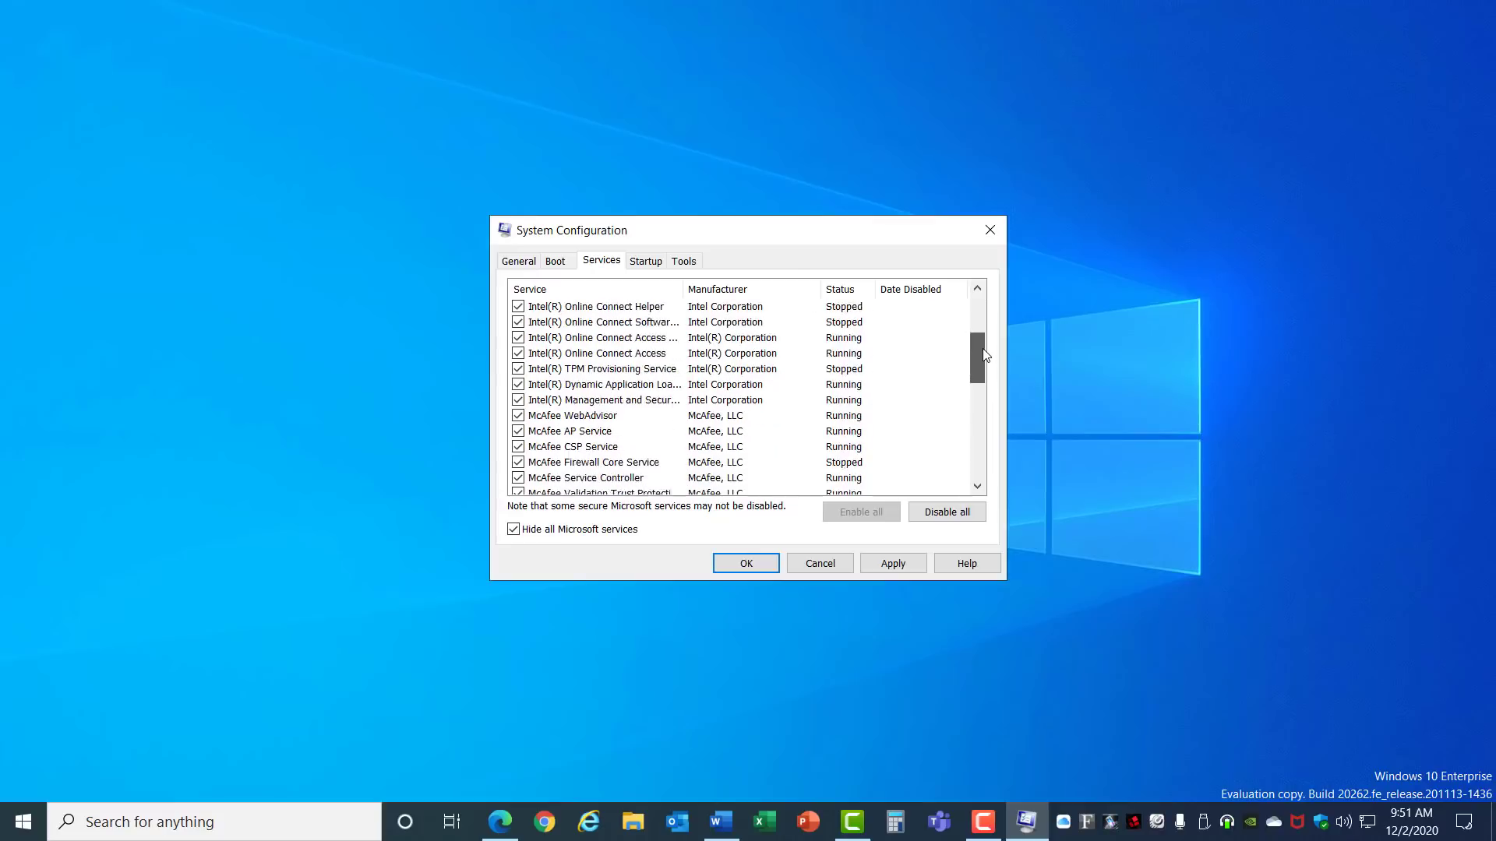
pyautogui.scroll(-3)
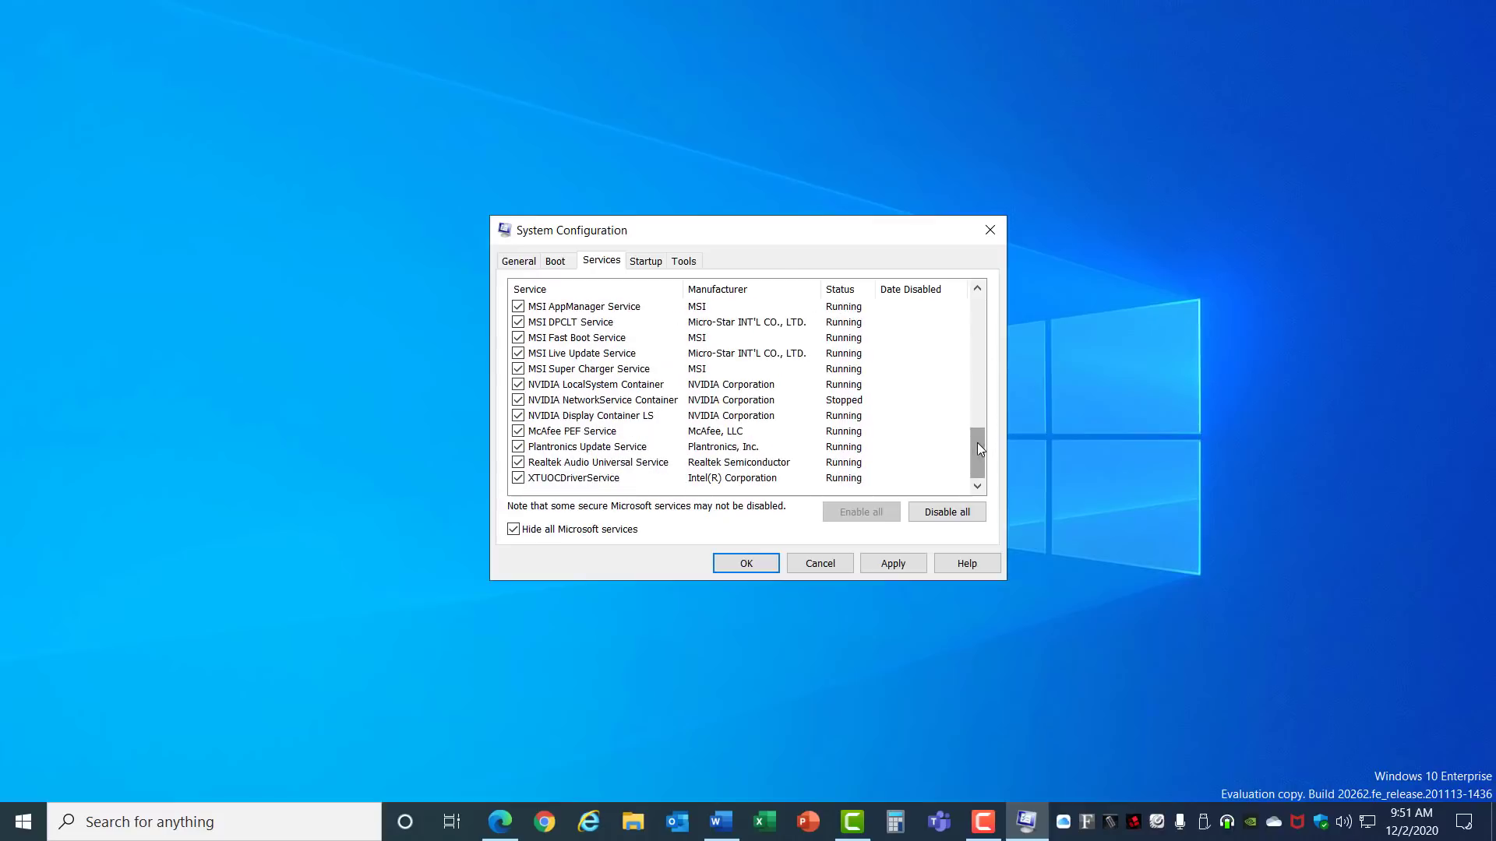
pyautogui.moveTo(857, 458)
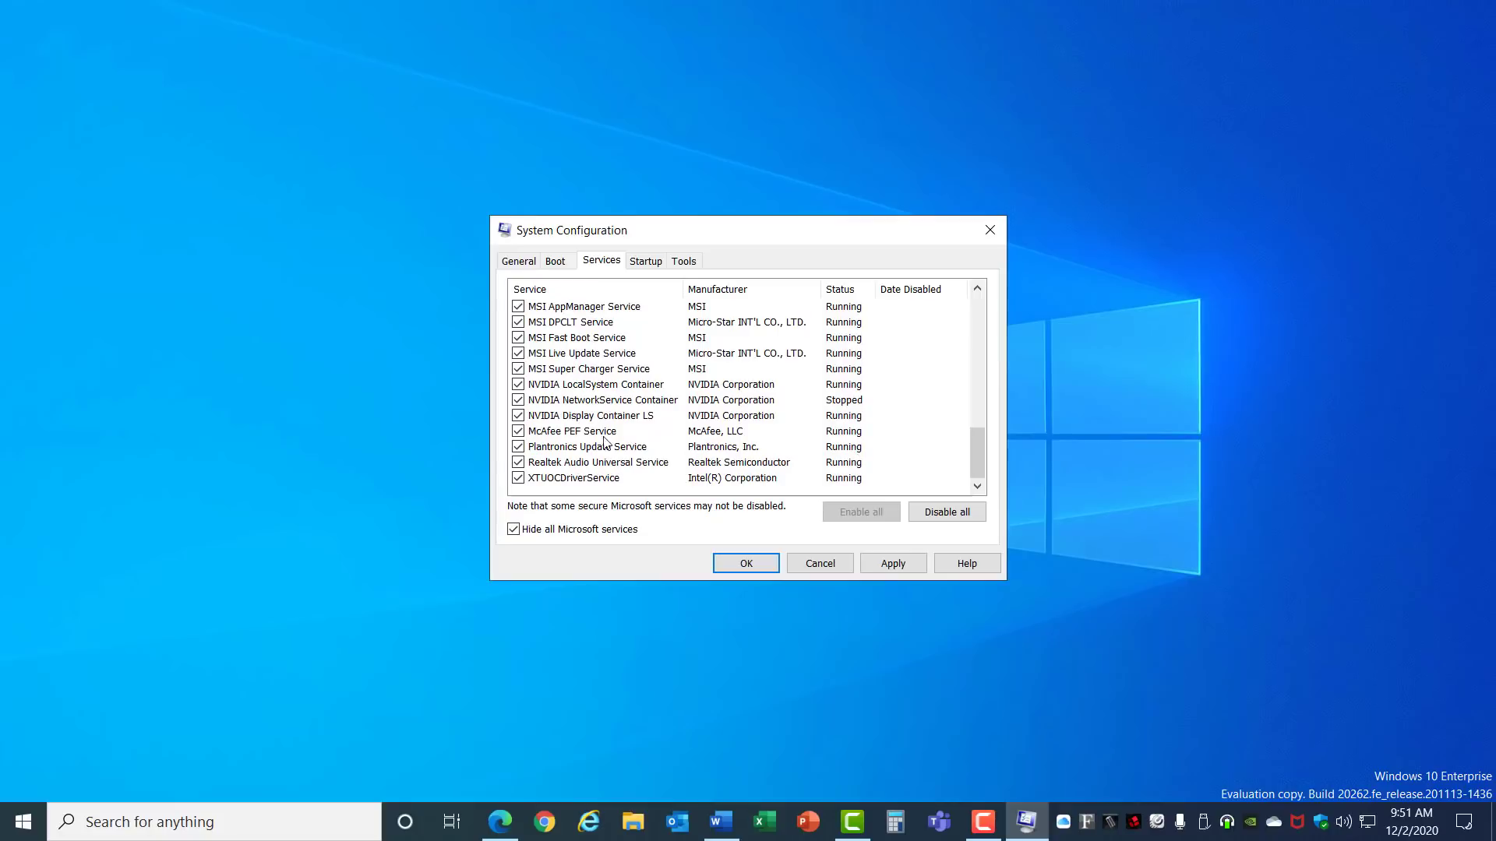
pyautogui.moveTo(615, 436)
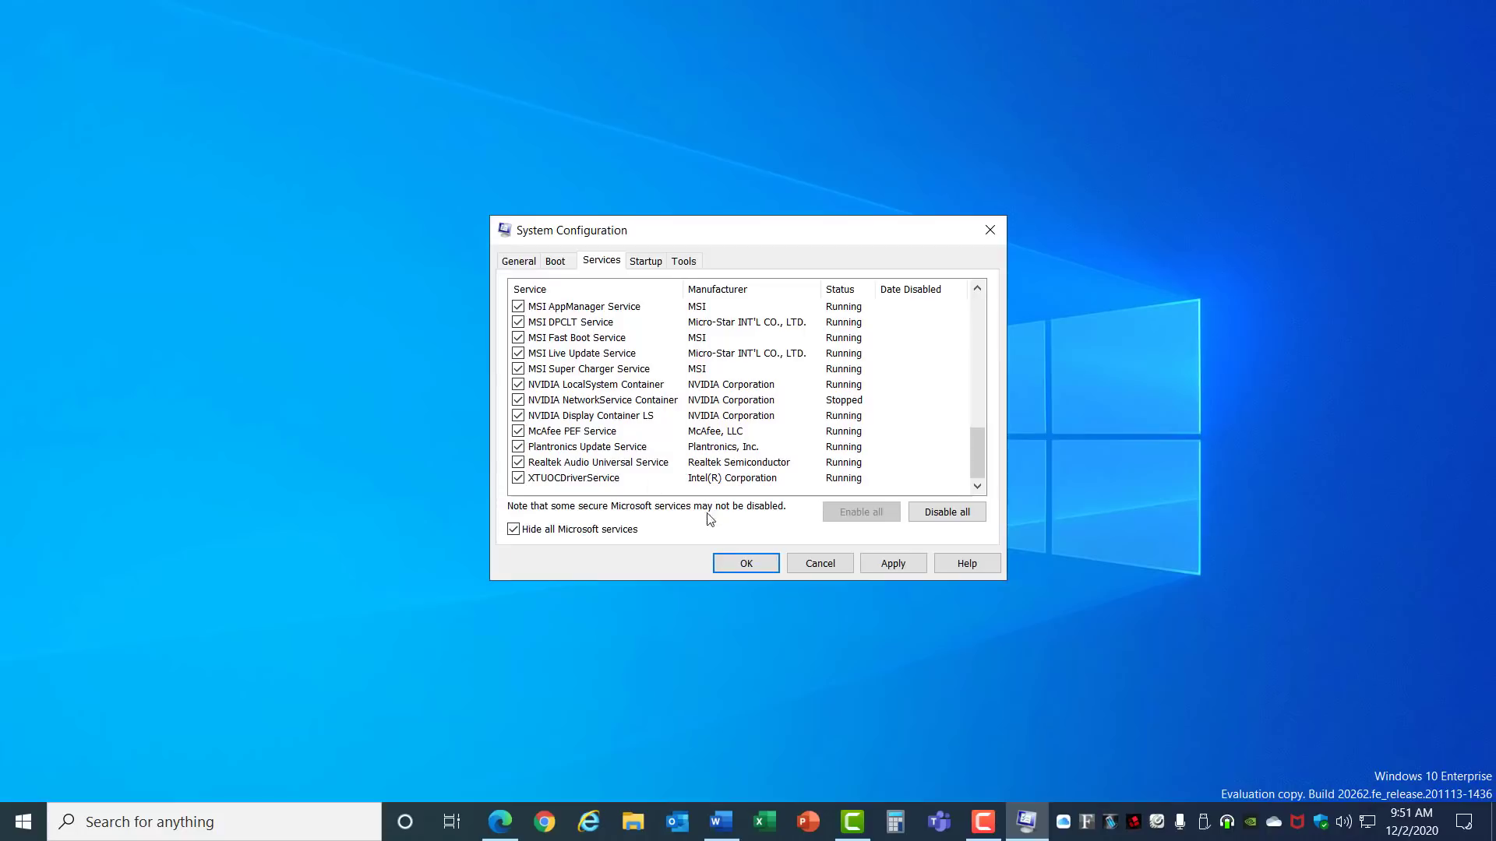
pyautogui.click(745, 562)
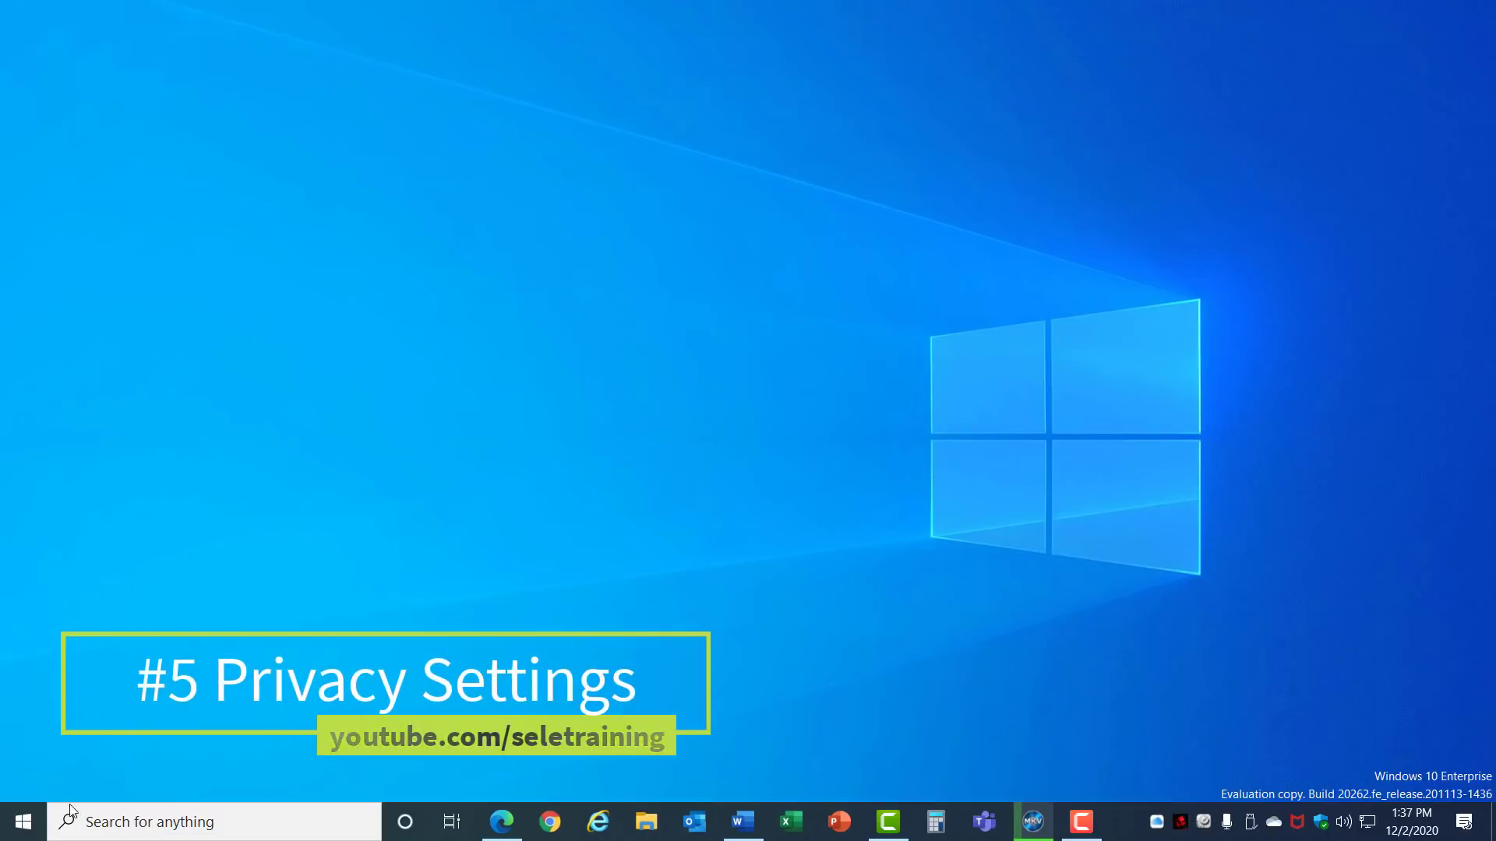
# Switch off advertising ID and suggested content, then turn off Tailored experiences under Diagnostics & feedback.
pyautogui.click(1117, 821)
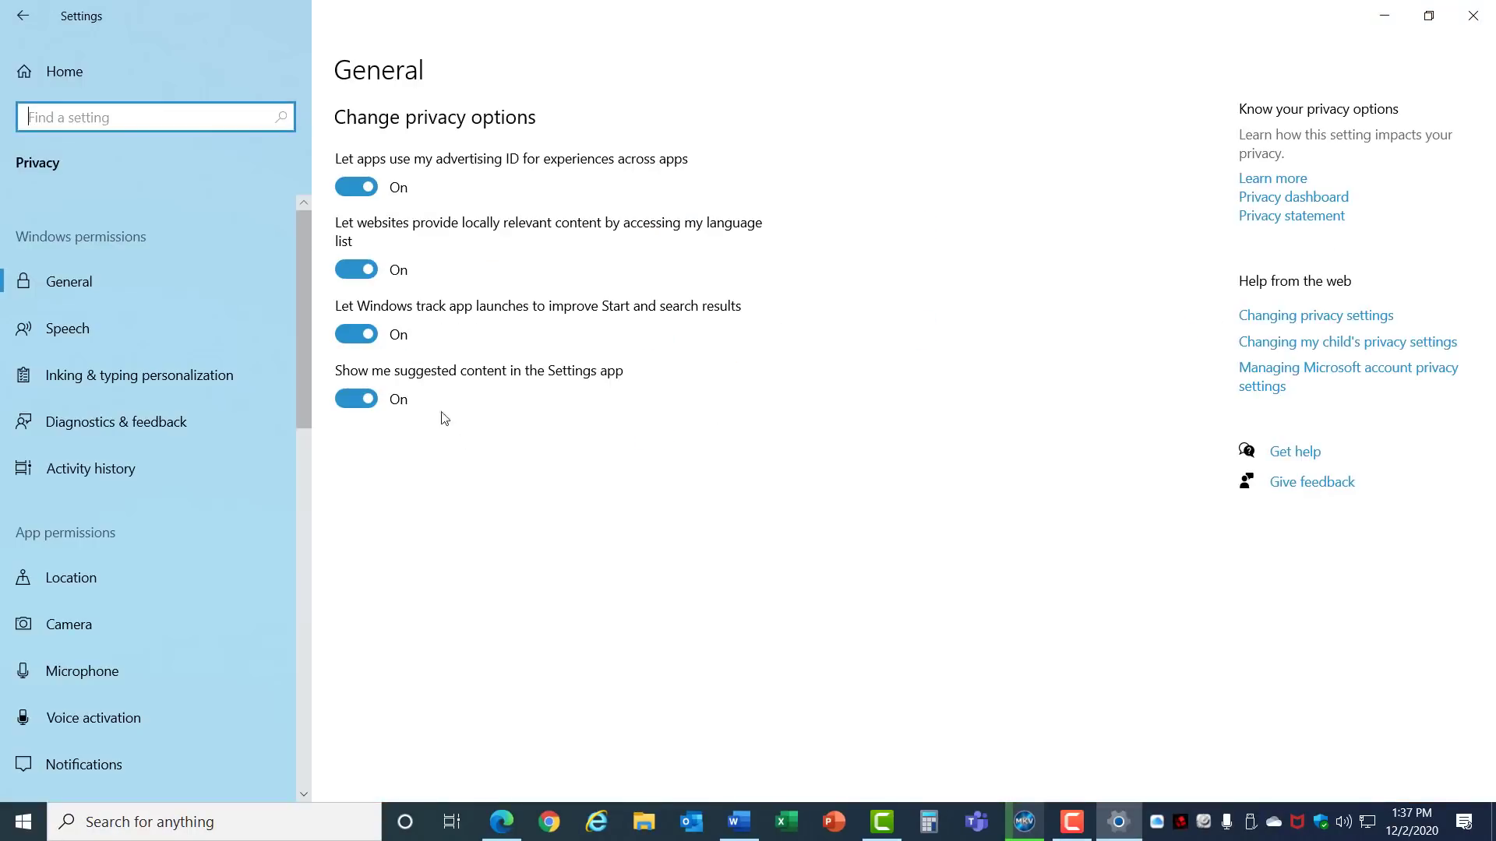
pyautogui.click(356, 186)
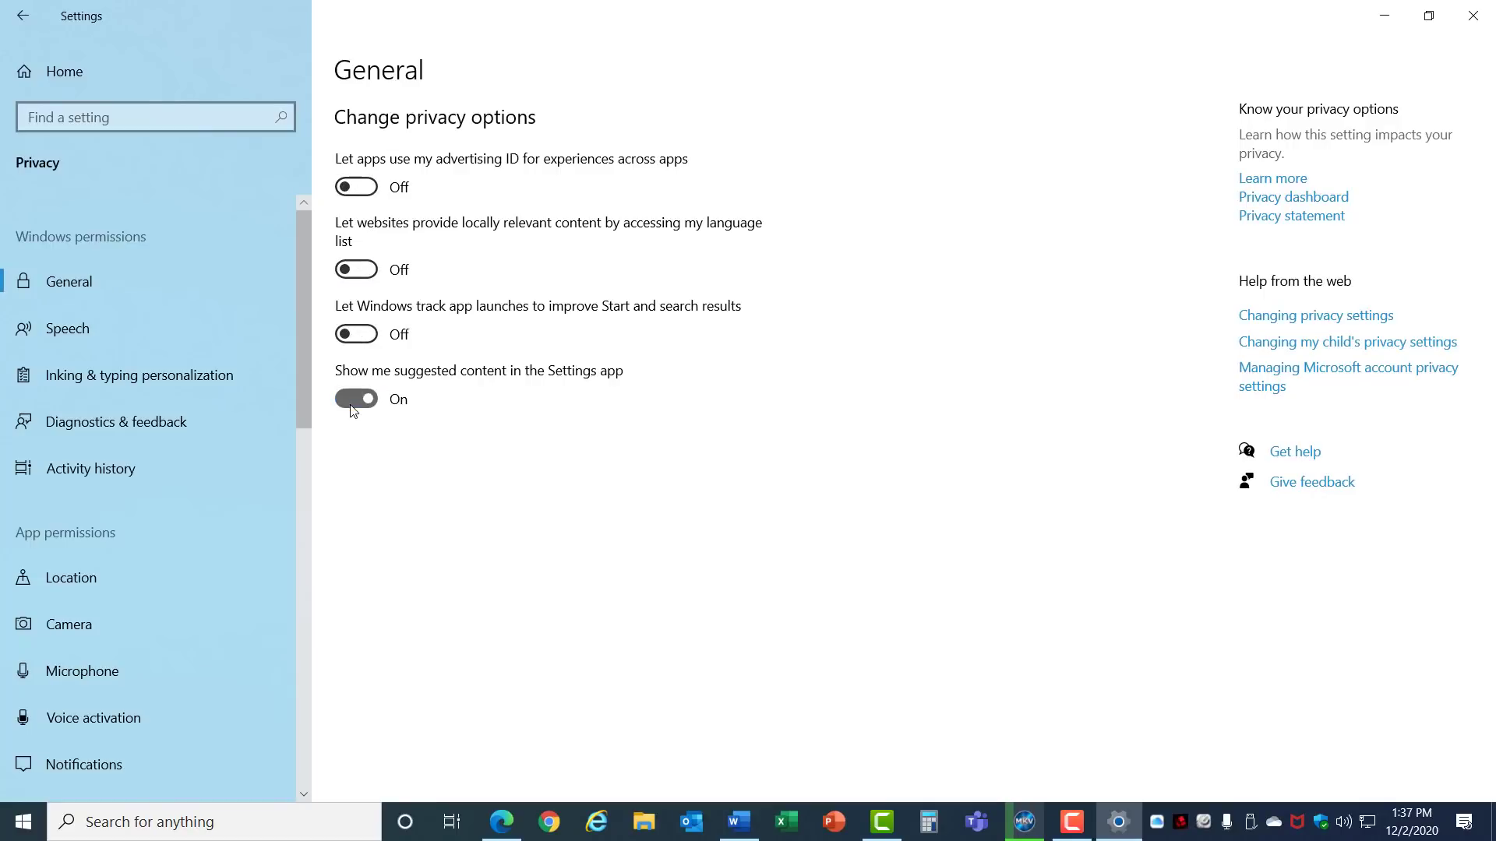
pyautogui.click(355, 399)
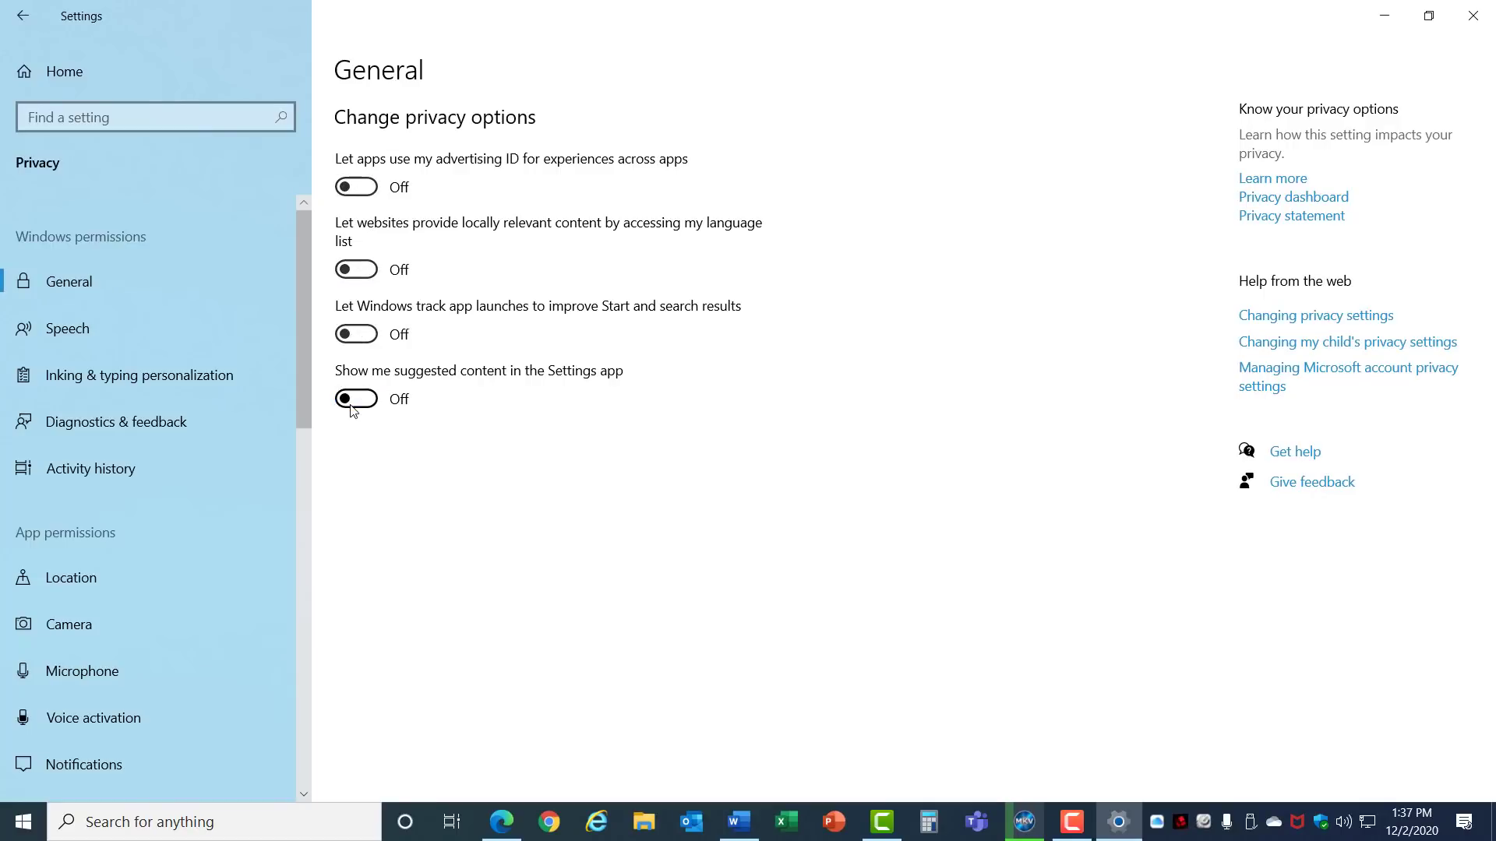
pyautogui.moveTo(190, 427)
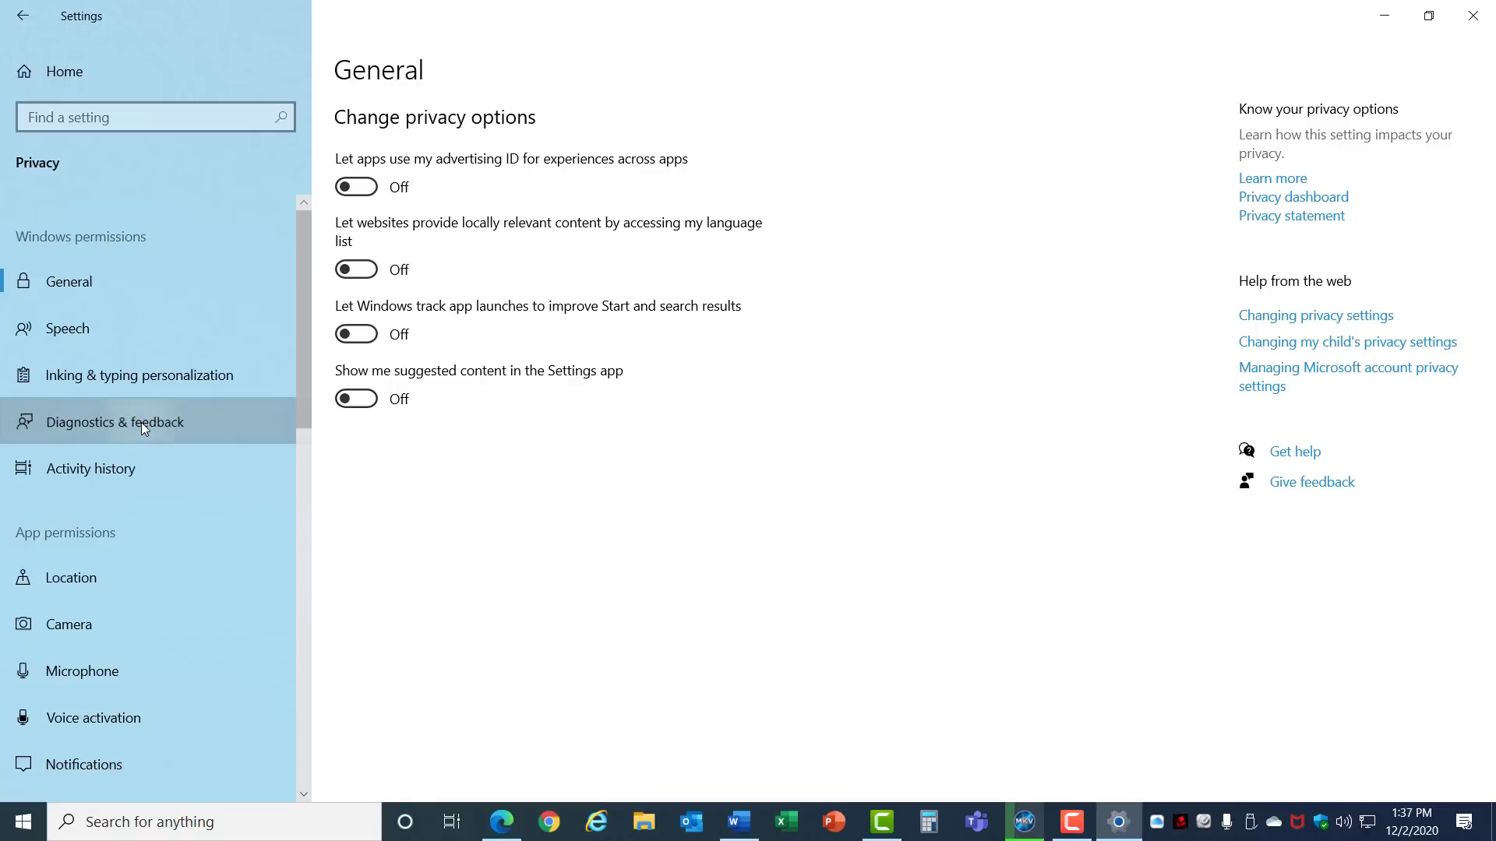
pyautogui.click(115, 422)
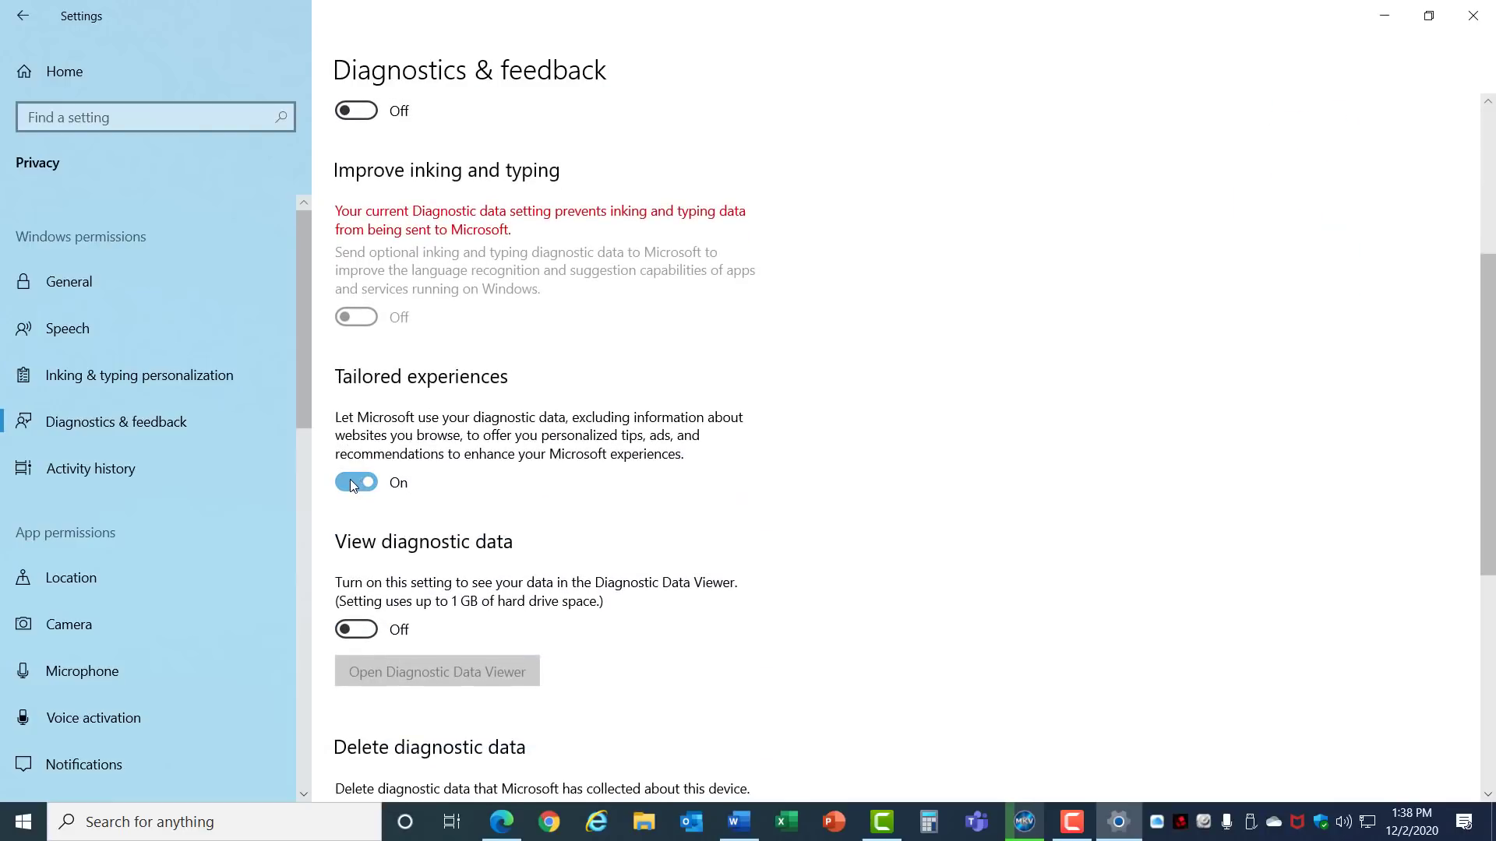
pyautogui.click(355, 482)
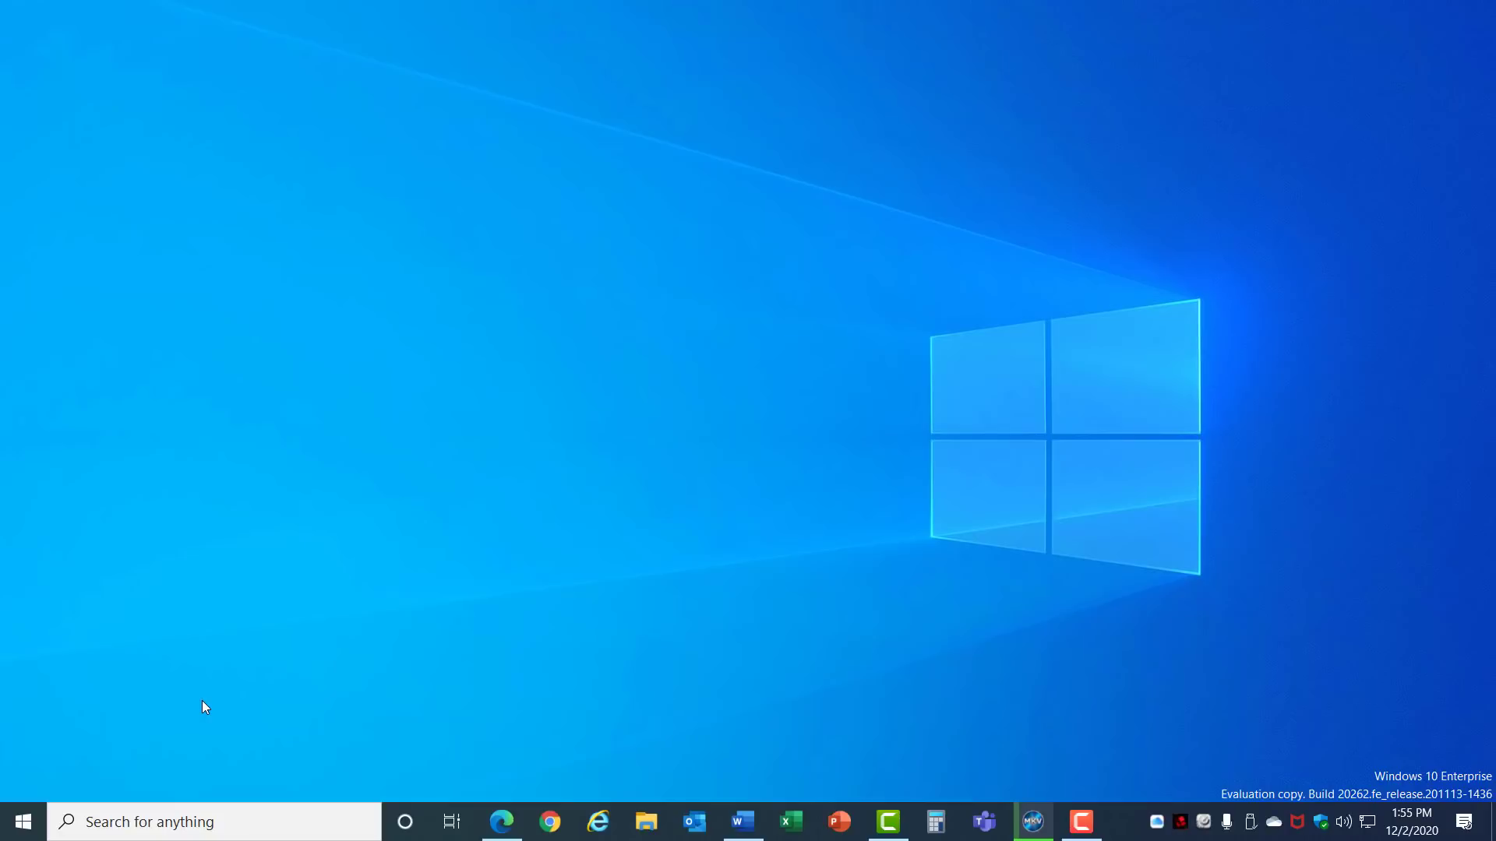
# Turn off Xbox Game Bar and Game Mode in the Gaming settings.
pyautogui.click(24, 821)
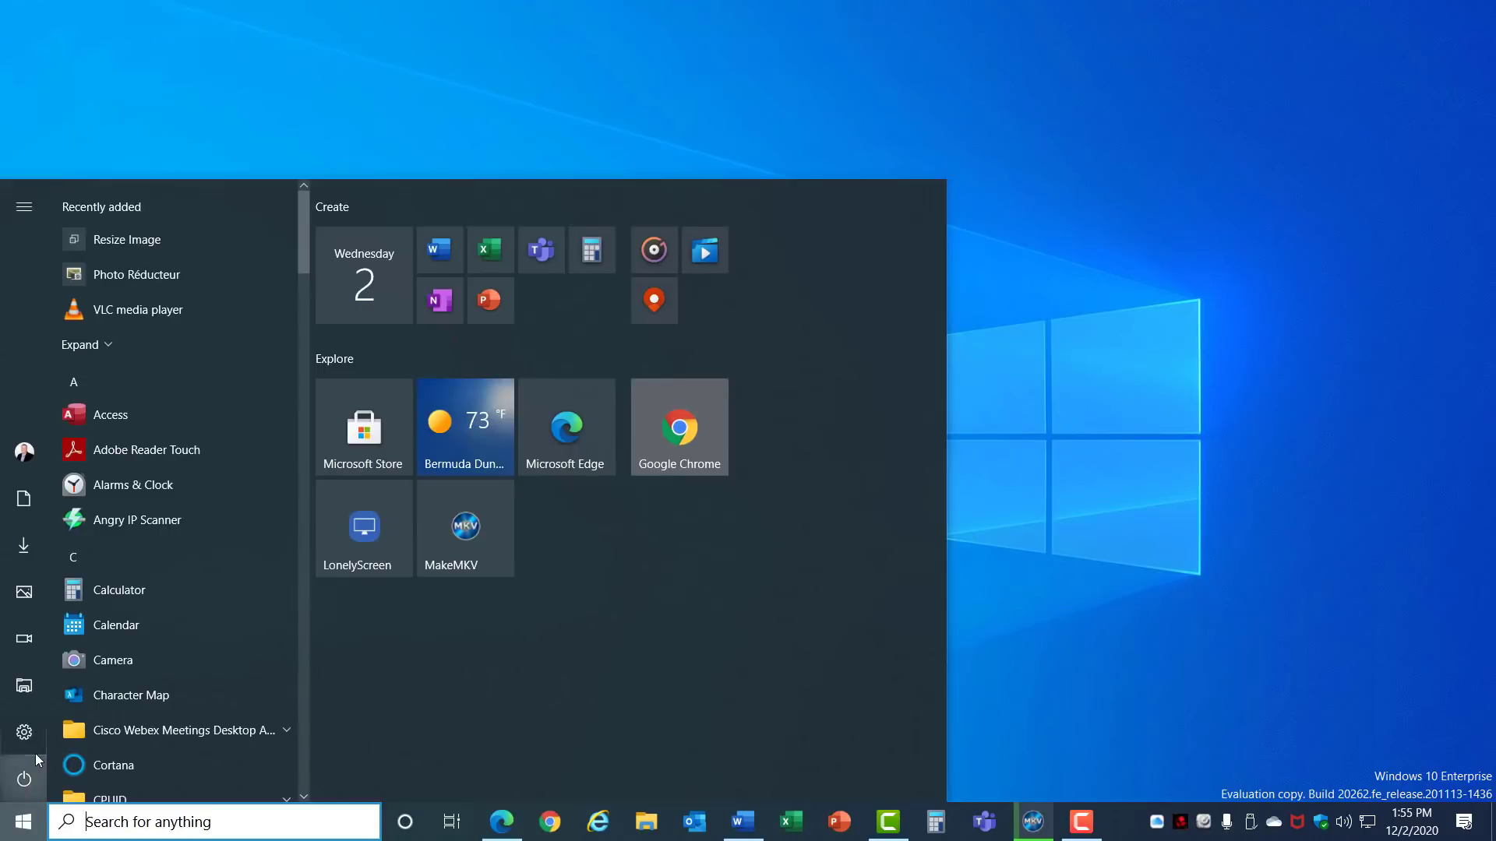
pyautogui.click(23, 732)
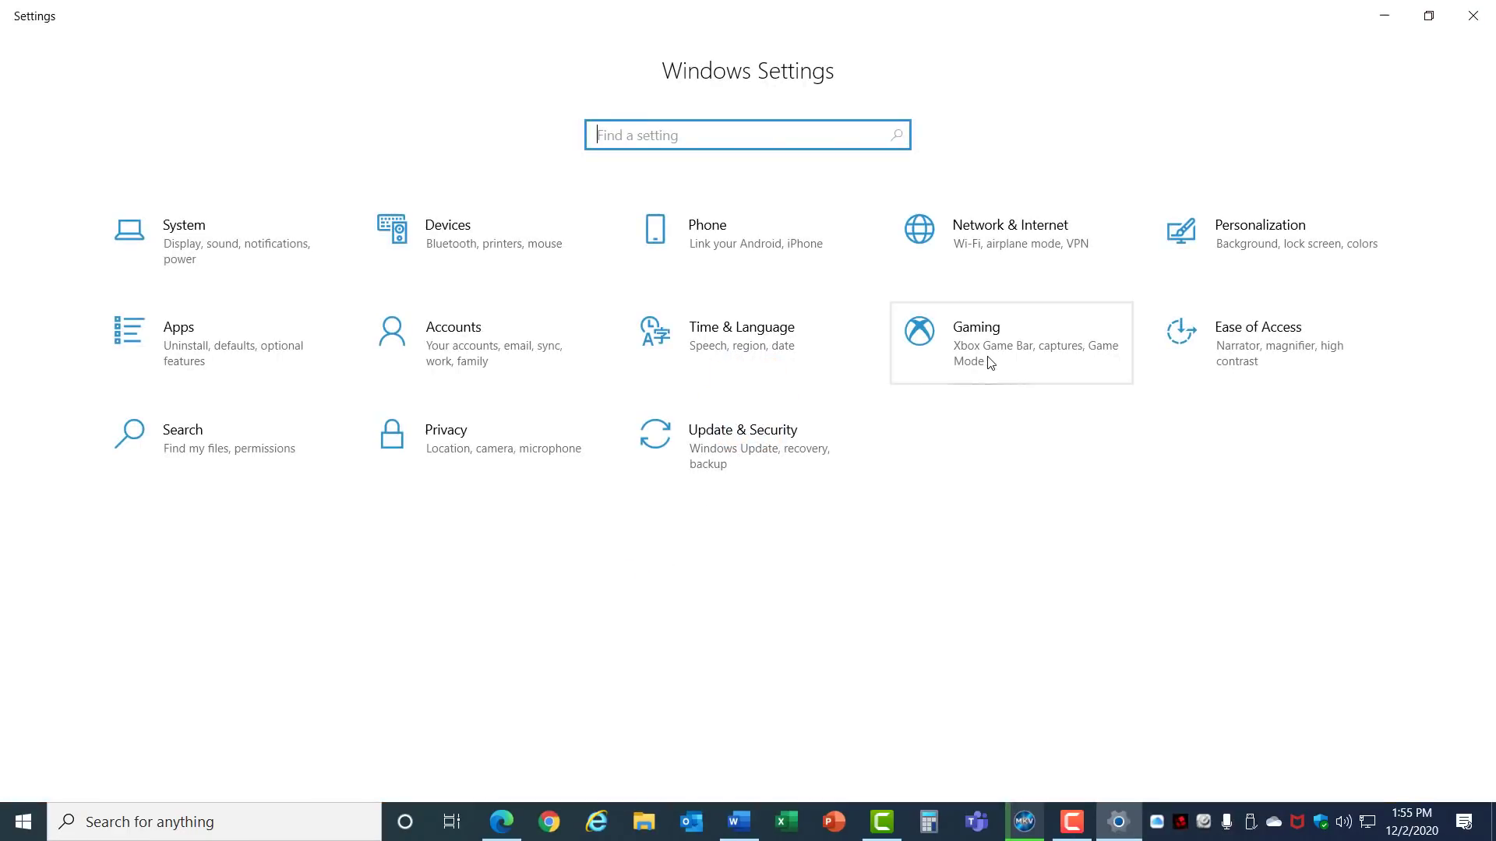
pyautogui.click(974, 327)
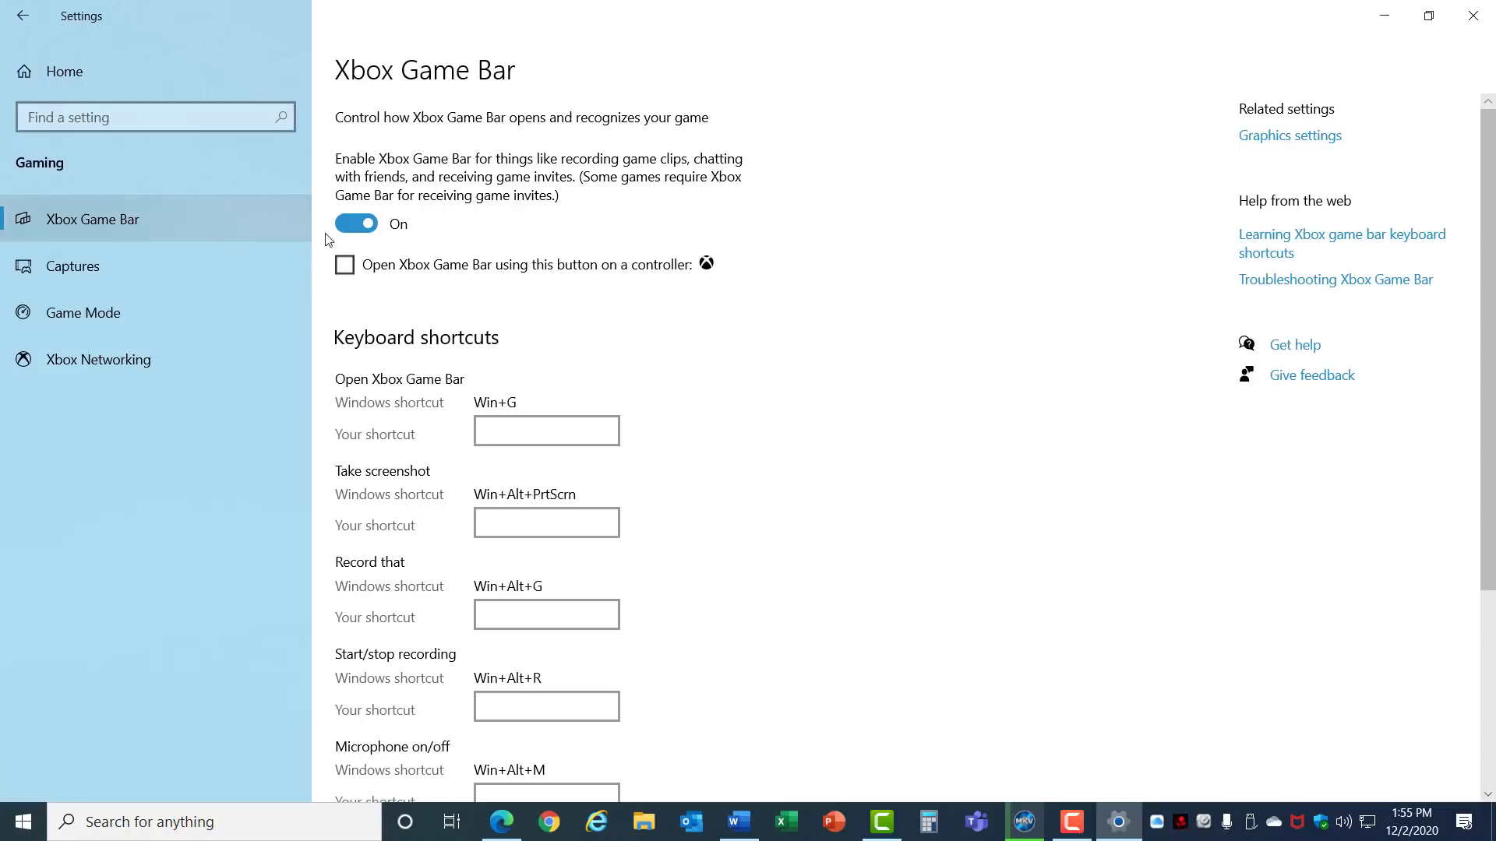
pyautogui.click(355, 223)
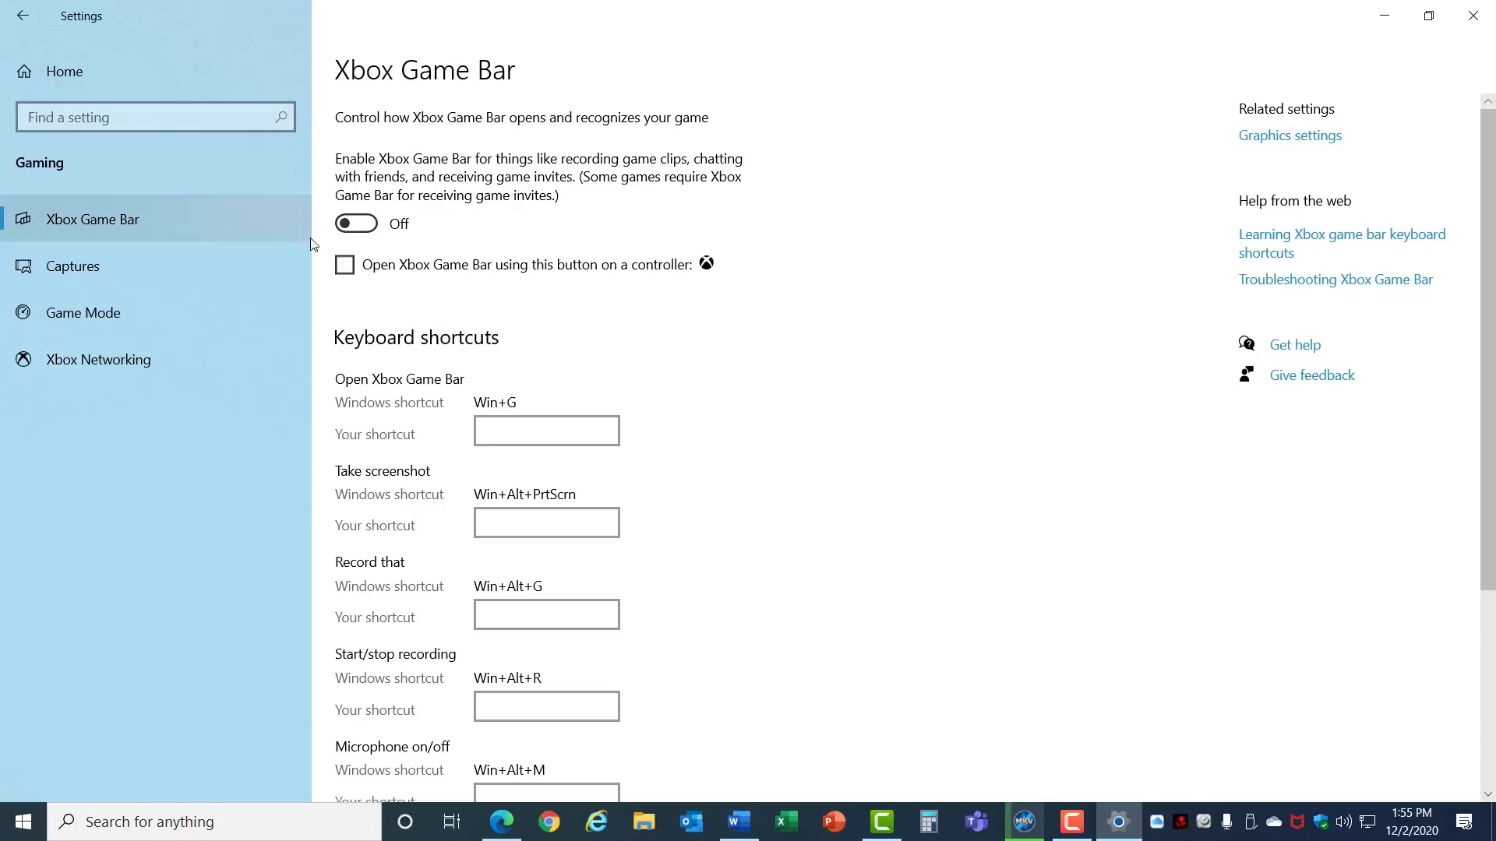
pyautogui.click(84, 312)
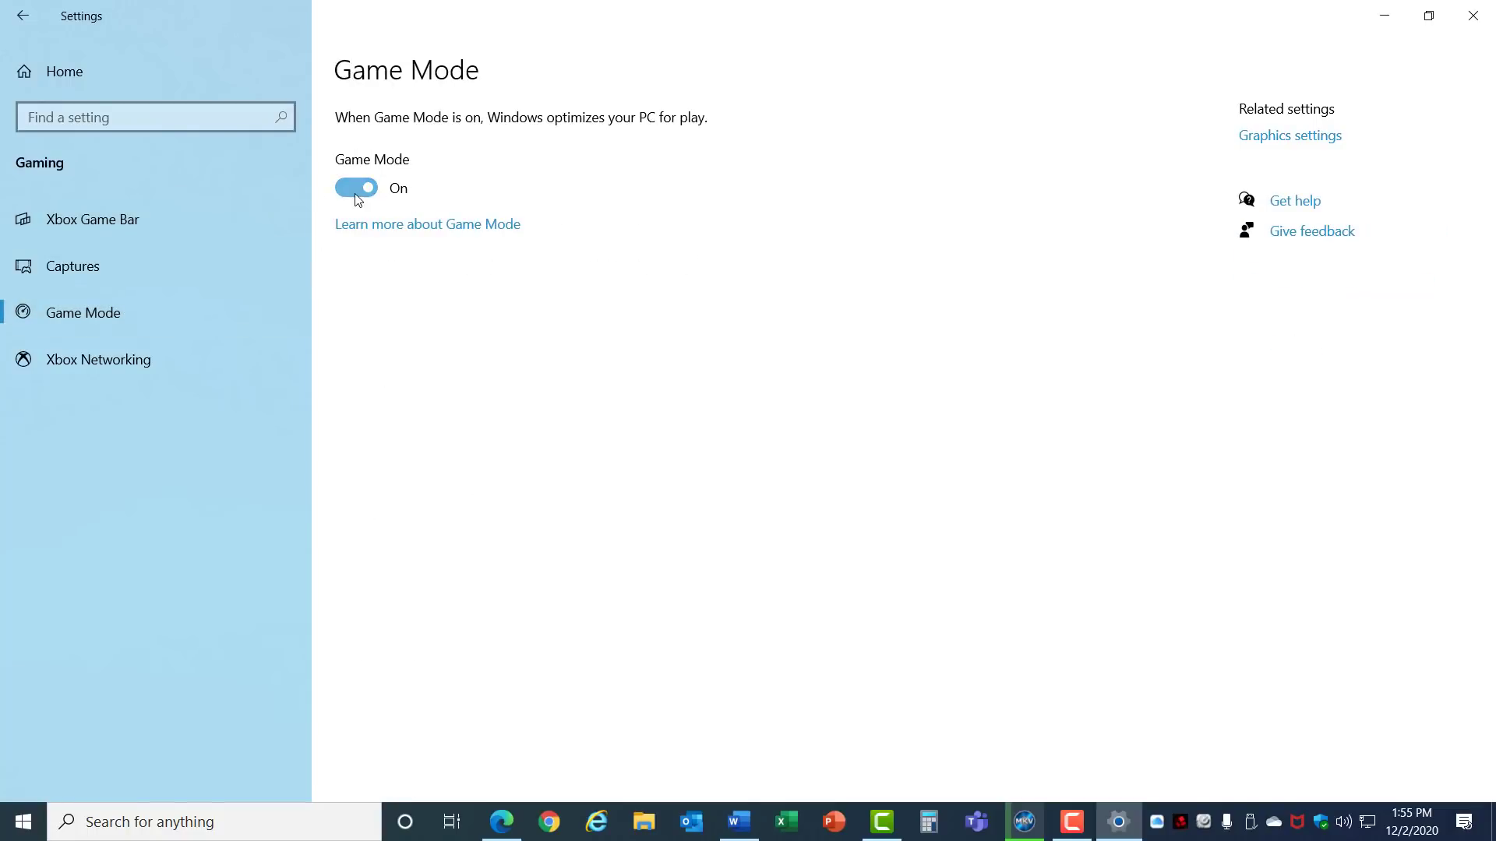
pyautogui.click(355, 187)
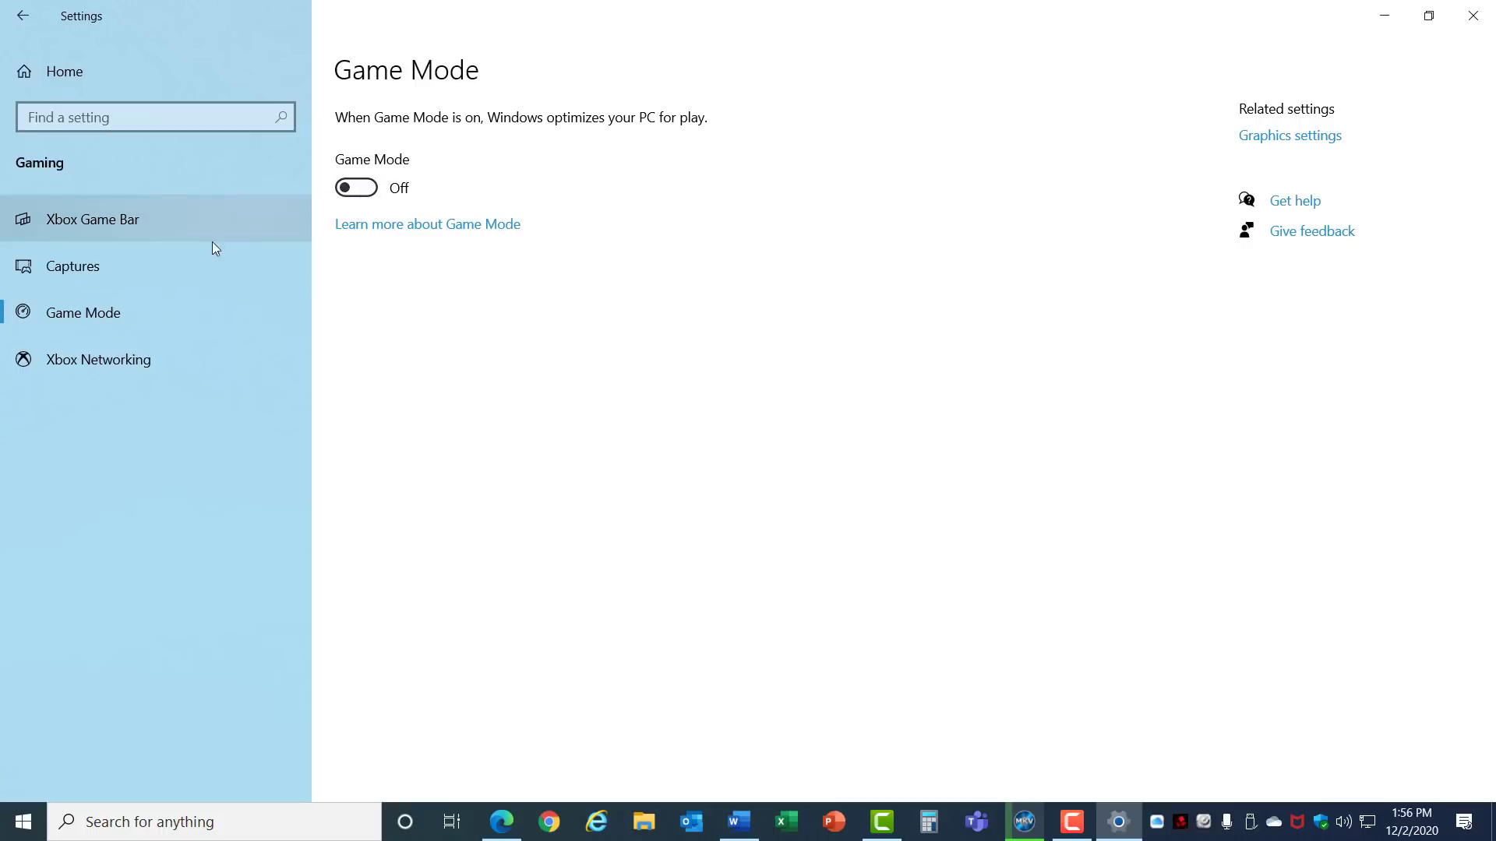
# Under Captures, turn off background recording and game audio recording.
pyautogui.click(73, 265)
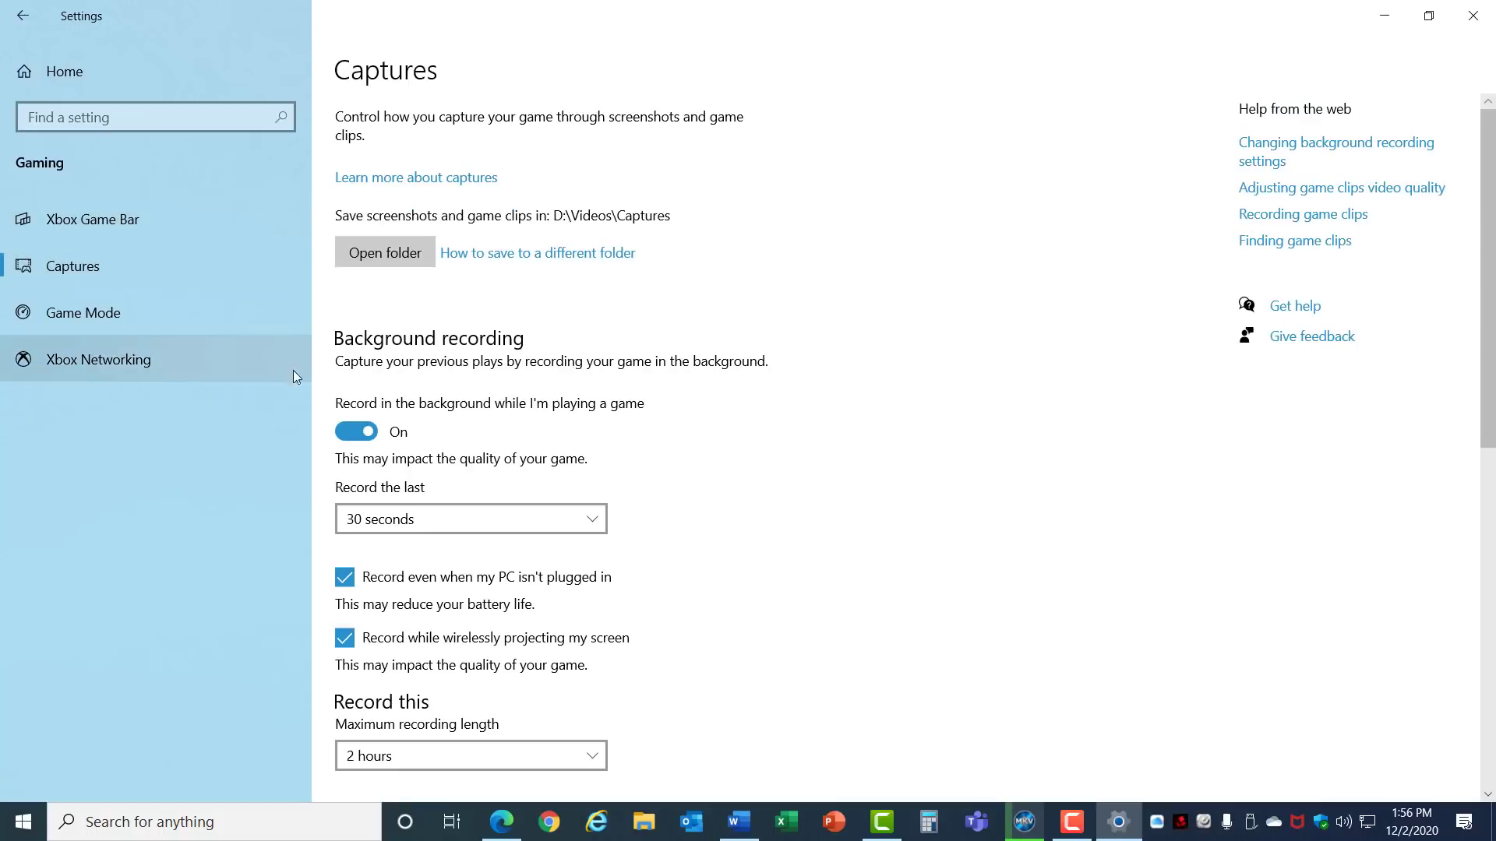
pyautogui.click(356, 432)
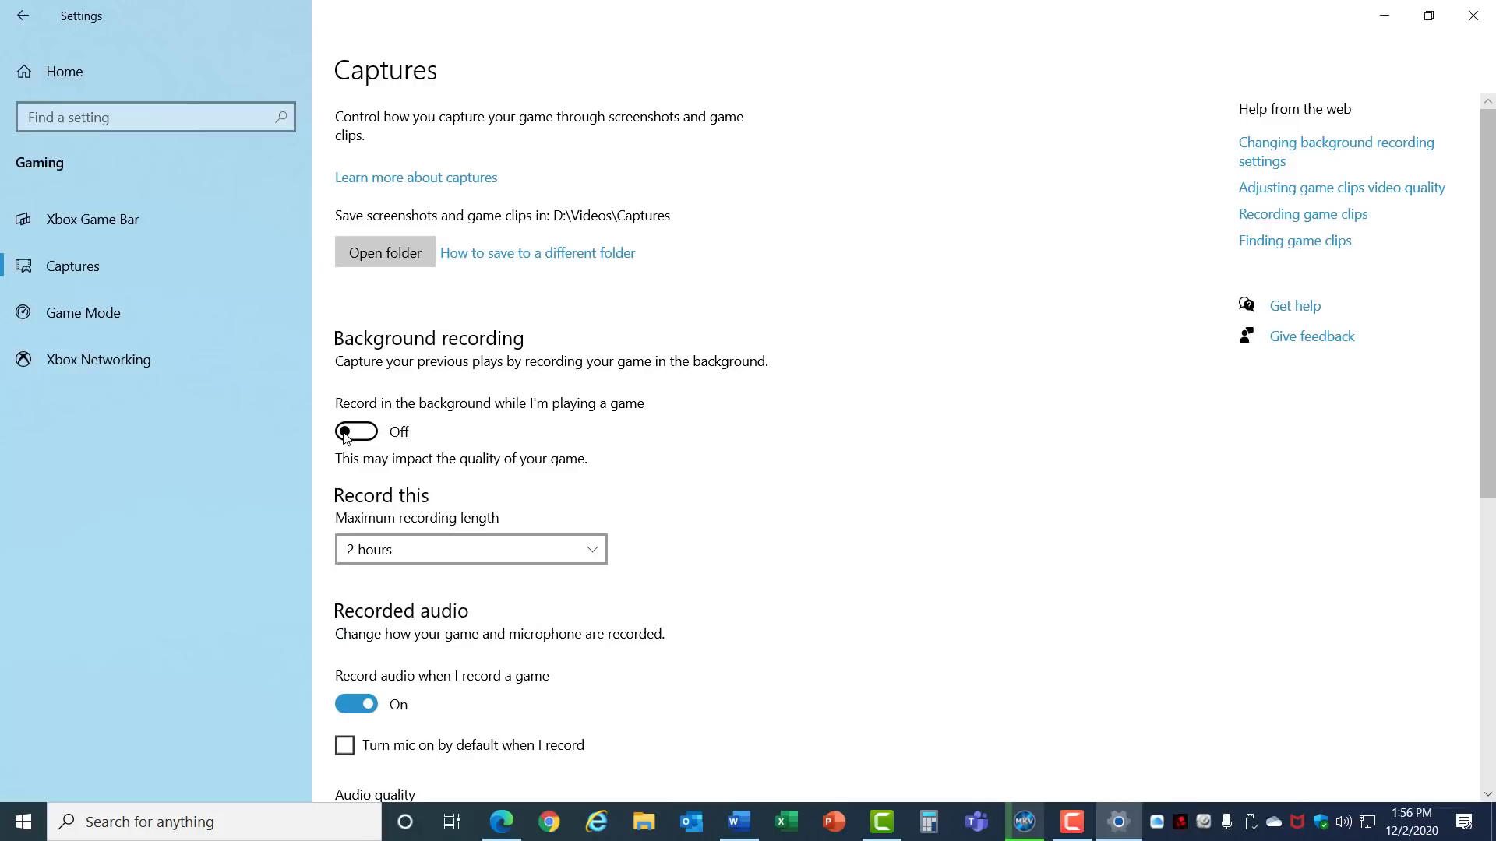
pyautogui.moveTo(355, 704)
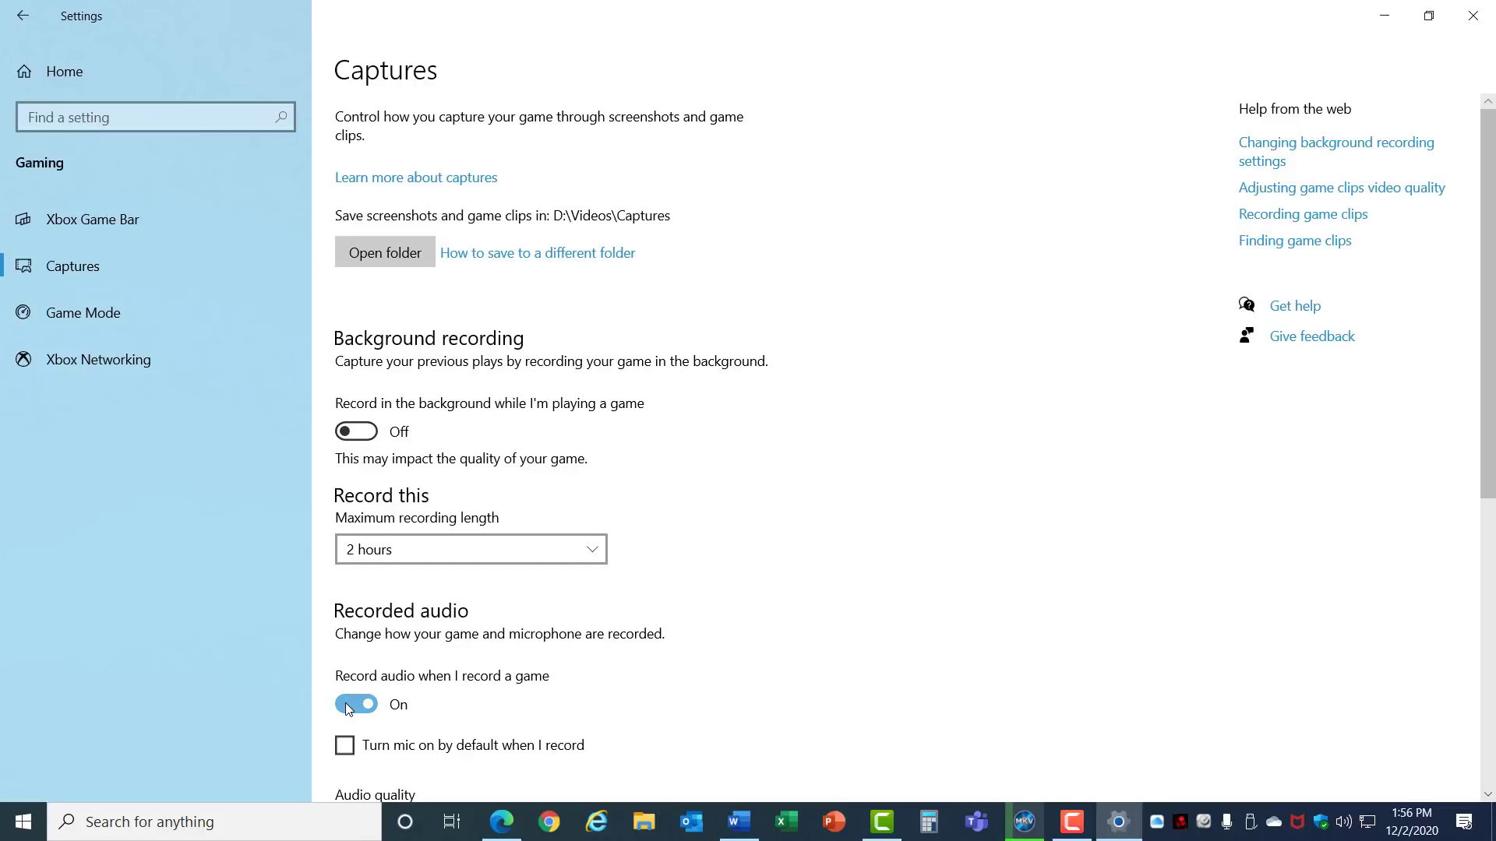
pyautogui.click(356, 704)
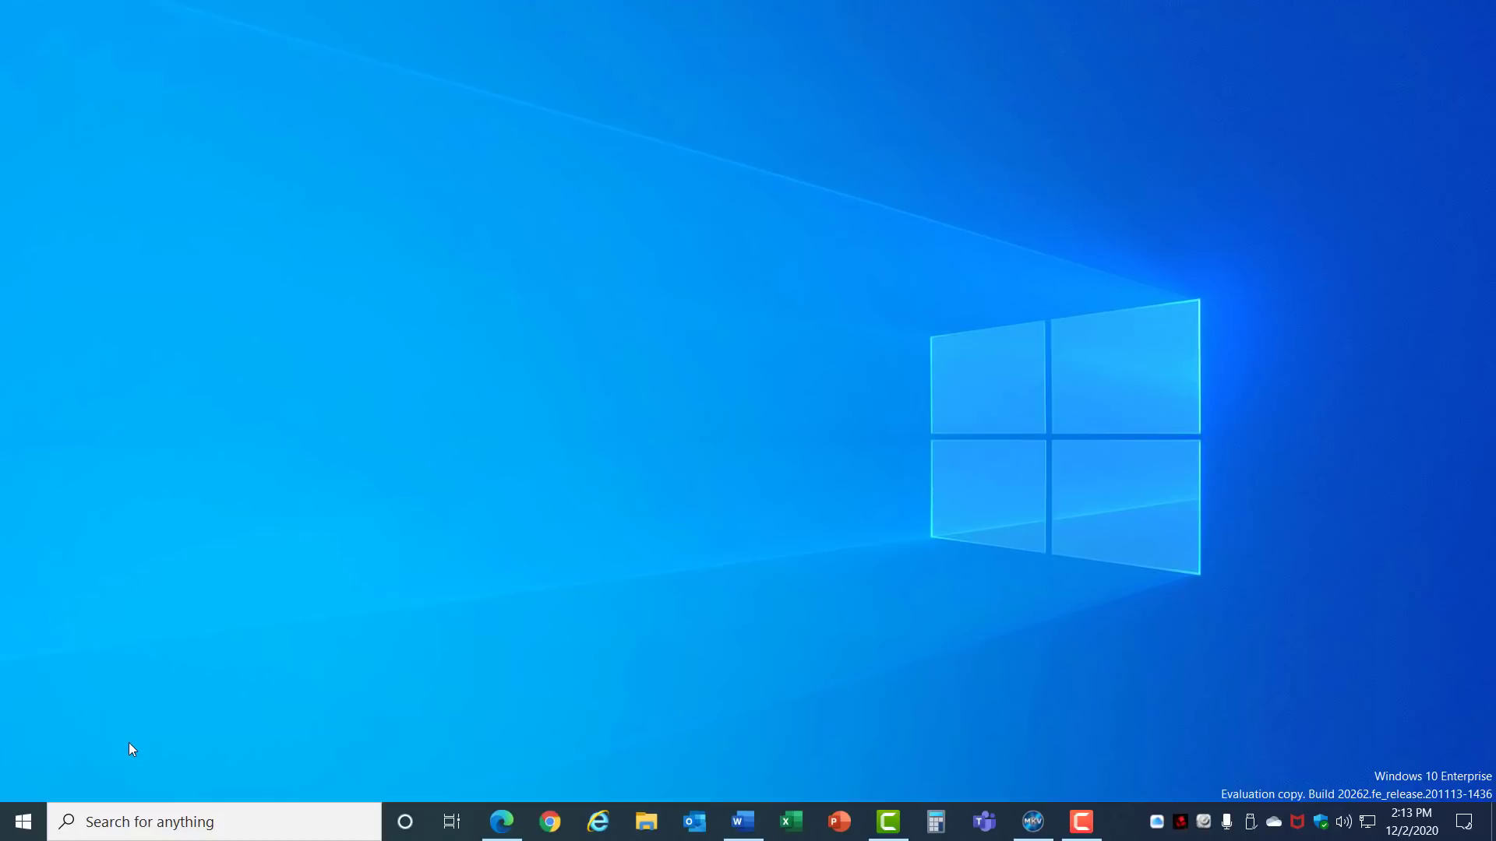
# Turn on Respect Device Power Mode Settings for the search indexer.
pyautogui.click(23, 821)
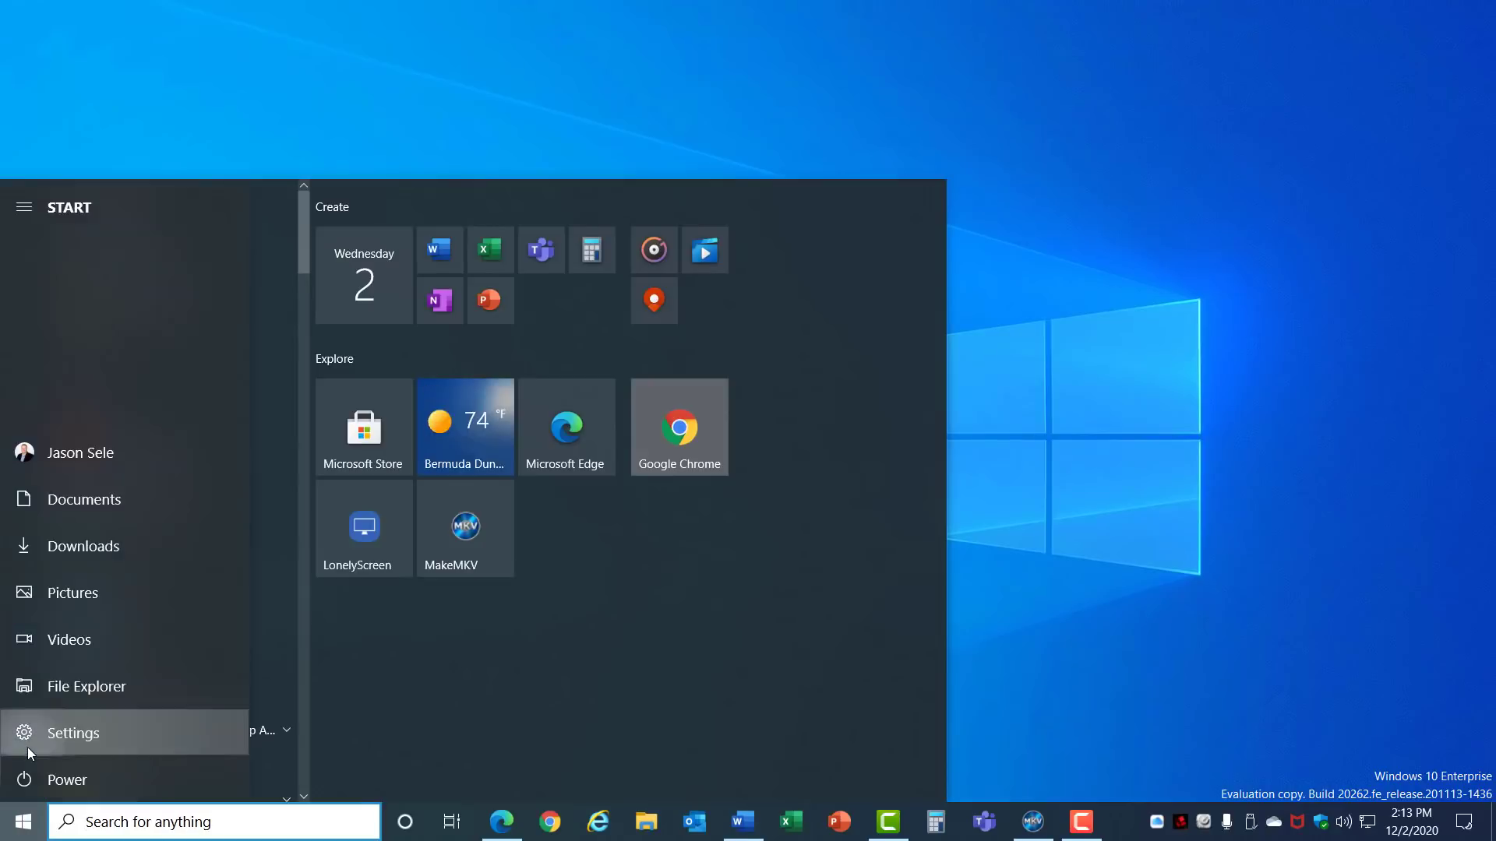
pyautogui.click(72, 733)
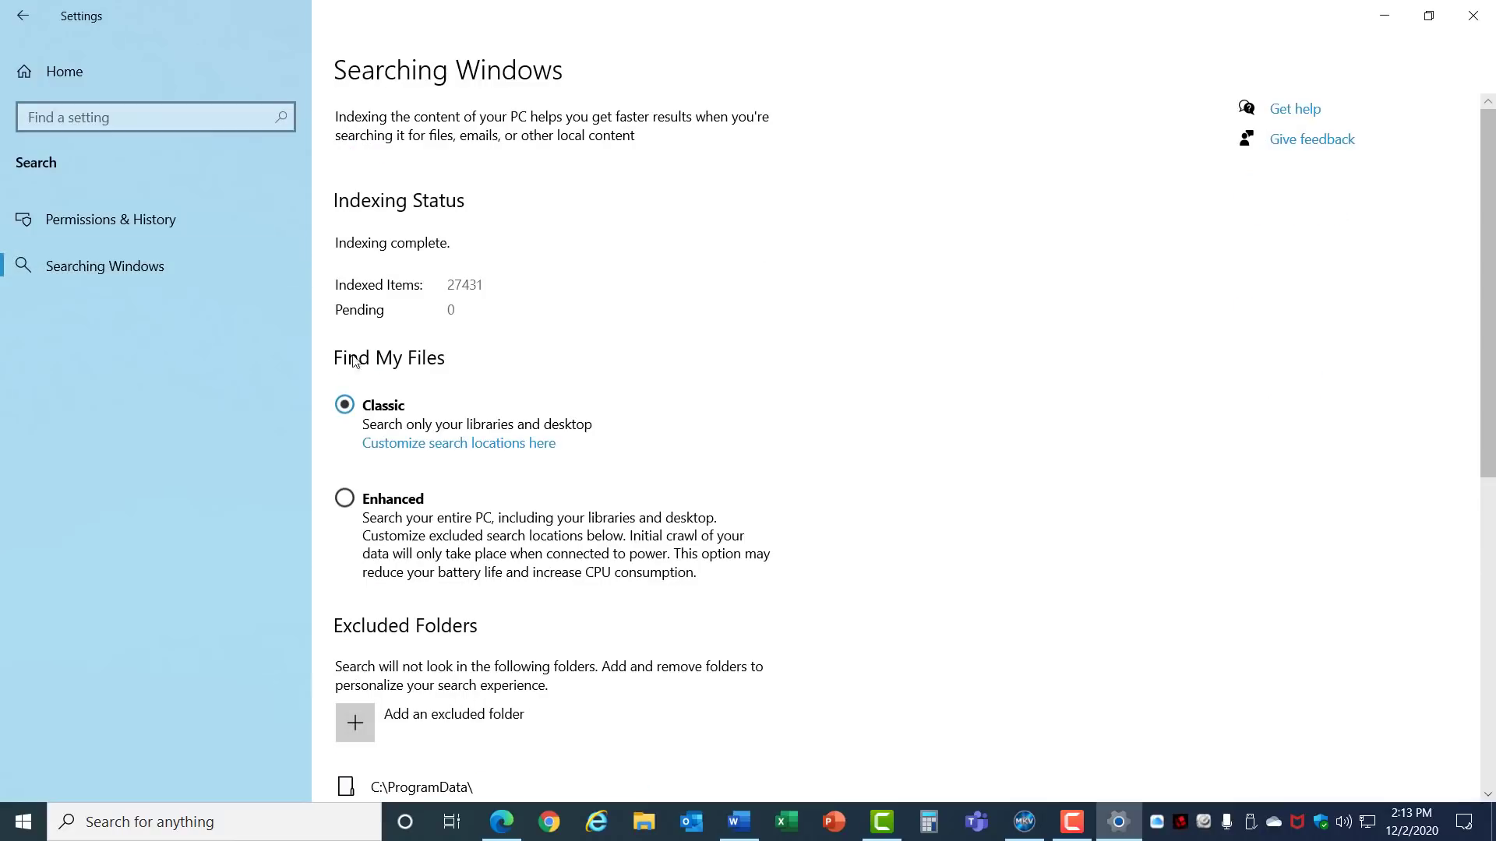
pyautogui.scroll(-3)
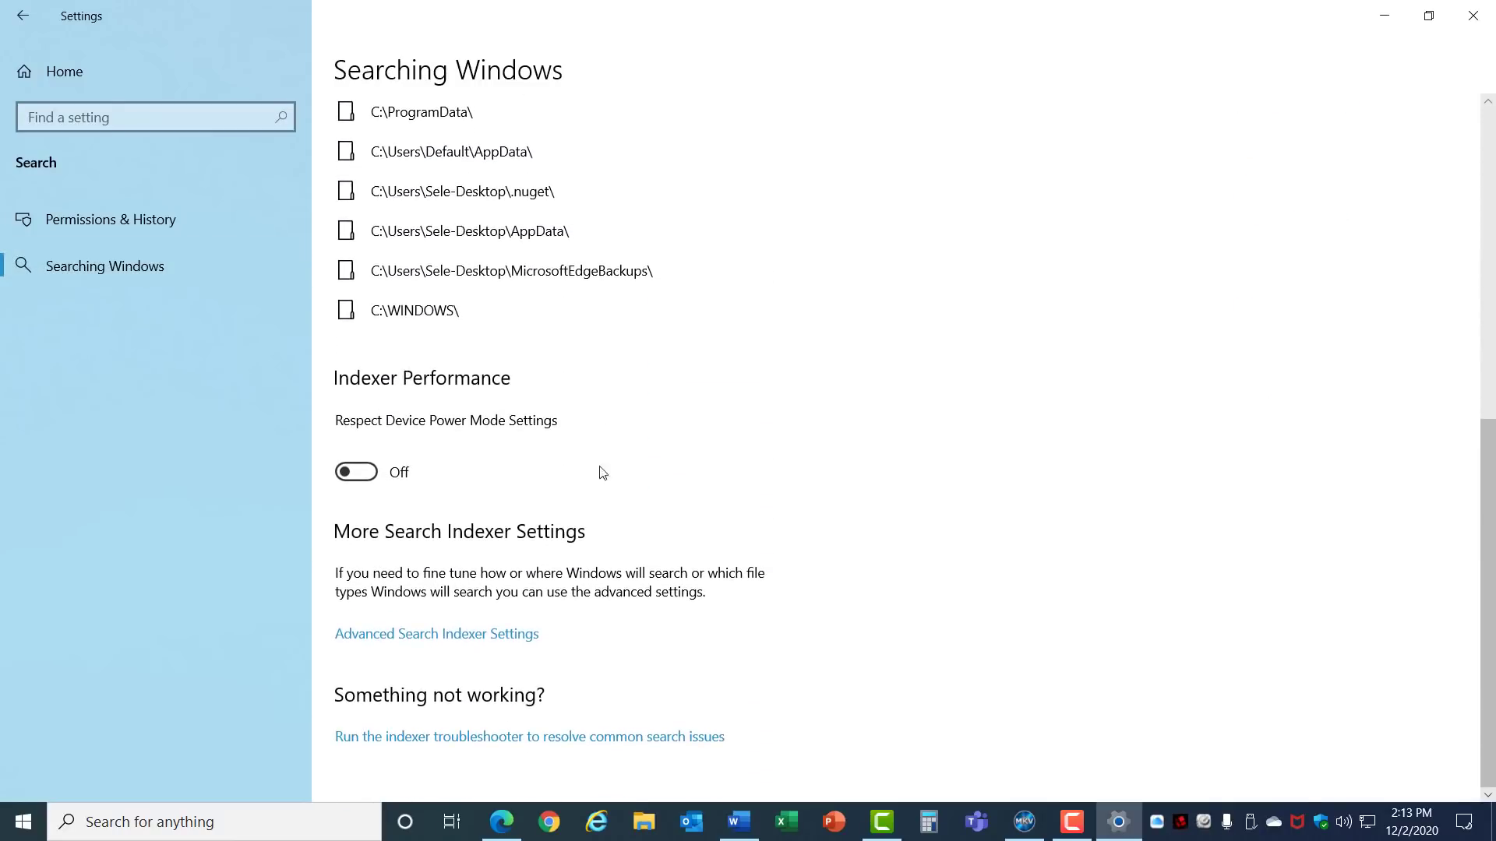
pyautogui.moveTo(486, 394)
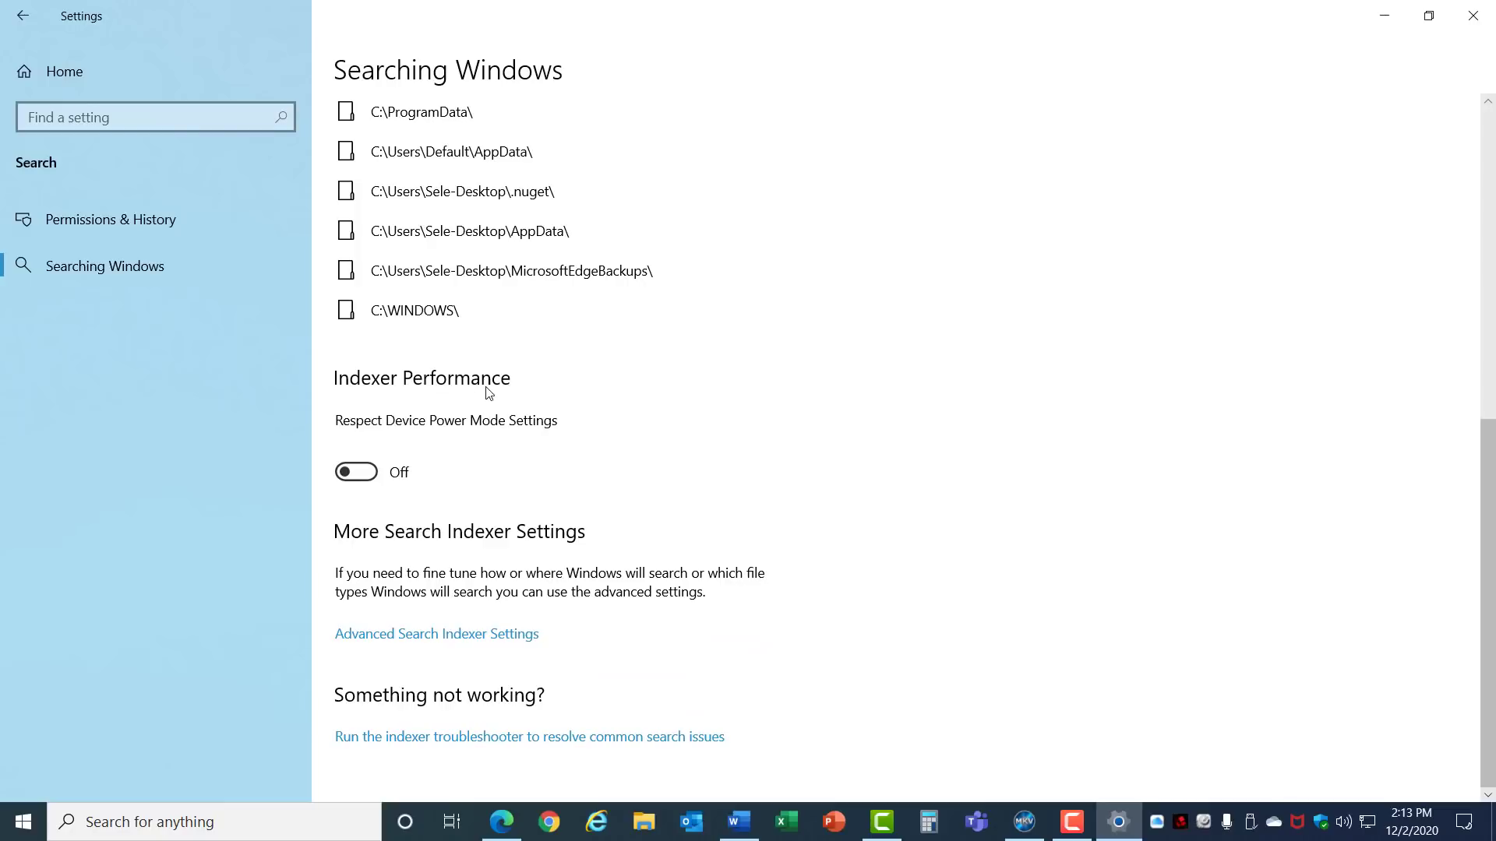
pyautogui.click(355, 470)
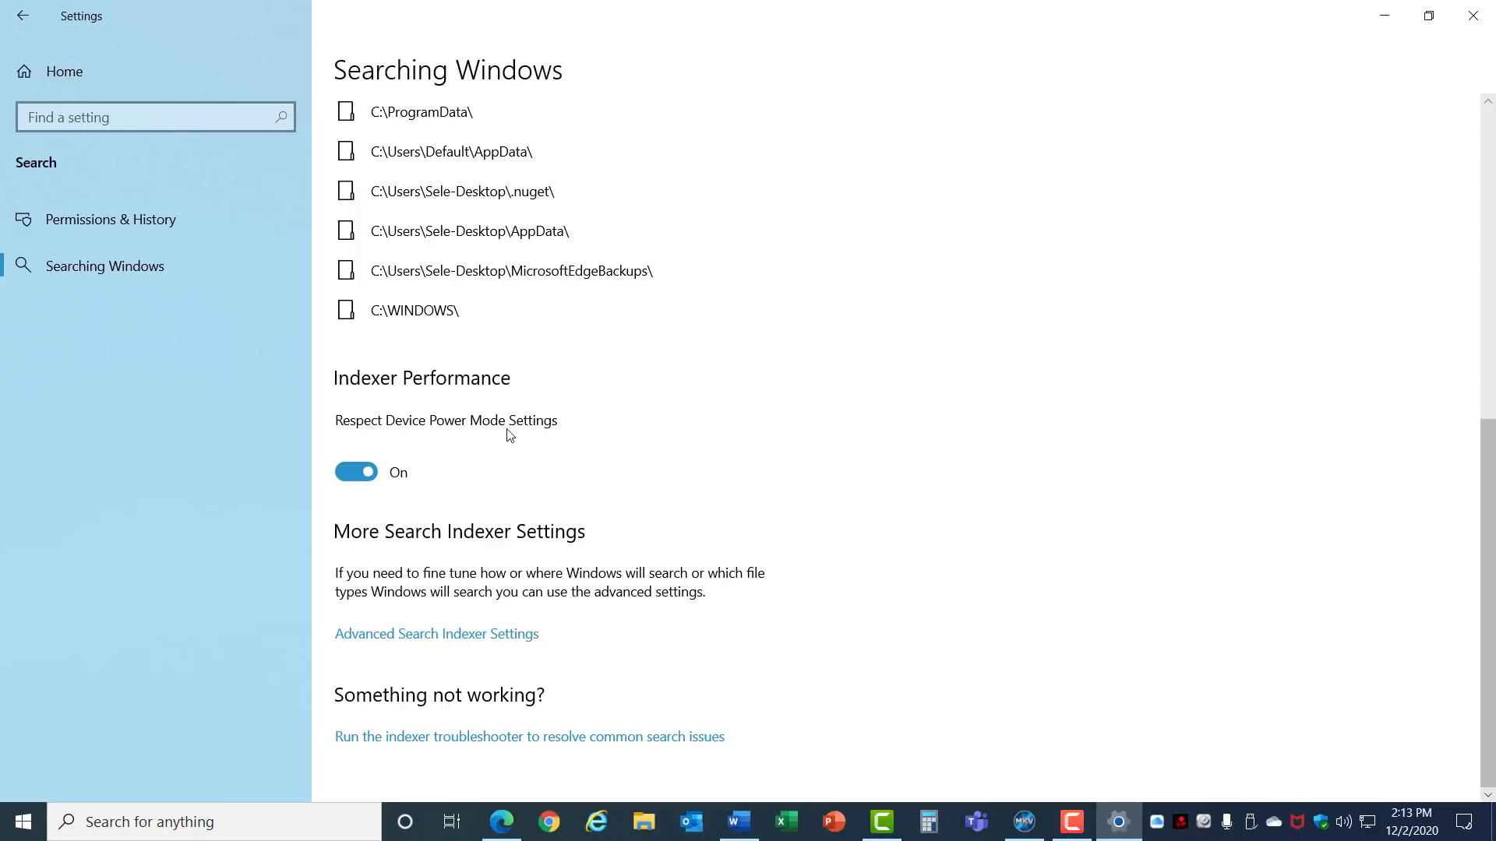
pyautogui.moveTo(545, 436)
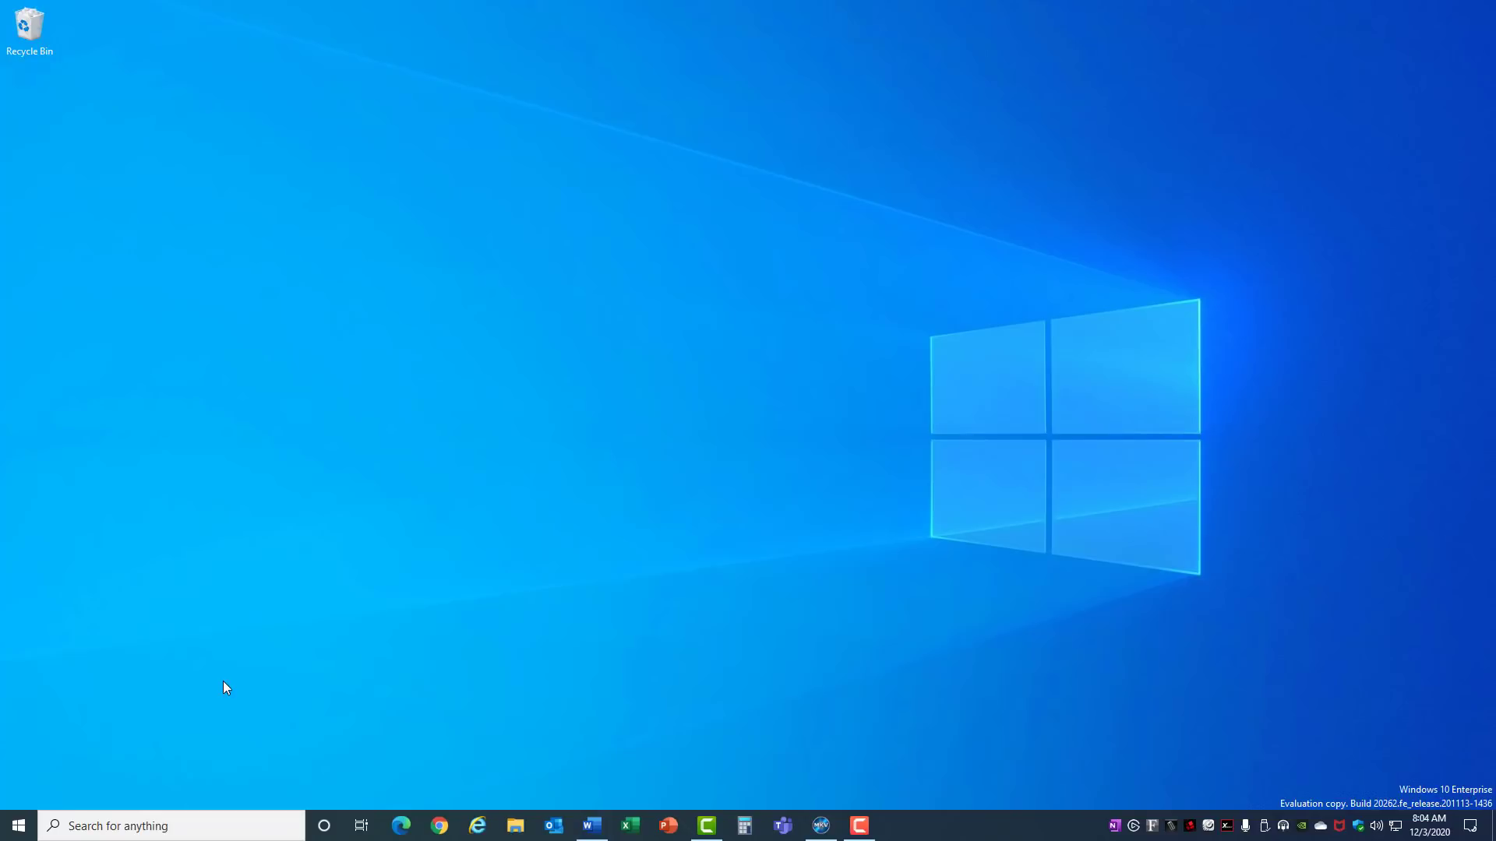
# Reopen Settings from the Start menu at the System page.
pyautogui.click(17, 825)
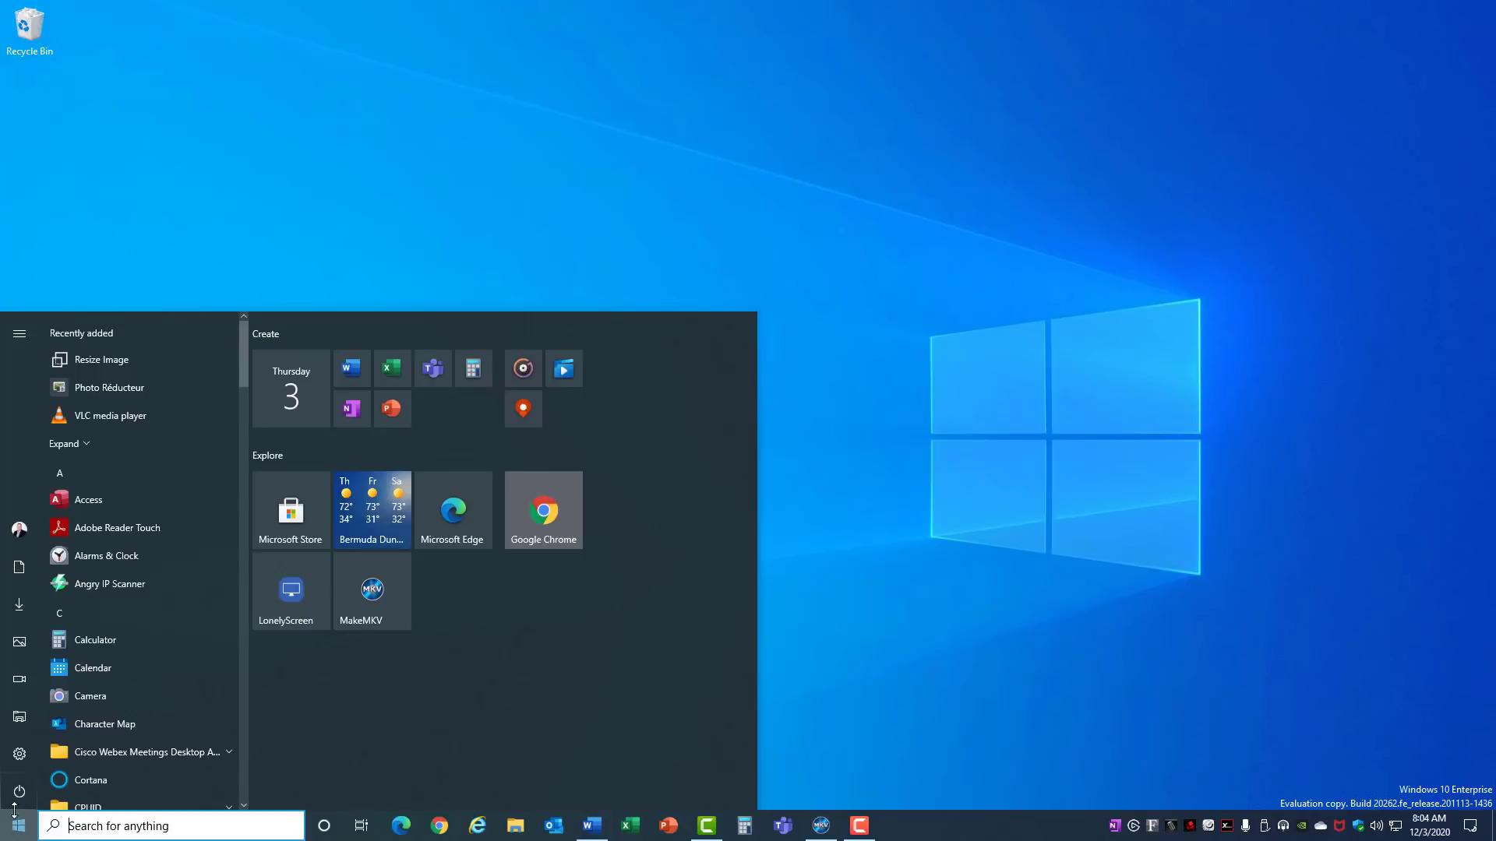
pyautogui.click(19, 752)
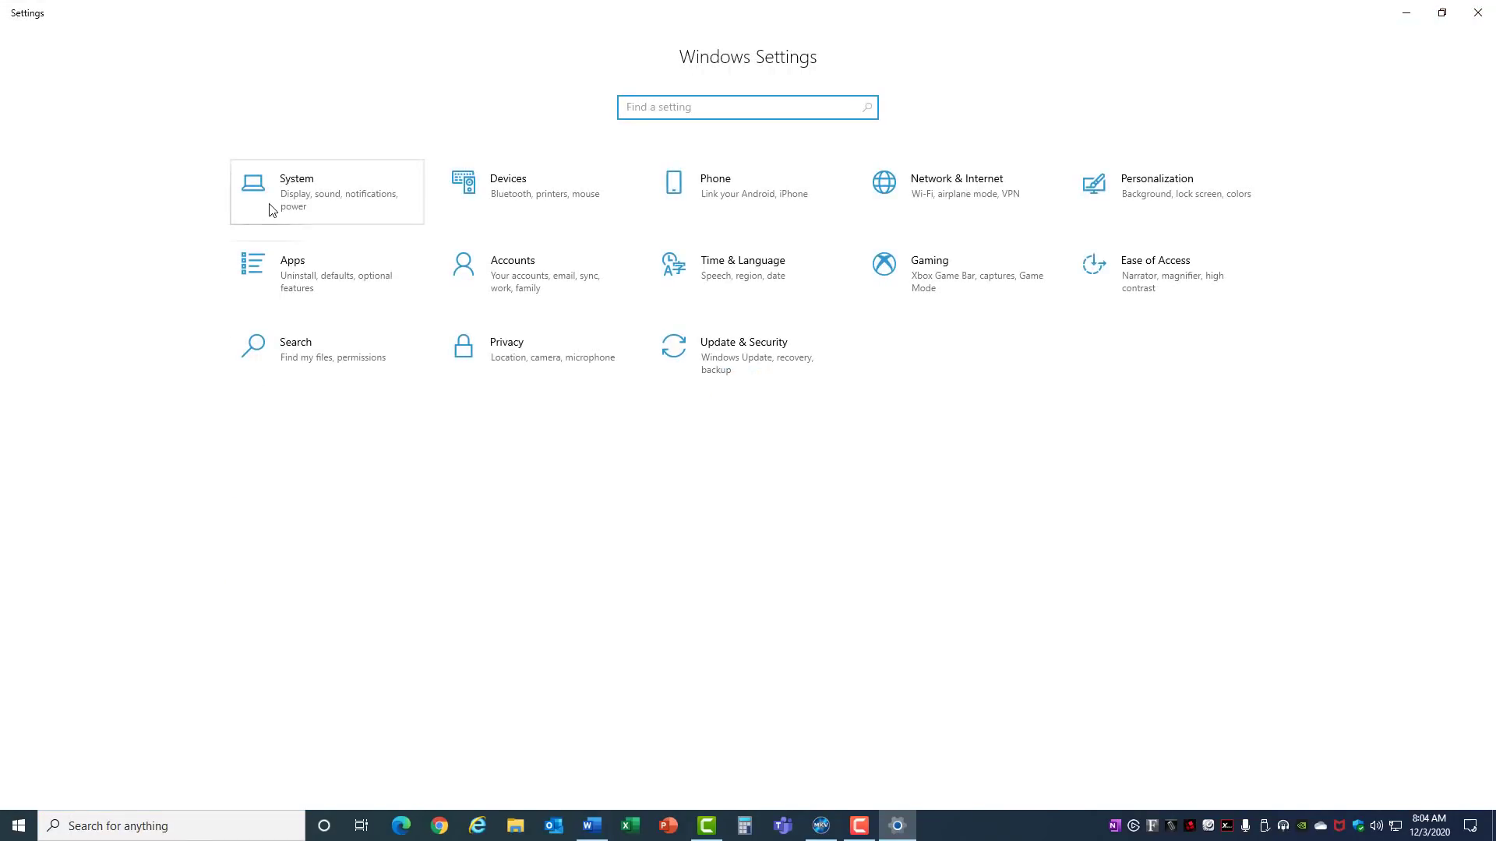
pyautogui.click(296, 180)
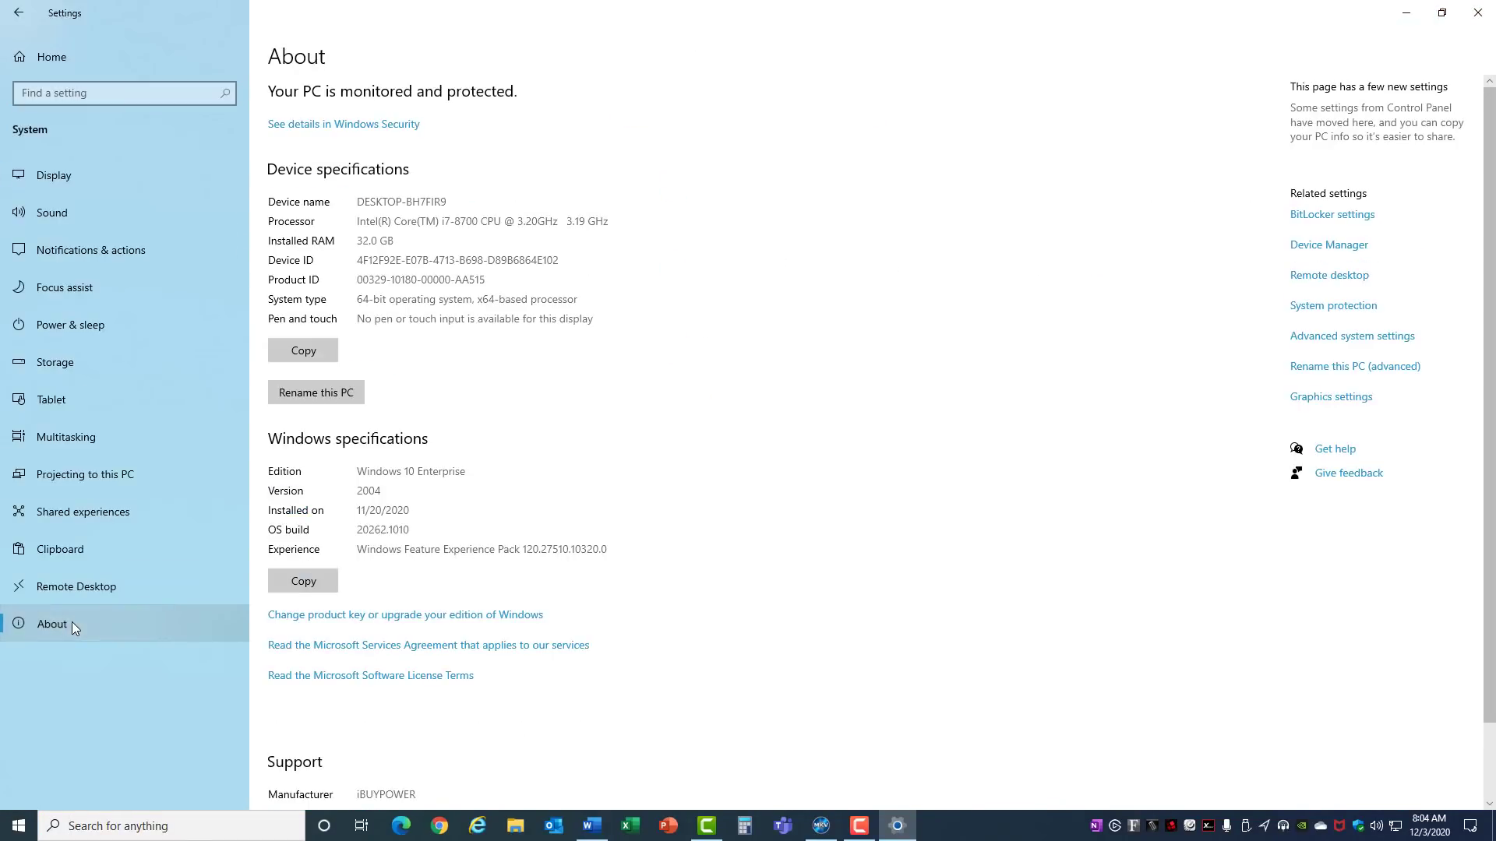
pyautogui.moveTo(419, 314)
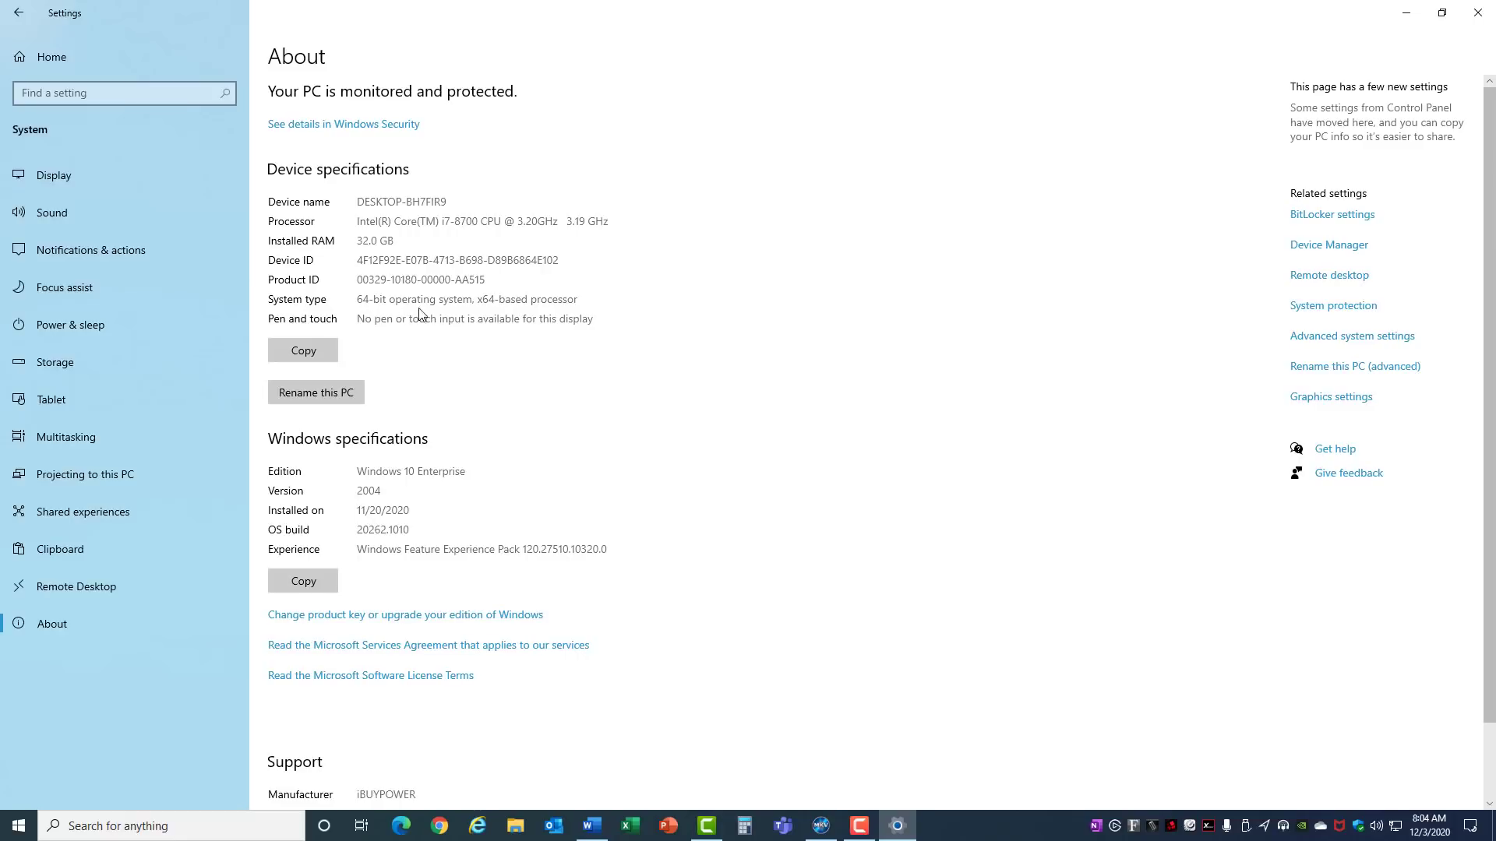
pyautogui.moveTo(448, 313)
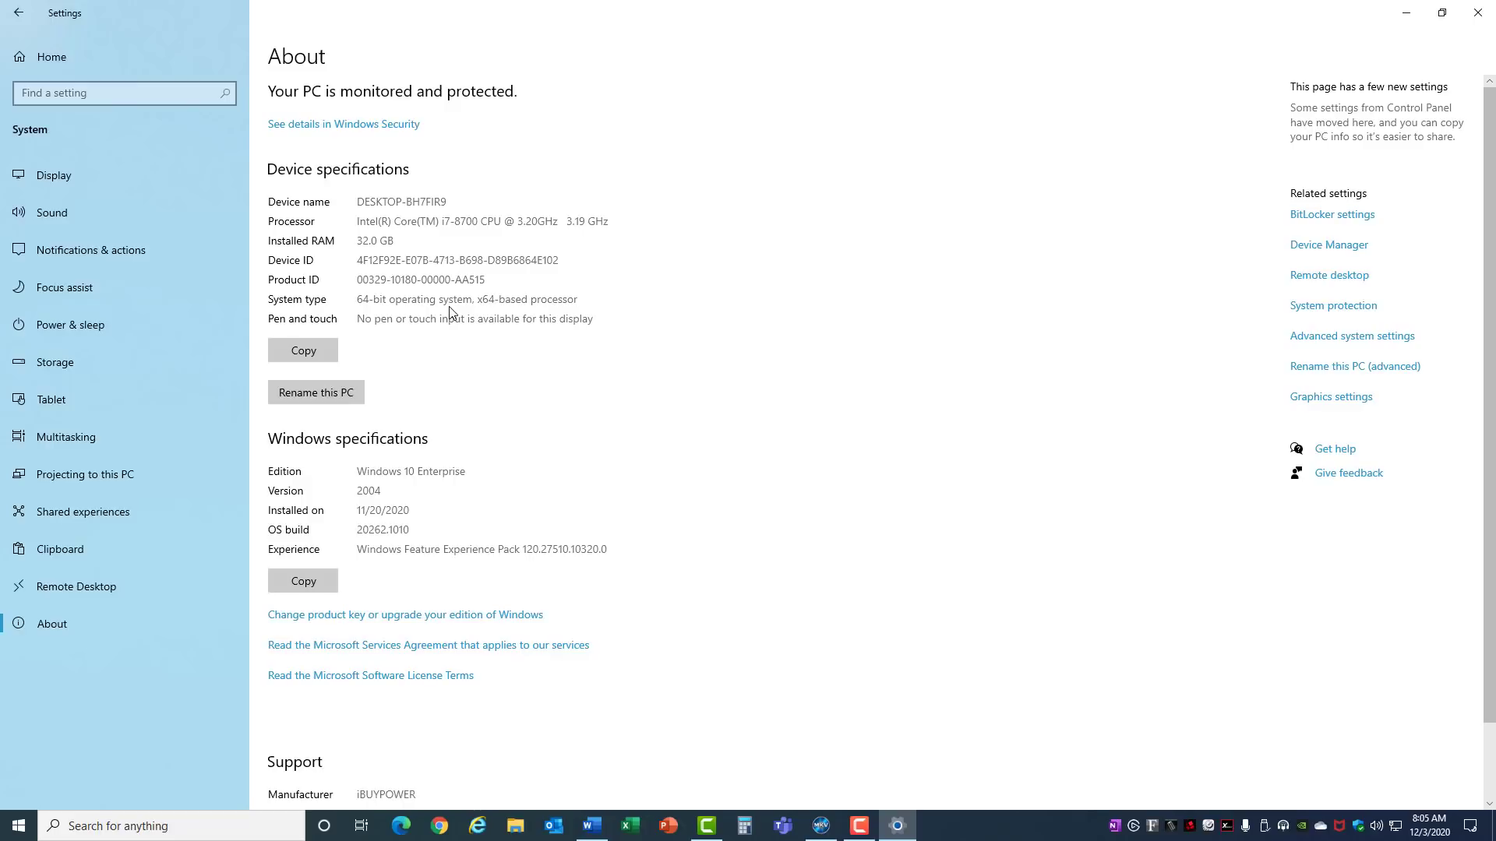
pyautogui.moveTo(368, 314)
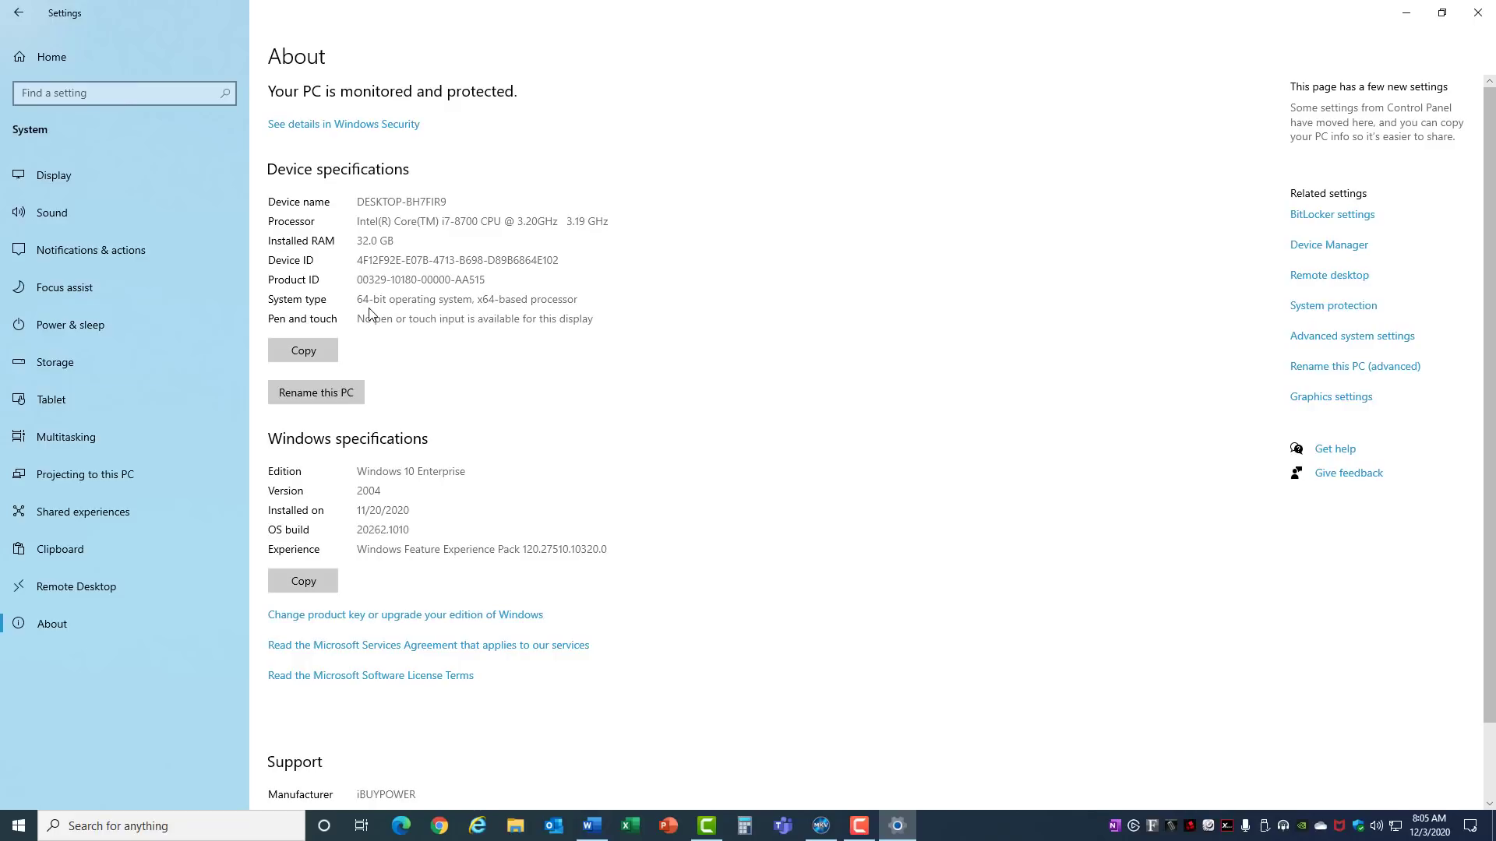
pyautogui.moveTo(371, 259)
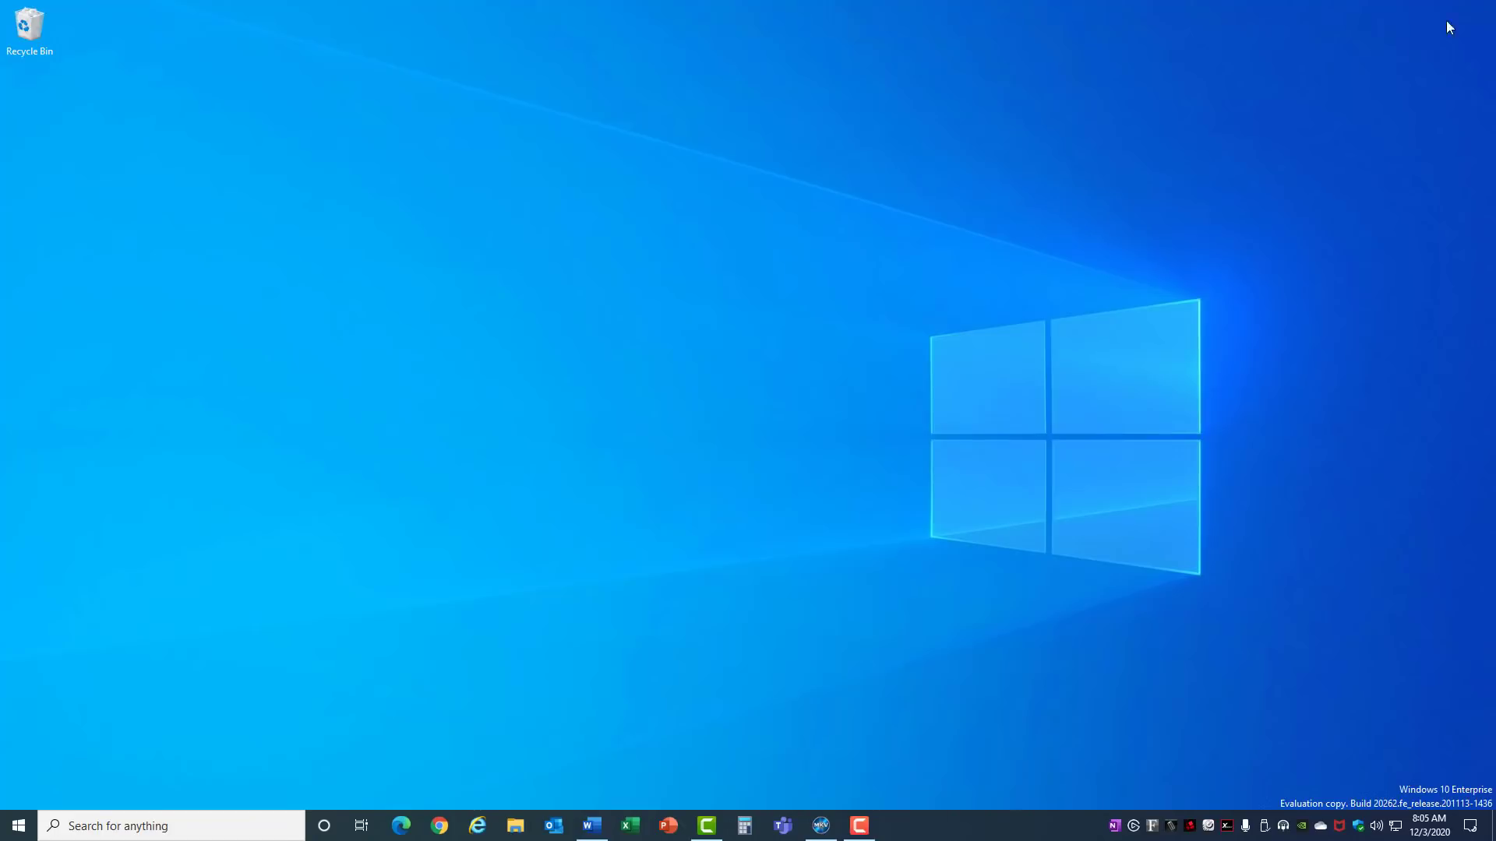
pyautogui.click(400, 826)
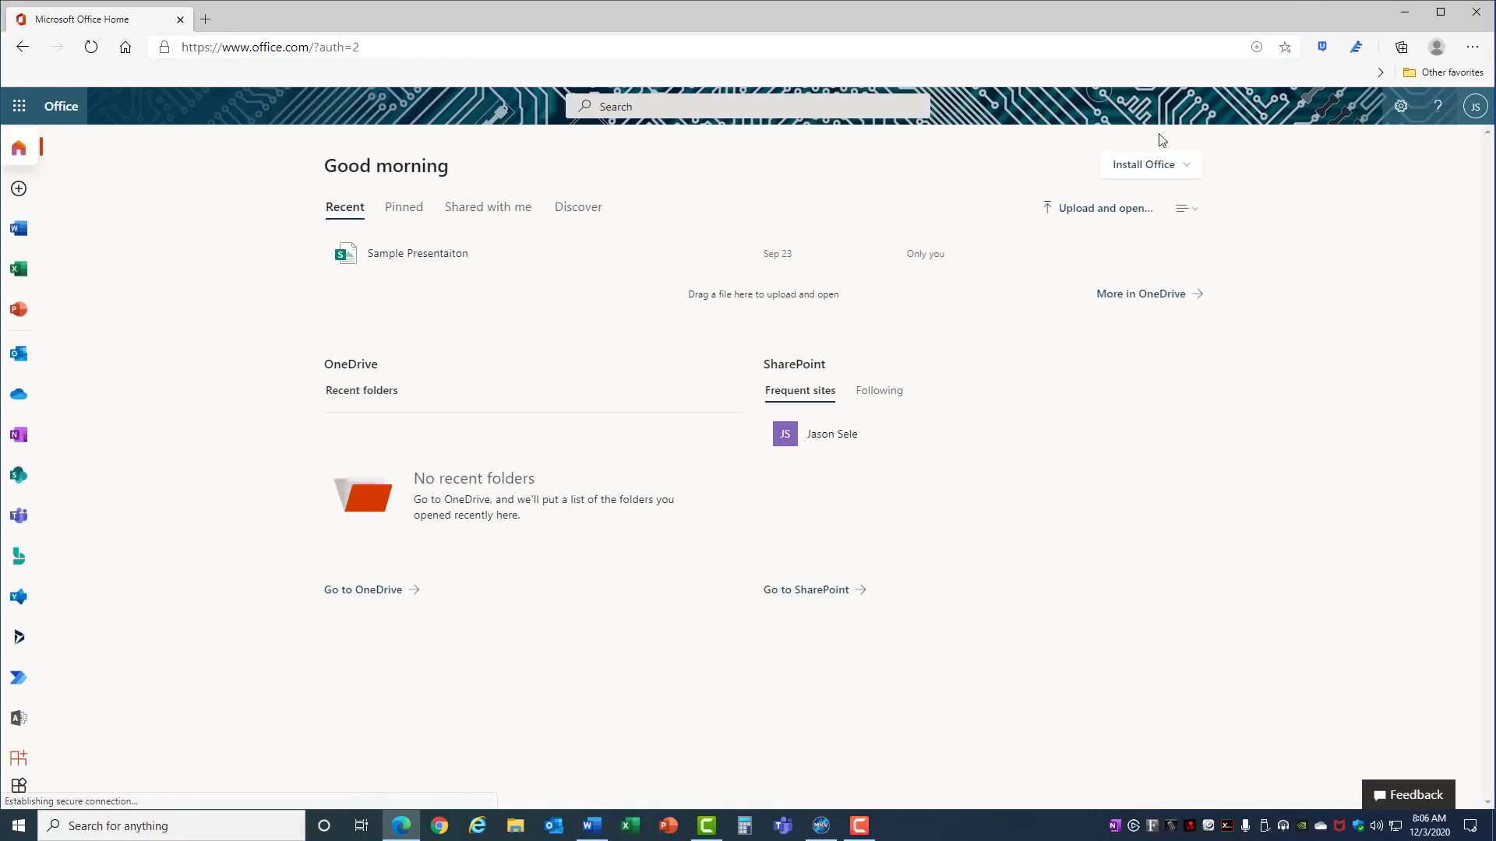
pyautogui.click(1148, 164)
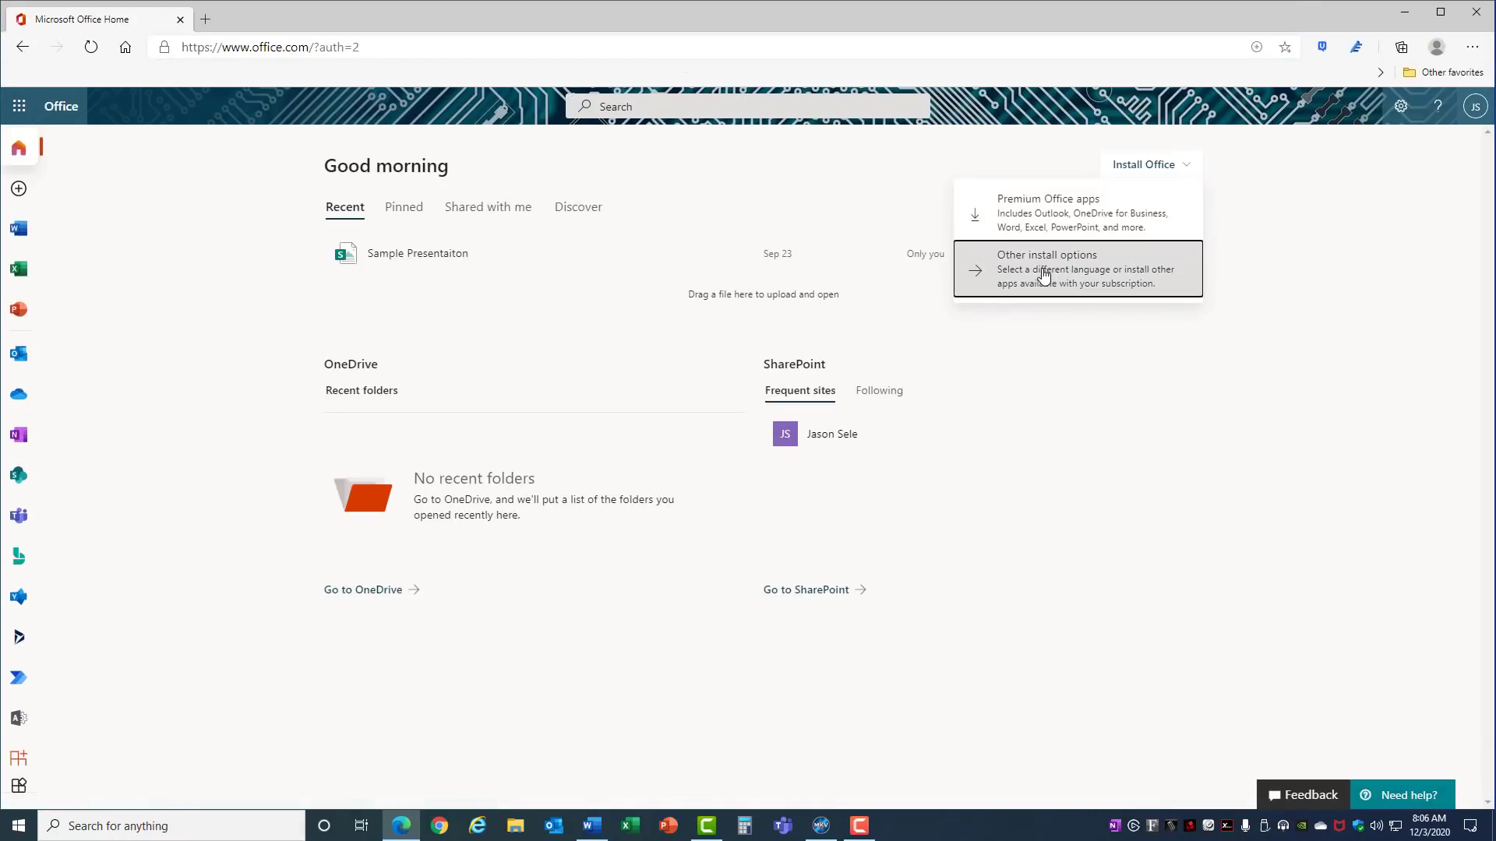
pyautogui.click(1047, 268)
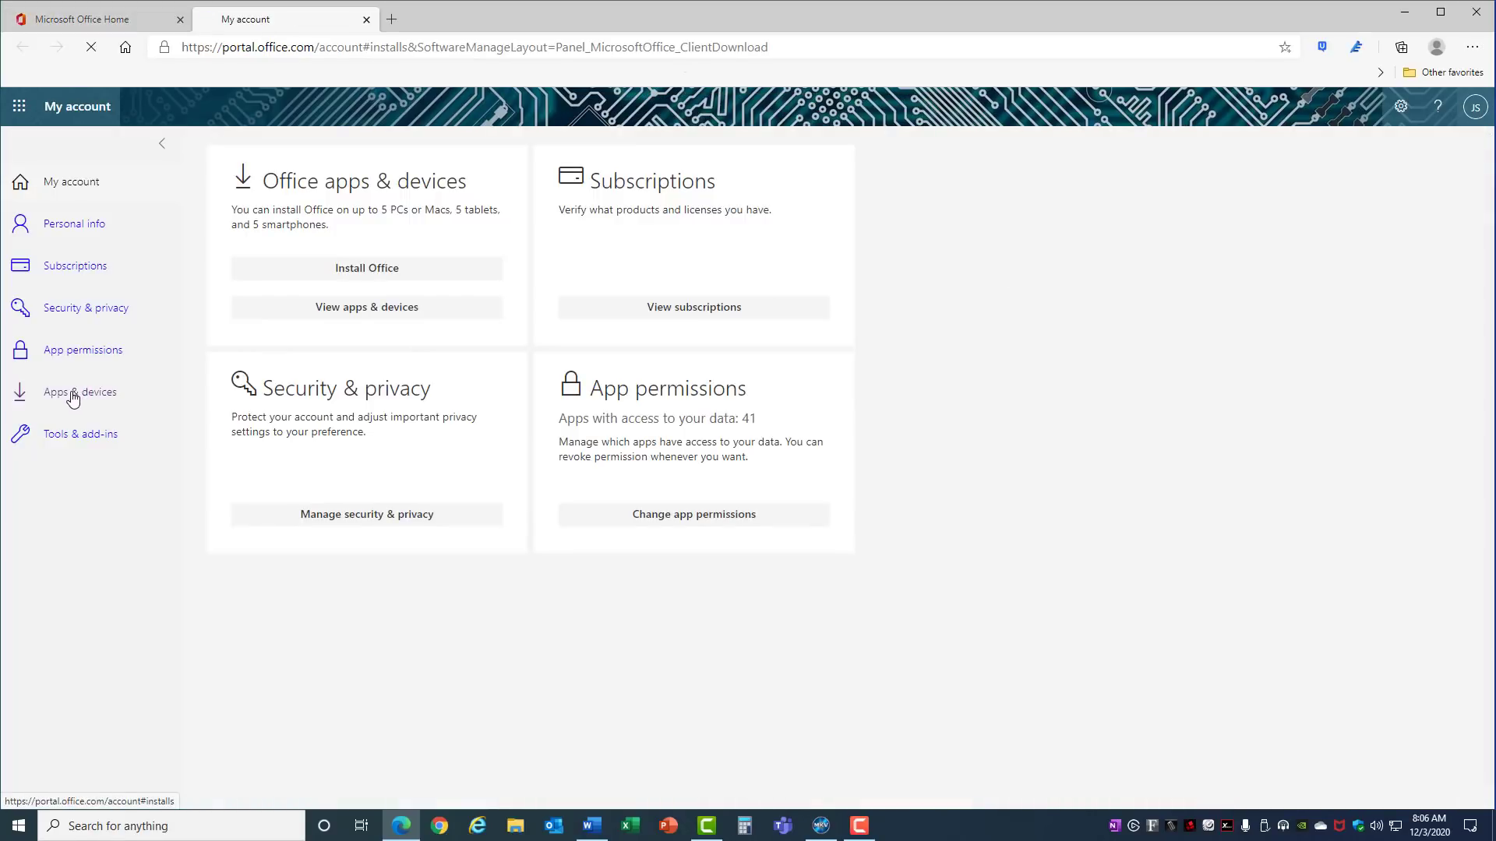
pyautogui.click(80, 393)
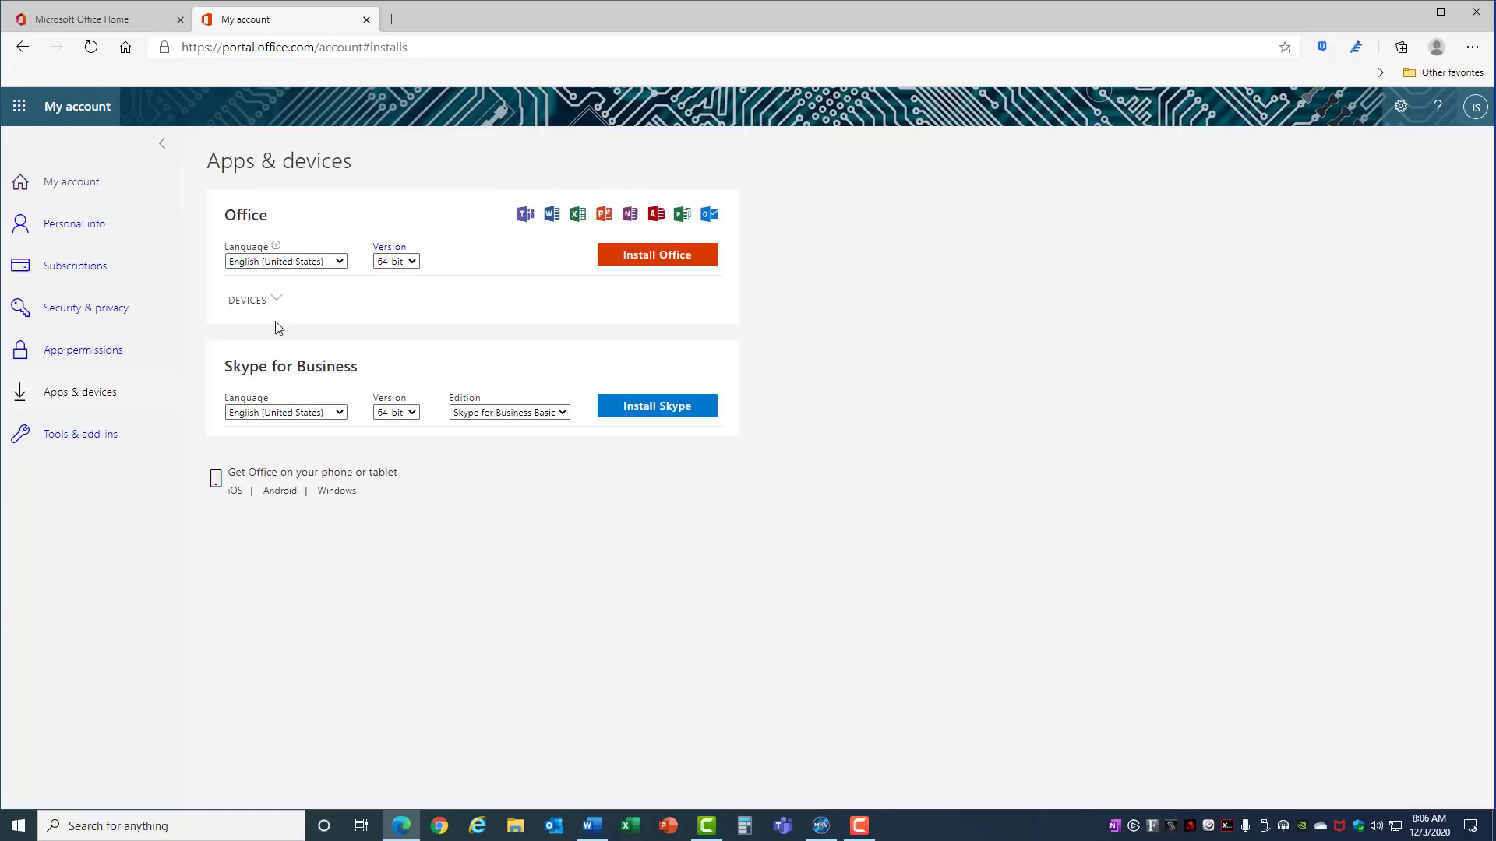
pyautogui.moveTo(407, 277)
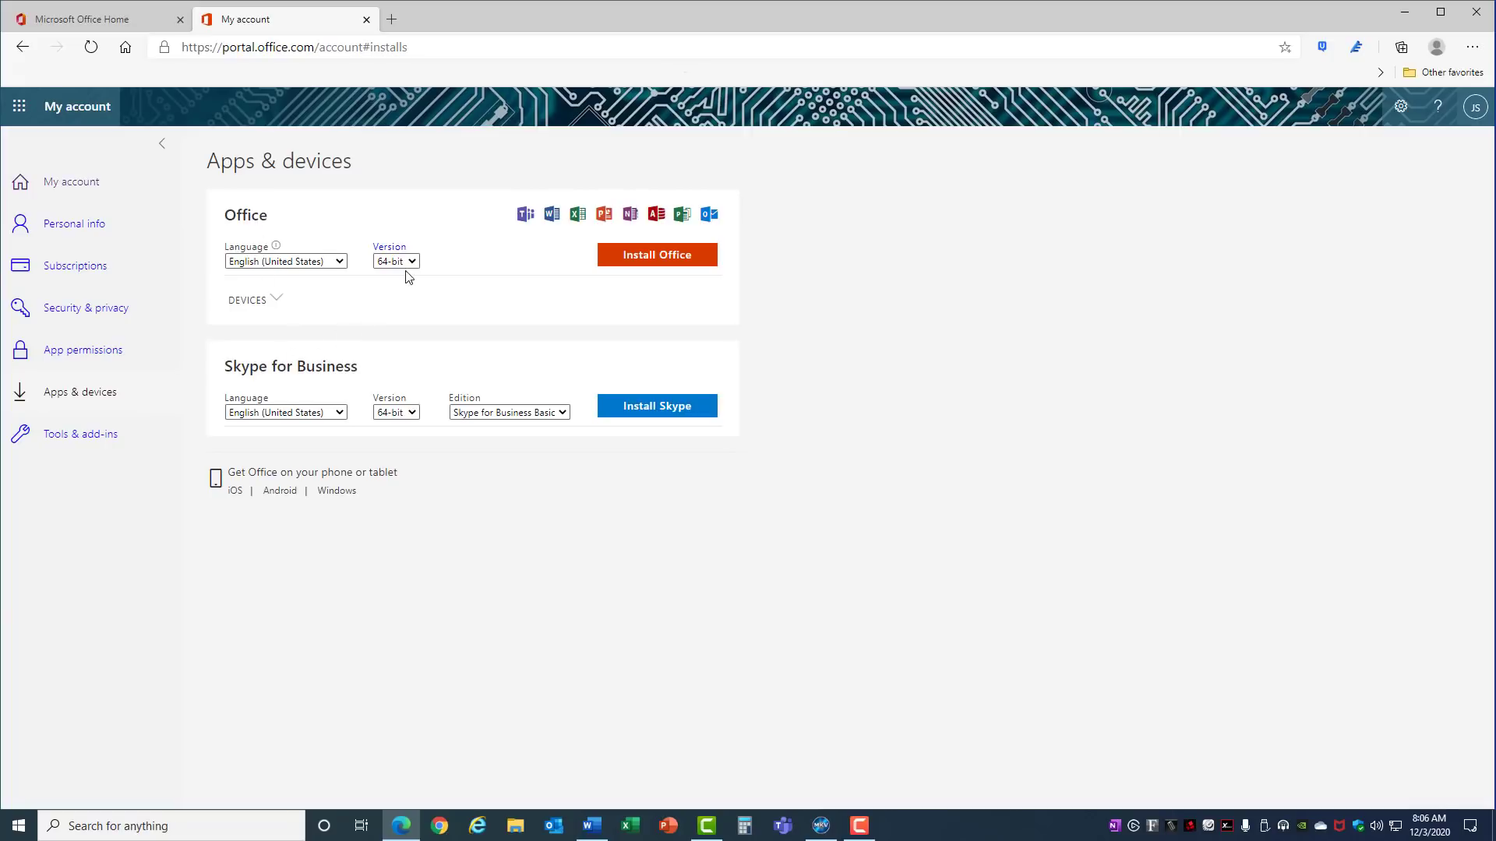
pyautogui.click(394, 260)
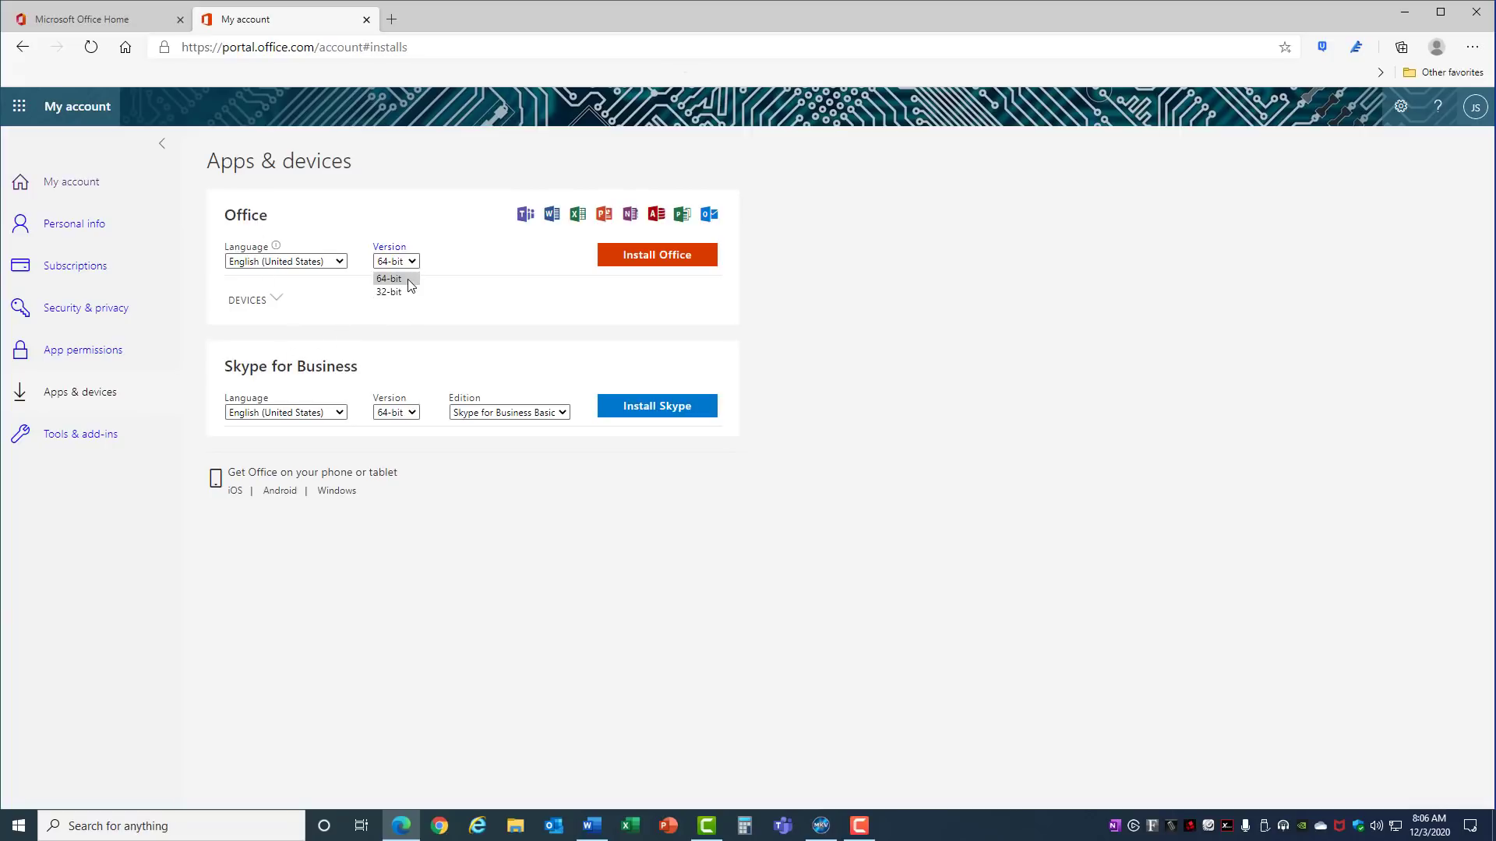
pyautogui.moveTo(390, 292)
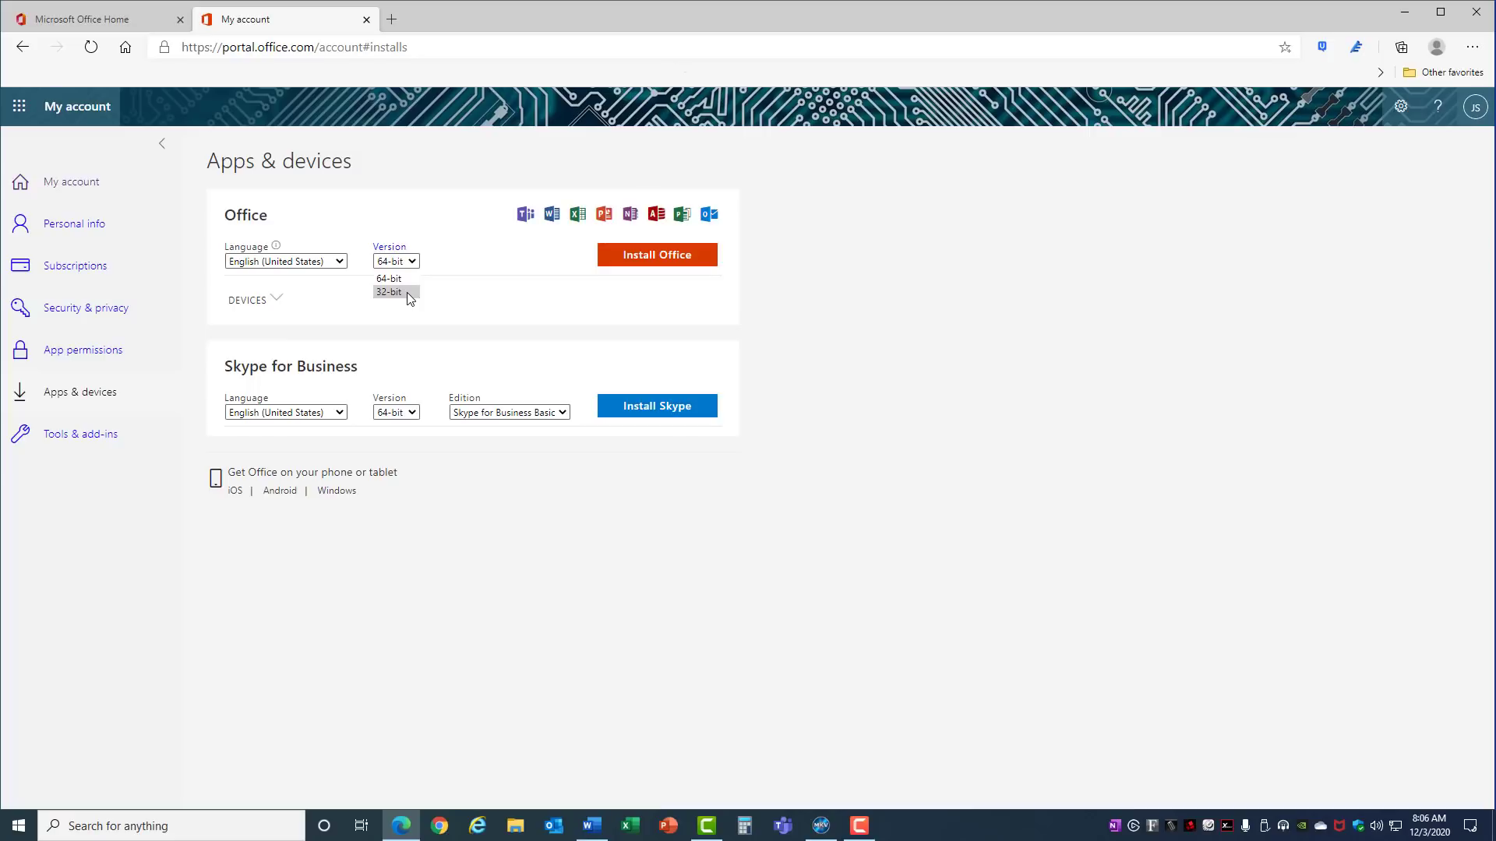
pyautogui.moveTo(395, 279)
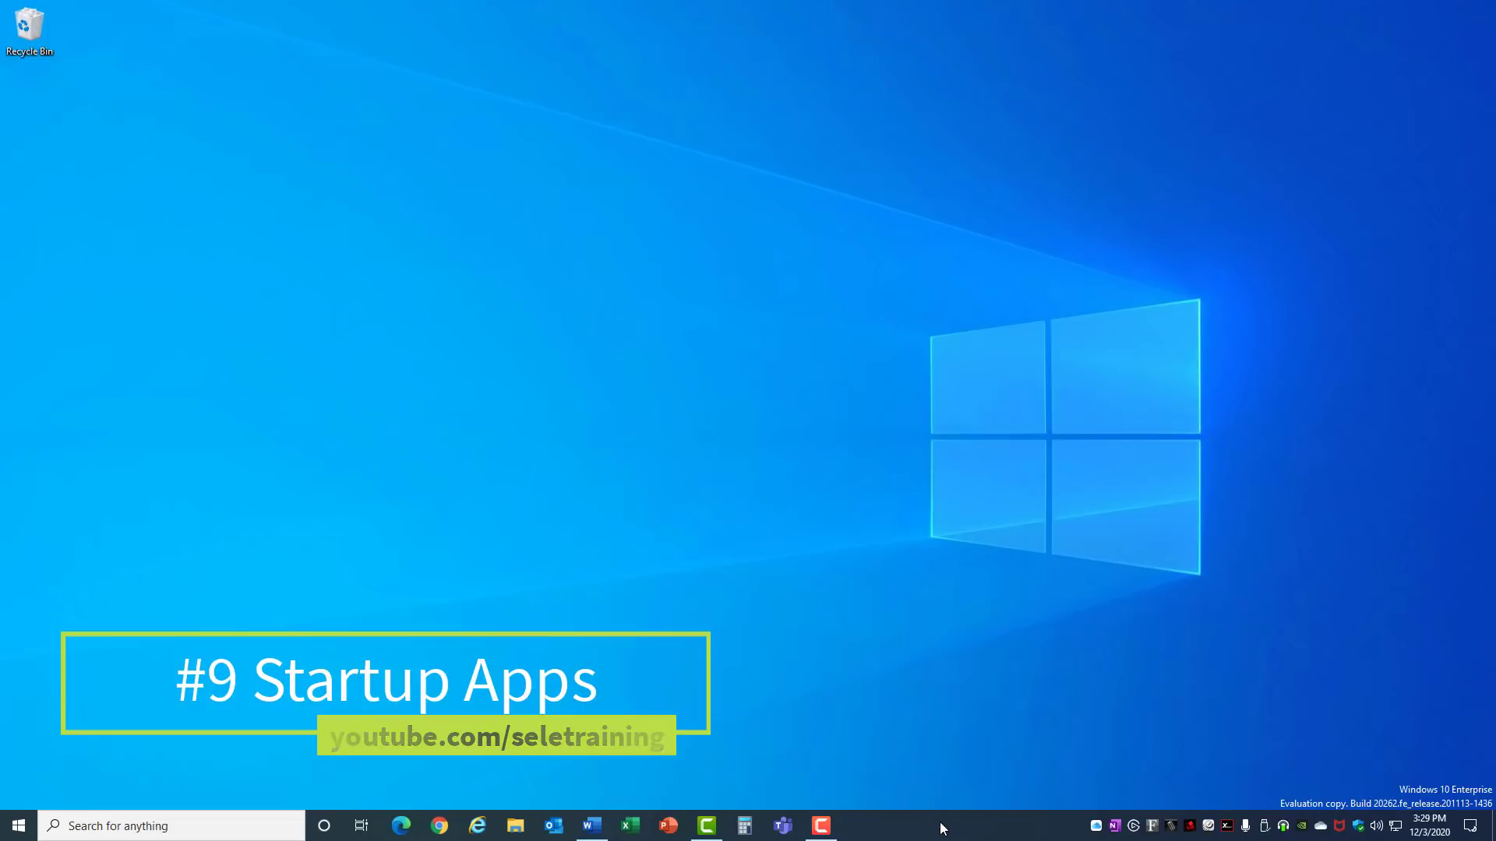
# Launch Task Manager, sort Startup apps by impact and disable Super Charger.
pyautogui.rightClick(940, 825)
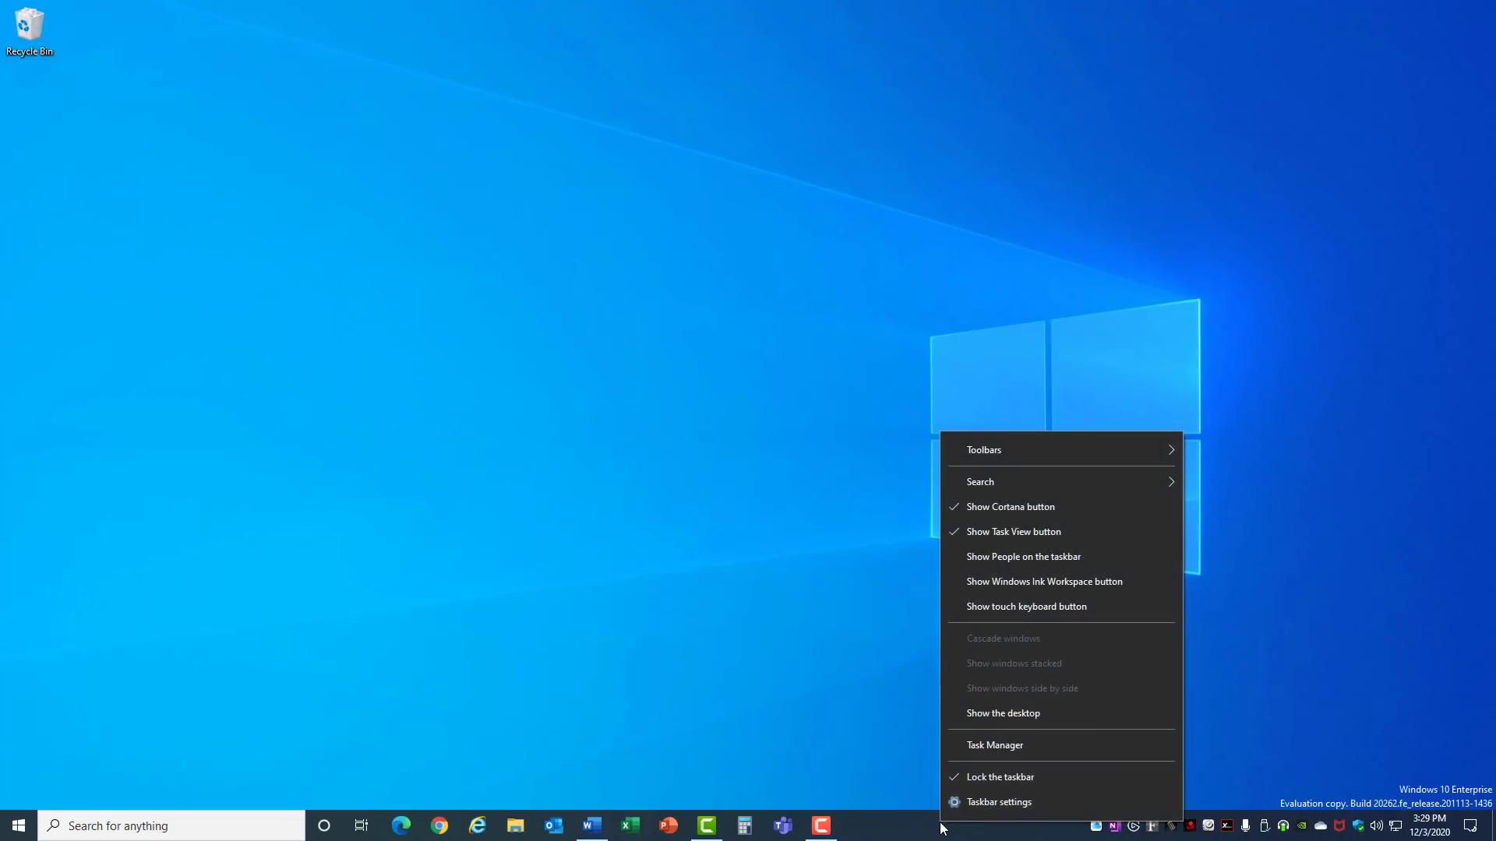
pyautogui.click(993, 745)
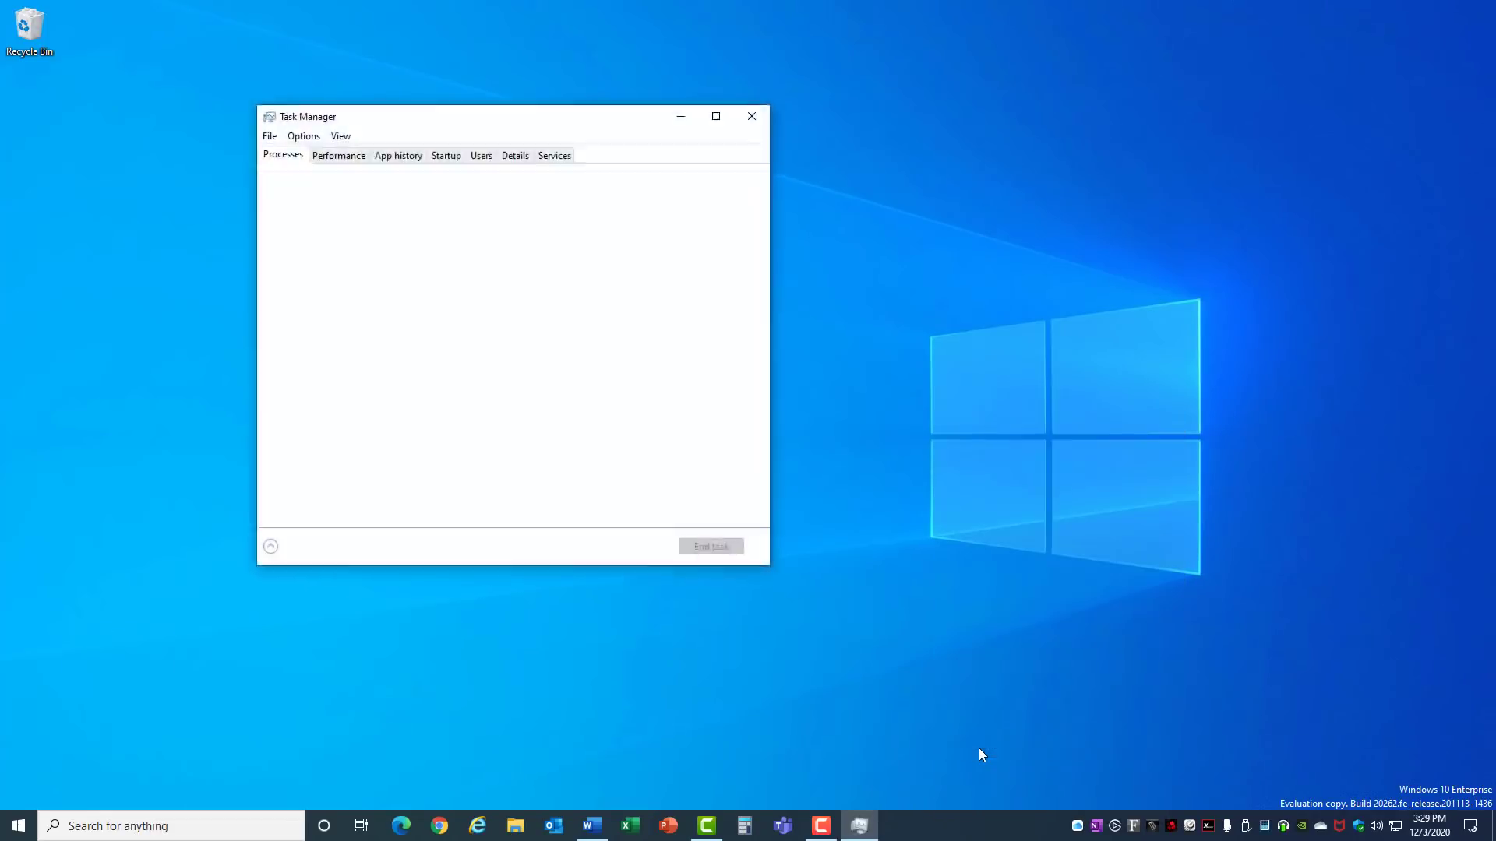
pyautogui.click(299, 547)
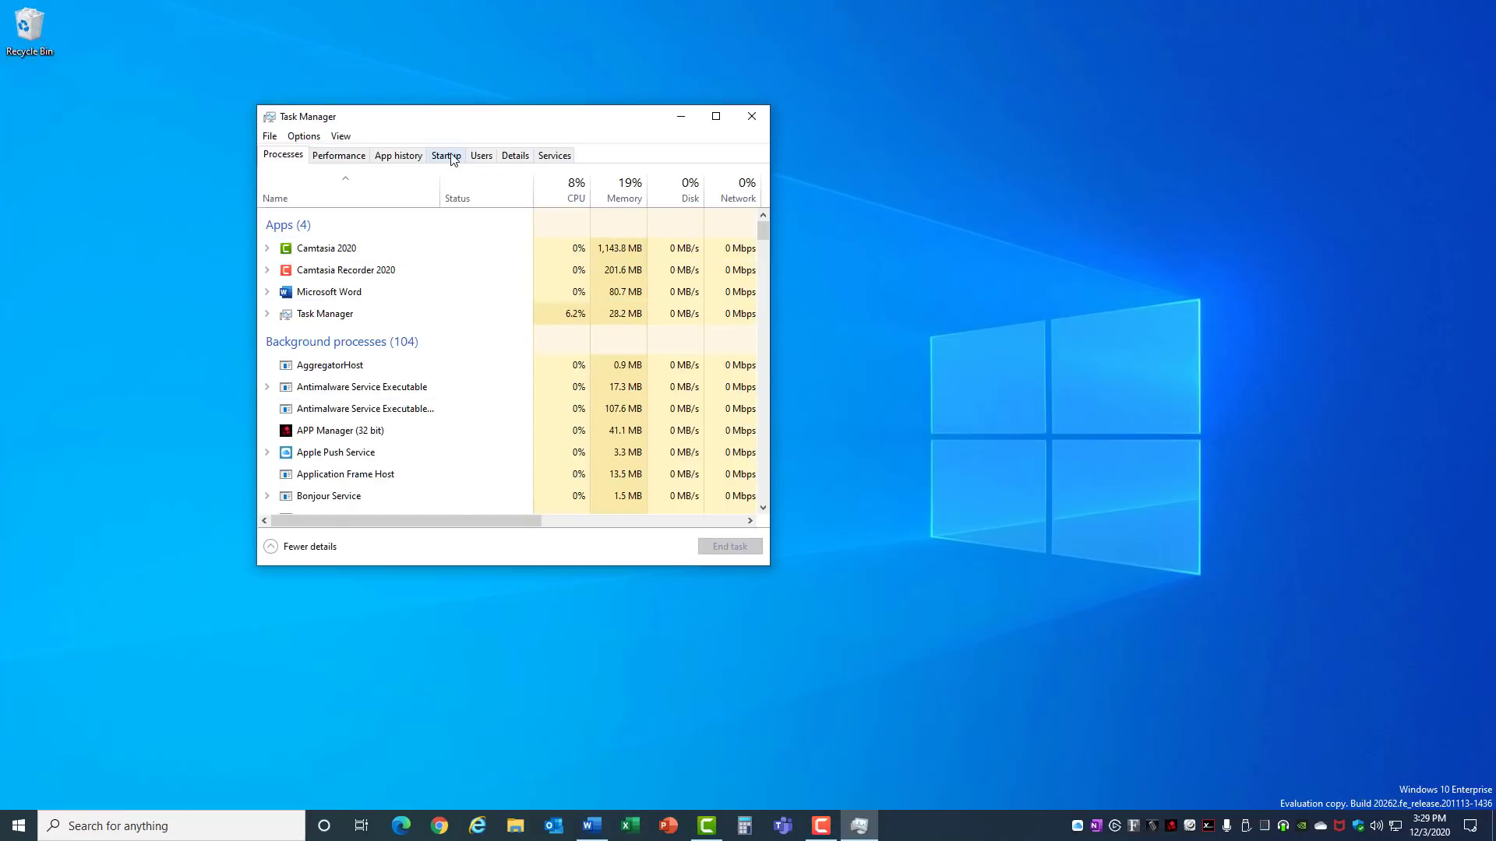
pyautogui.click(445, 154)
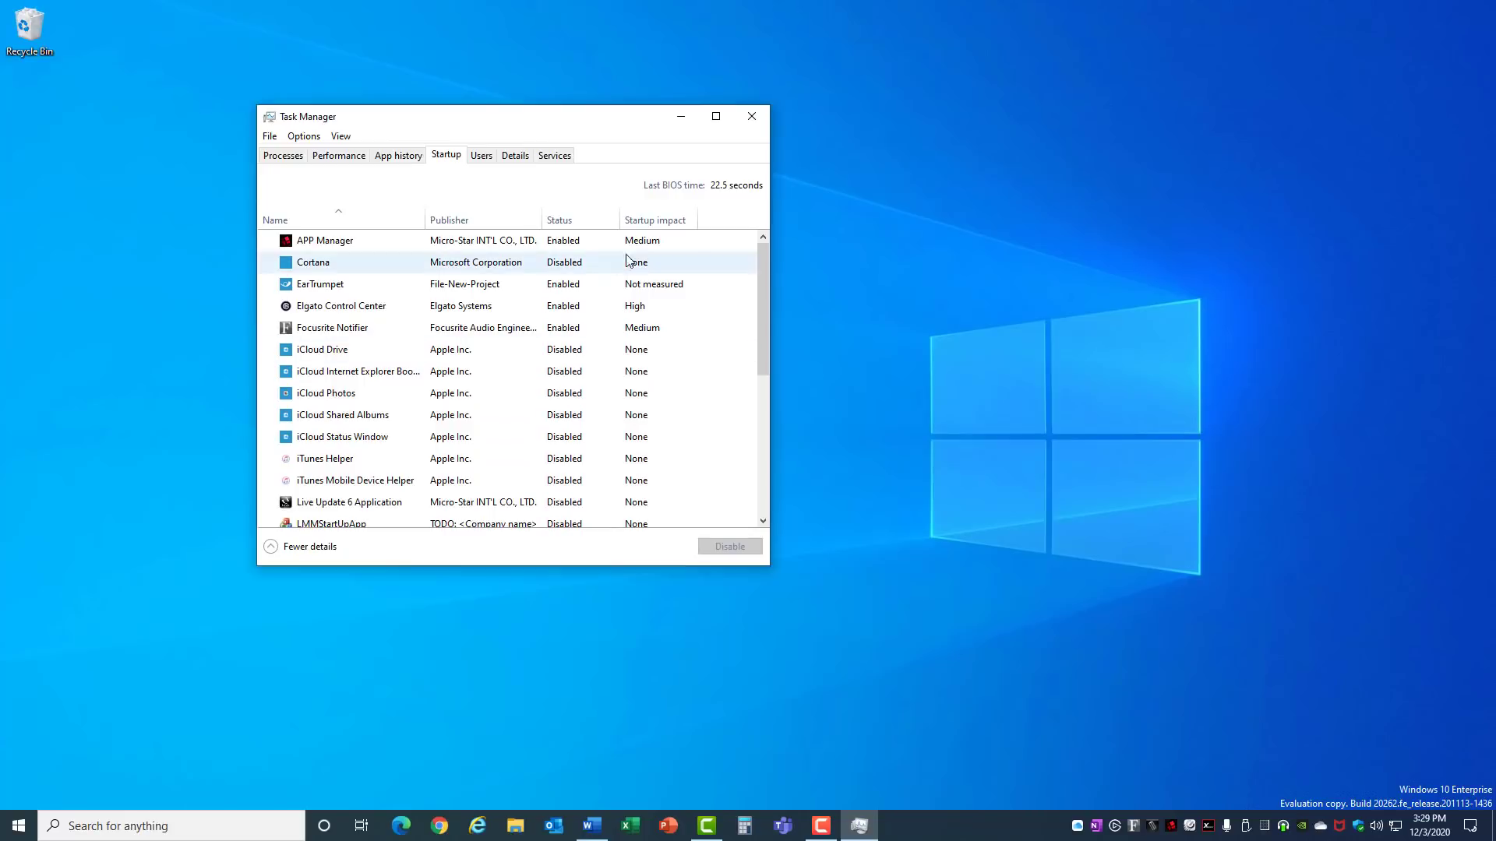
pyautogui.click(655, 219)
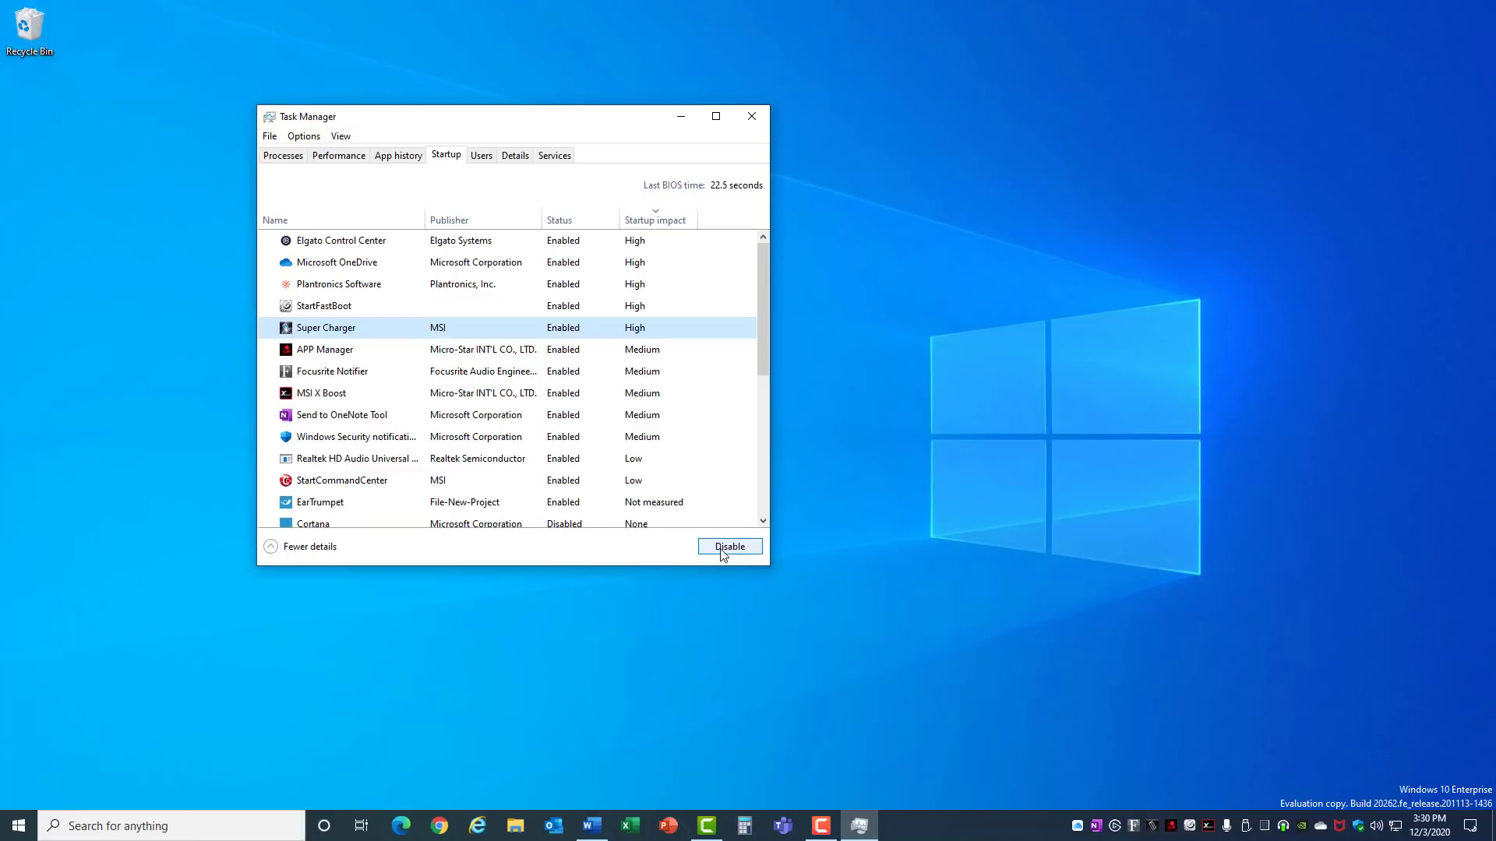
pyautogui.click(751, 116)
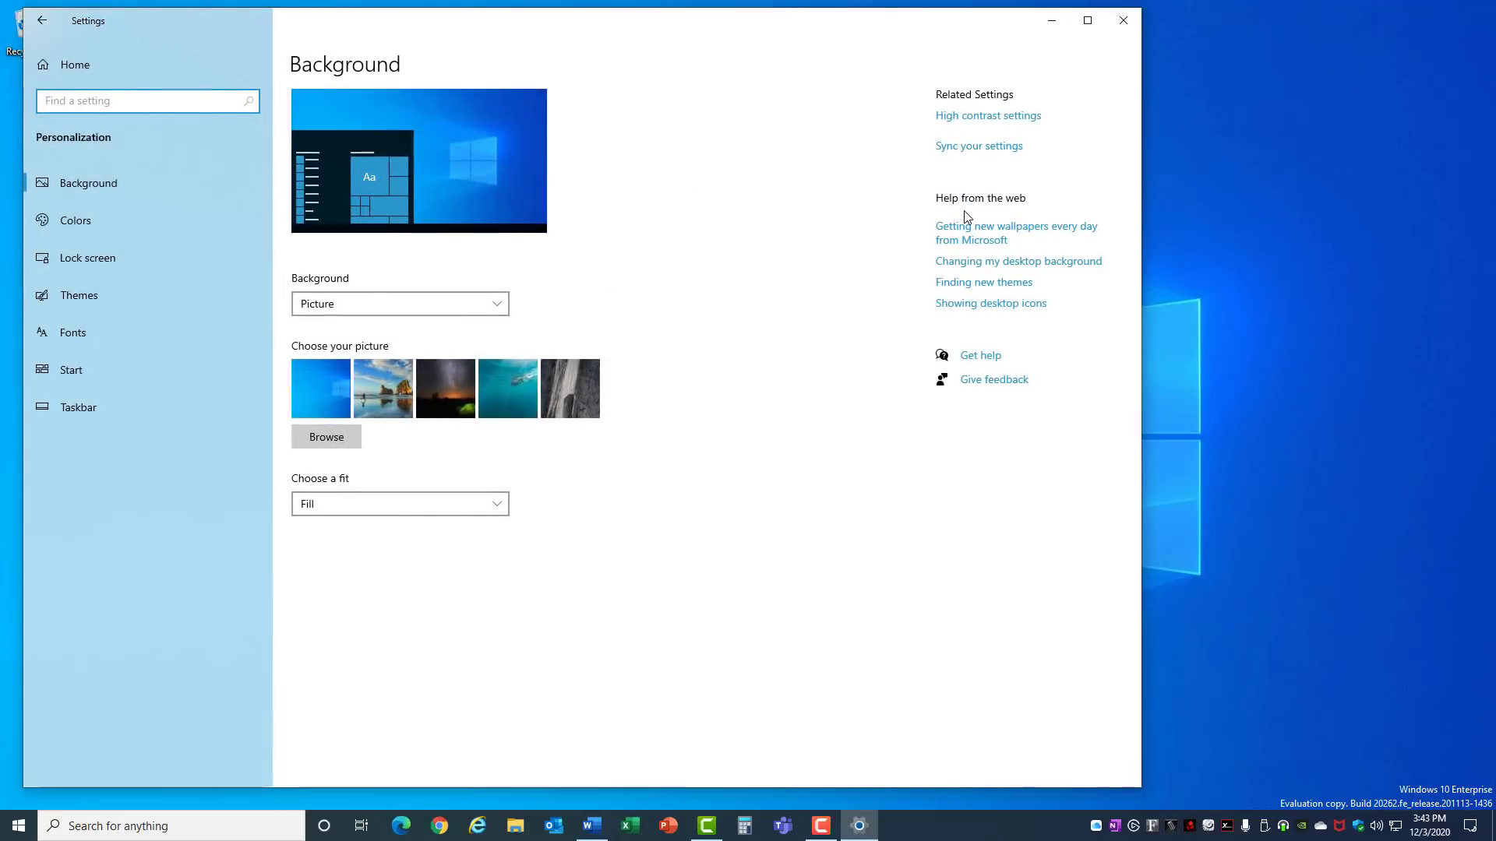
# Toggle Transparency effects off on the Colors personalization page.
pyautogui.click(75, 219)
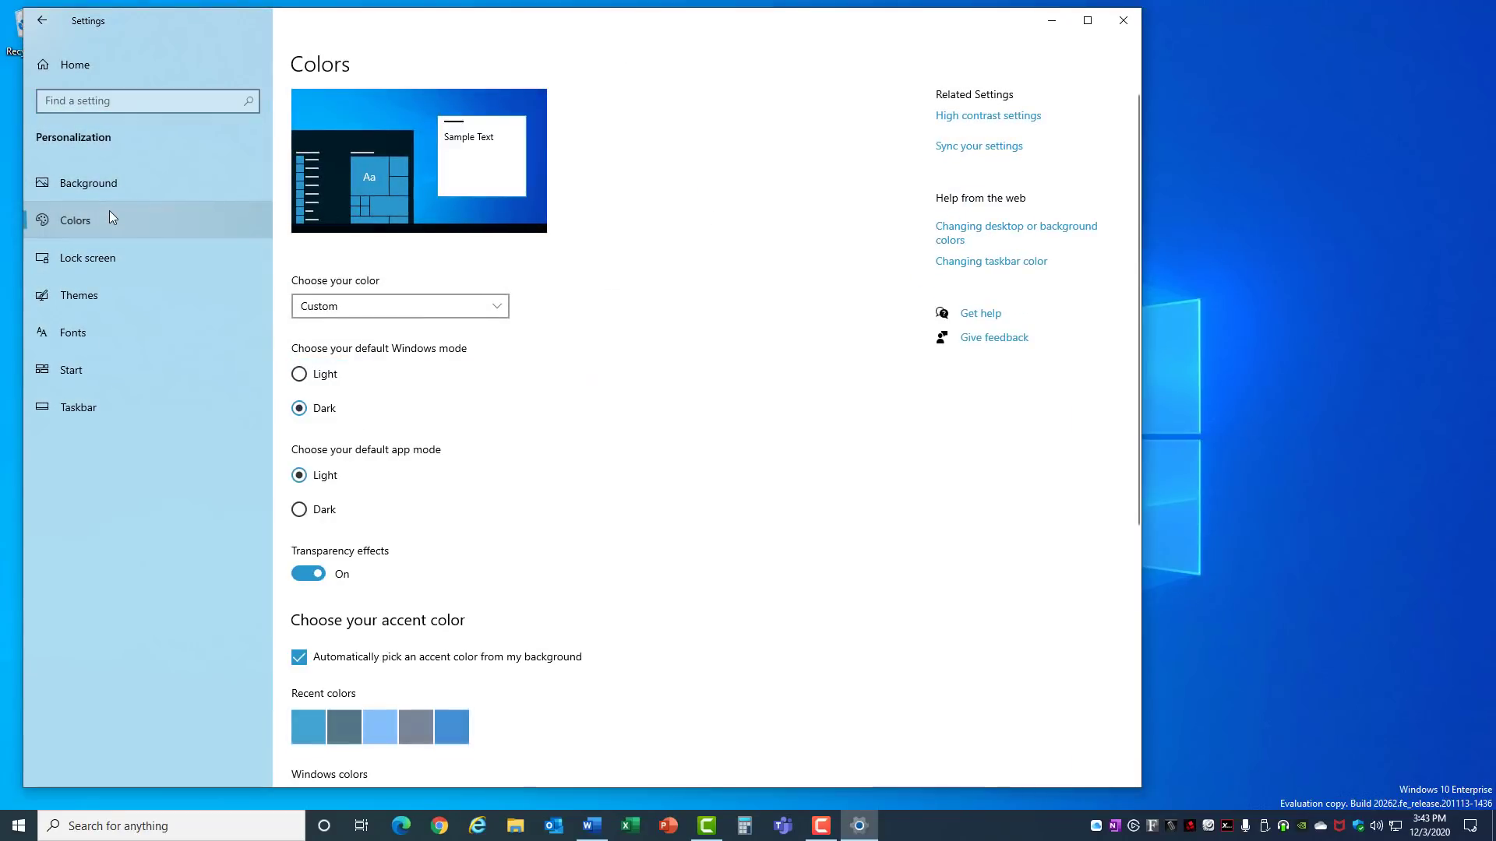
pyautogui.moveTo(293, 559)
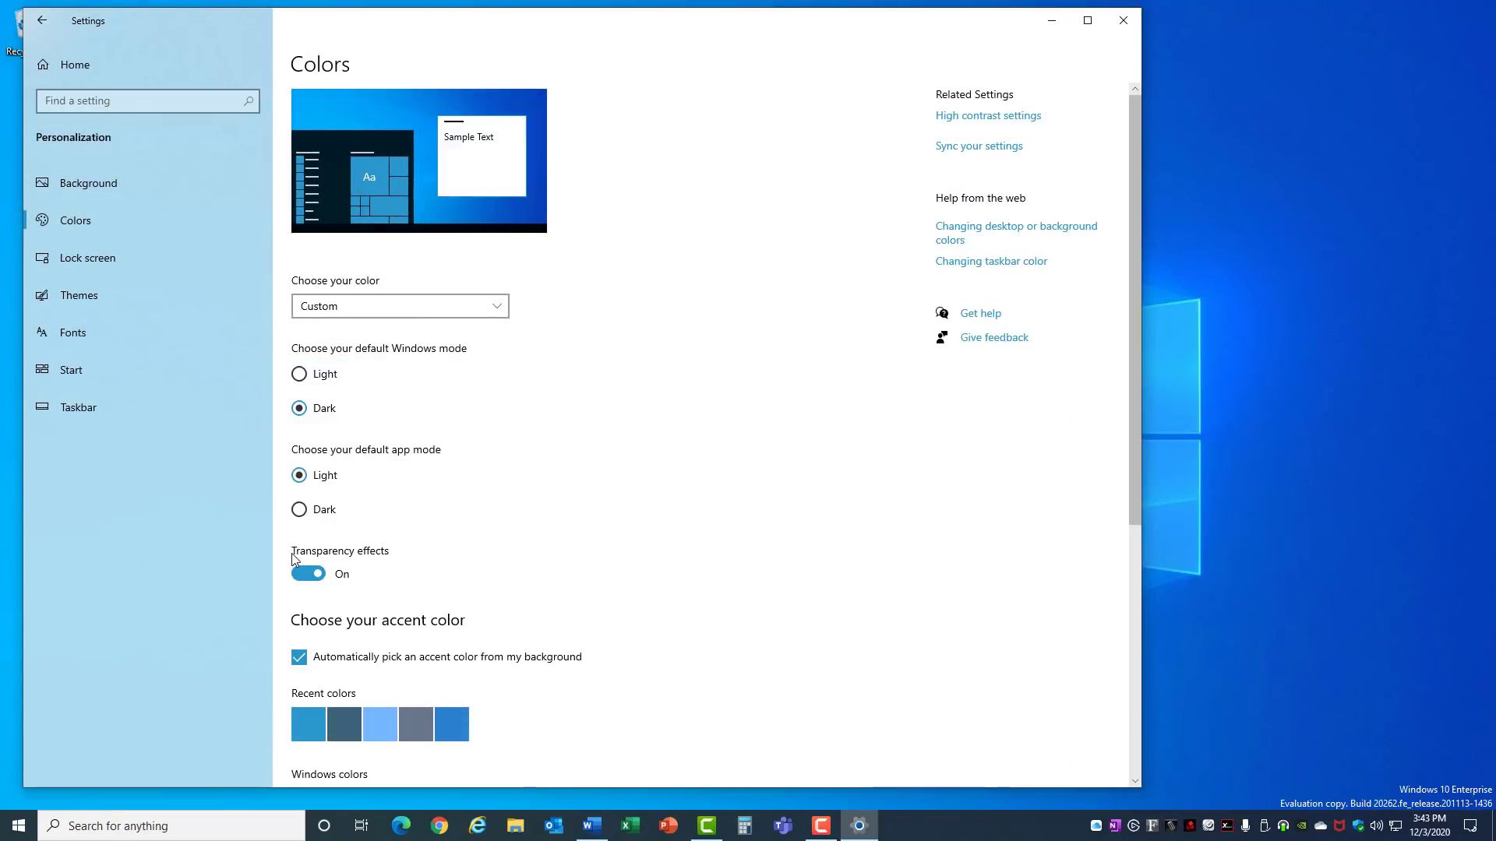
pyautogui.moveTo(291, 564)
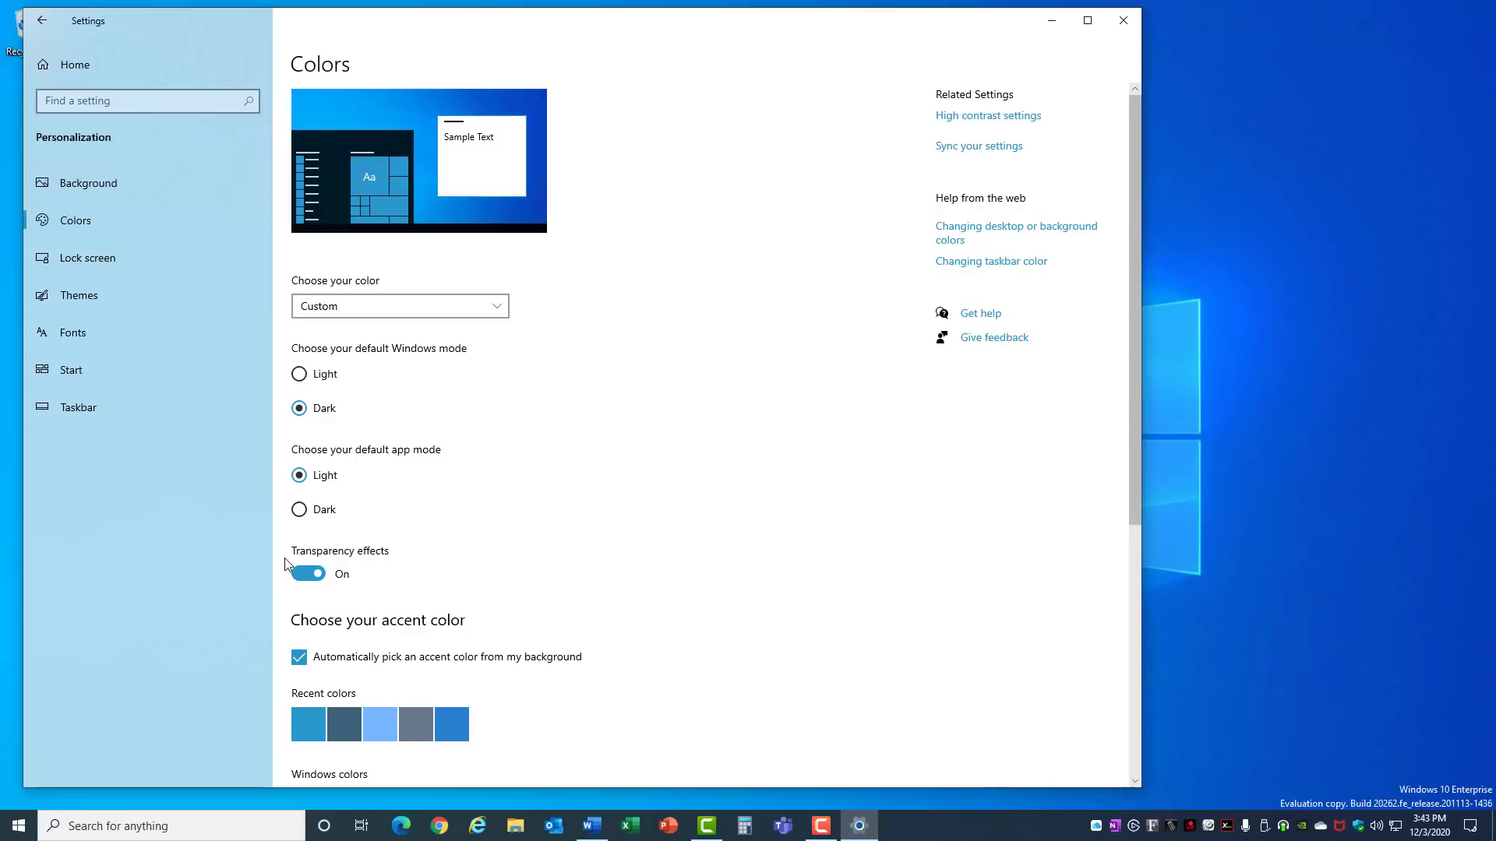
pyautogui.click(306, 573)
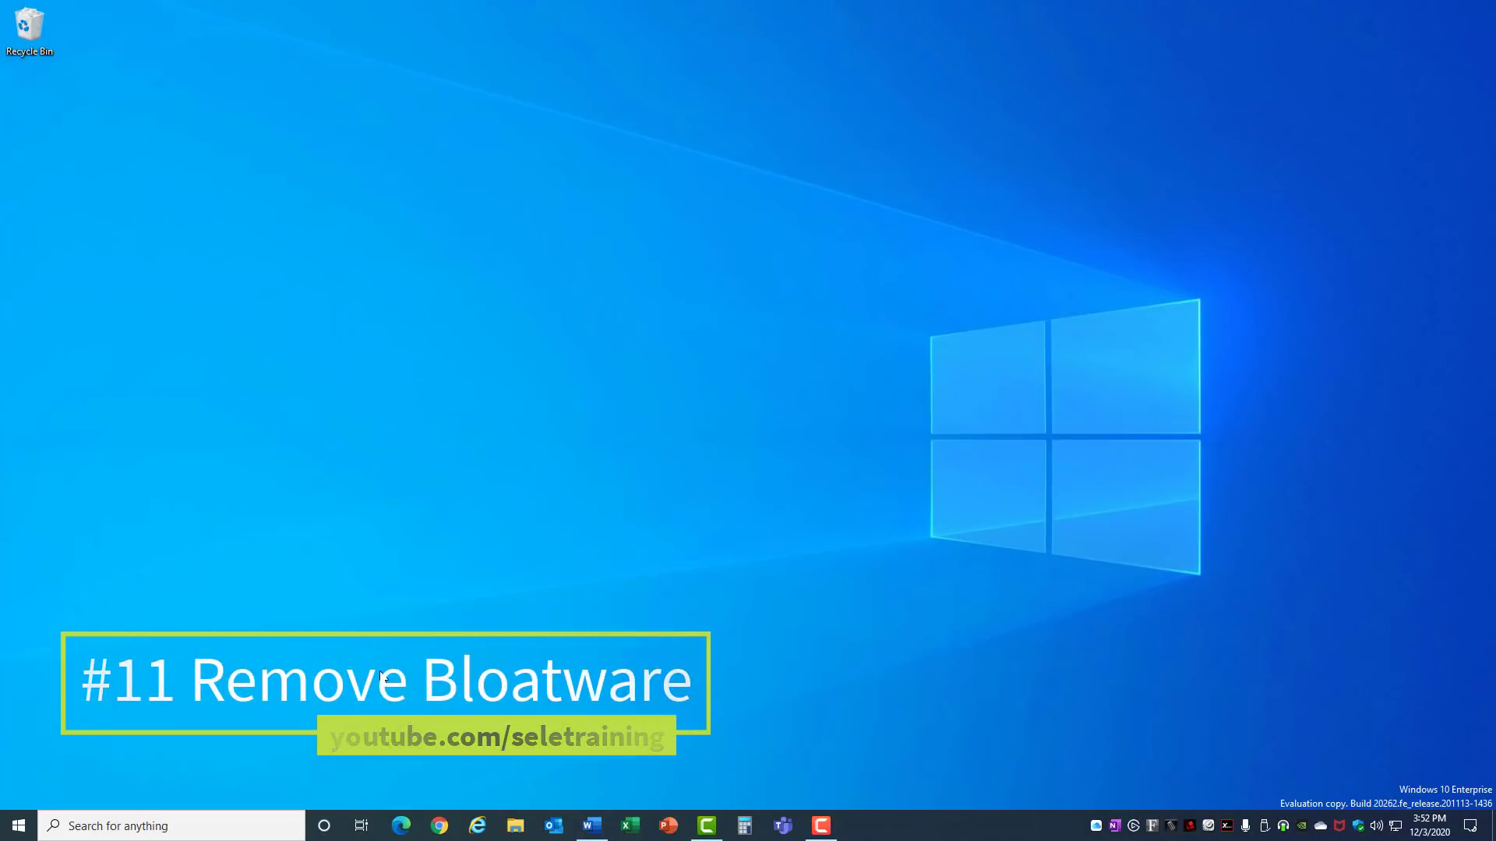
pyautogui.click(17, 825)
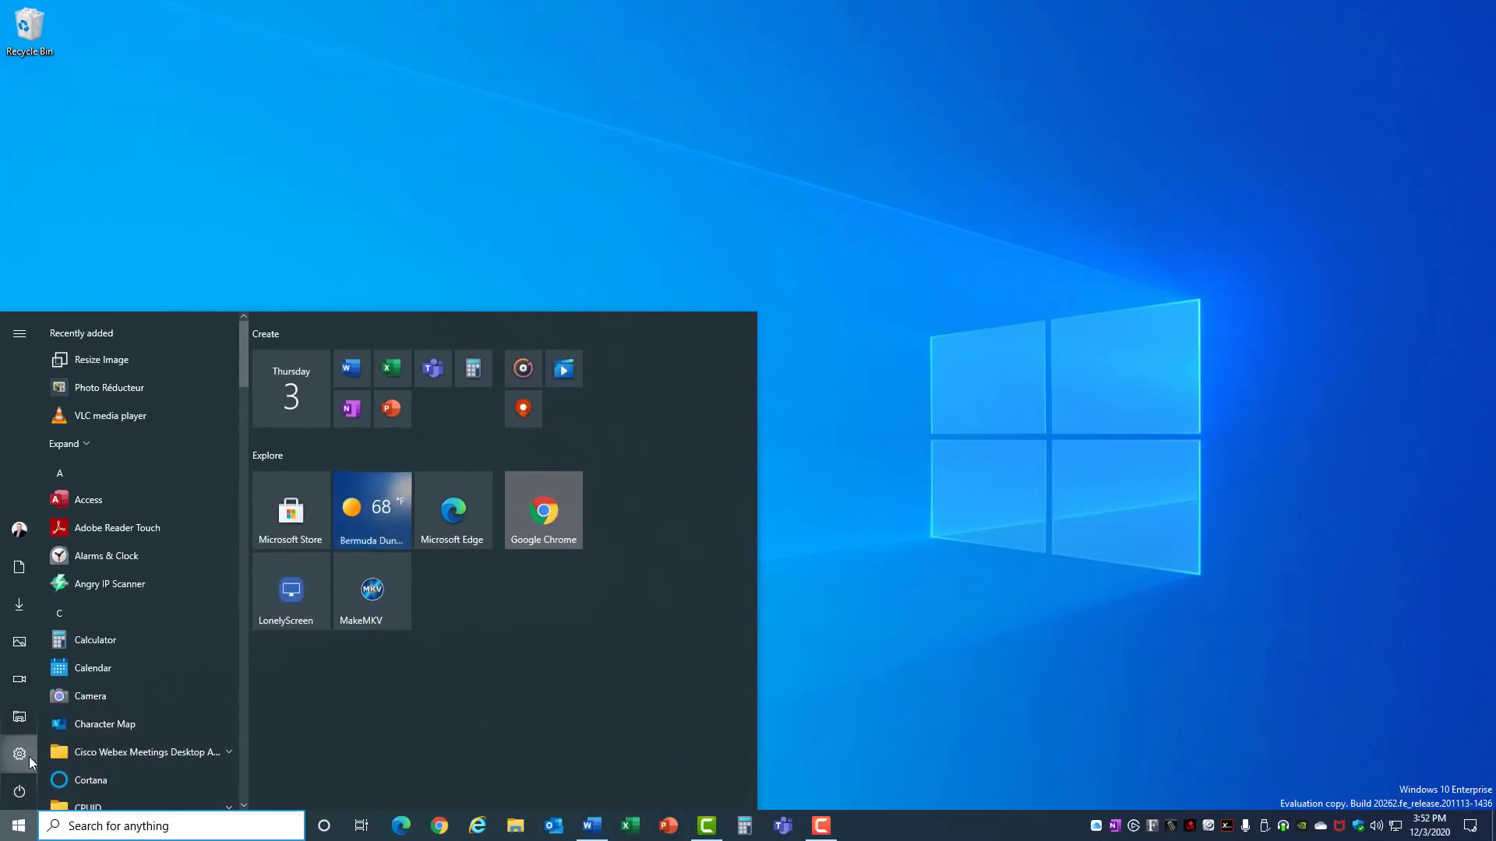
pyautogui.click(19, 755)
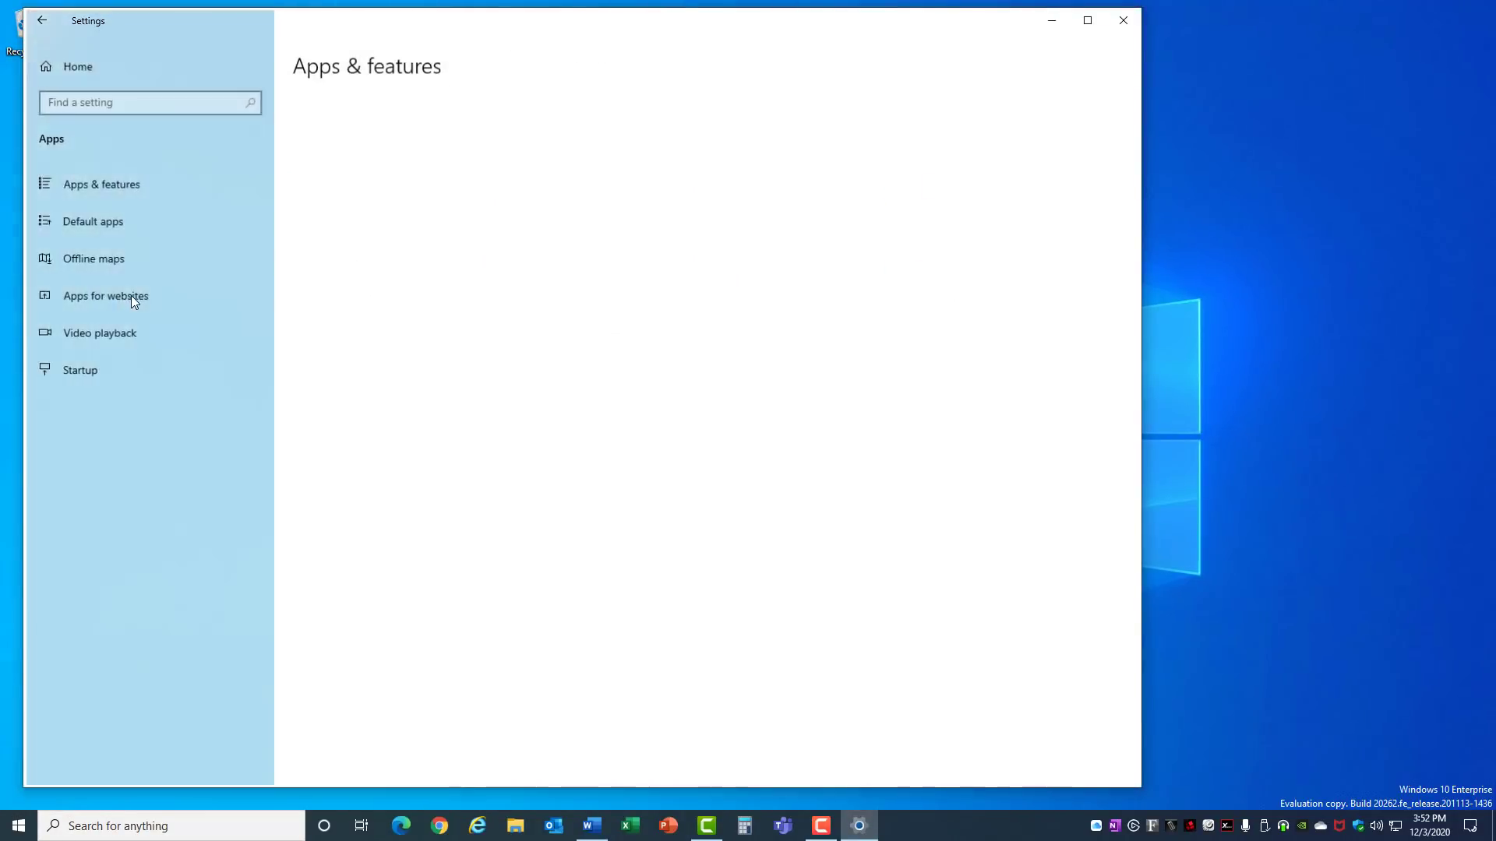
pyautogui.click(100, 184)
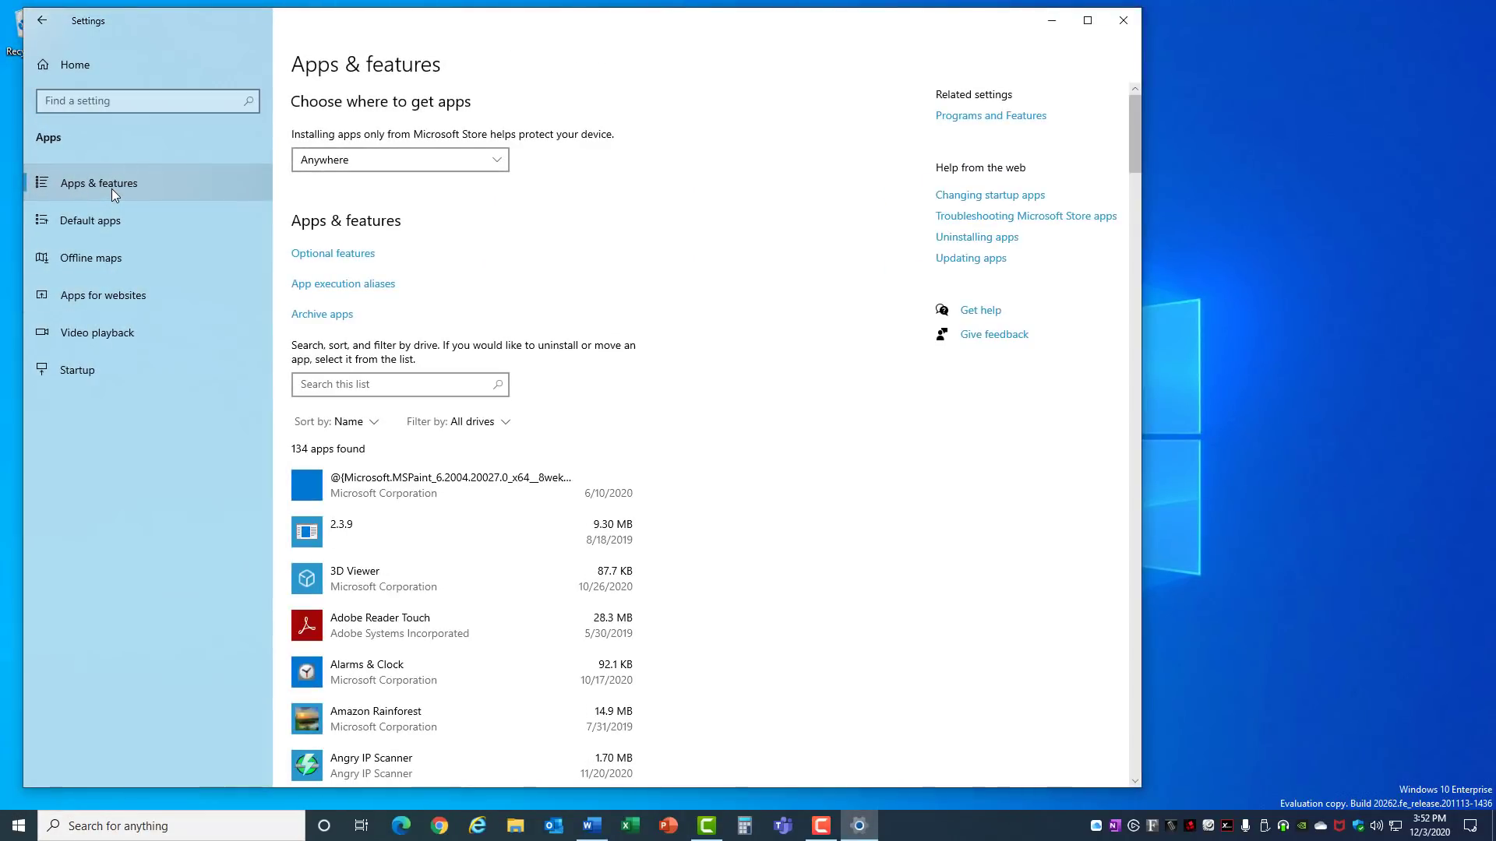
pyautogui.scroll(-3)
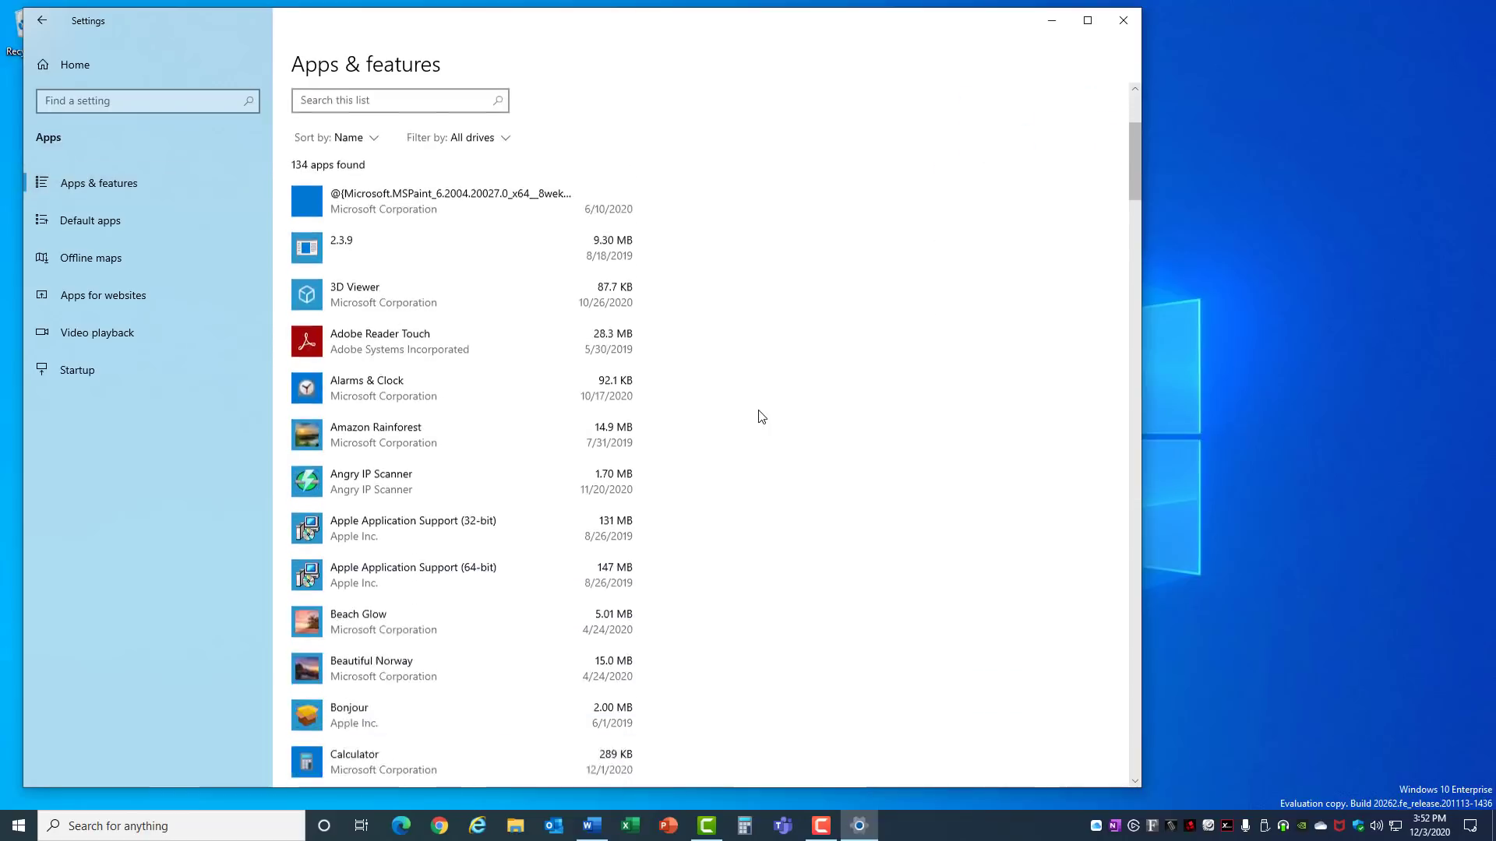
pyautogui.scroll(-3)
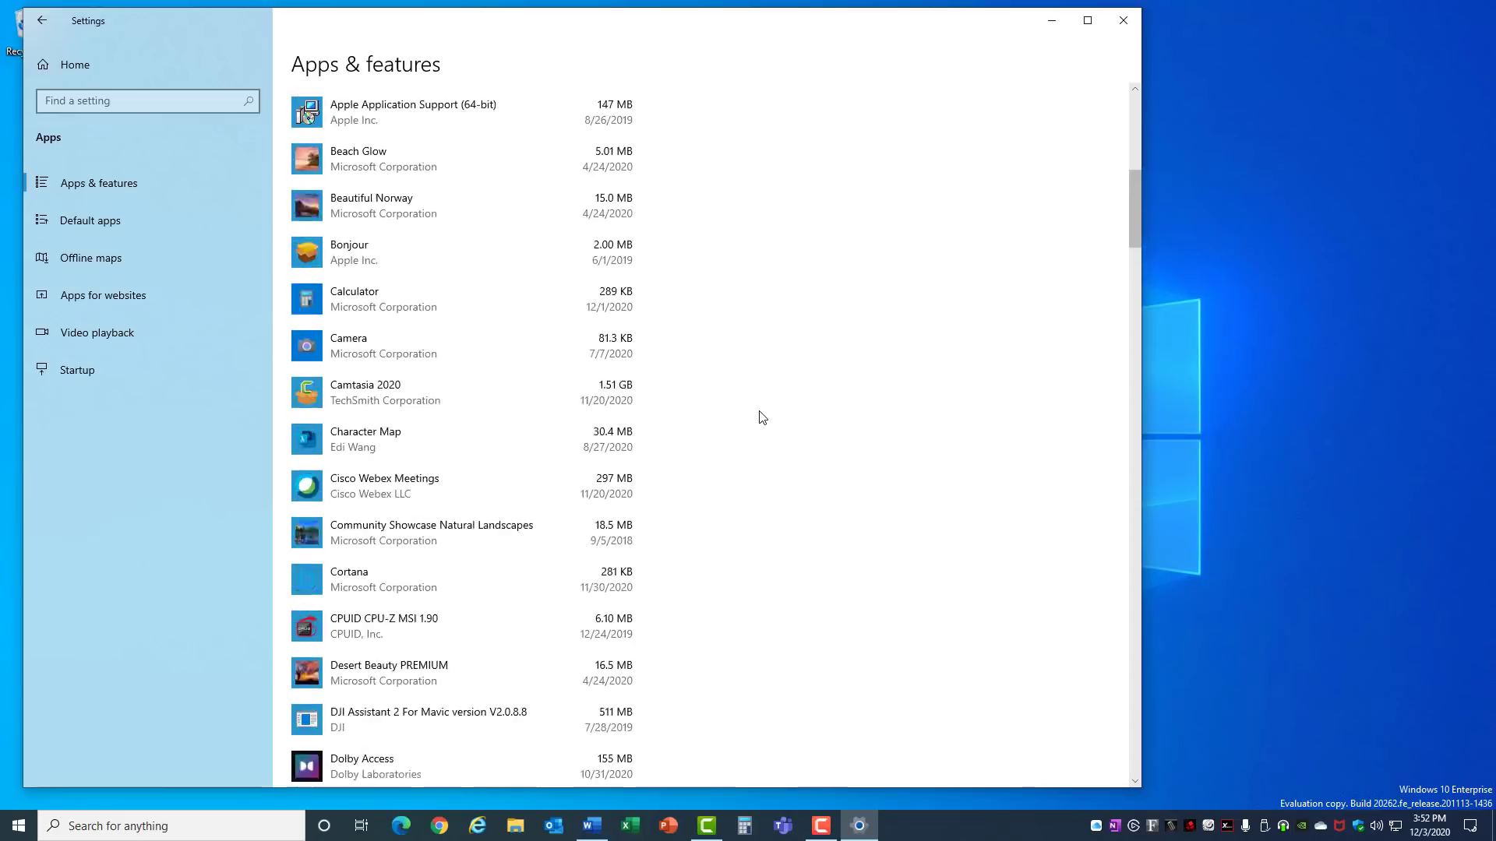
pyautogui.scroll(3)
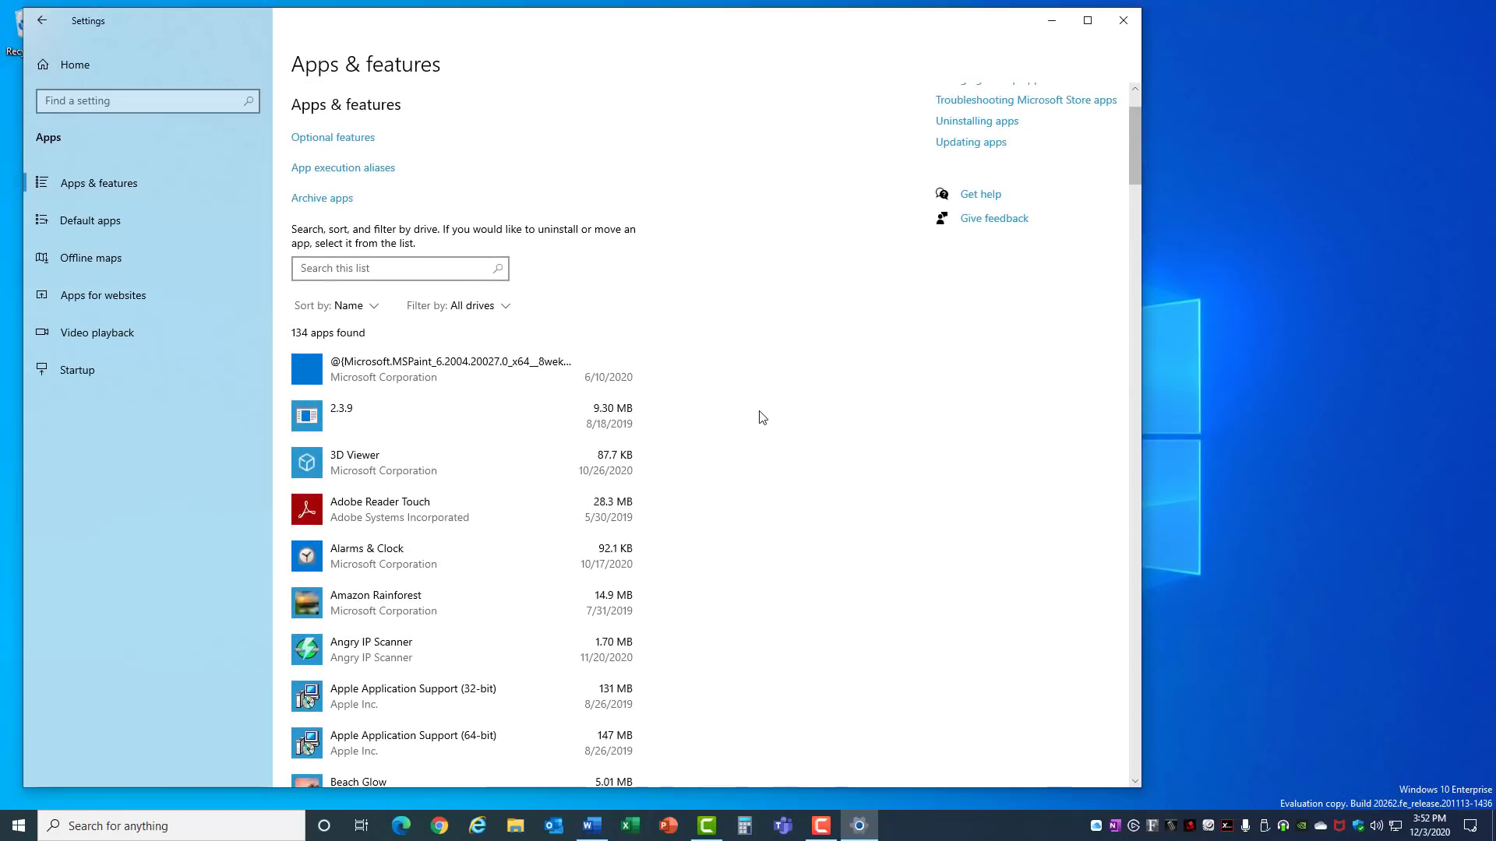
pyautogui.scroll(-3)
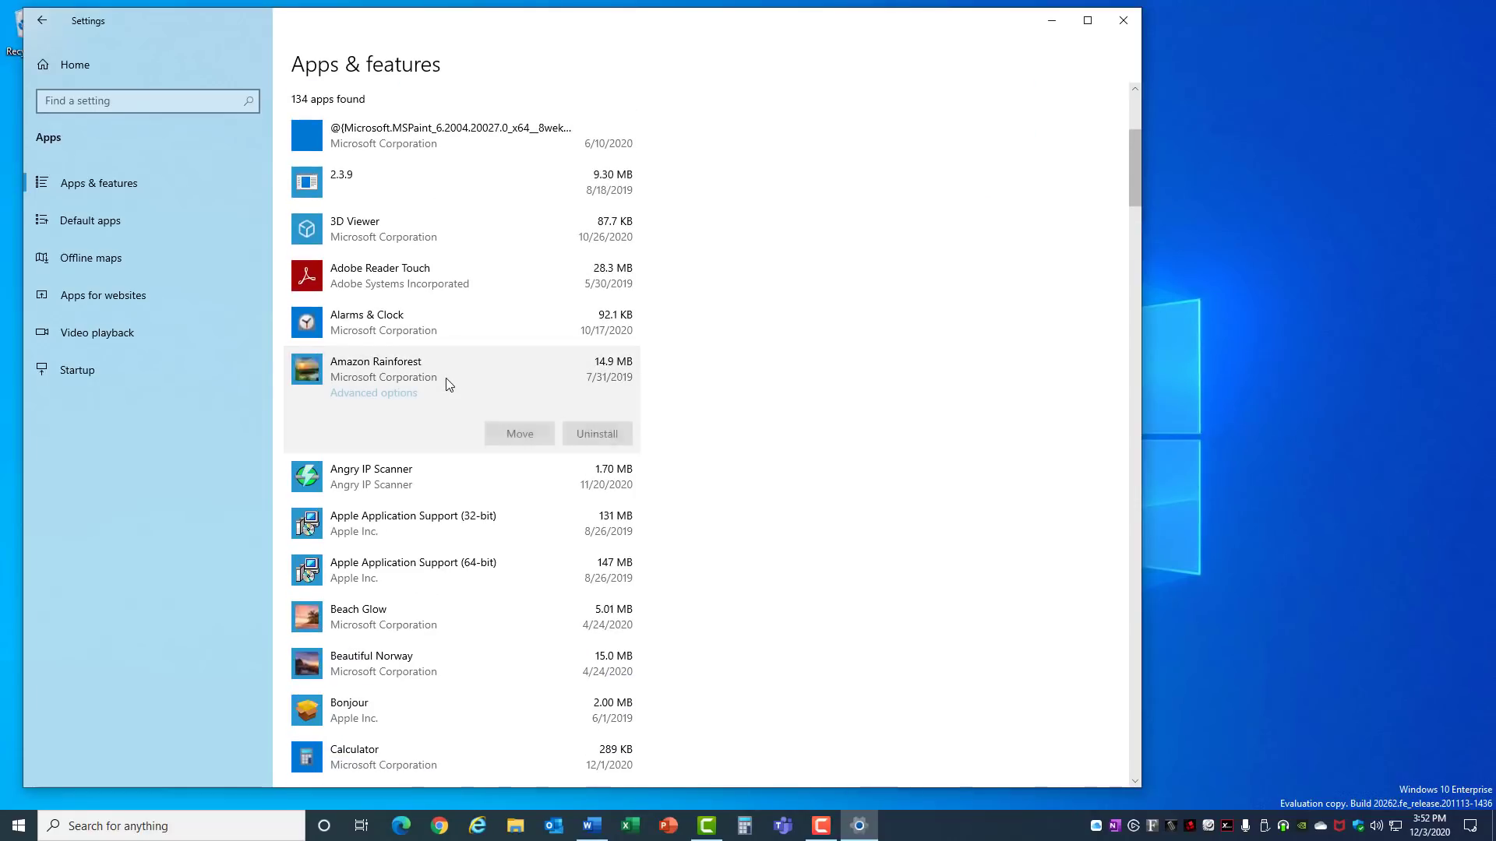
pyautogui.click(597, 433)
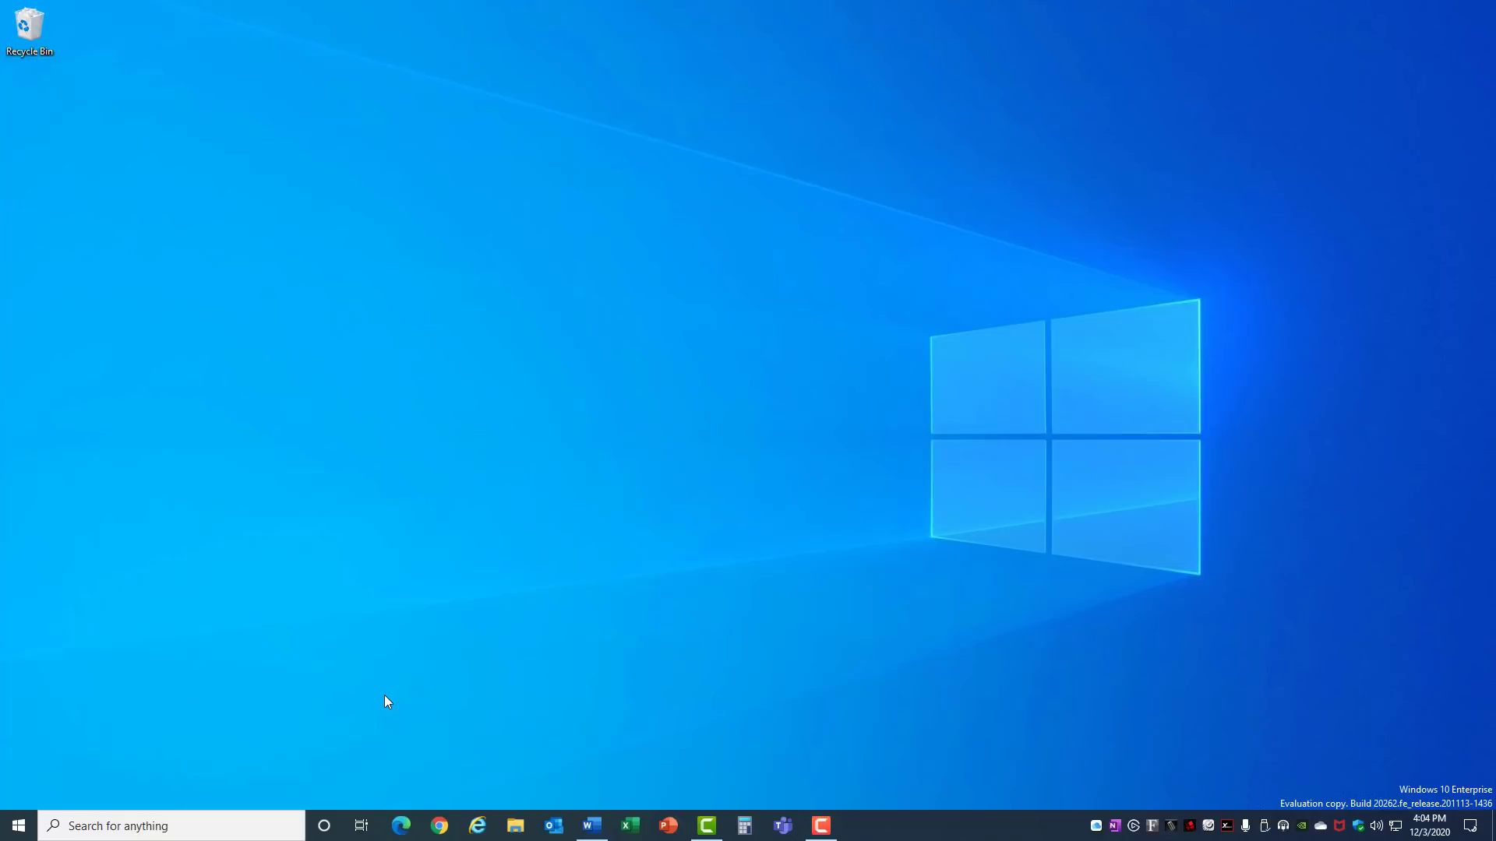
pyautogui.moveTo(230, 762)
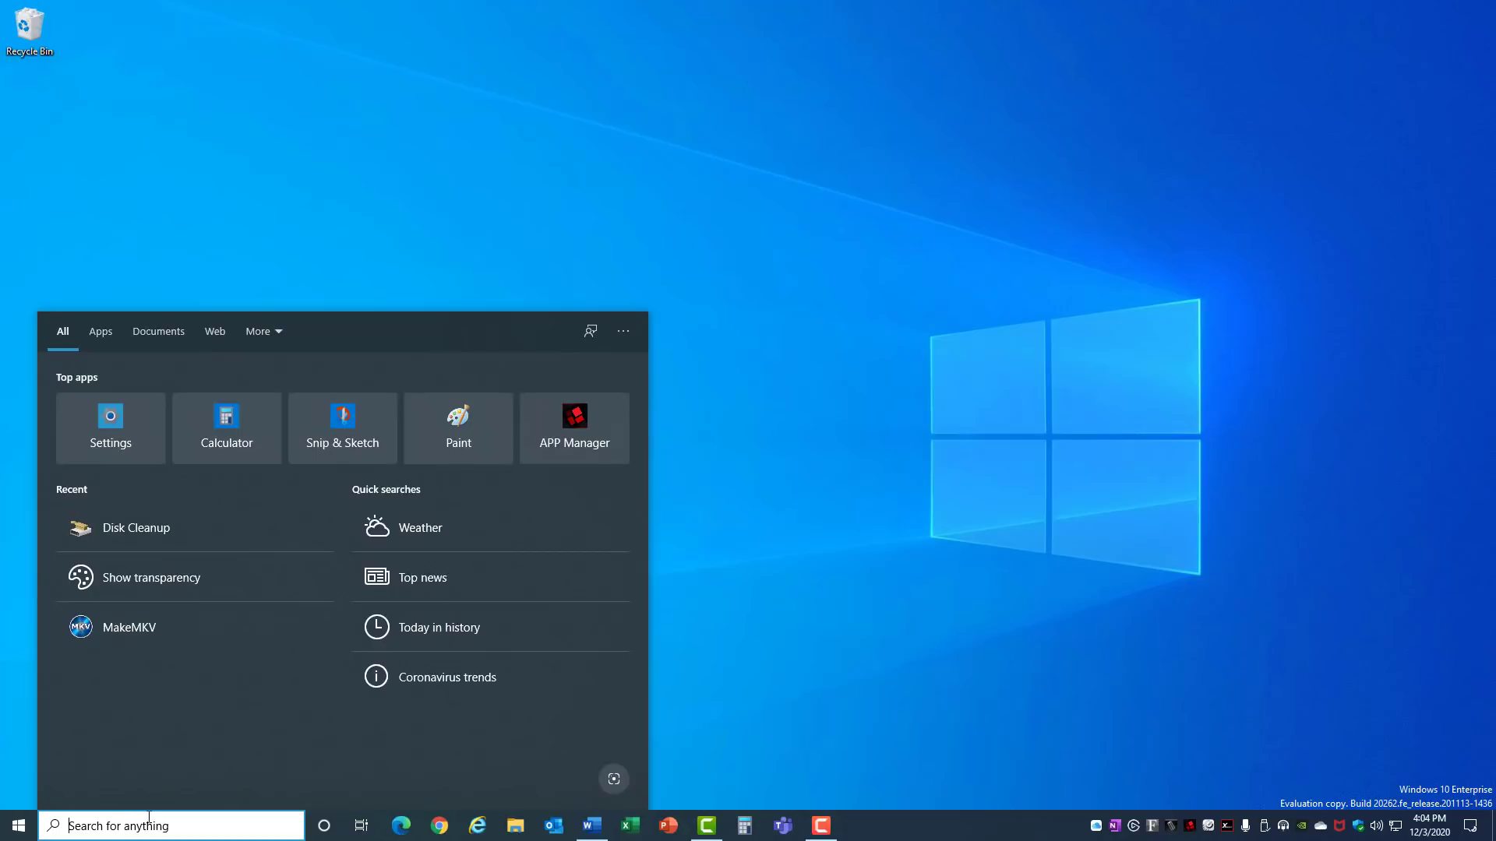
# Launch Disk Cleanup for Windows (C:) with system files included.
pyautogui.write('disk')
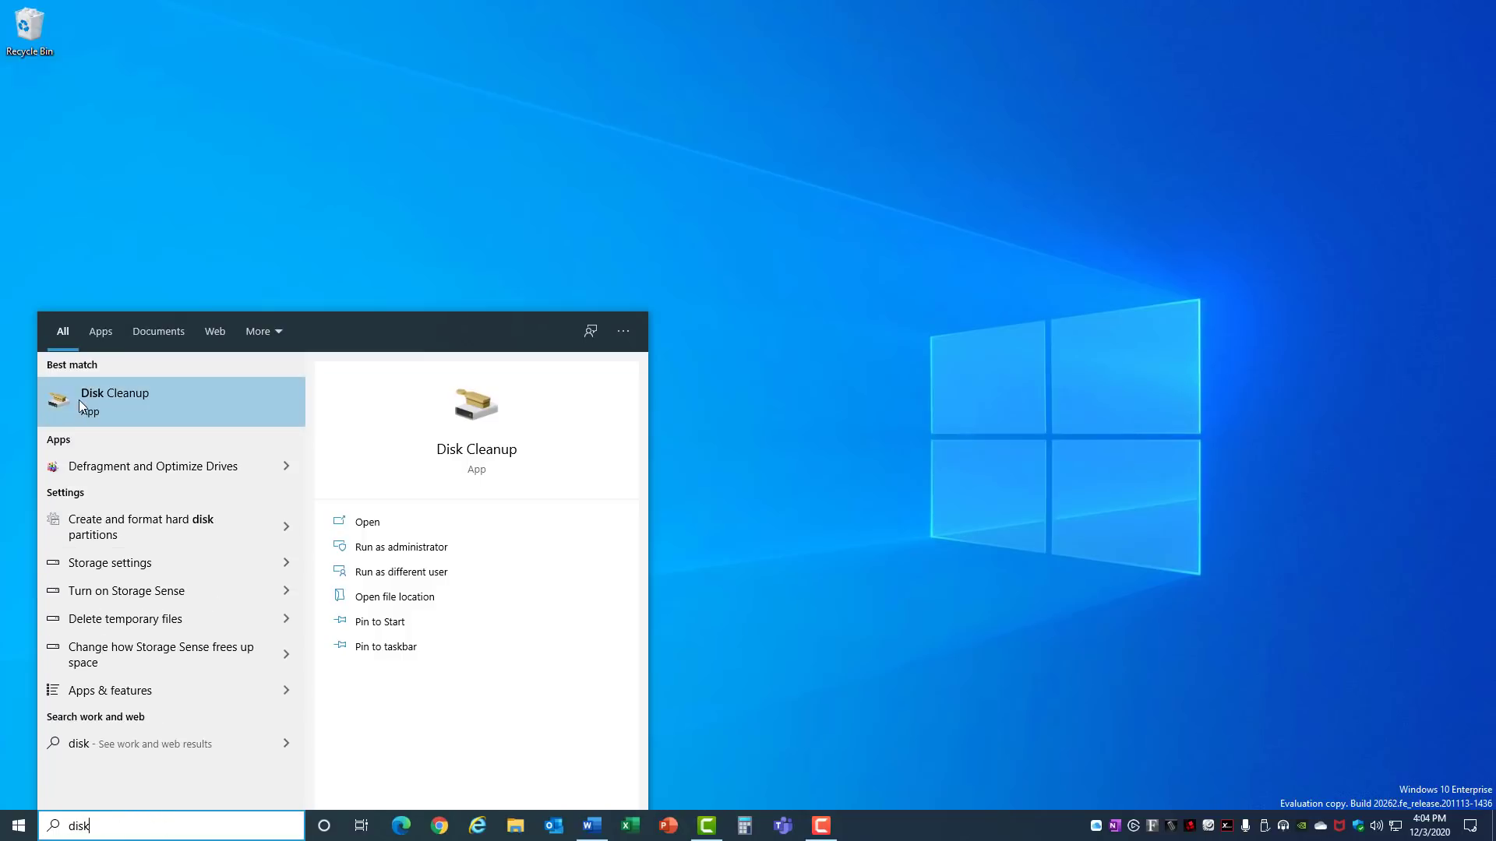
pyautogui.click(114, 400)
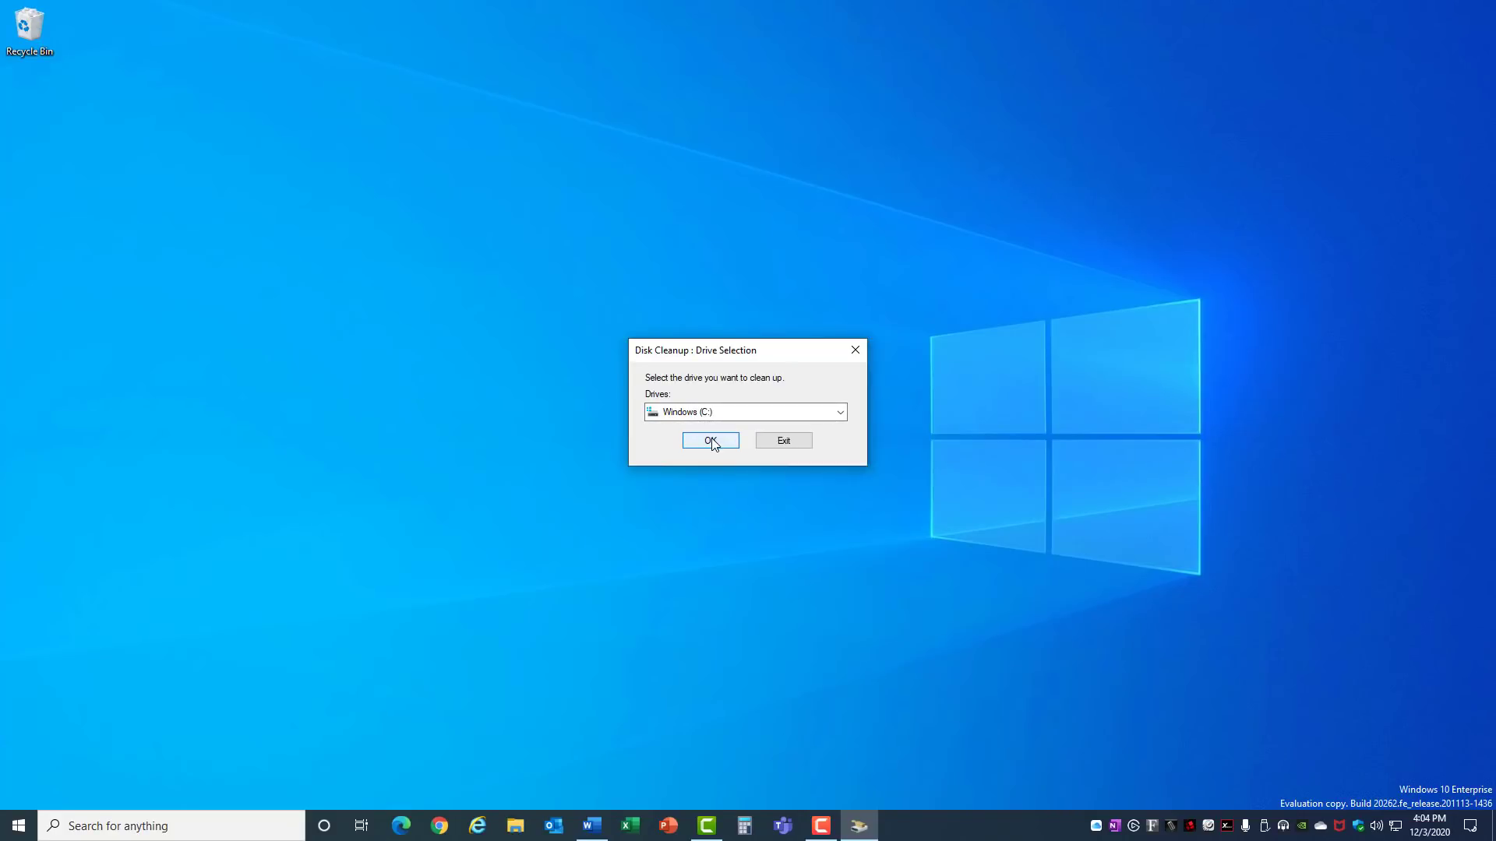
pyautogui.click(710, 439)
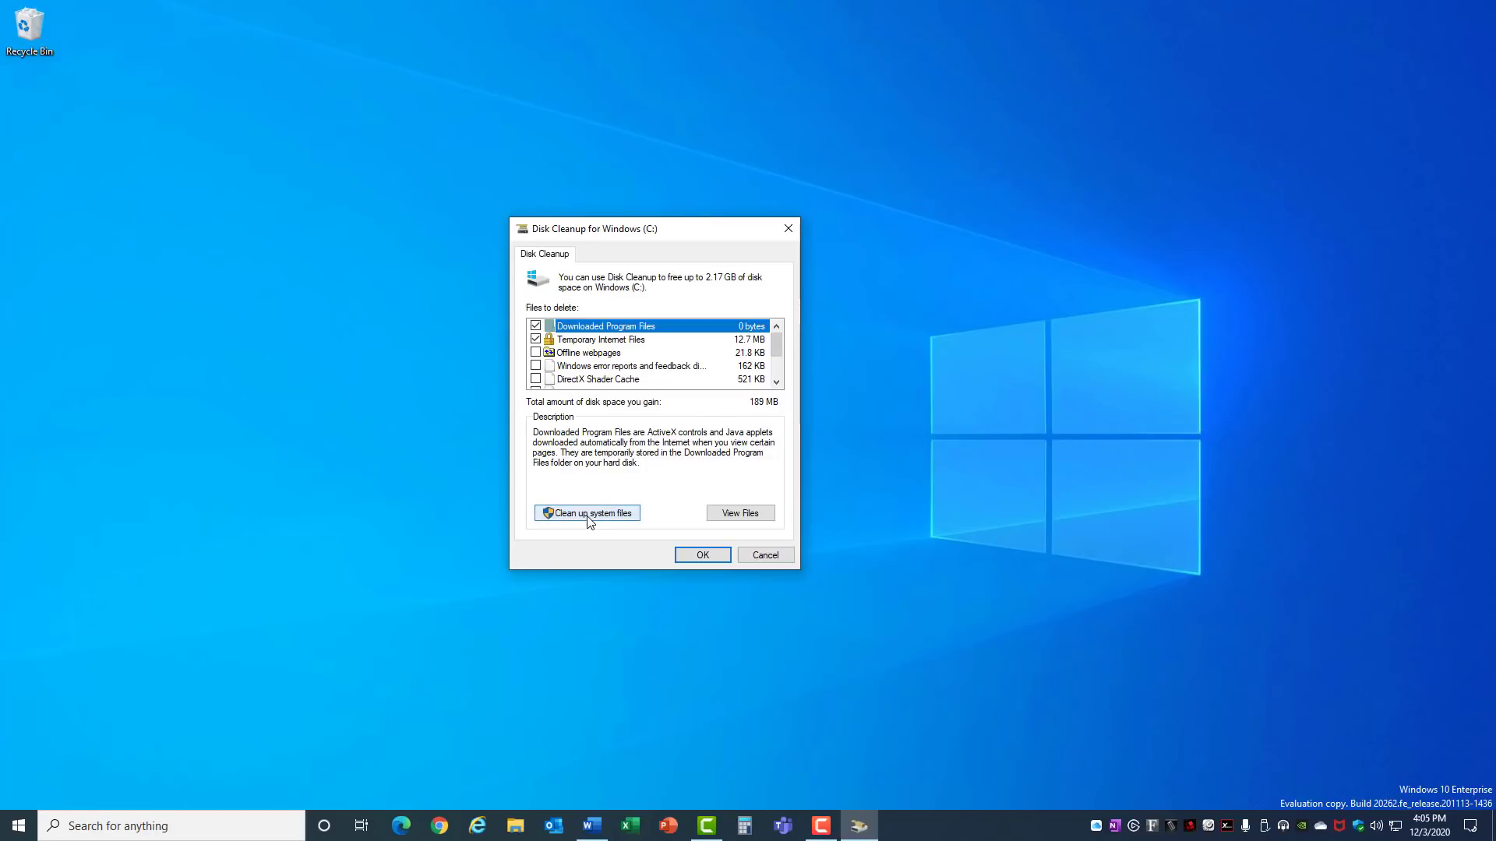
pyautogui.click(587, 512)
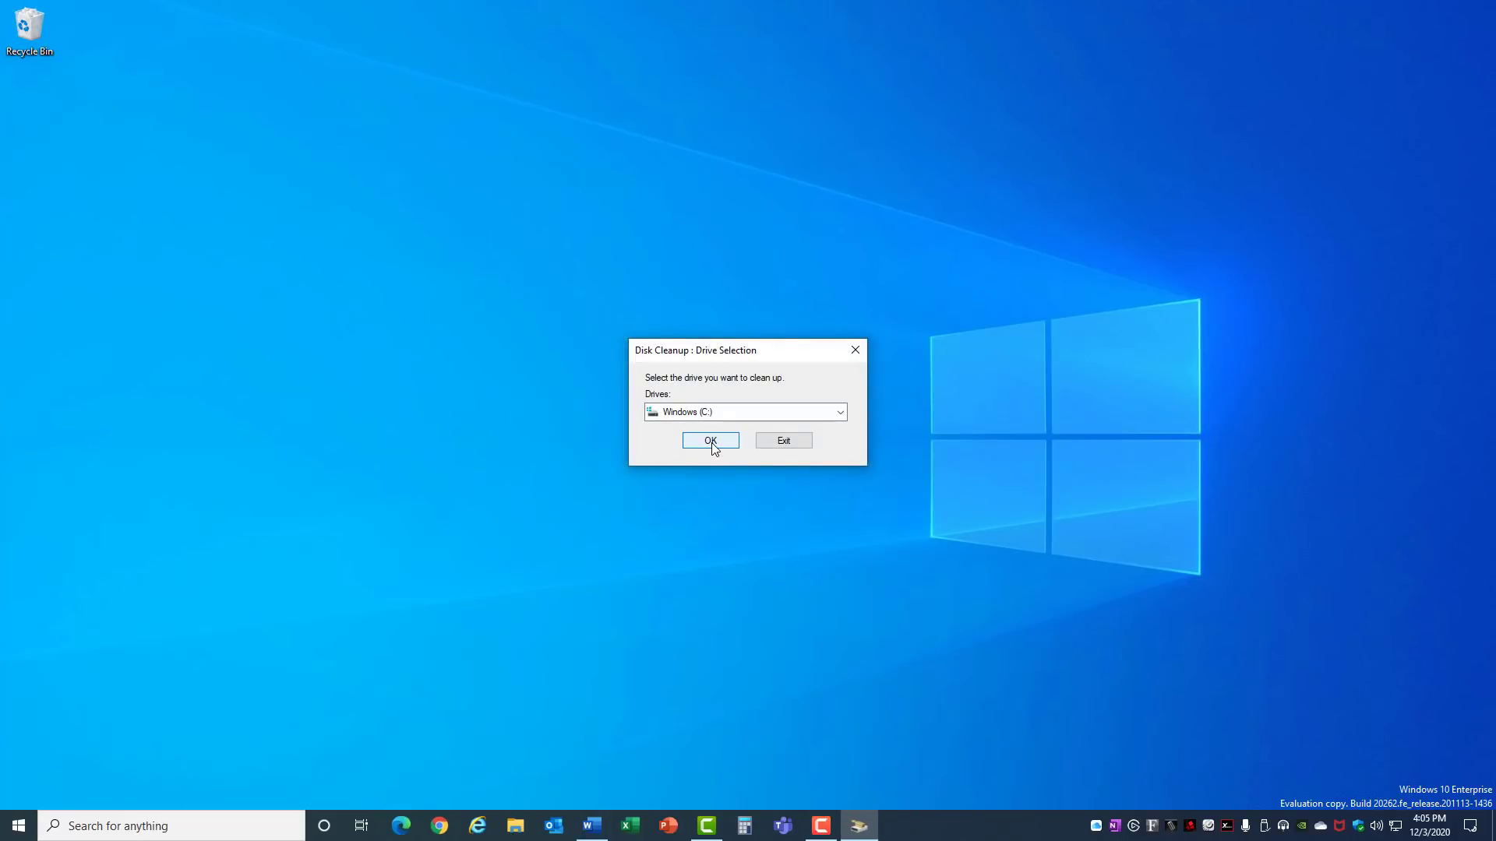
pyautogui.click(709, 440)
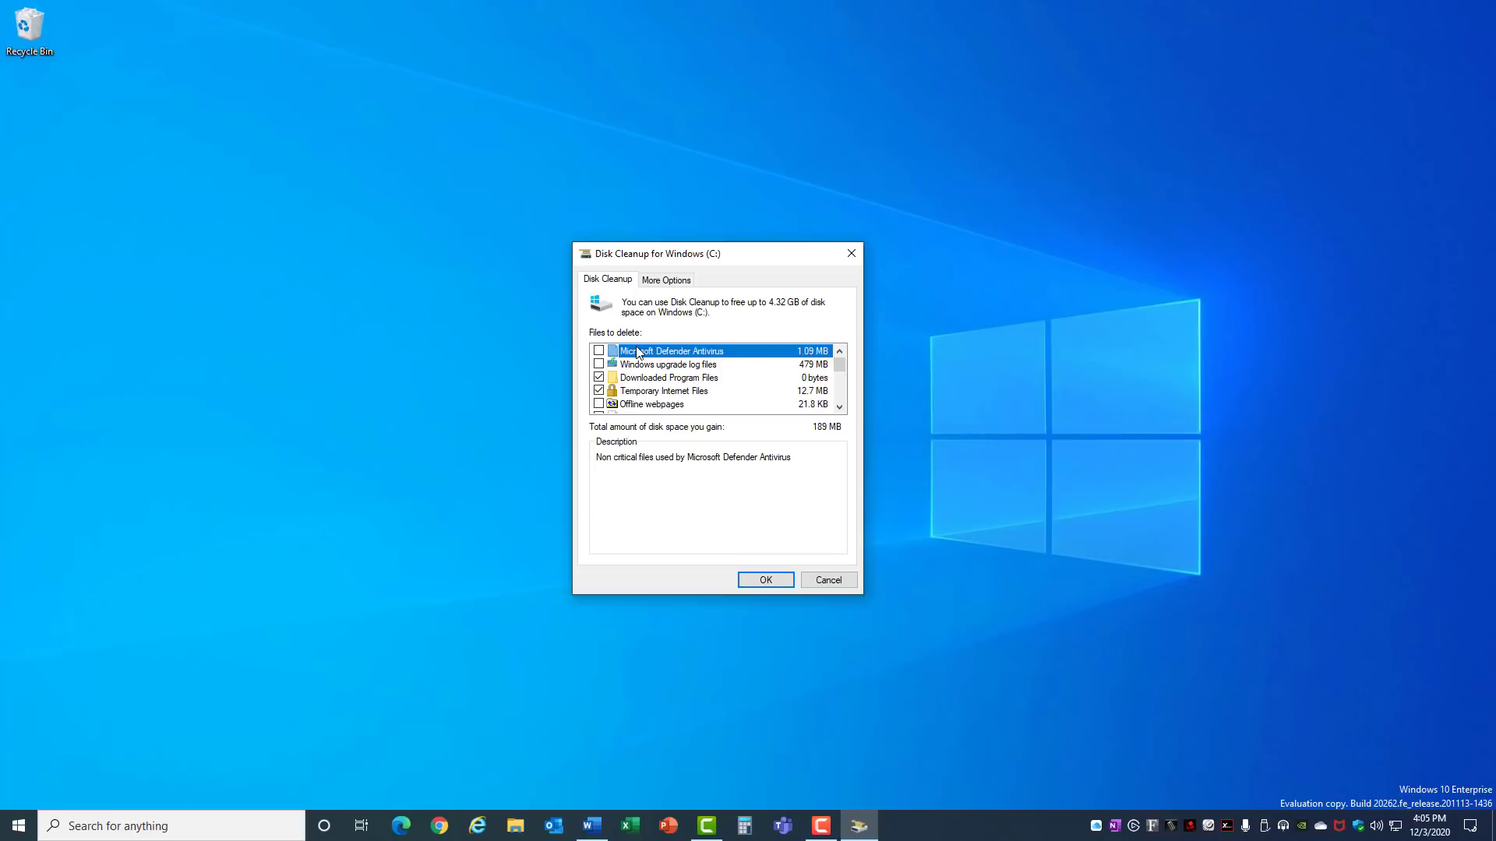
# Confirm permanent deletion of the checked file categories, about 189 MB.
pyautogui.scroll(-3)
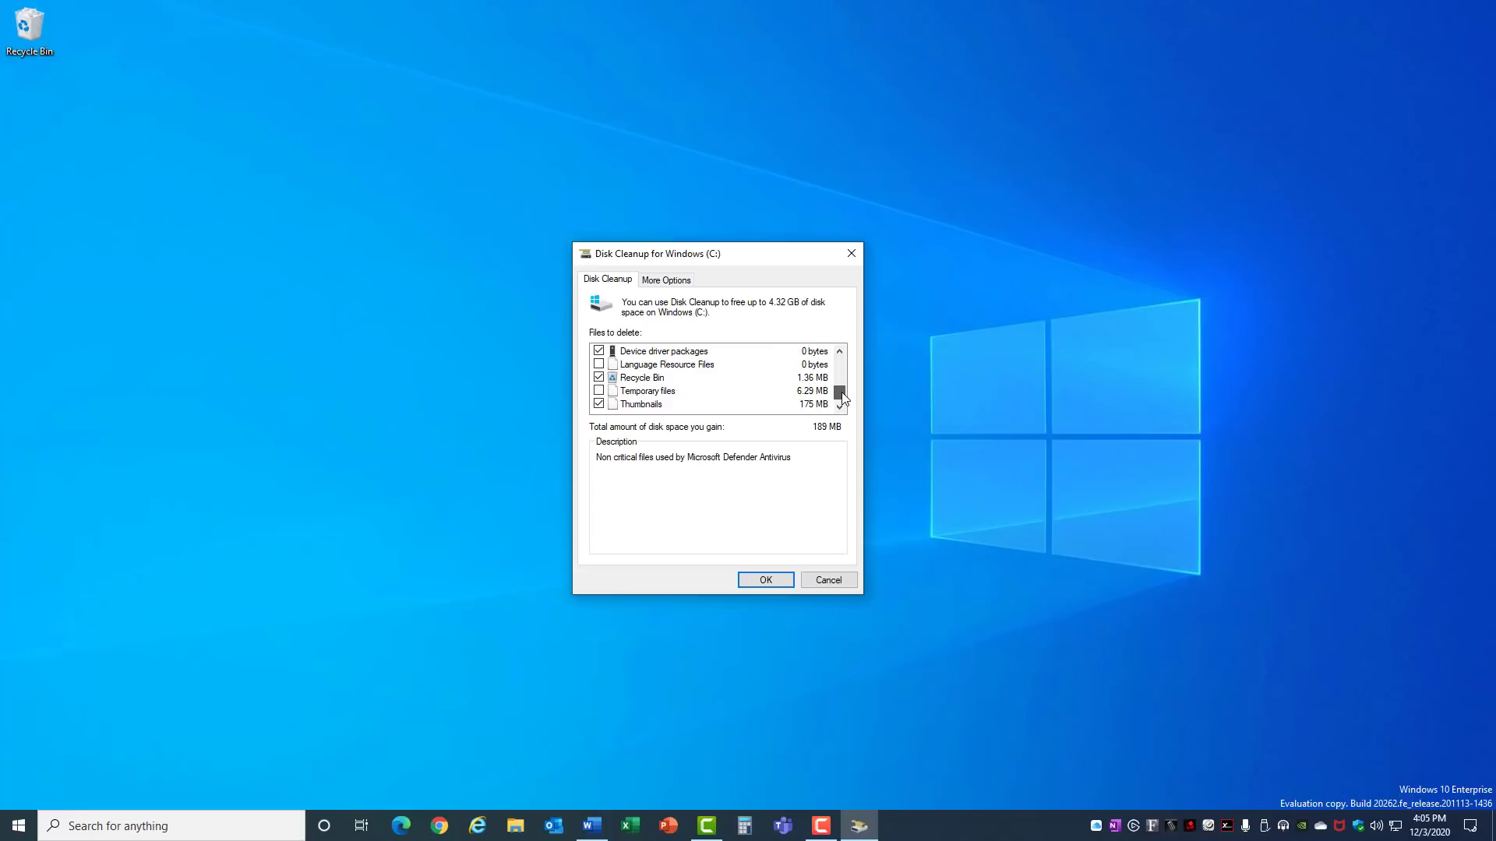
pyautogui.click(763, 580)
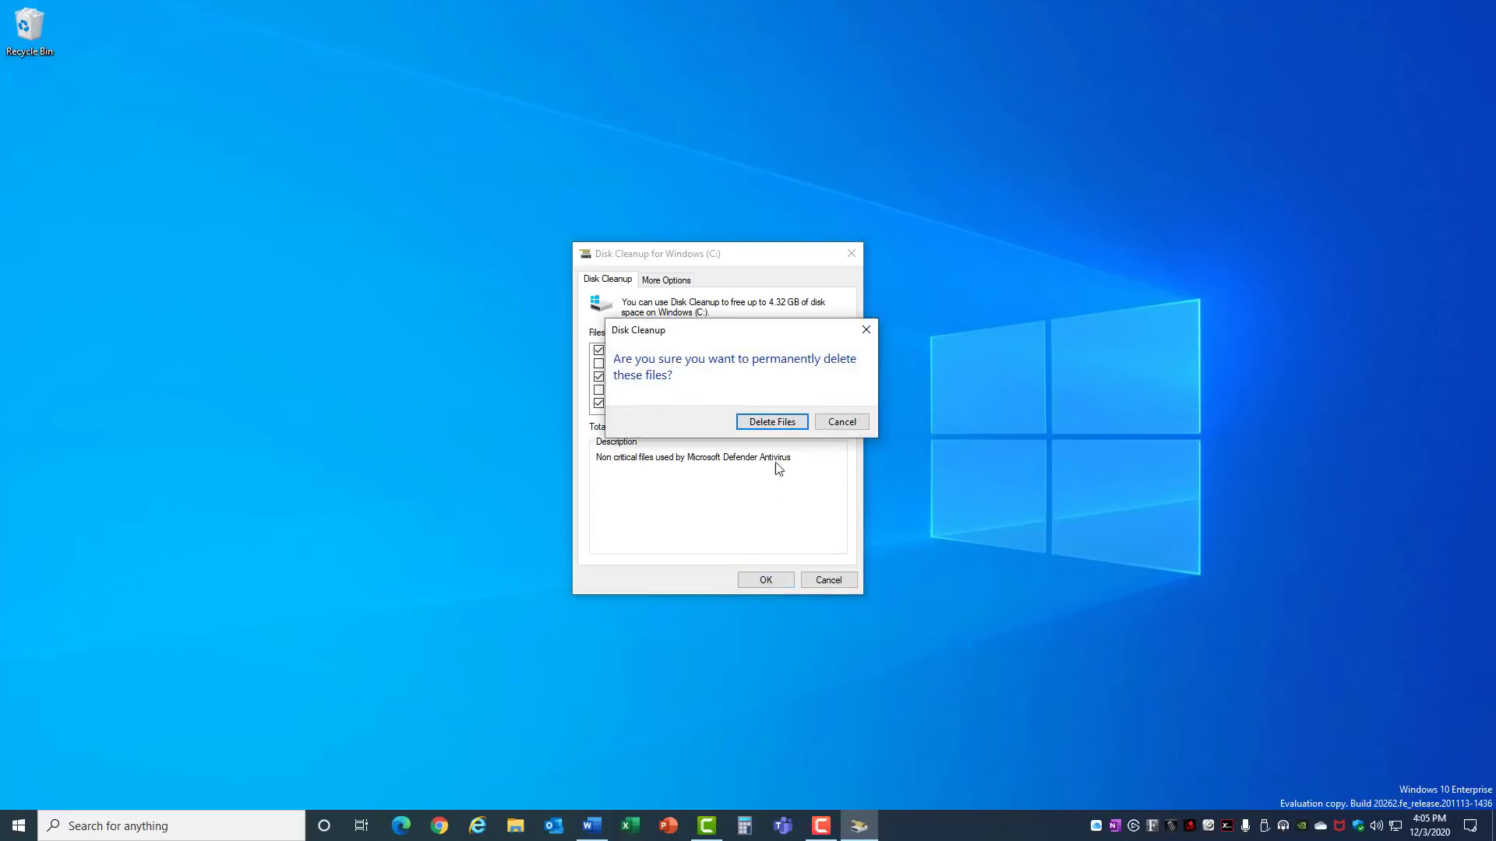
pyautogui.click(771, 422)
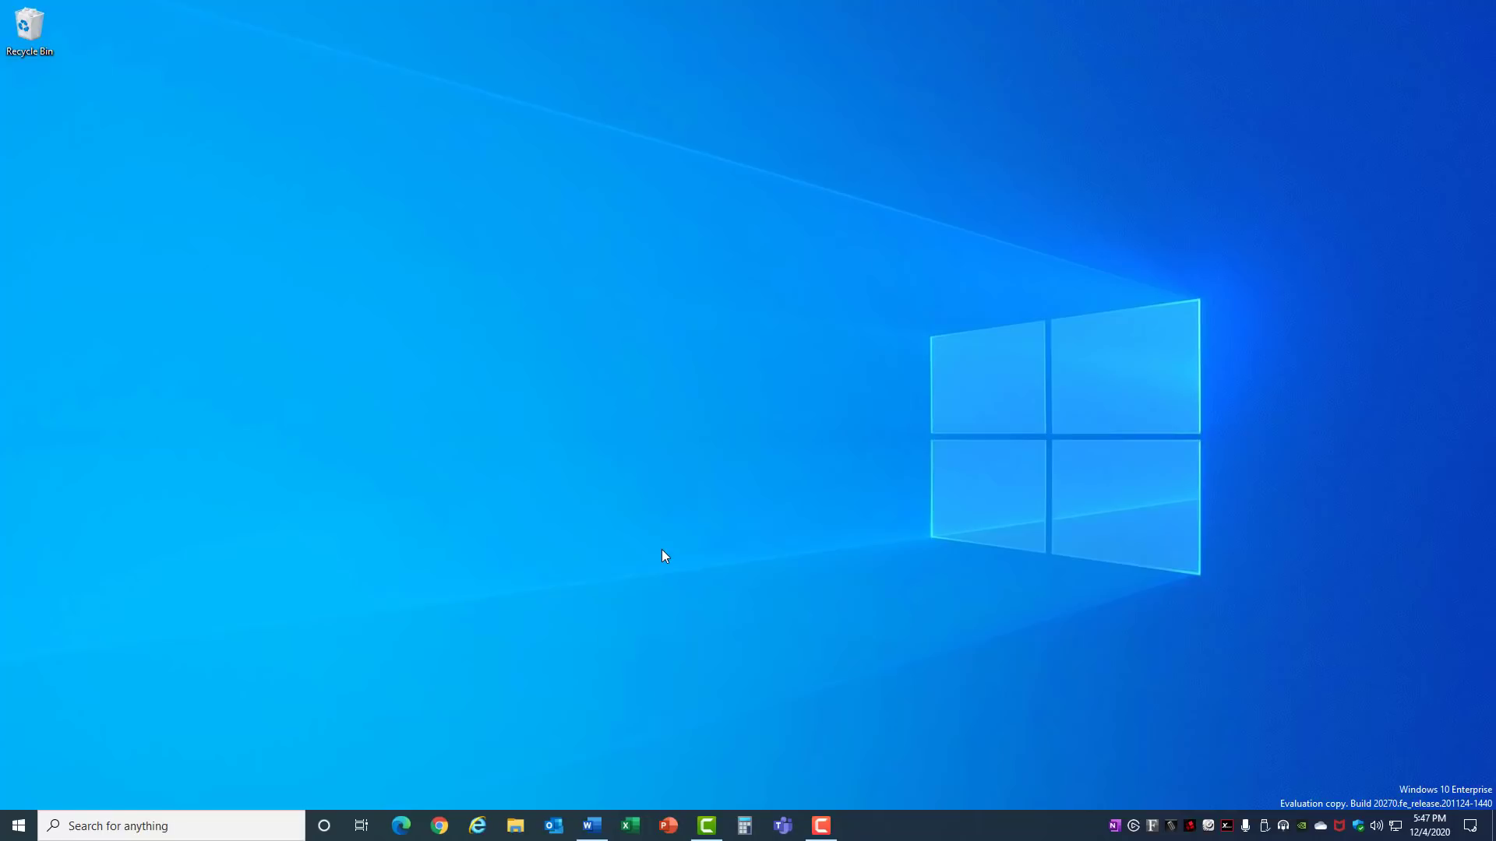
pyautogui.moveTo(67, 796)
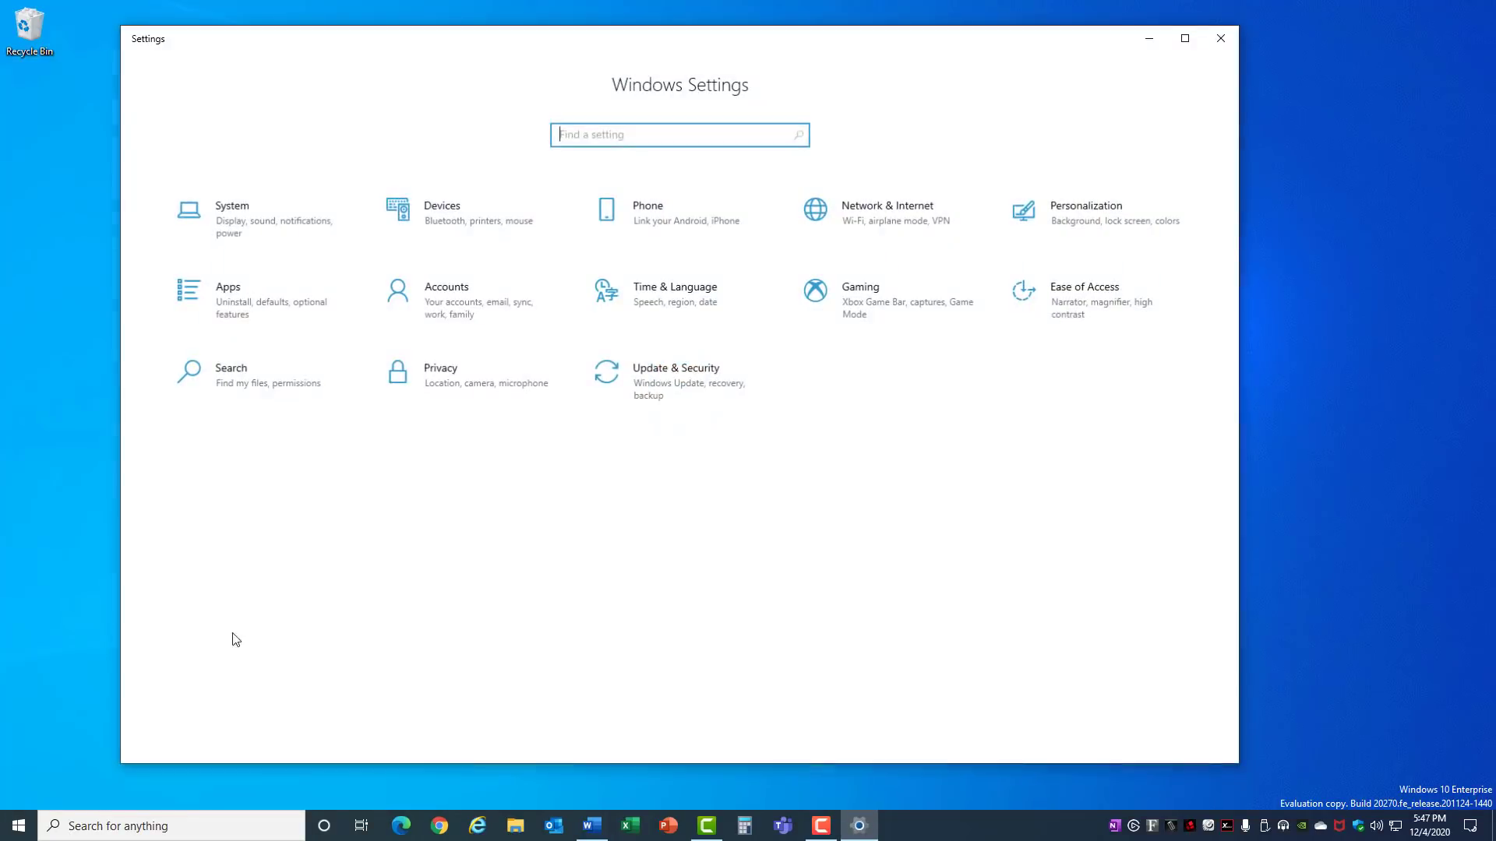
# Navigate Update & Security > Delivery Optimization > Advanced options.
pyautogui.click(676, 380)
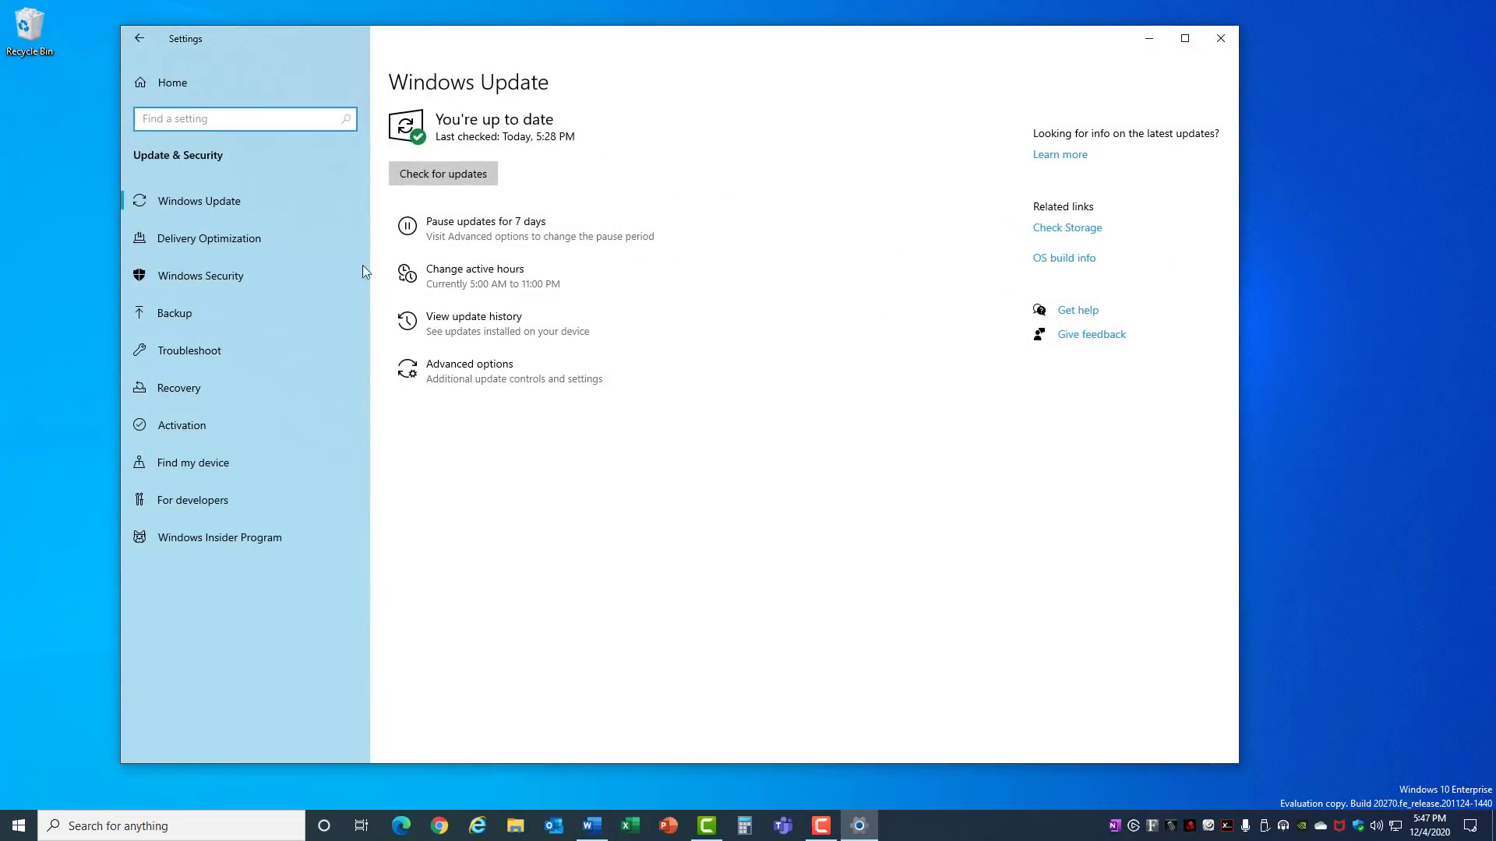
pyautogui.click(210, 237)
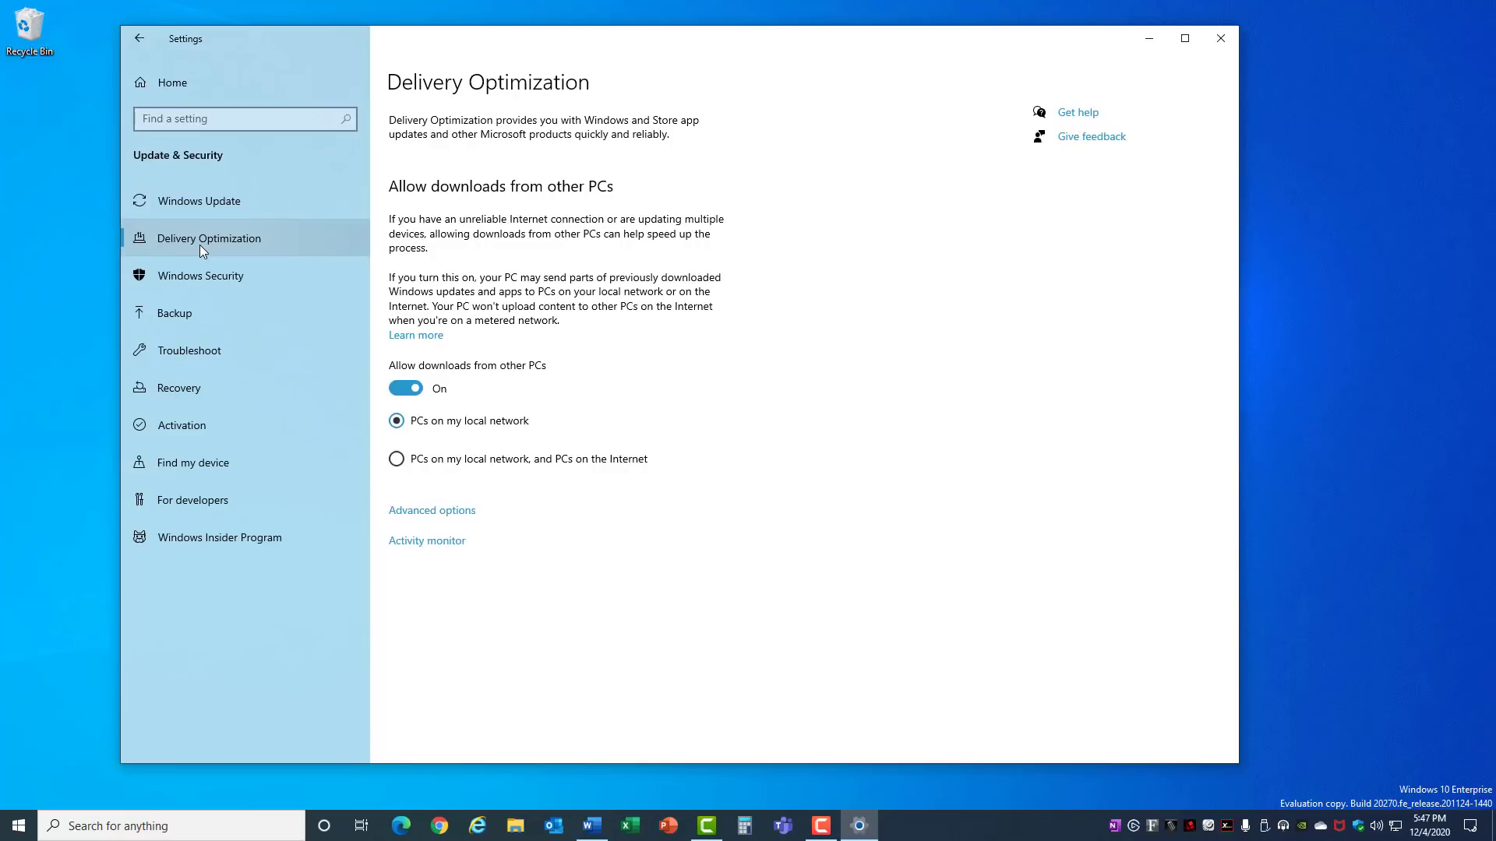
pyautogui.moveTo(433, 143)
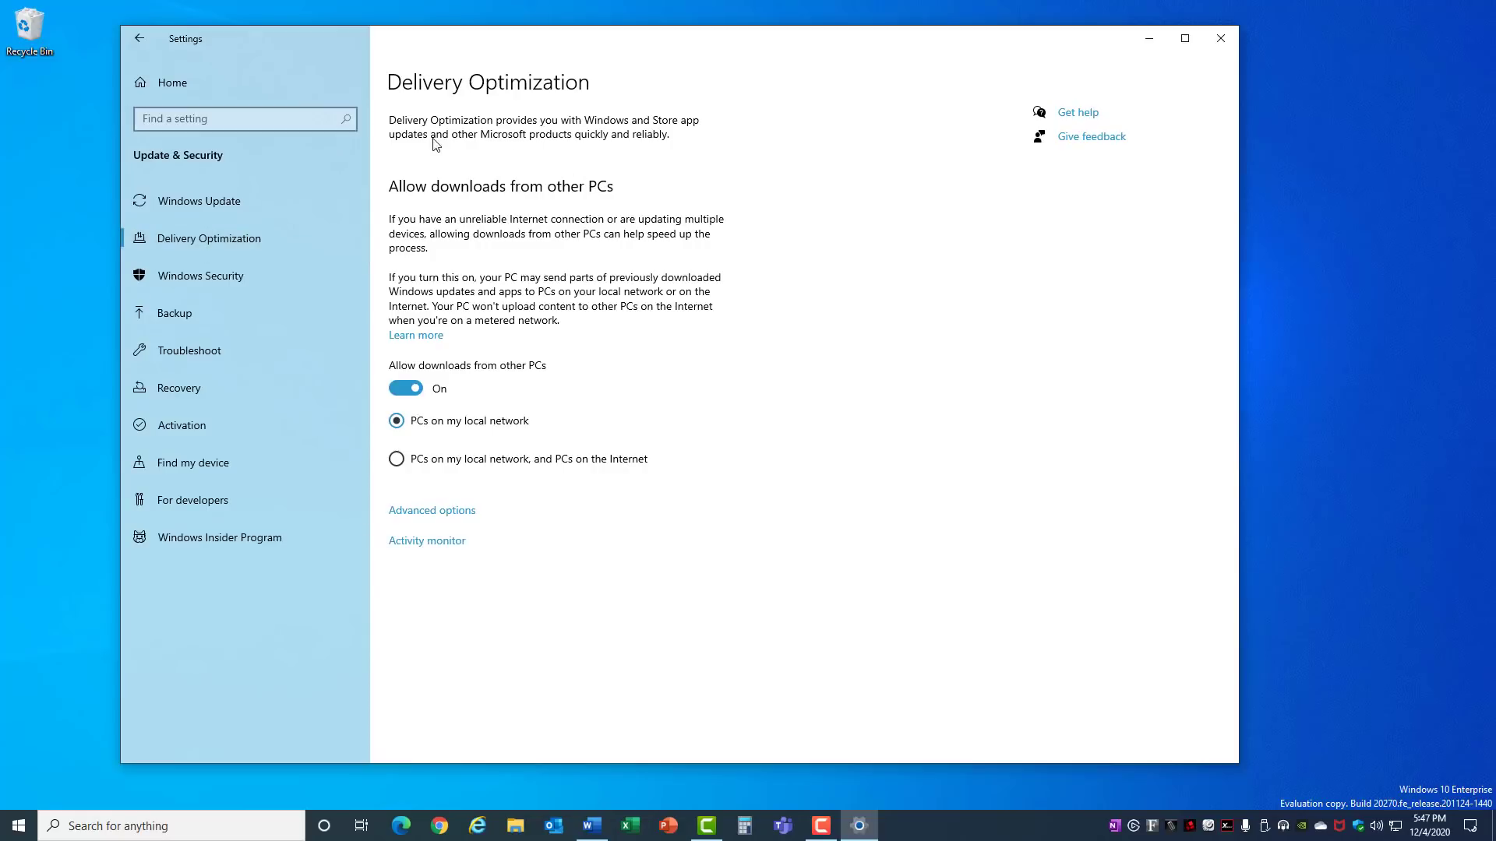
pyautogui.moveTo(558, 137)
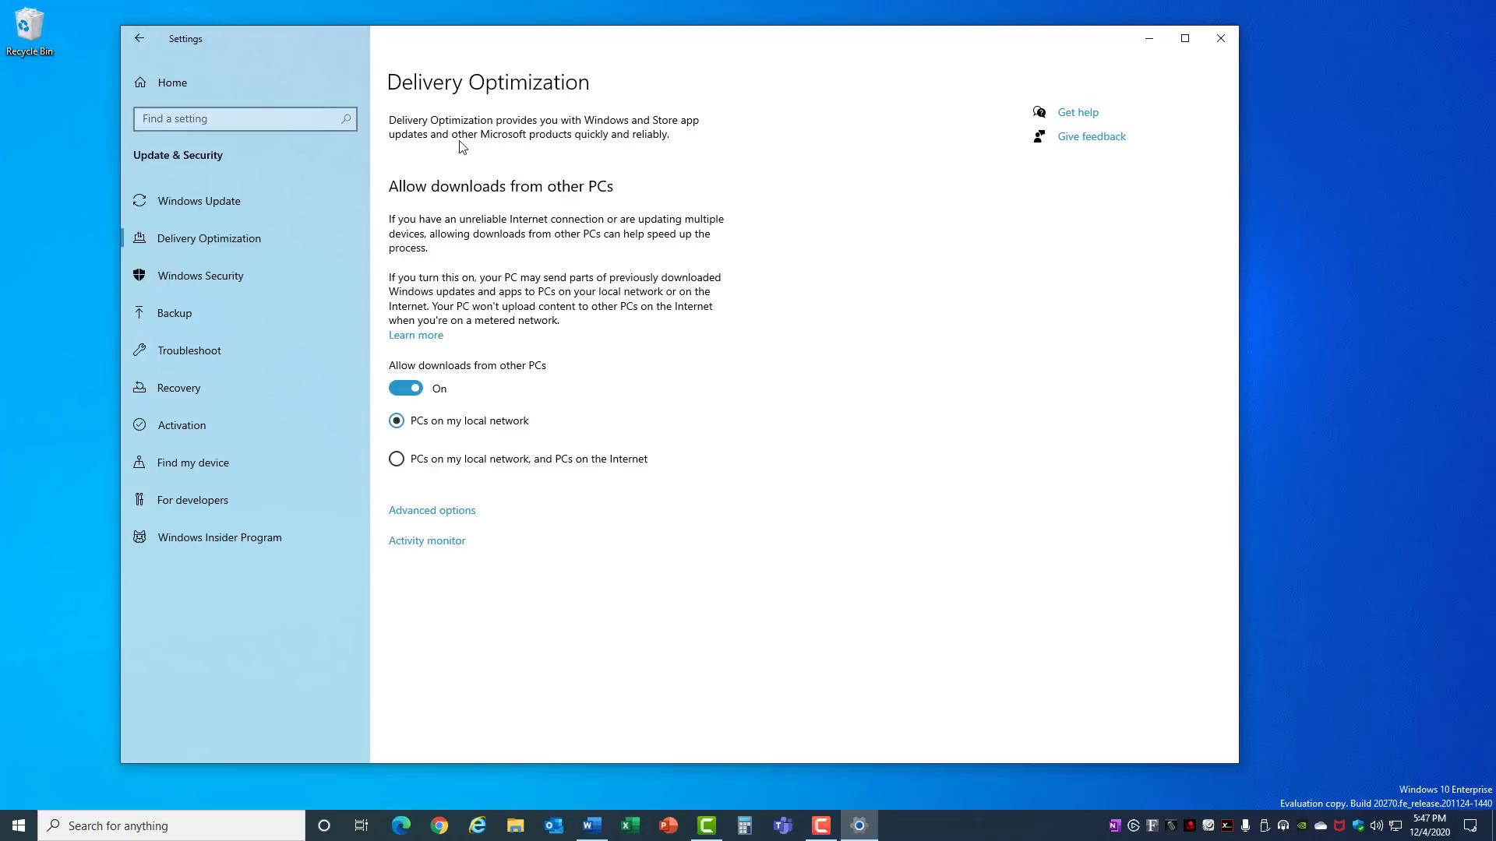
pyautogui.moveTo(630, 153)
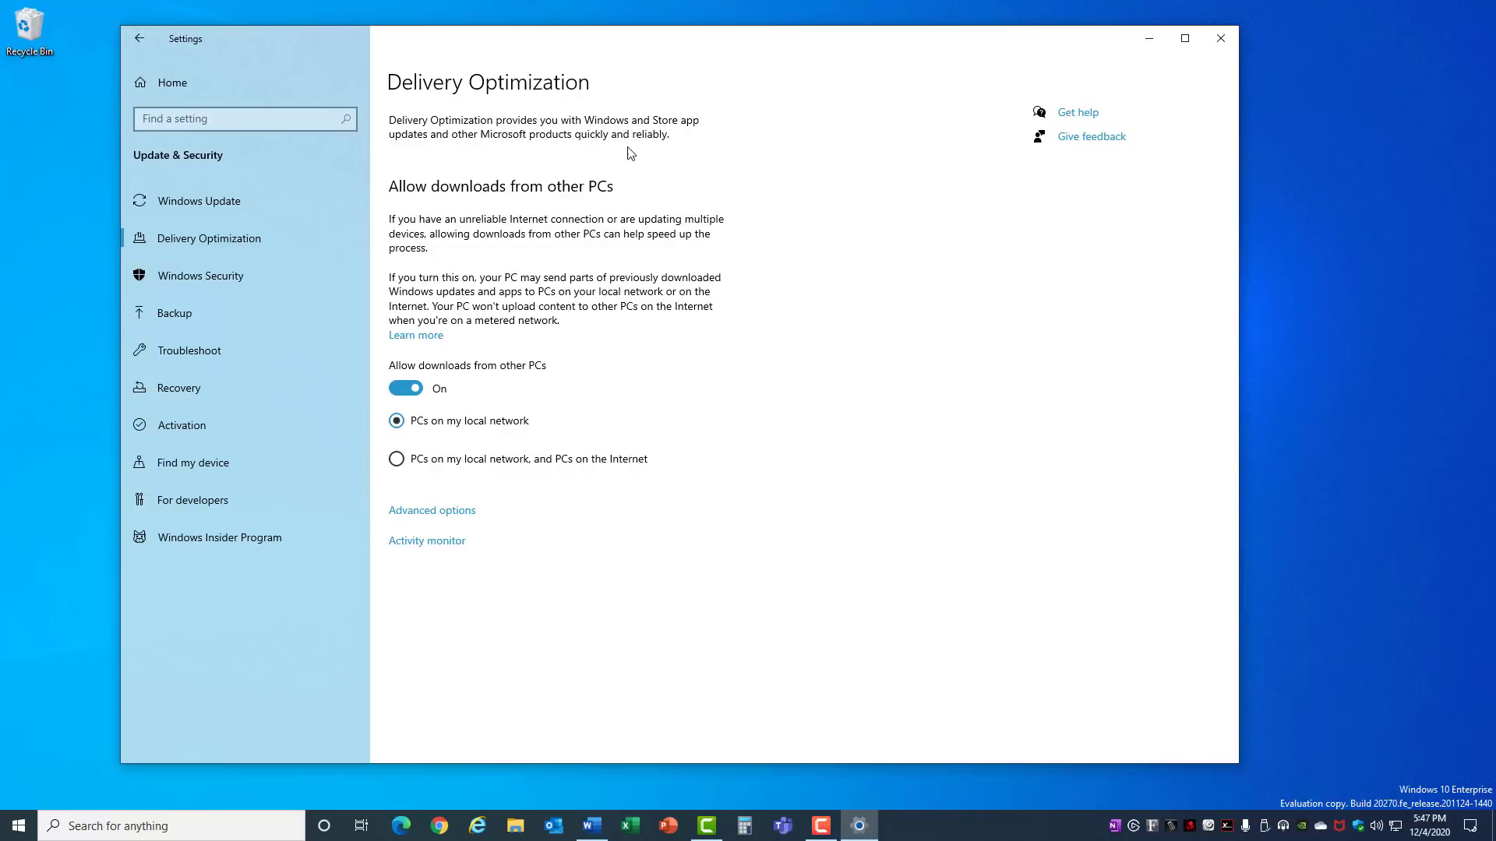
pyautogui.moveTo(499, 206)
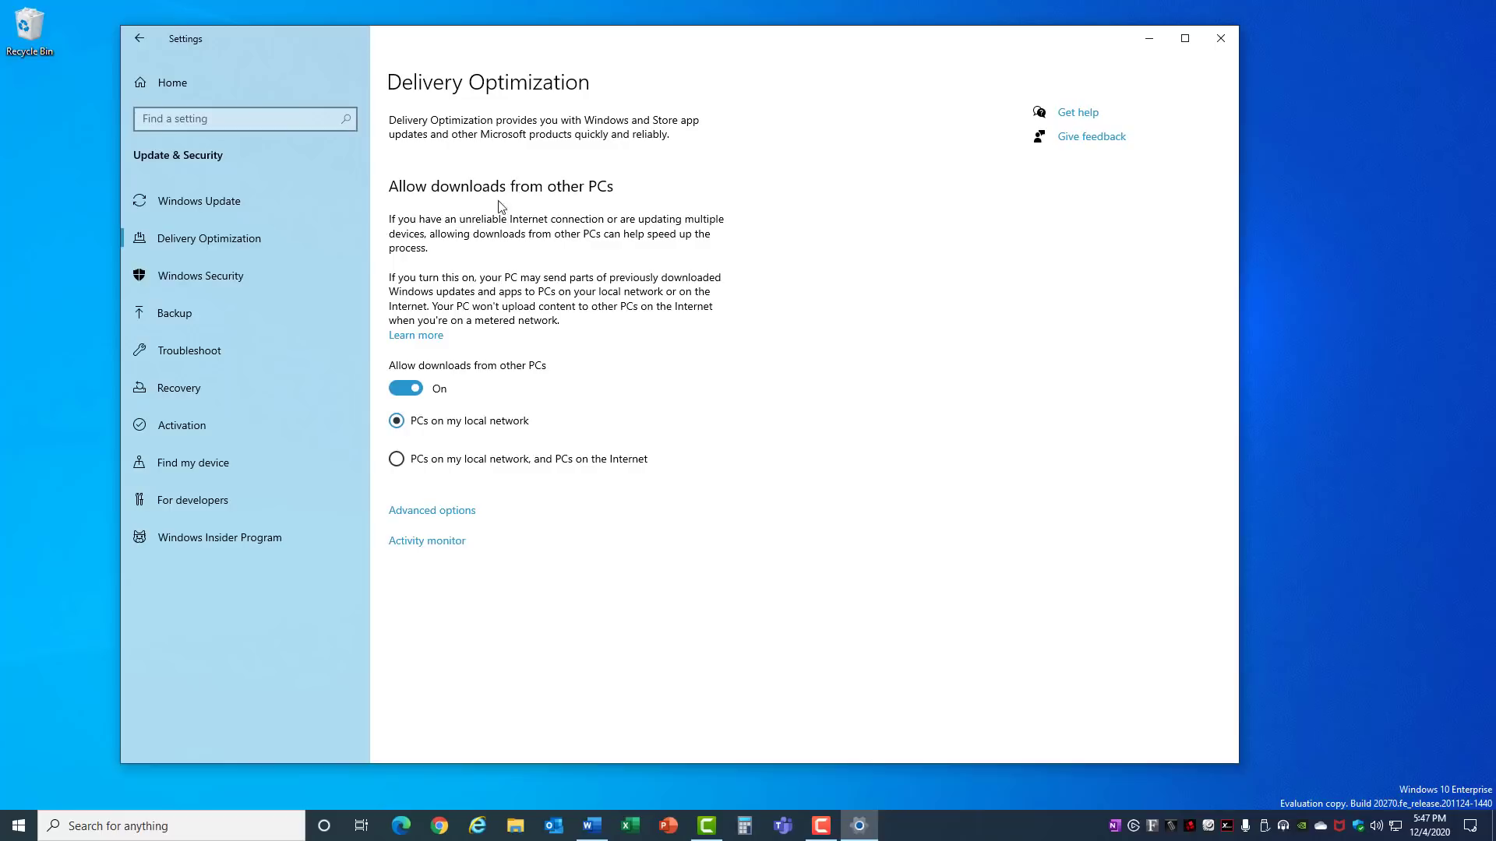
pyautogui.moveTo(642, 229)
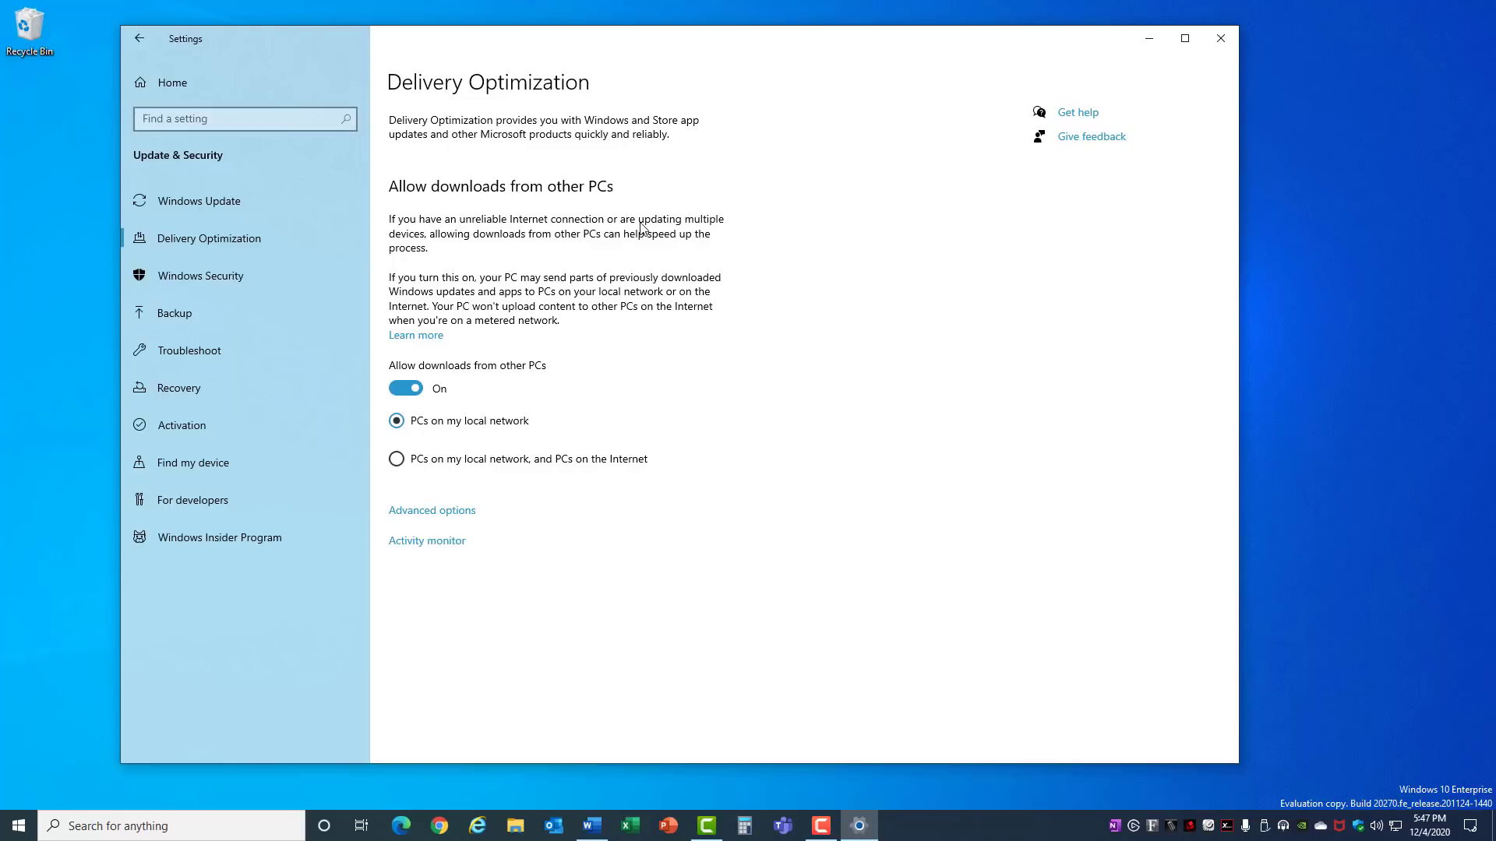
pyautogui.moveTo(602, 250)
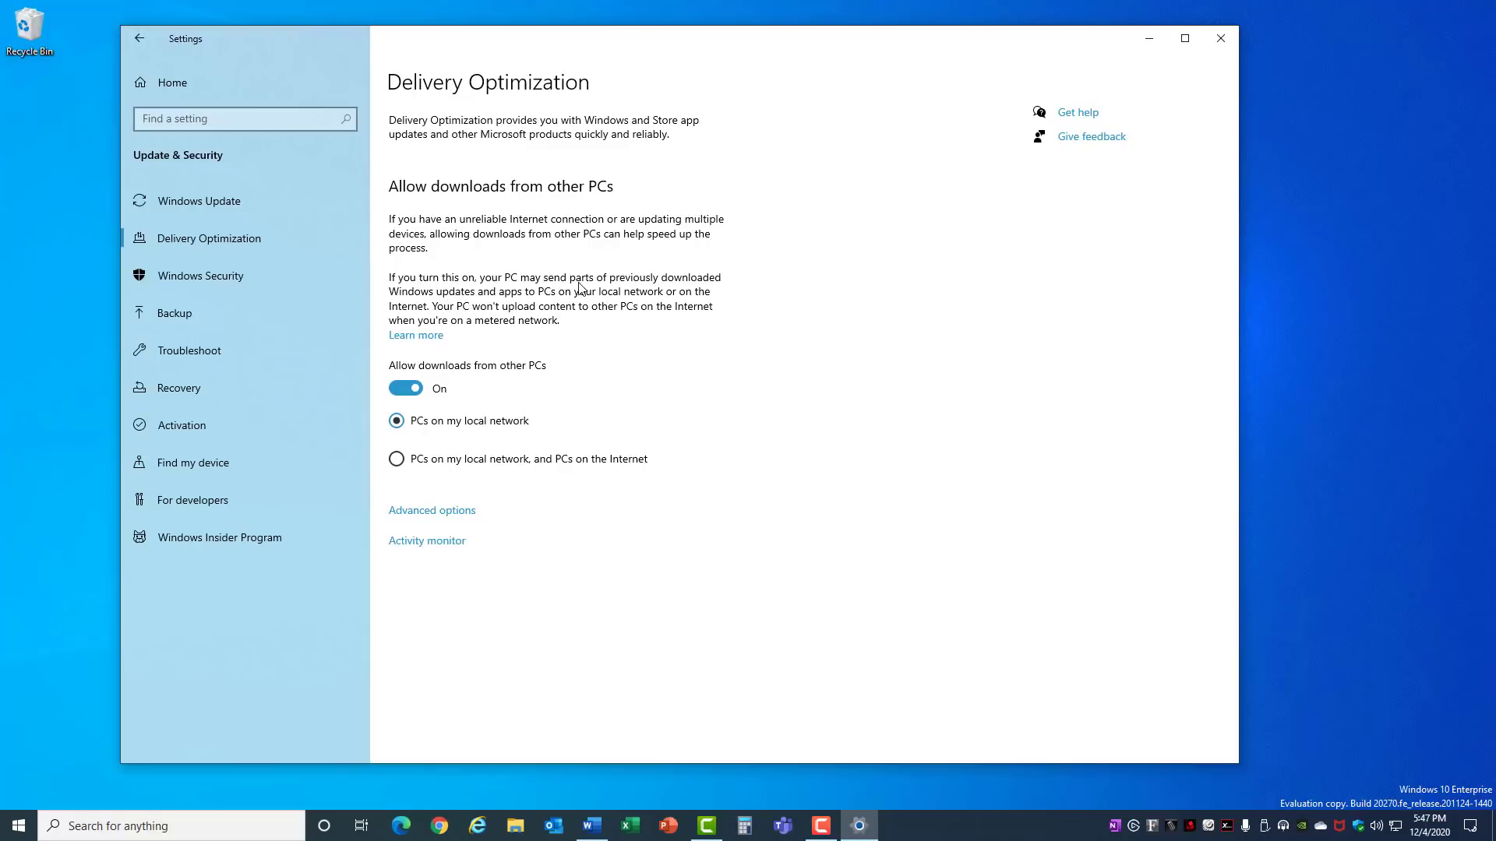
pyautogui.moveTo(490, 300)
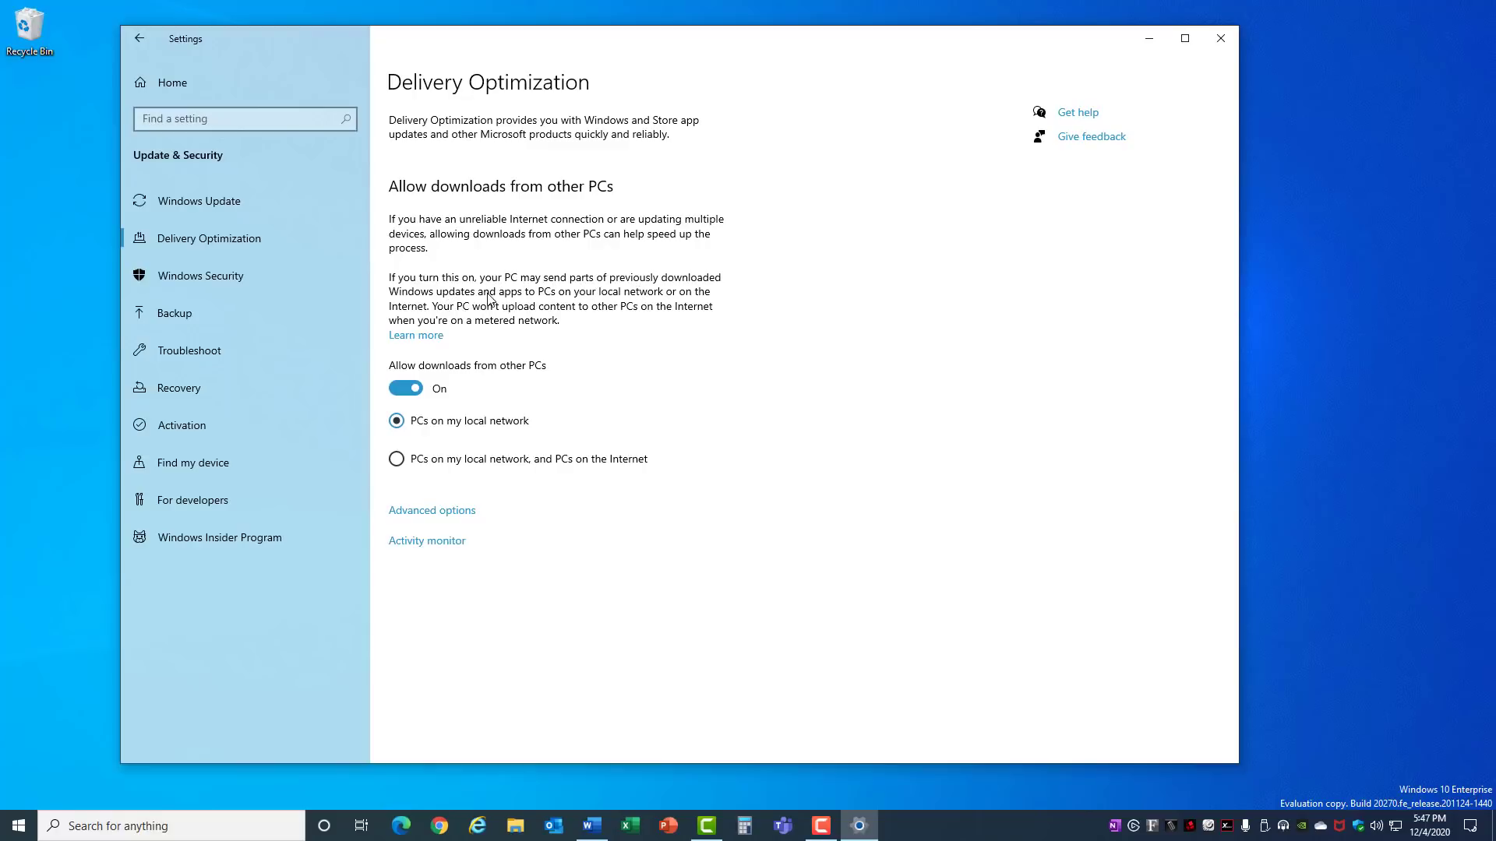
pyautogui.moveTo(595, 300)
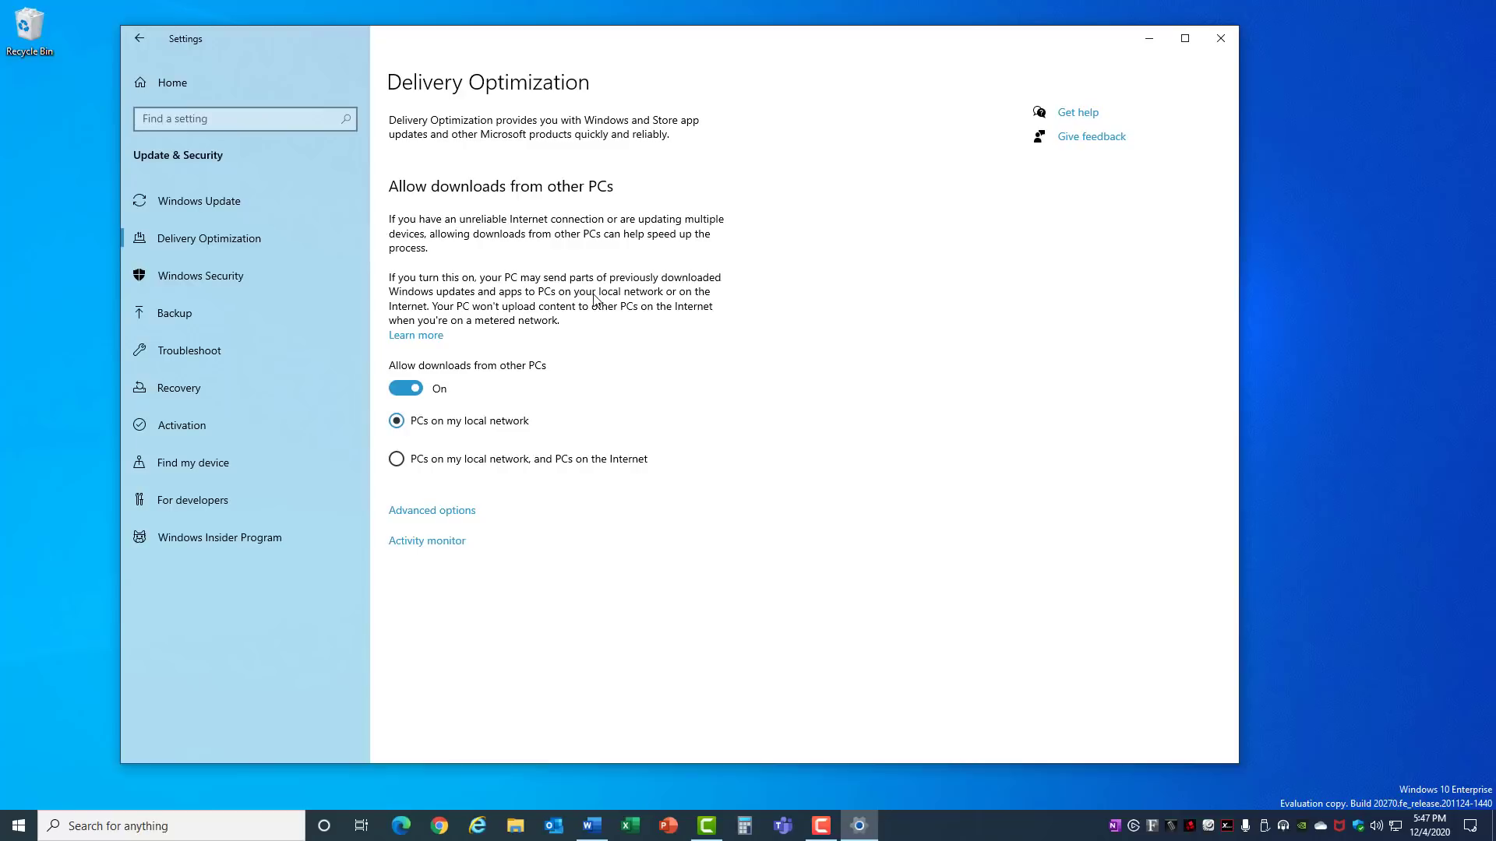
pyautogui.moveTo(713, 299)
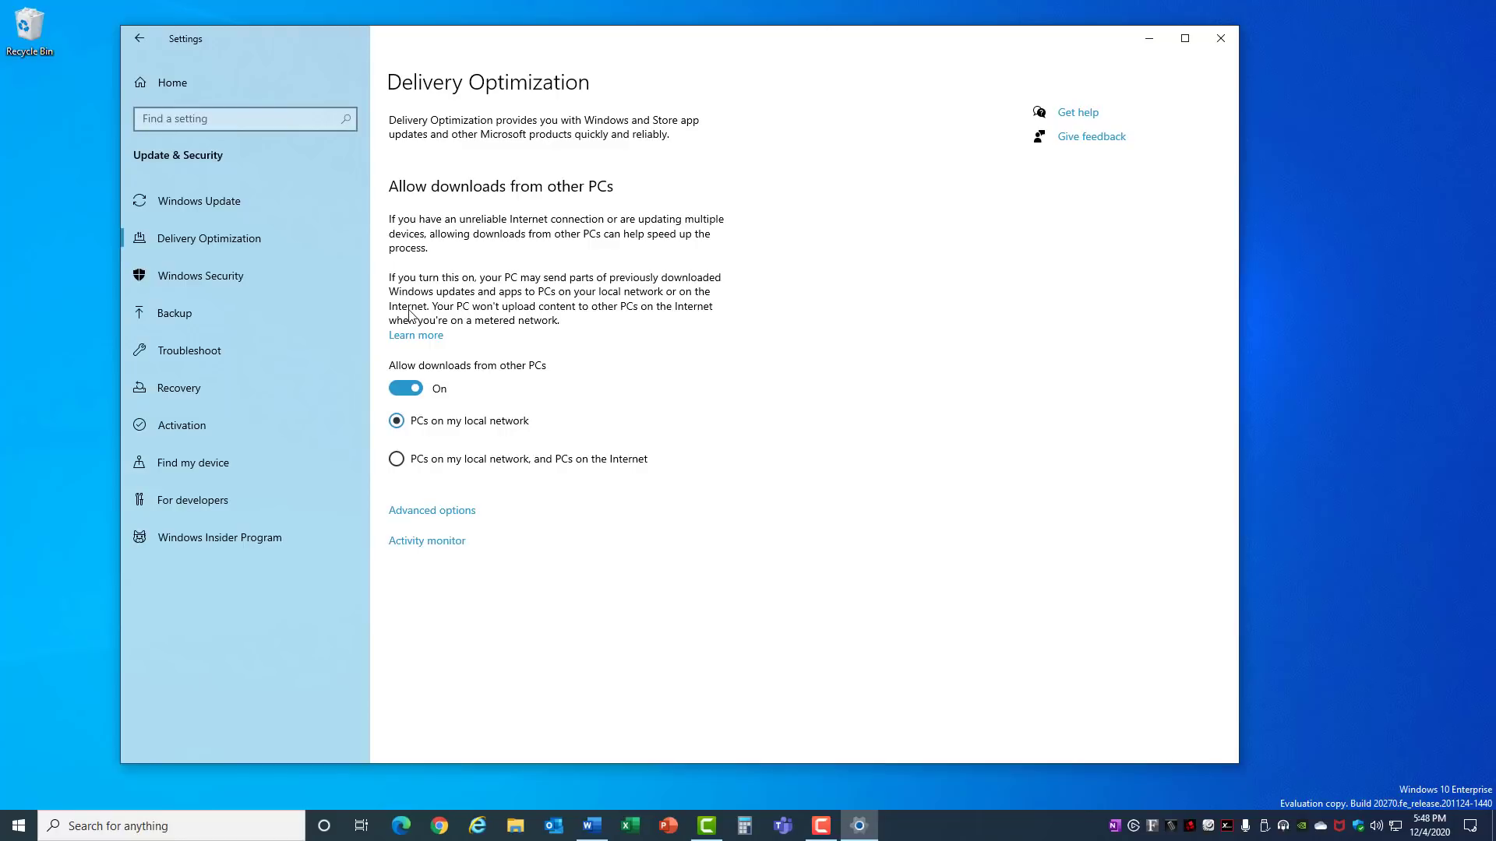
pyautogui.moveTo(408, 411)
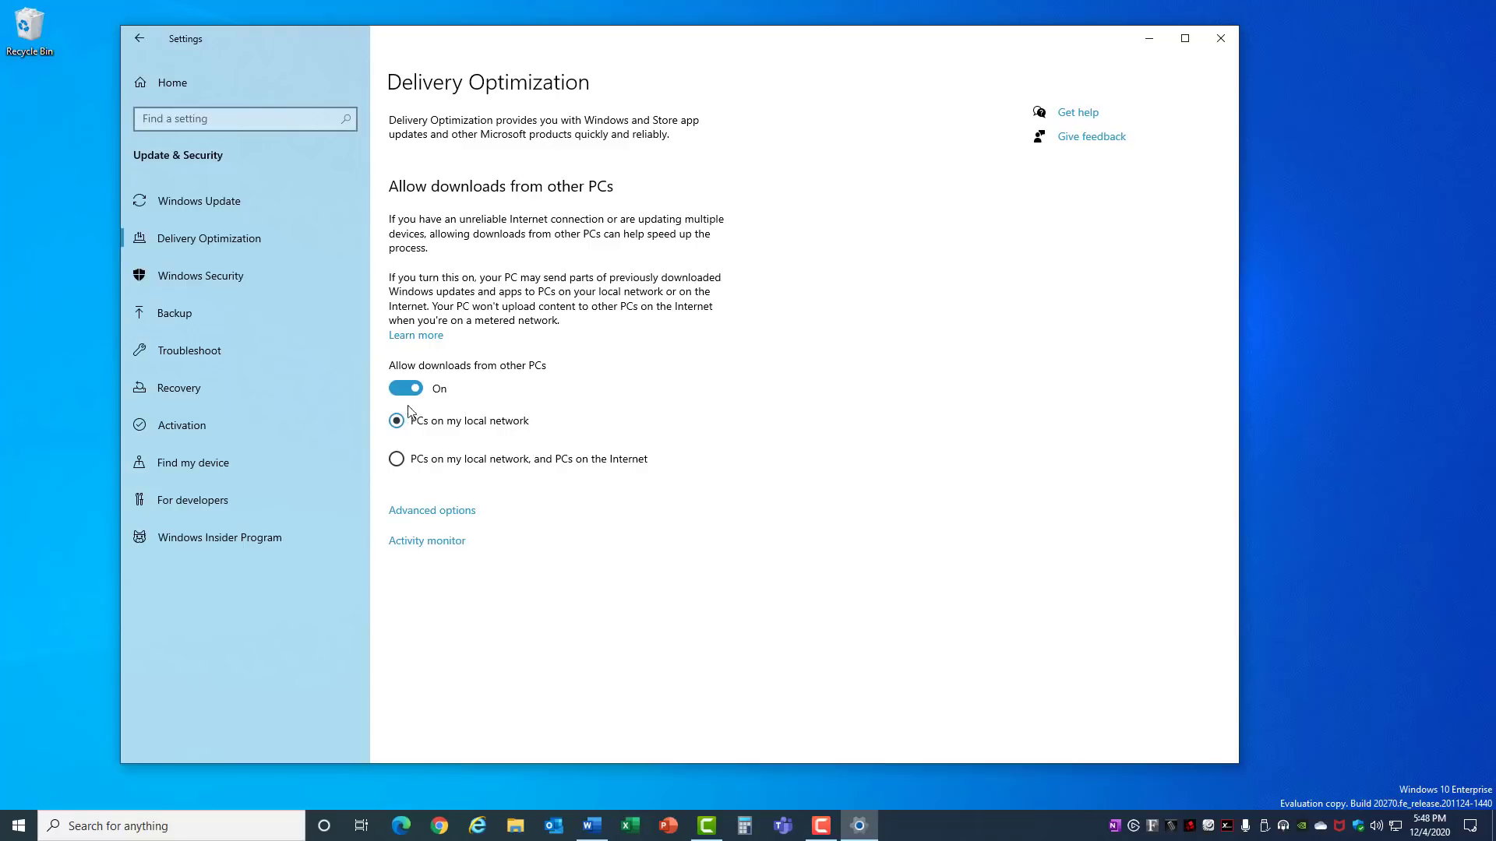
pyautogui.click(405, 388)
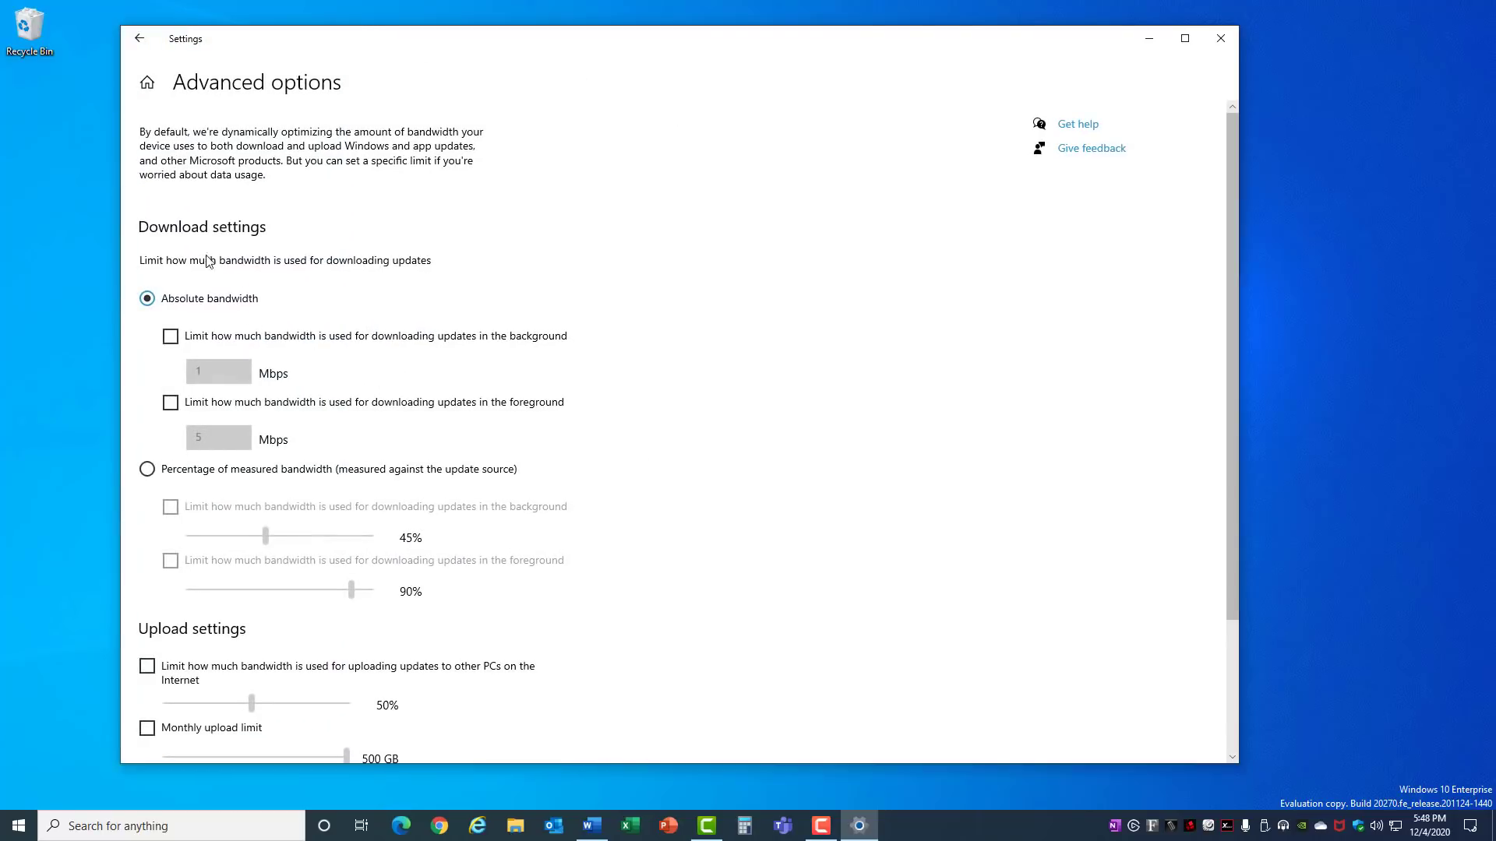
pyautogui.moveTo(195, 248)
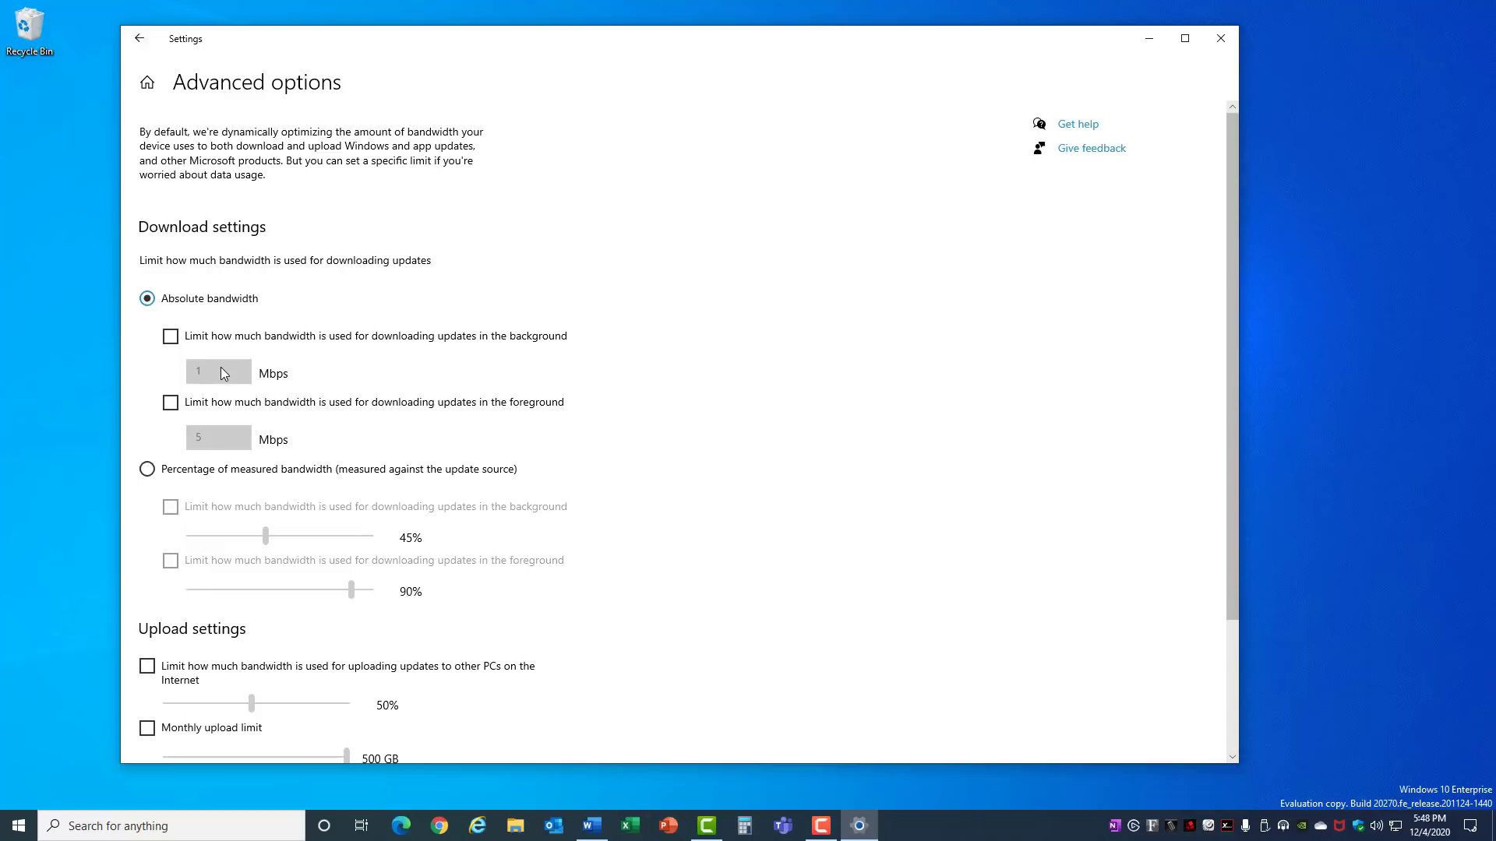
# Enable upload limits to Internet PCs at 5% bandwidth and a 5 GB monthly cap.
pyautogui.scroll(-3)
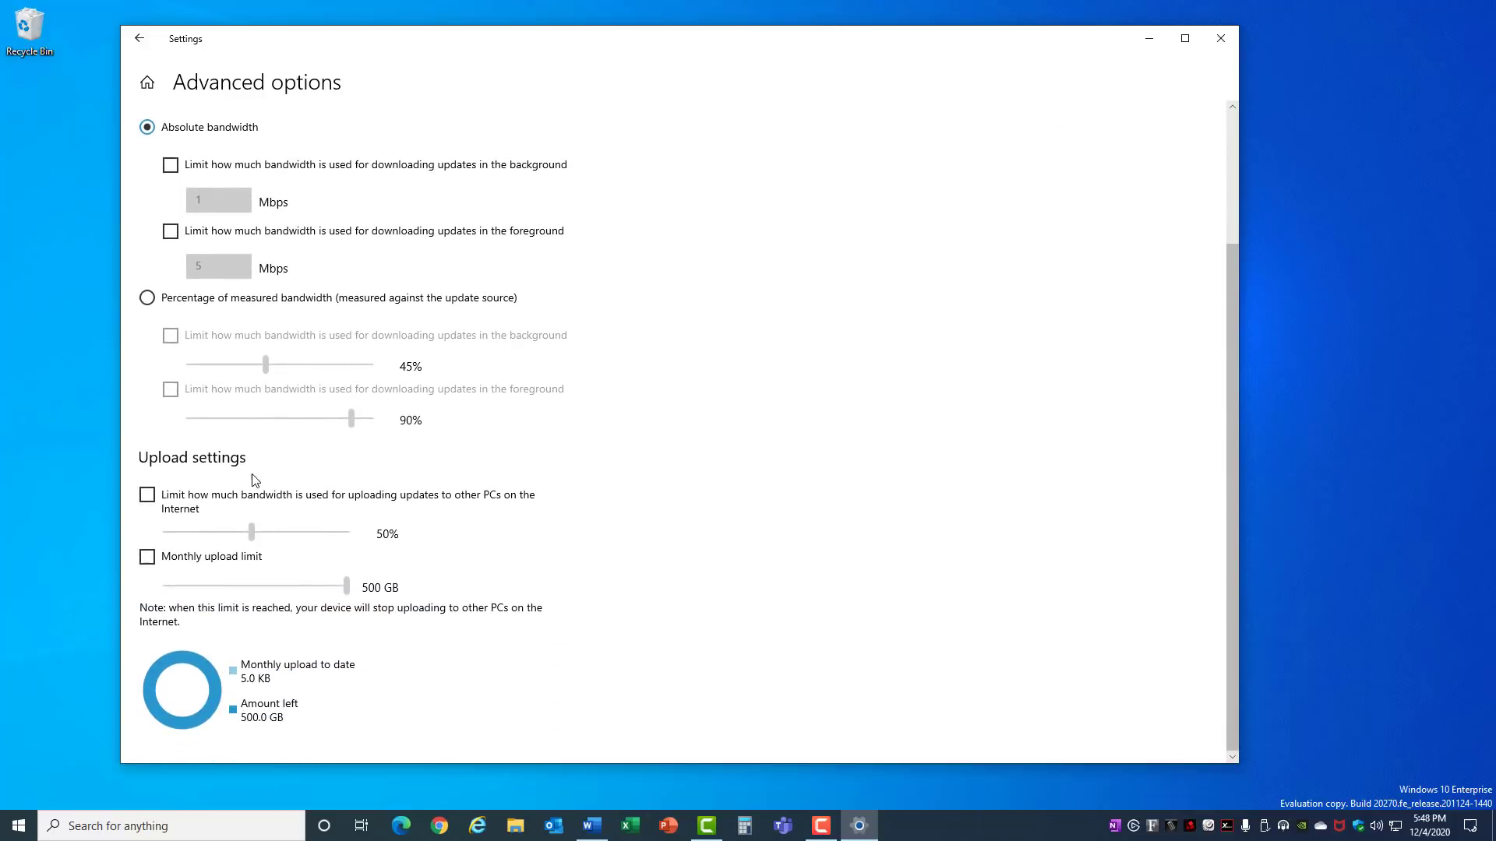
pyautogui.moveTo(184, 474)
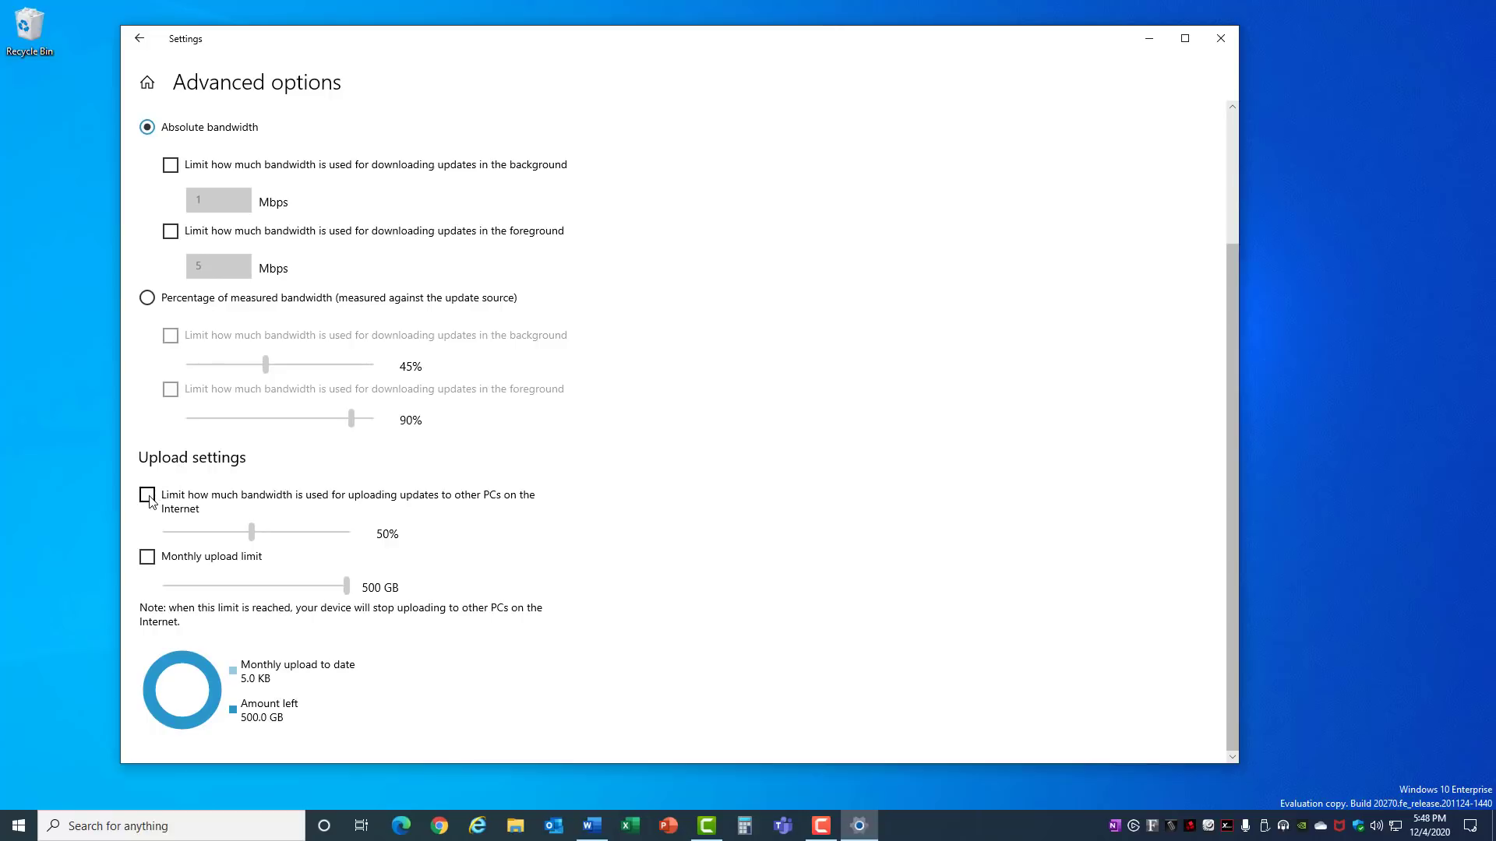
pyautogui.click(146, 496)
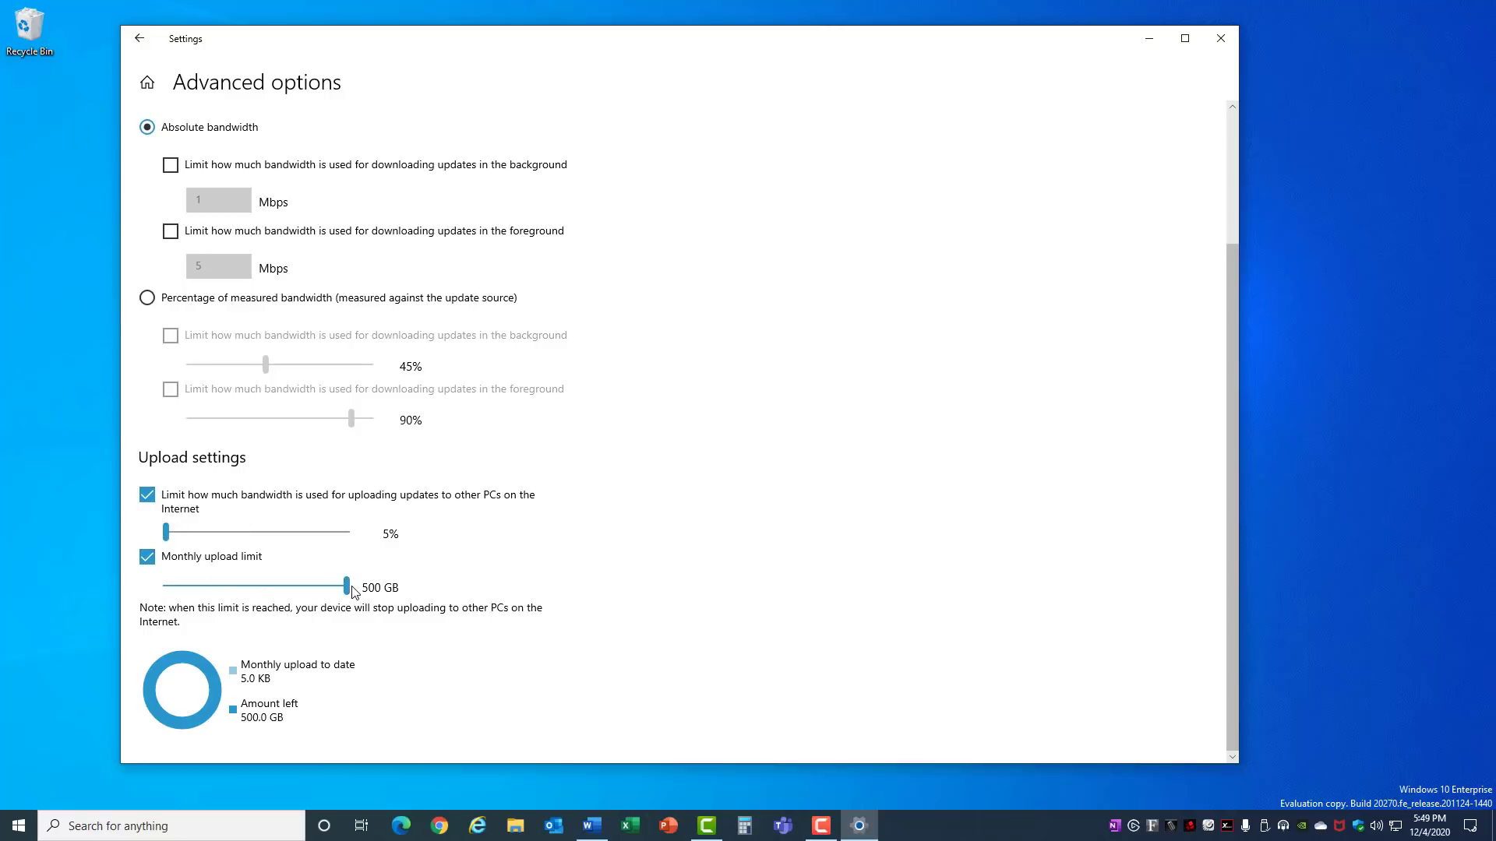
pyautogui.moveTo(343, 587); pyautogui.dragTo(164, 588)
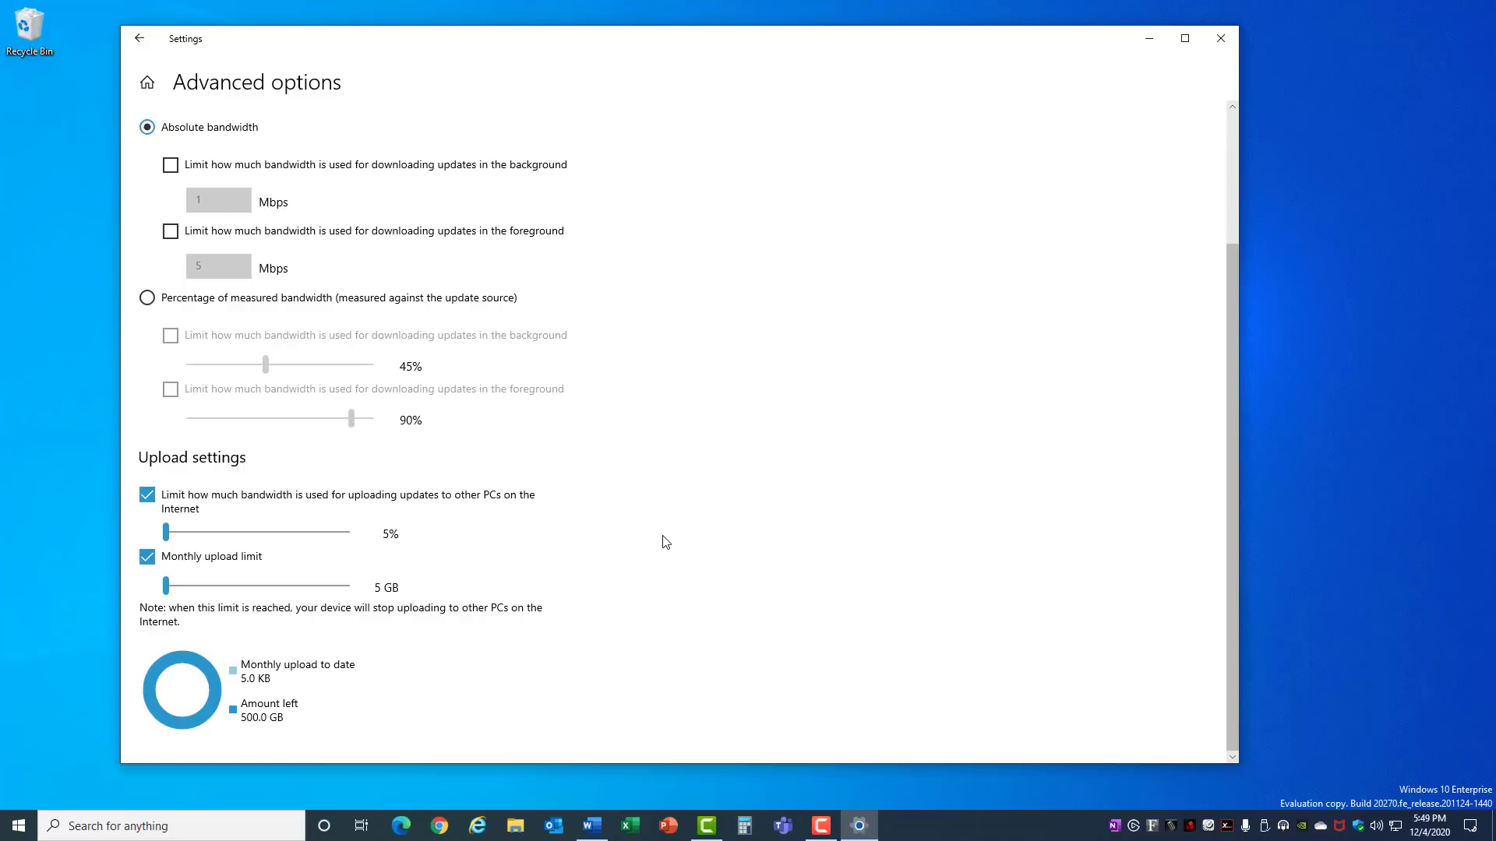
pyautogui.moveTo(576, 477)
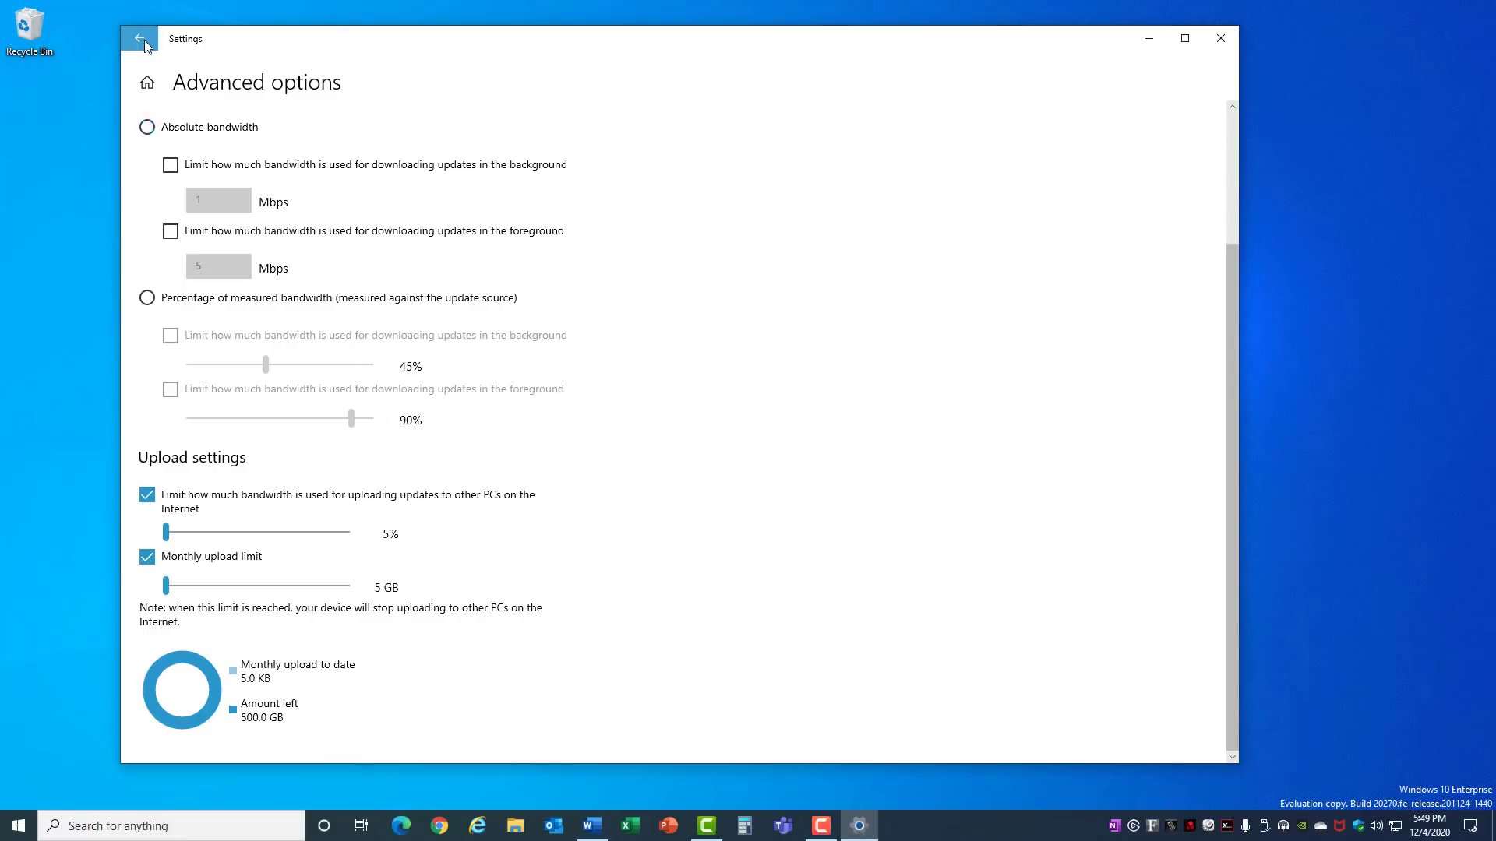
# Return to the Delivery Optimization page to reach the Activity monitor.
pyautogui.click(138, 37)
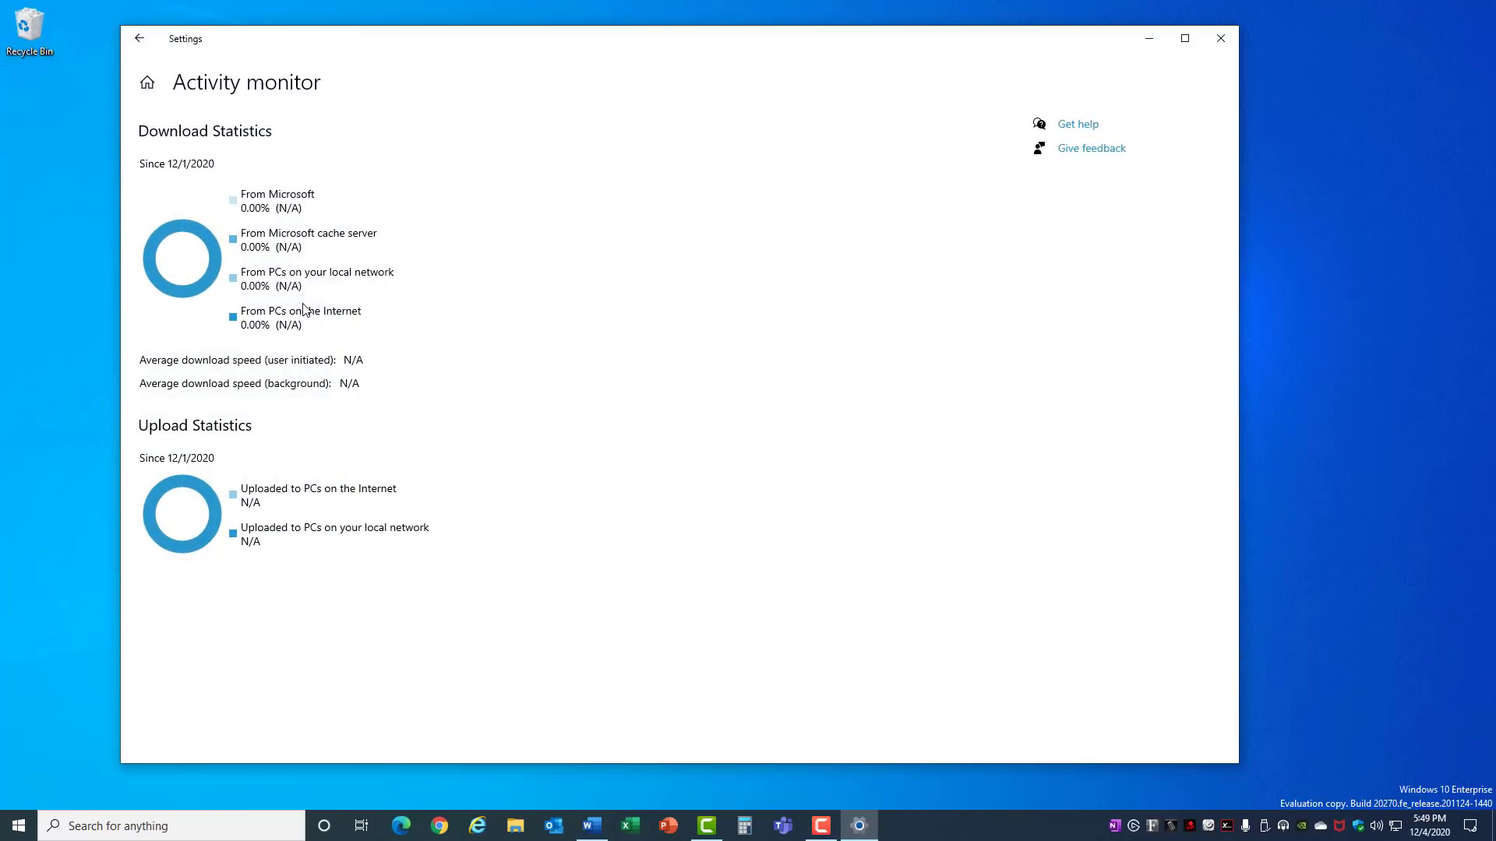
pyautogui.moveTo(318, 545)
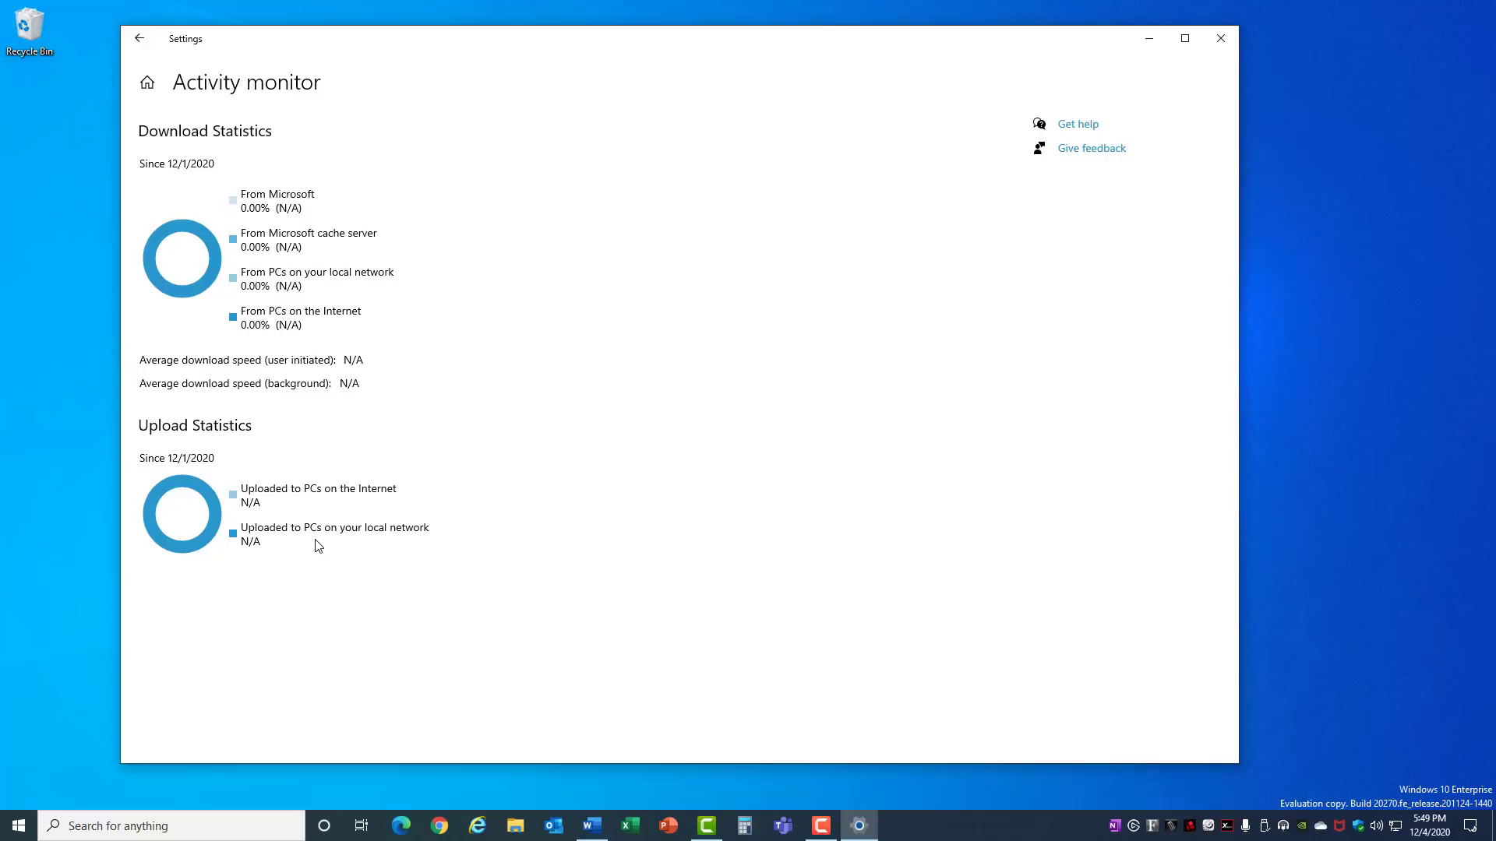
pyautogui.moveTo(260, 499)
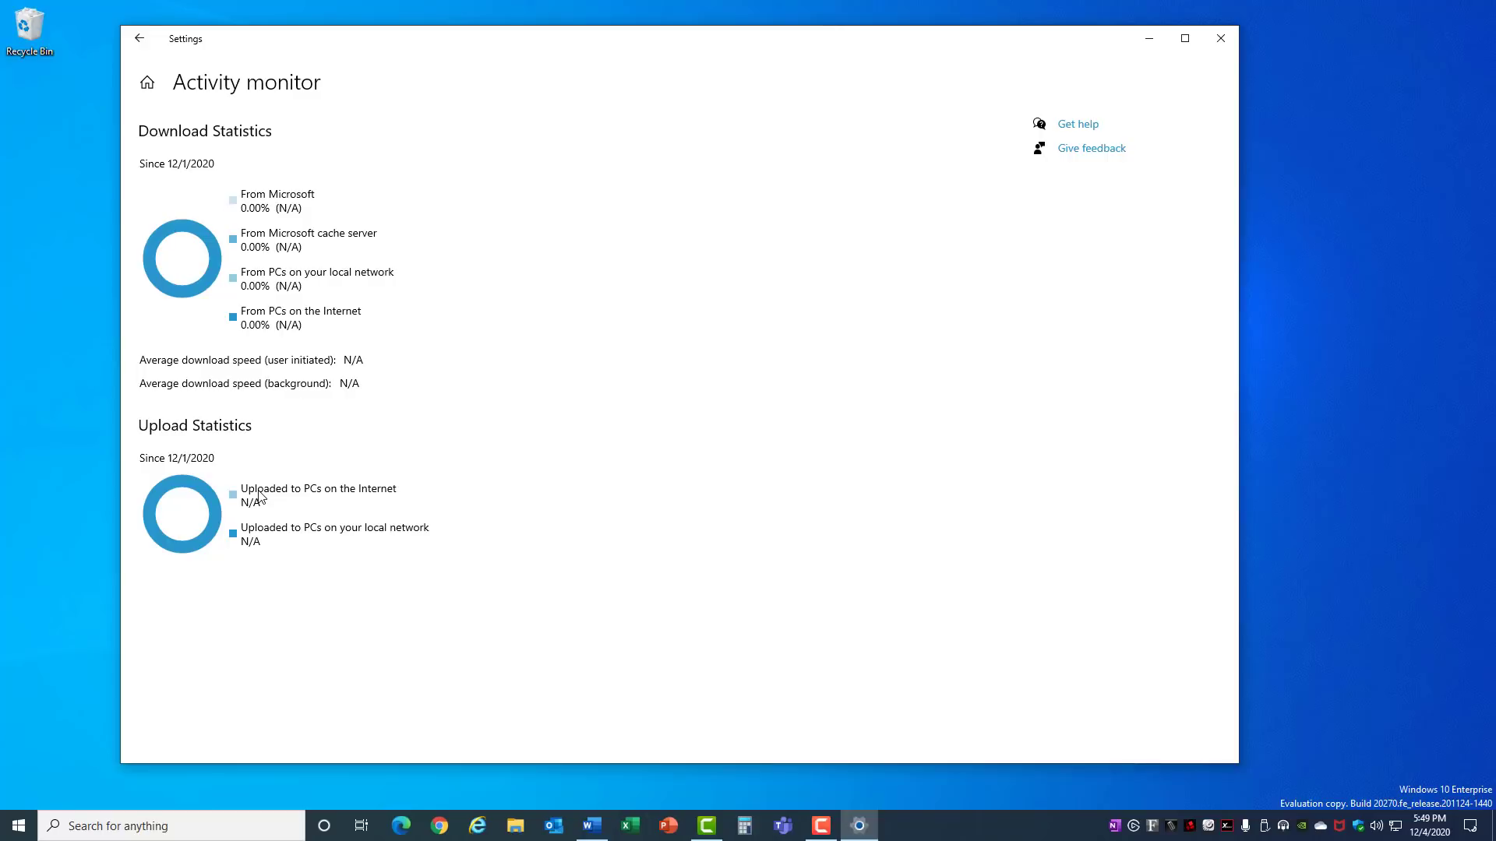
pyautogui.moveTo(214, 461)
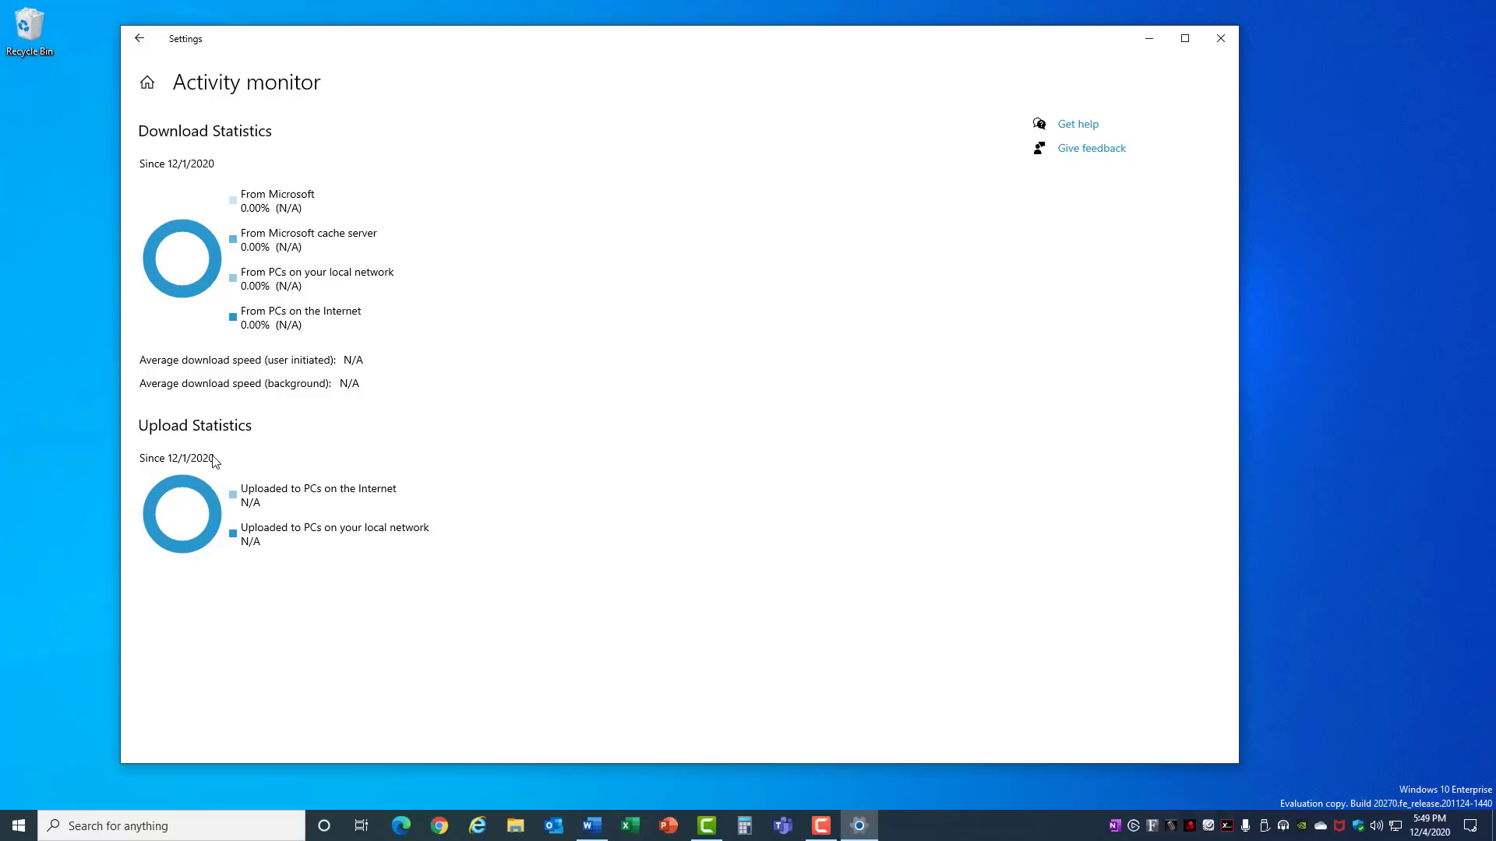
pyautogui.moveTo(316, 528)
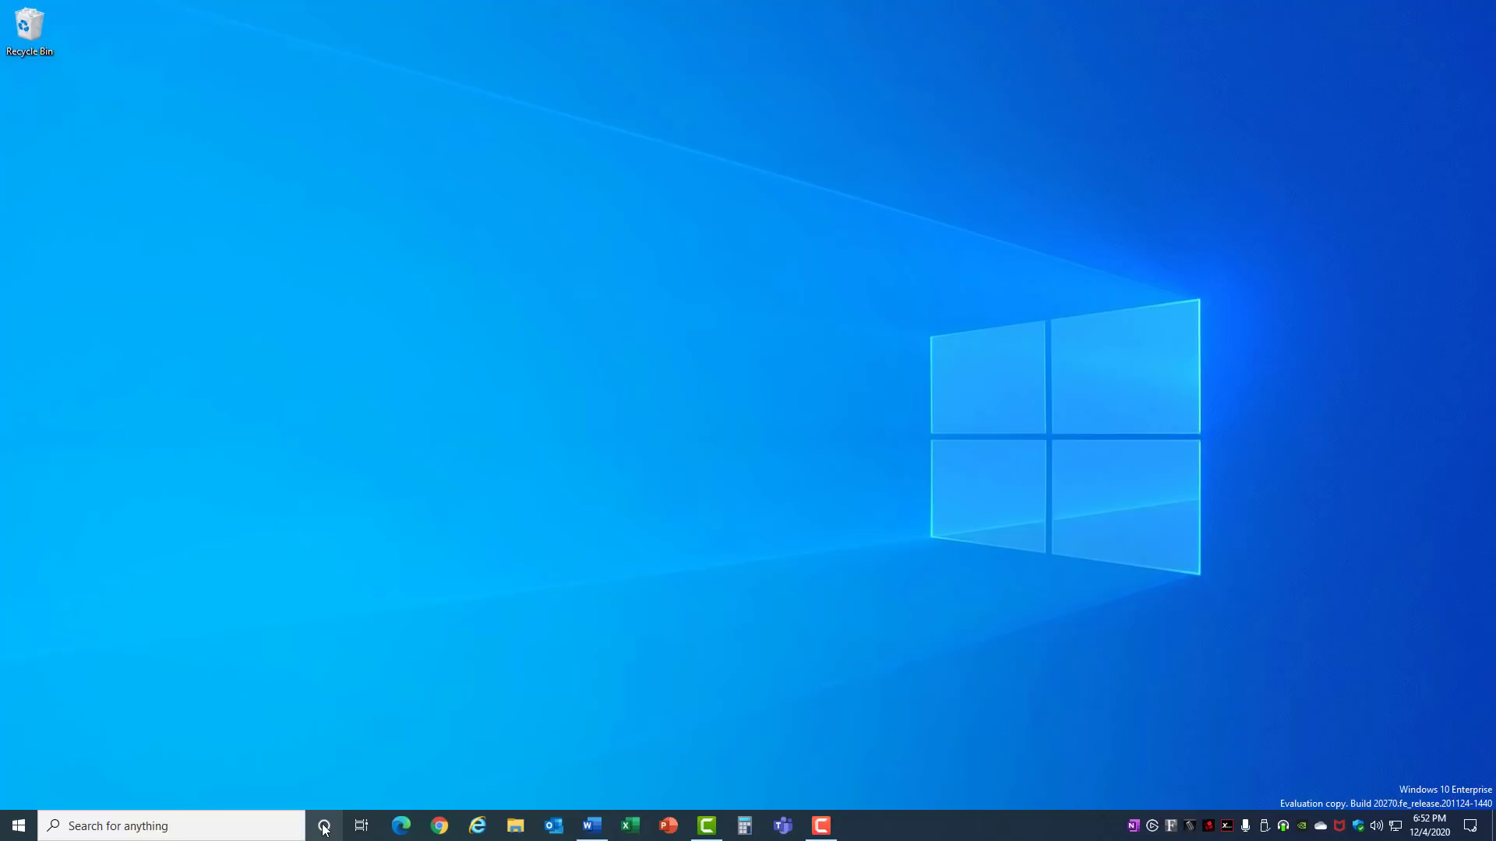
# Launch the Group Policy Editor from a 'gp' search and maximize it.
pyautogui.click(324, 826)
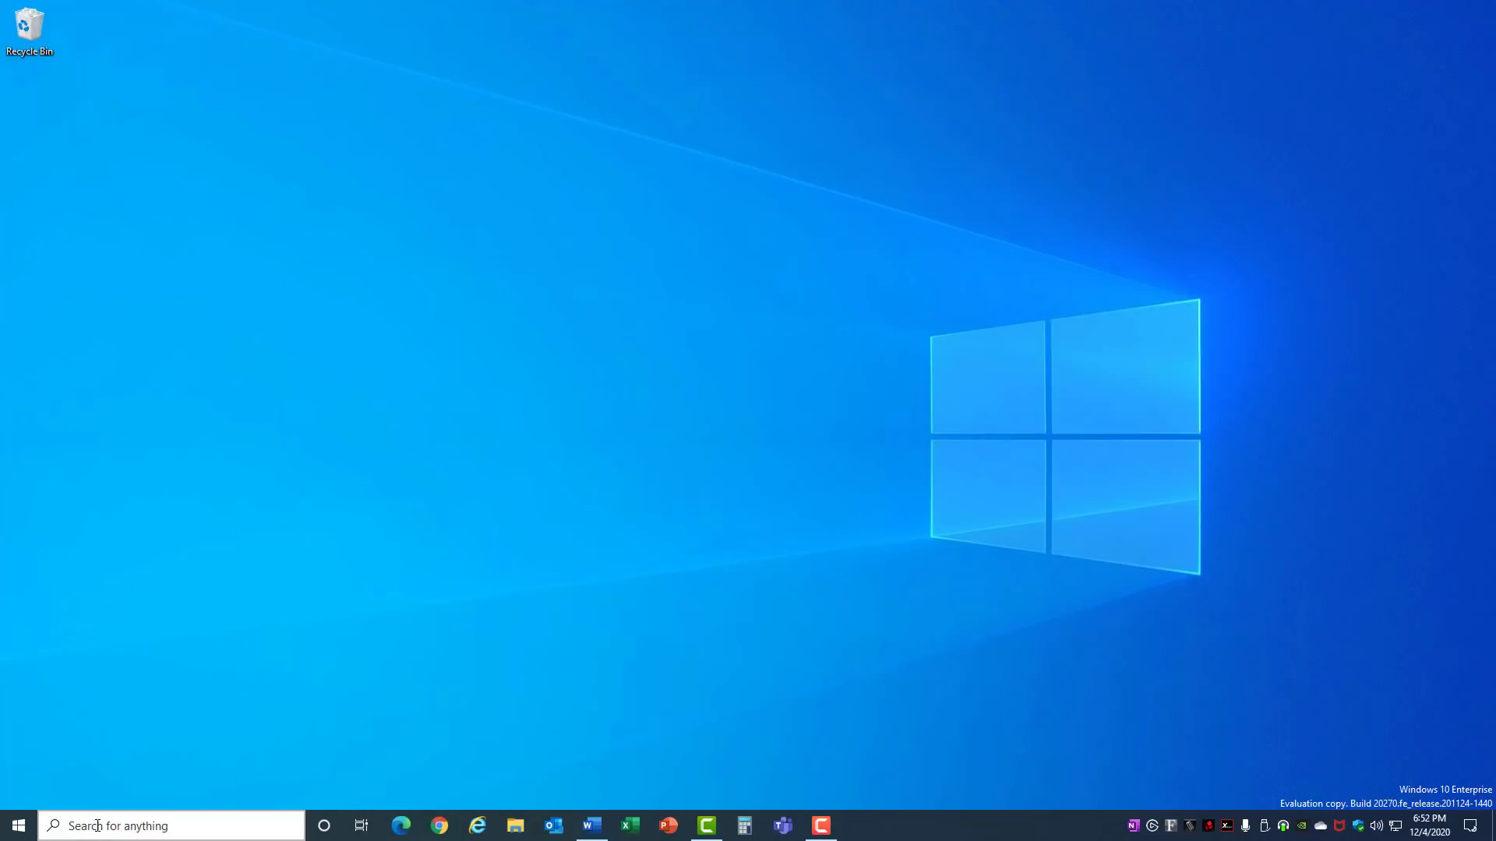
pyautogui.write('gp')
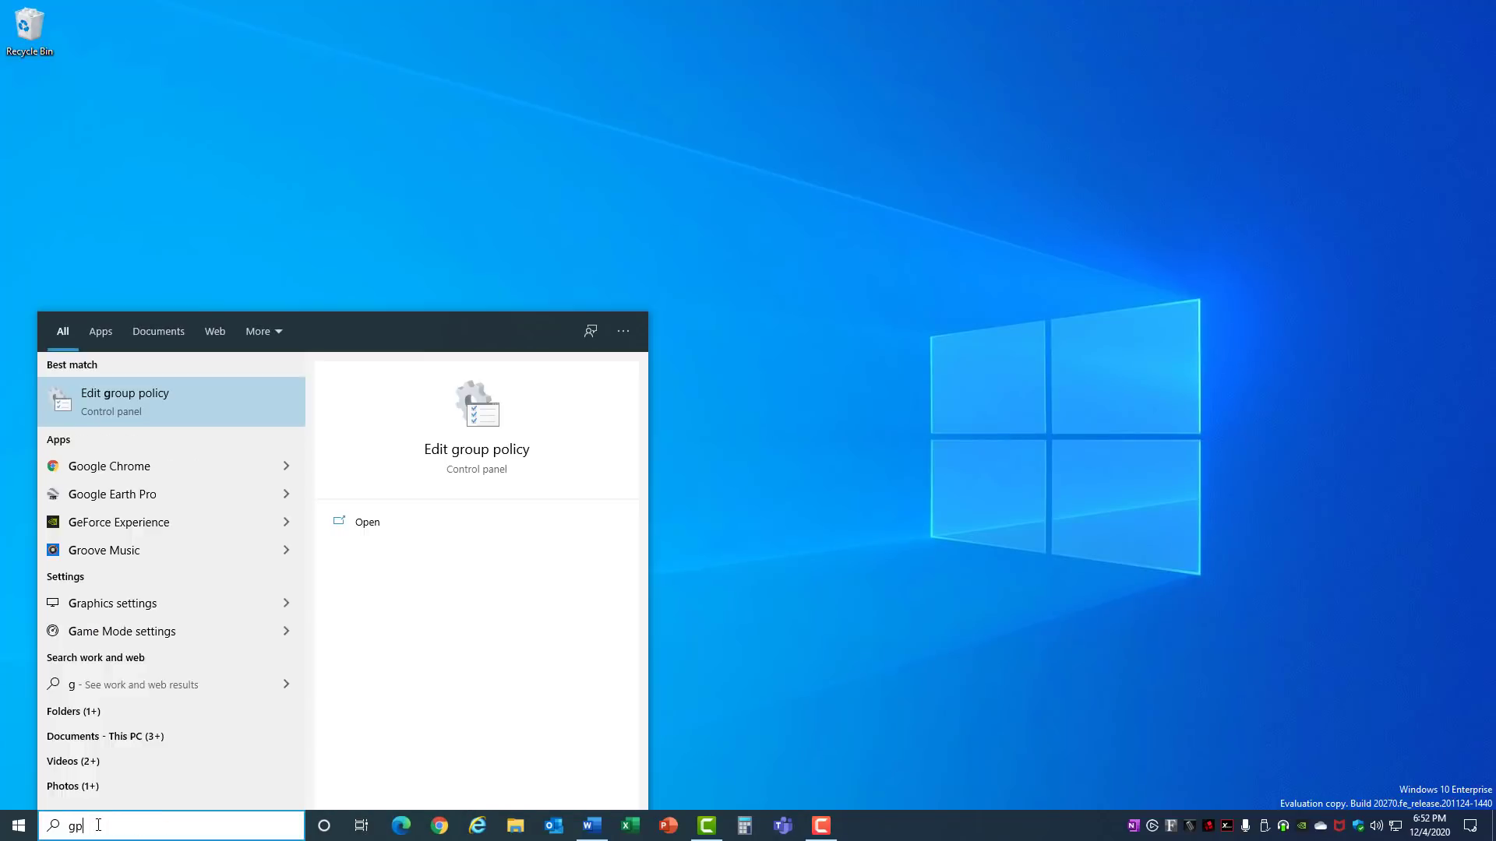
pyautogui.click(123, 401)
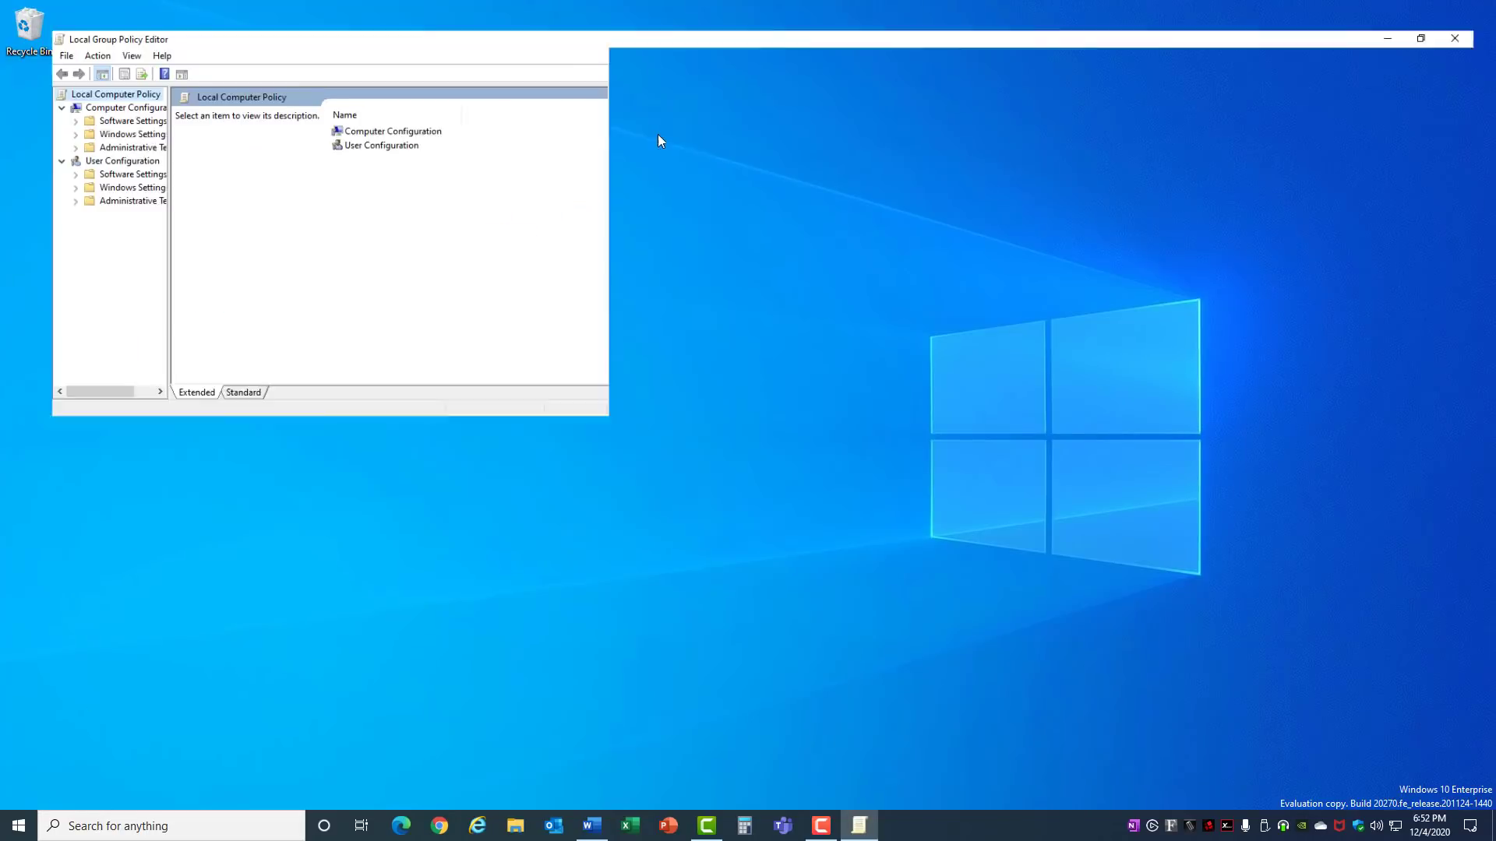
pyautogui.click(1421, 38)
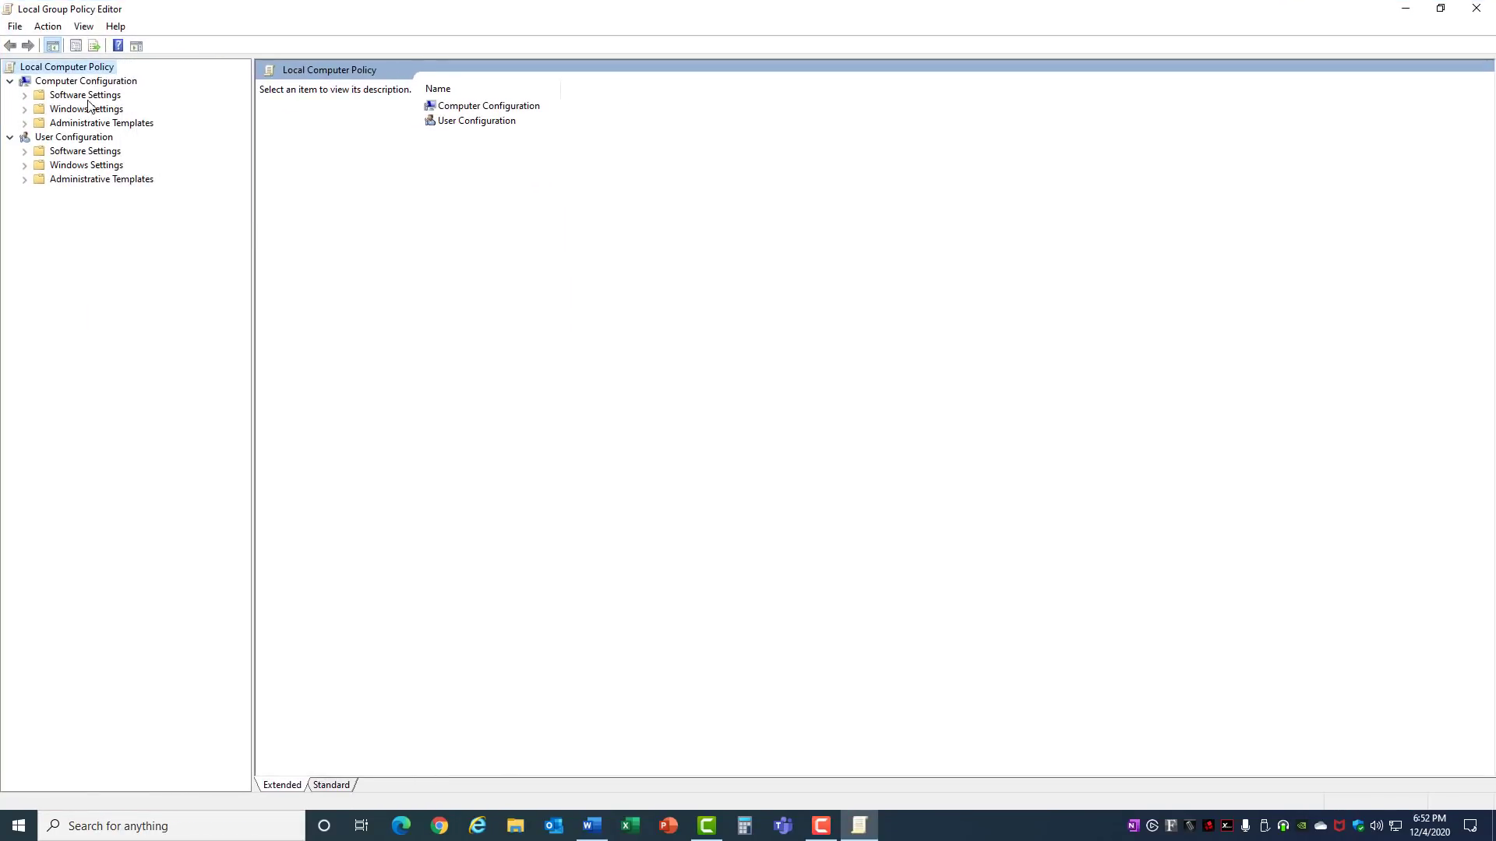
# Expand Computer Configuration > Administrative Templates to list the Windows Components folders.
pyautogui.click(84, 81)
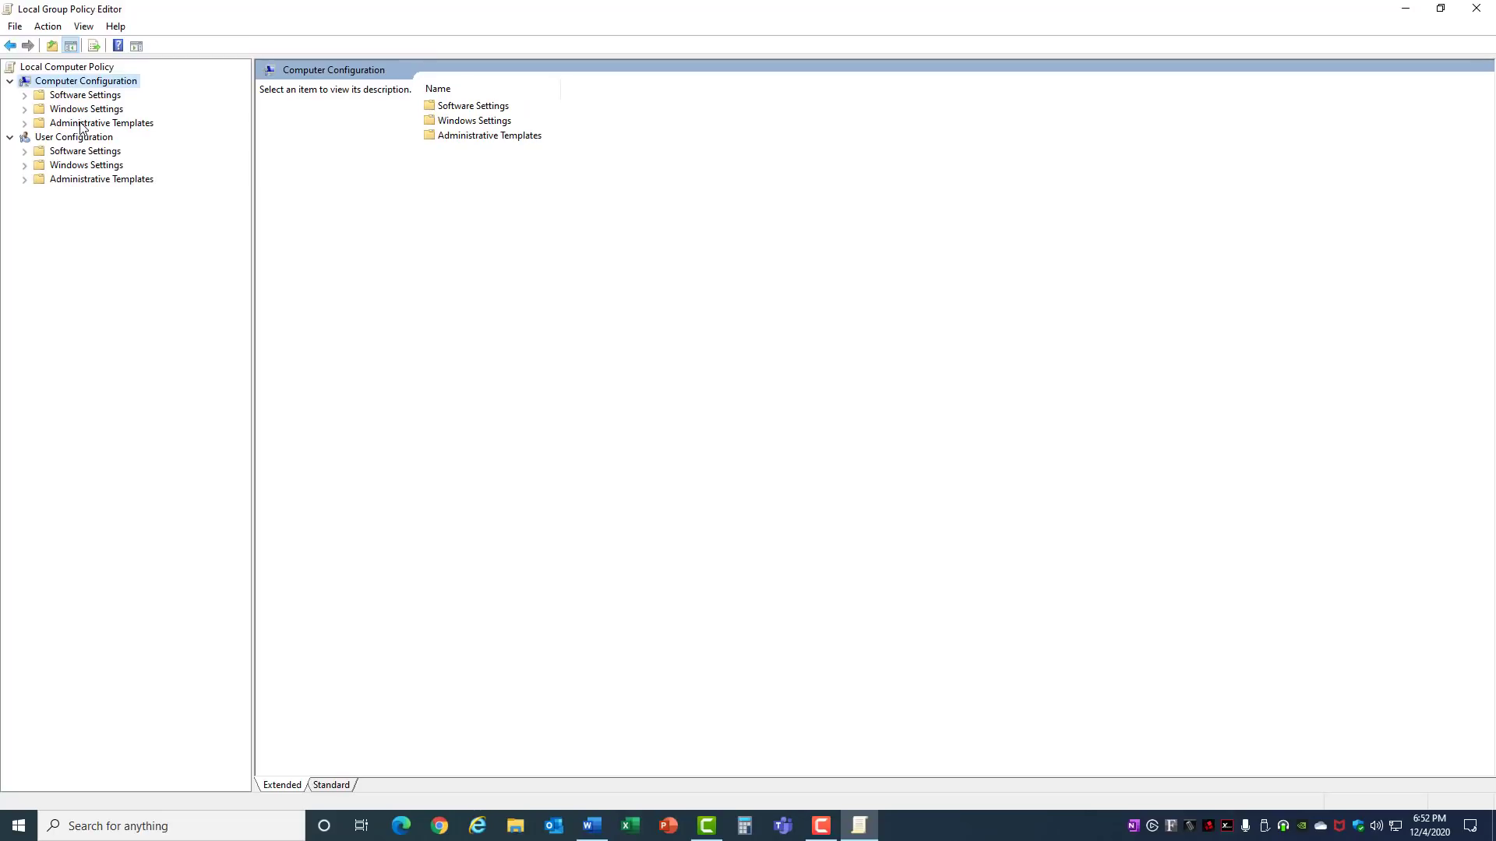
pyautogui.click(101, 121)
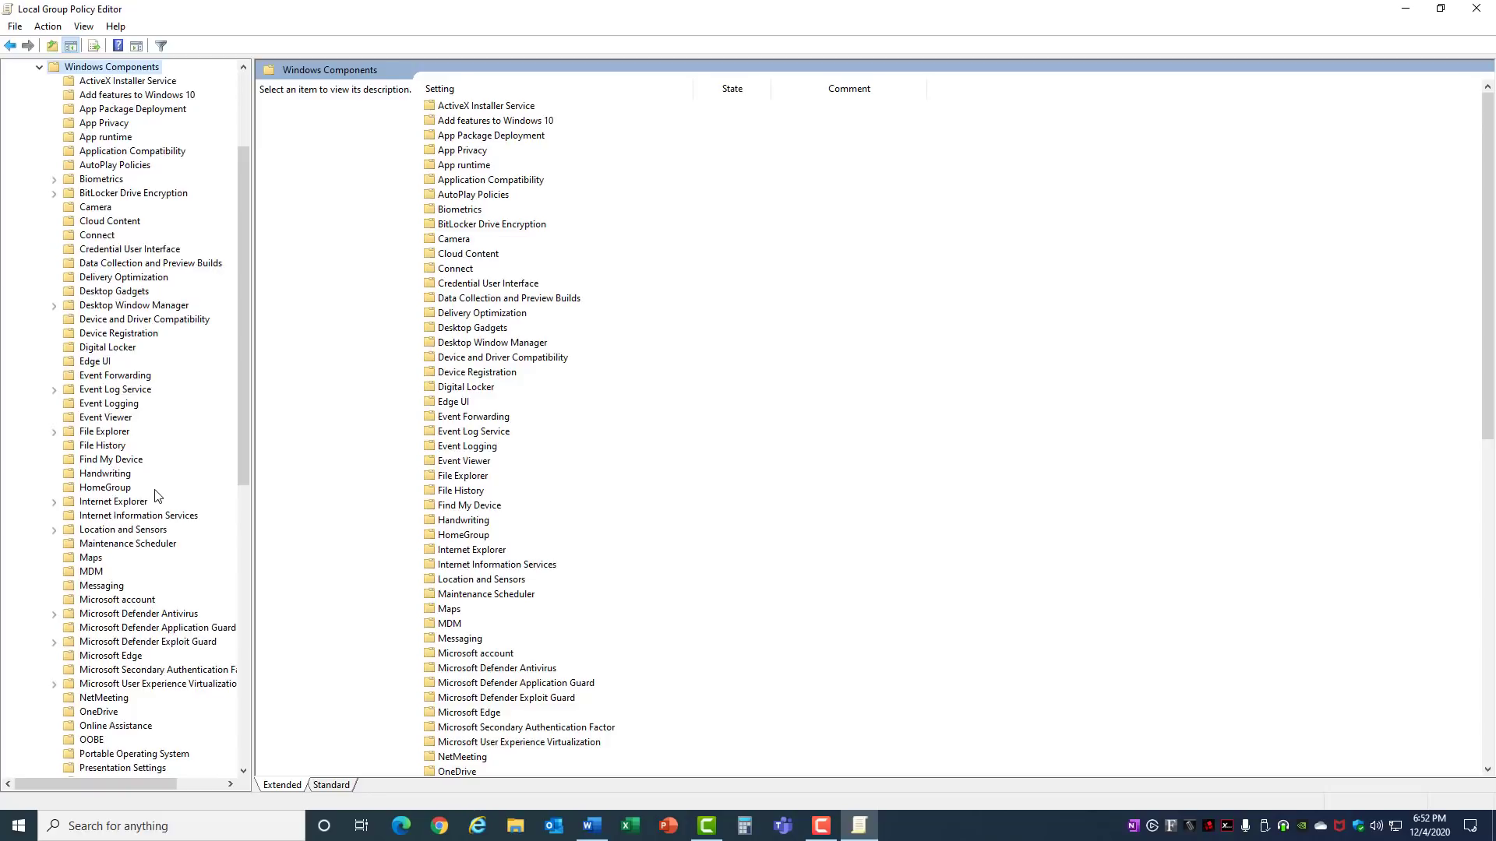
# Set the Allow Cortana search policy to Disabled, confirm, and close the editor.
pyautogui.scroll(-3)
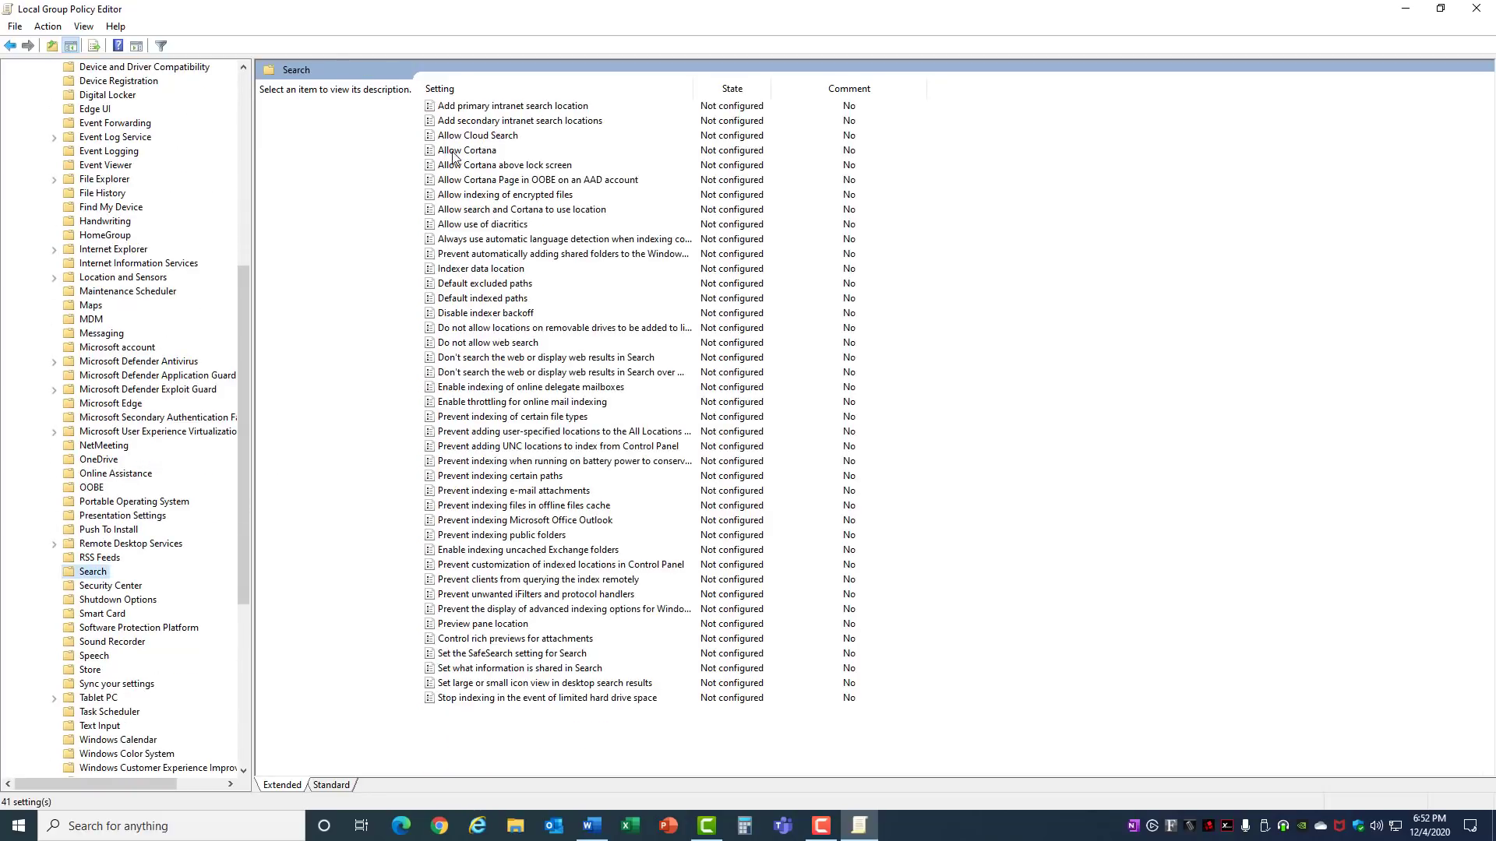
pyautogui.moveTo(486, 158)
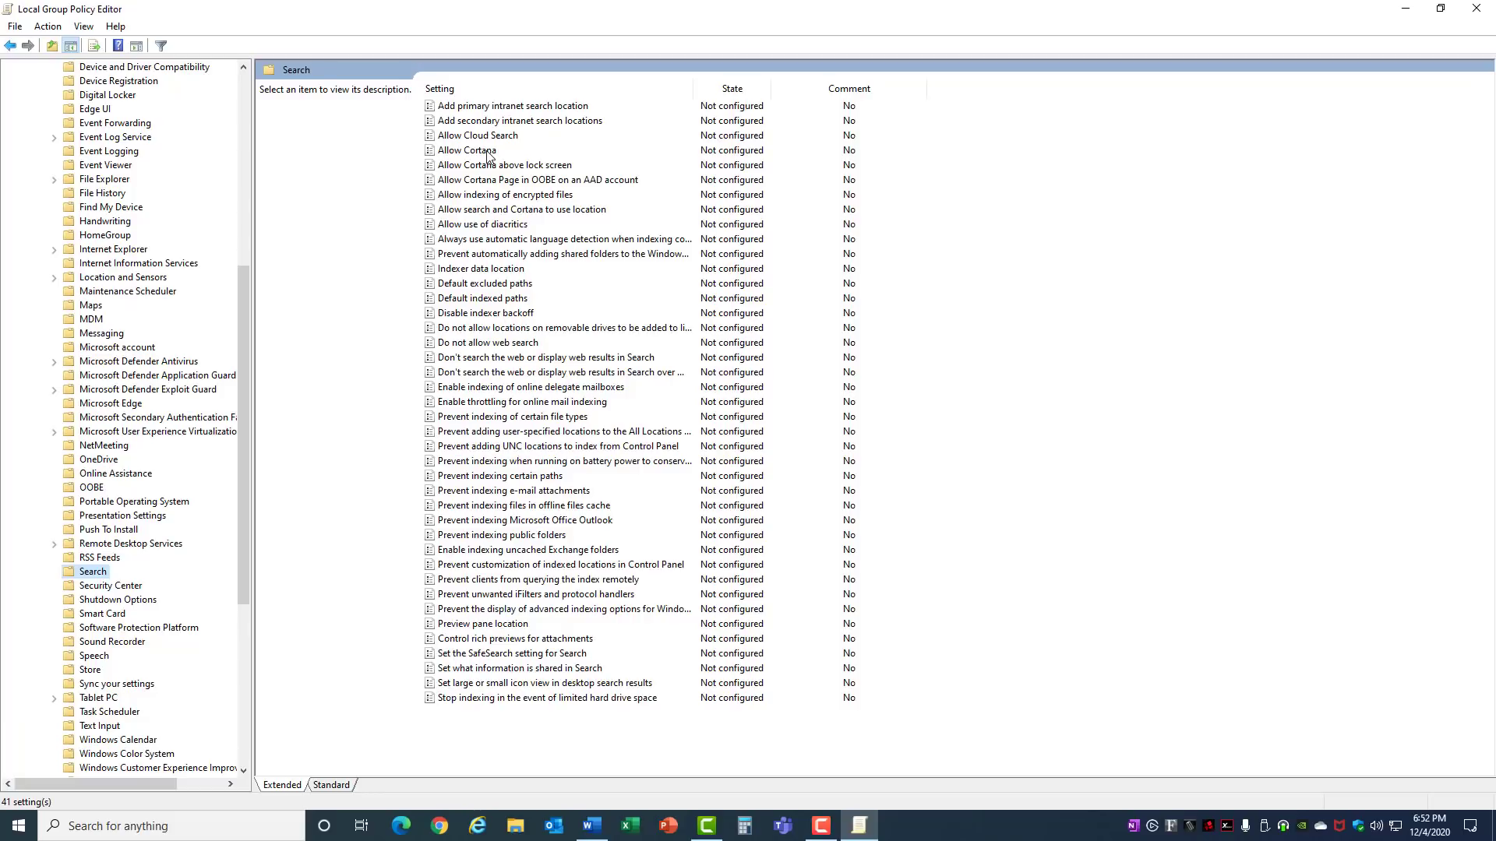
pyautogui.doubleClick(467, 150)
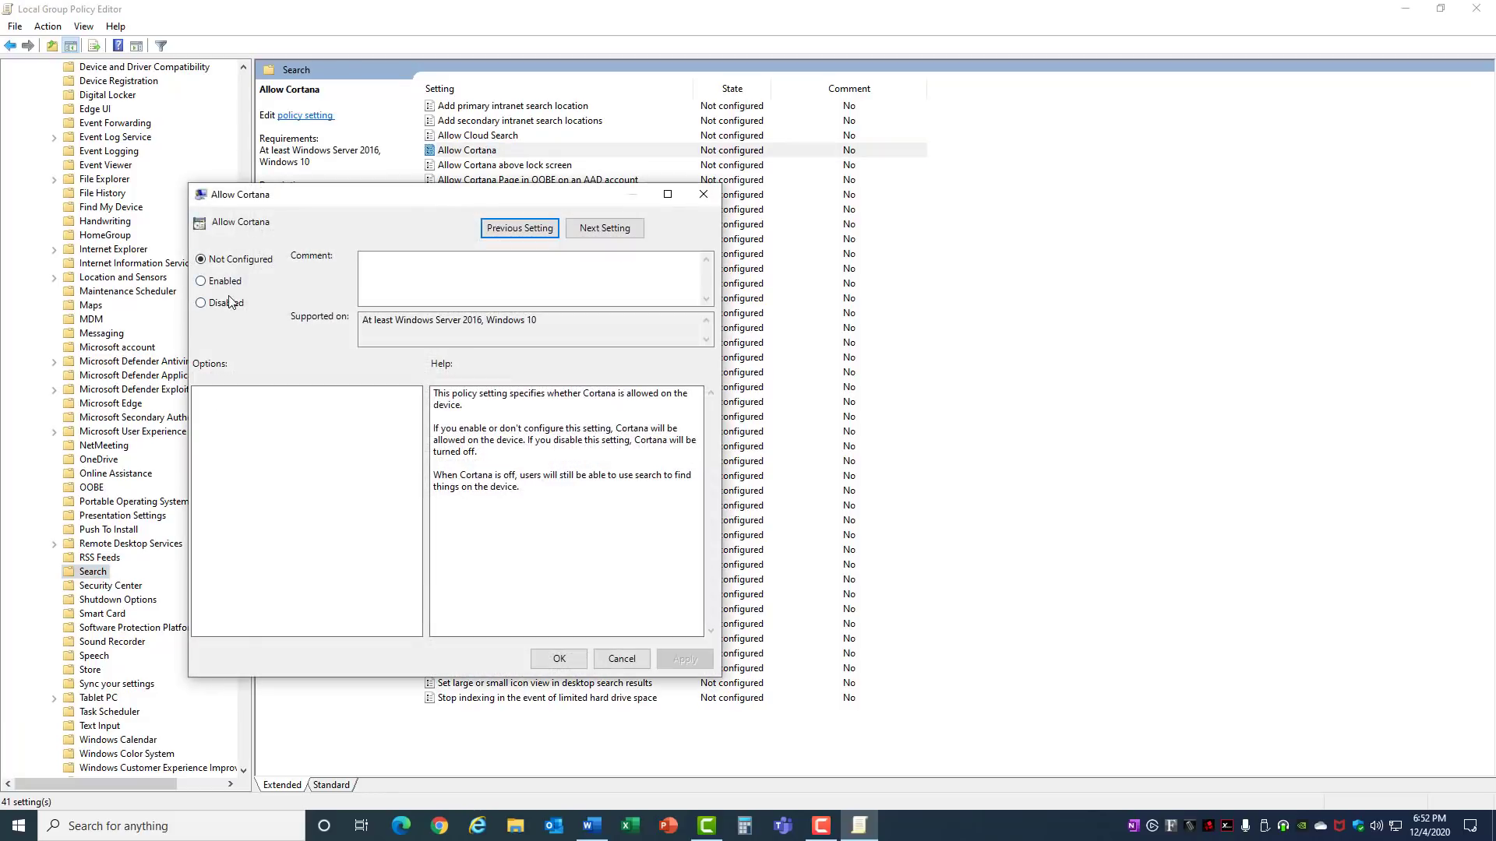
pyautogui.click(200, 302)
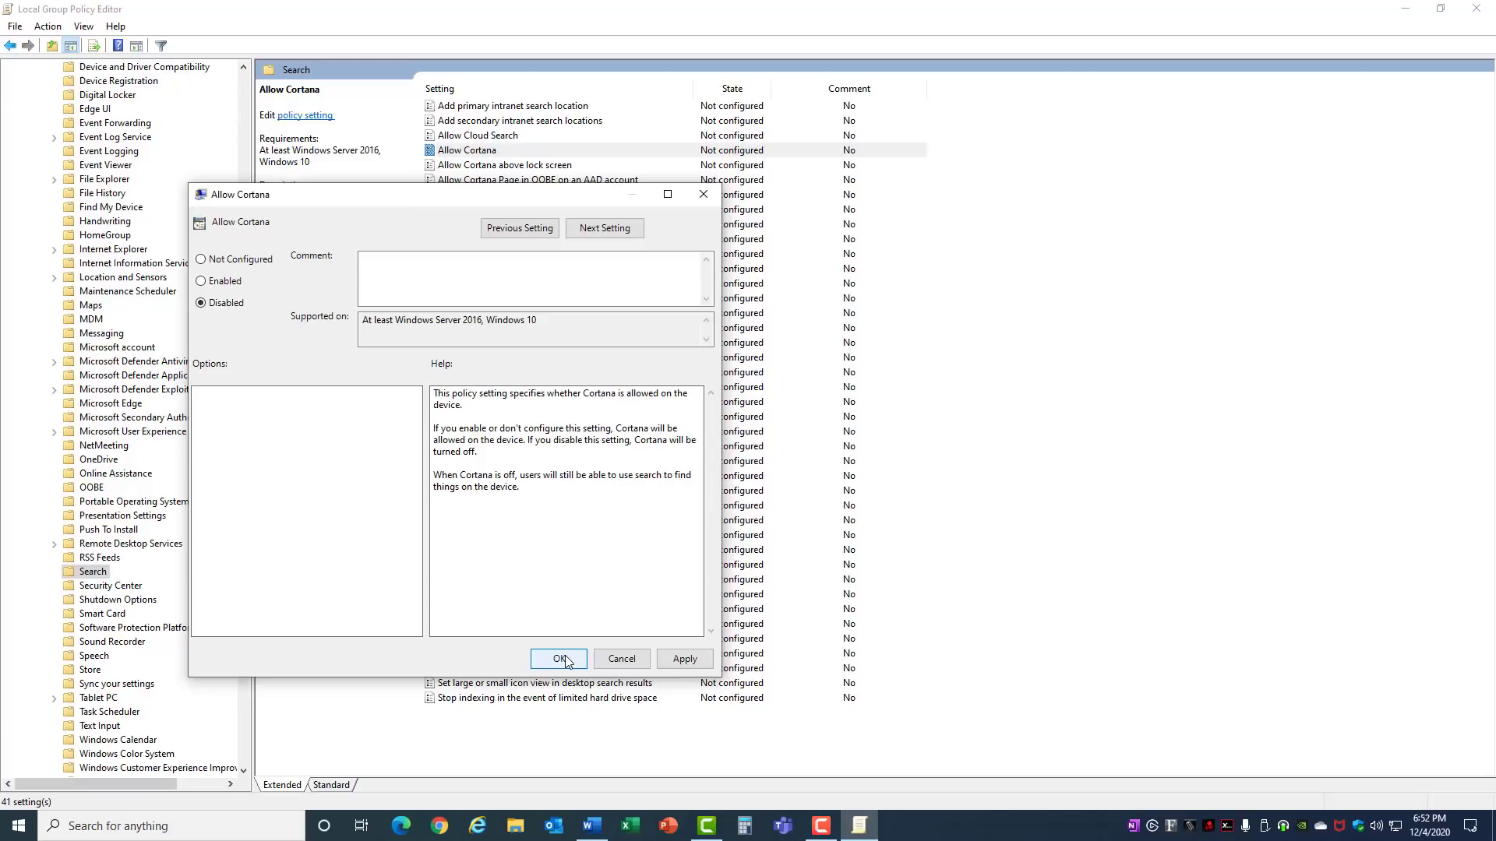
pyautogui.click(557, 659)
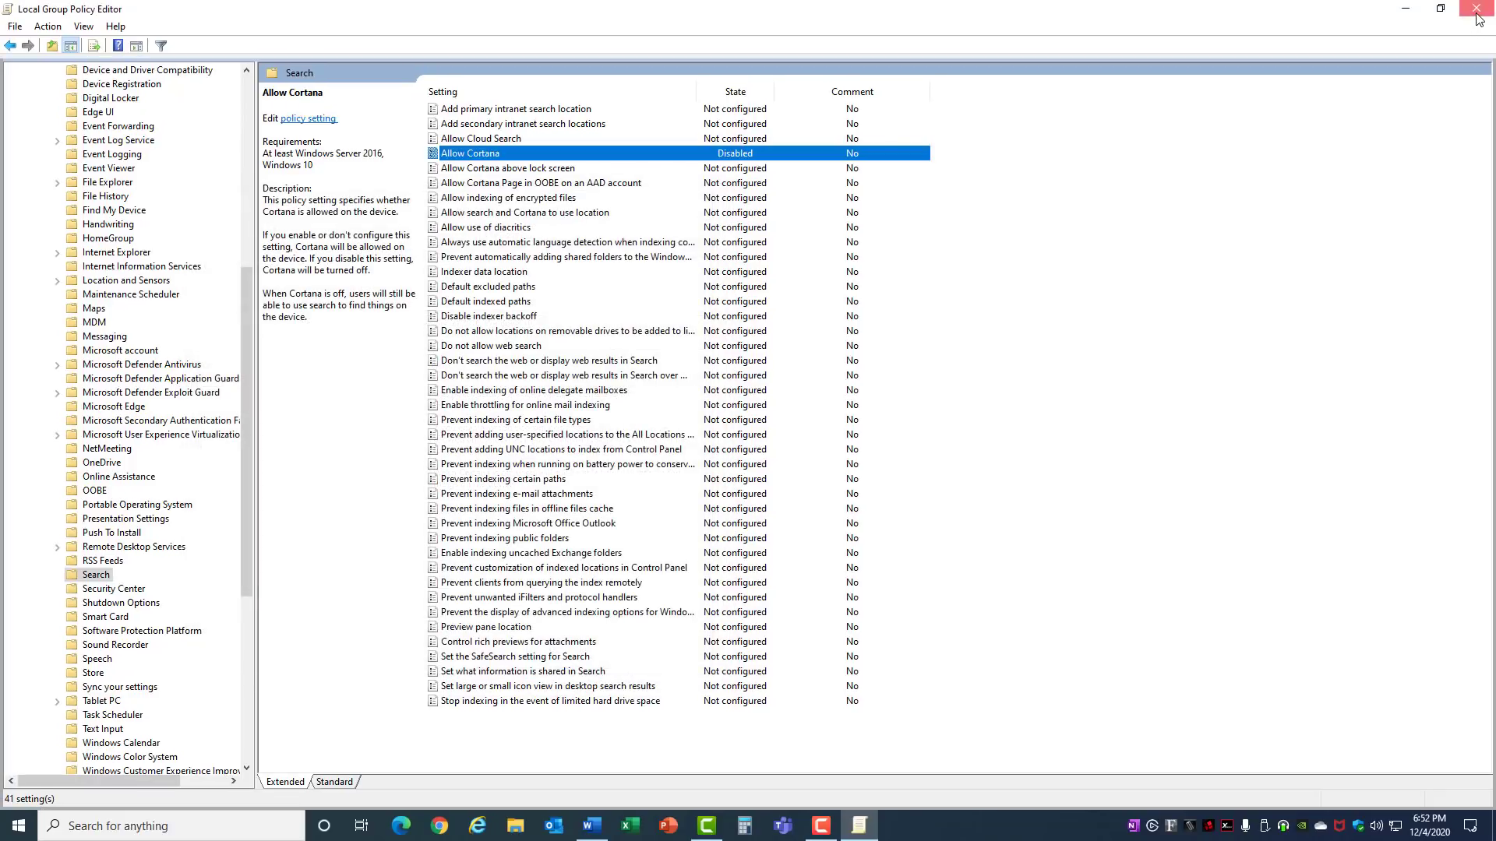
pyautogui.click(1480, 10)
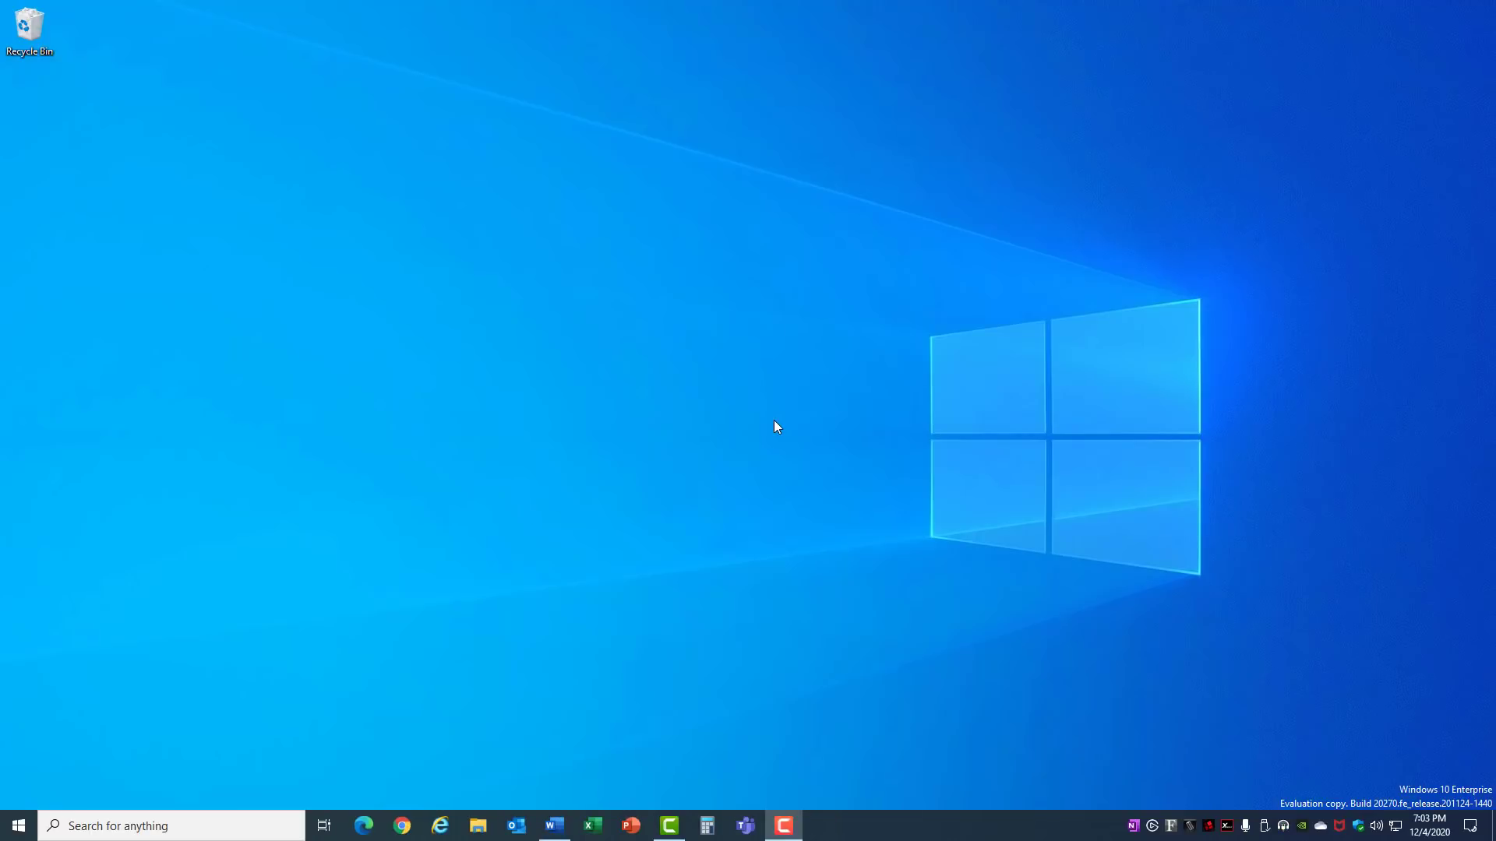
pyautogui.moveTo(324, 826)
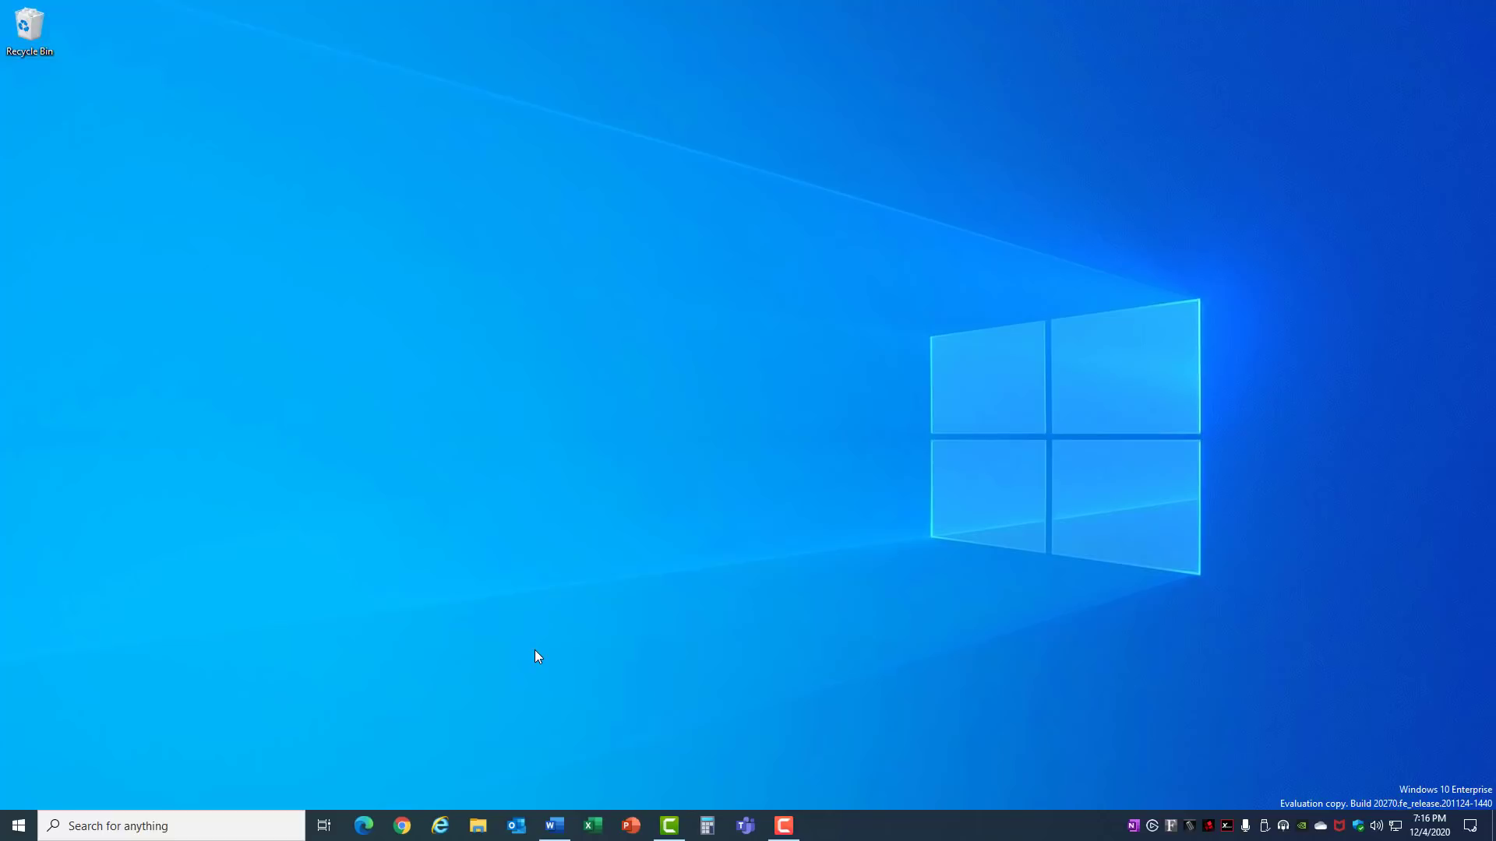
pyautogui.moveTo(159, 758)
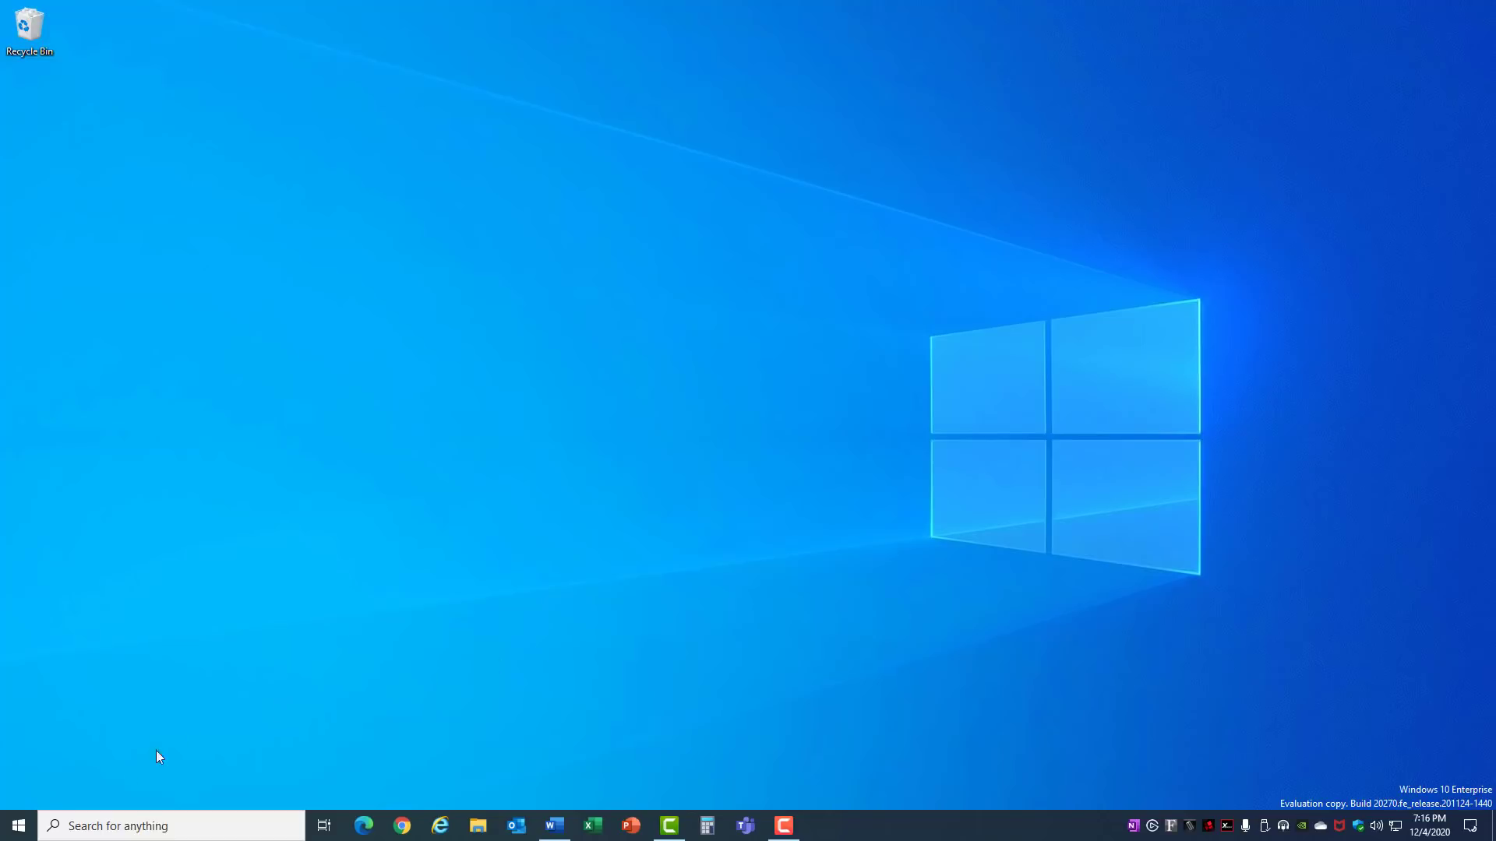
pyautogui.moveTo(17, 826)
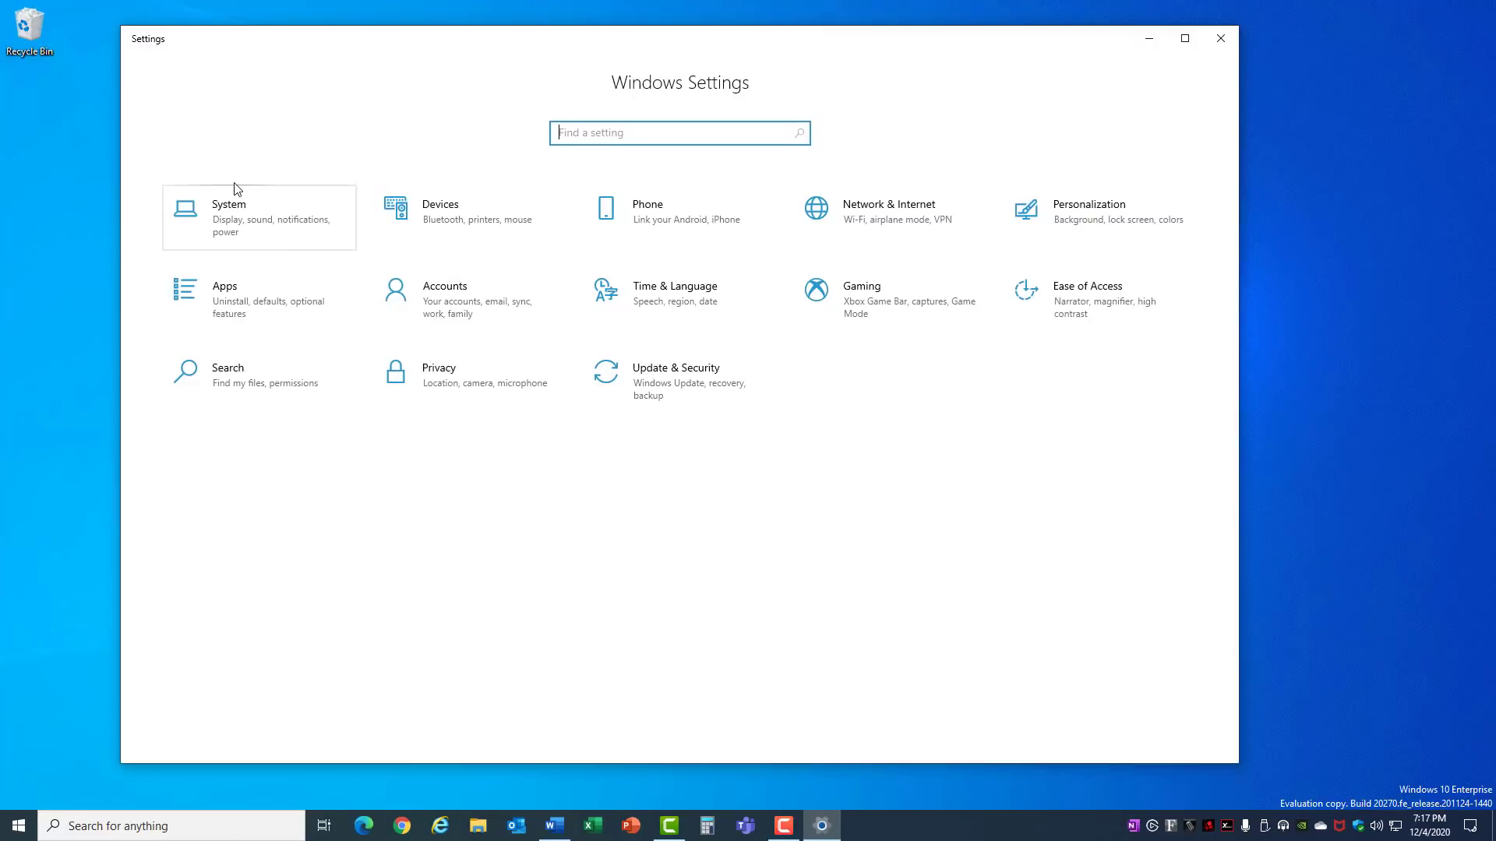
# Reach Optimize Drives through System > Storage settings.
pyautogui.click(257, 217)
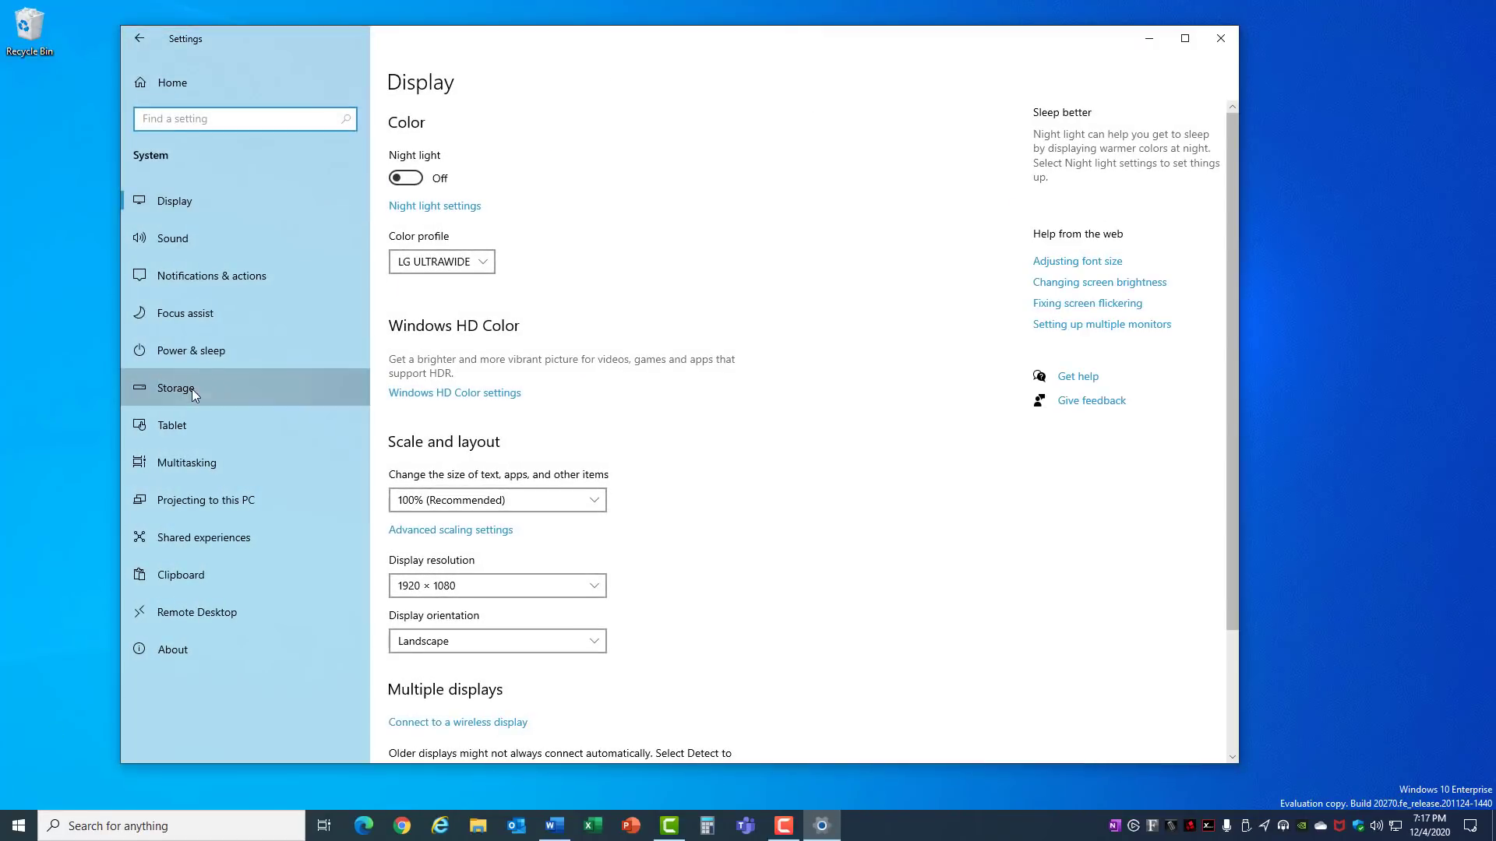
pyautogui.click(175, 388)
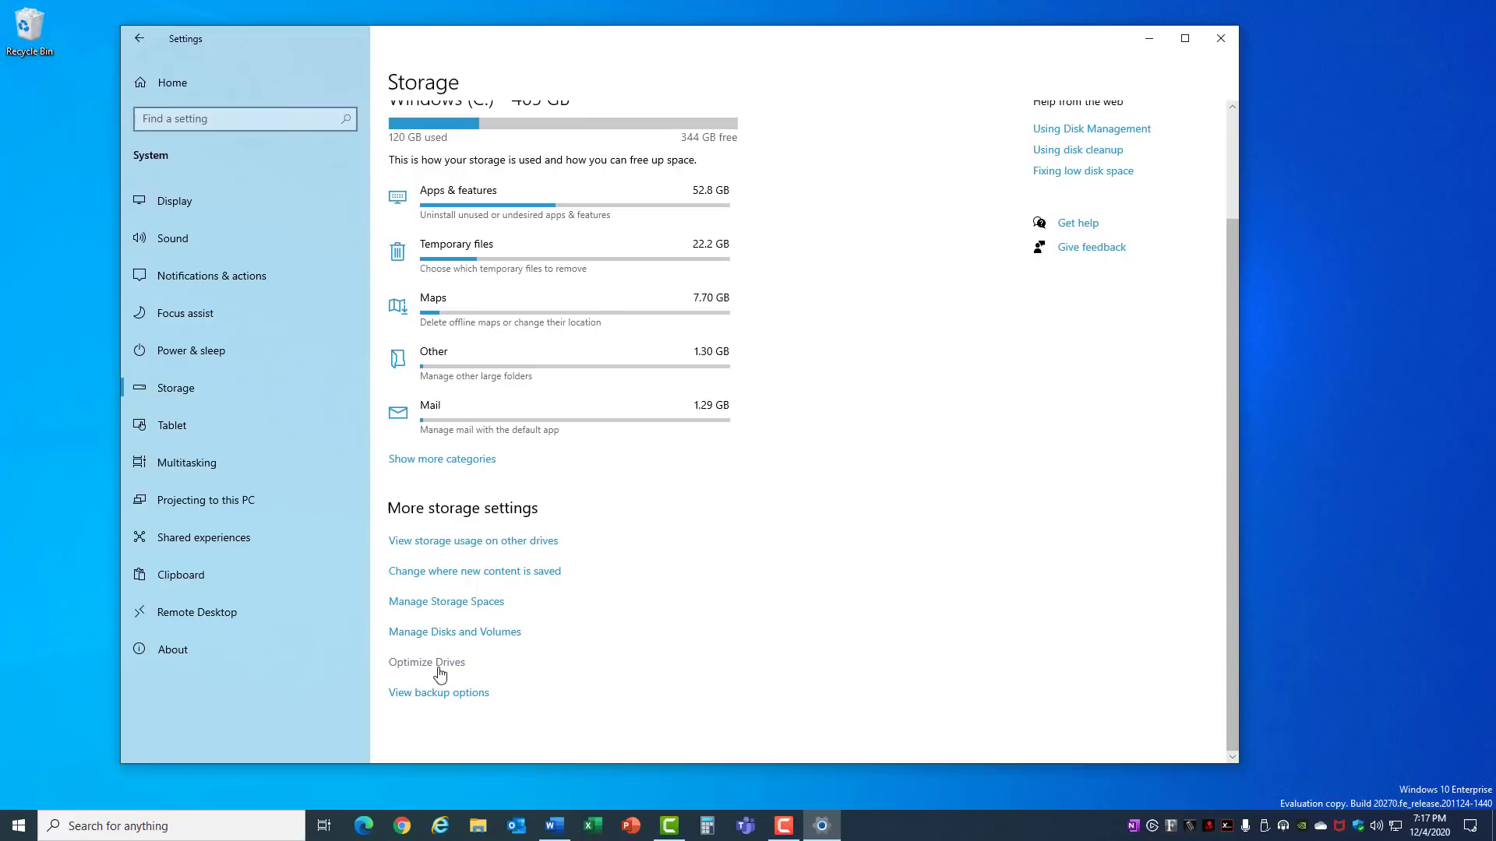
pyautogui.click(427, 662)
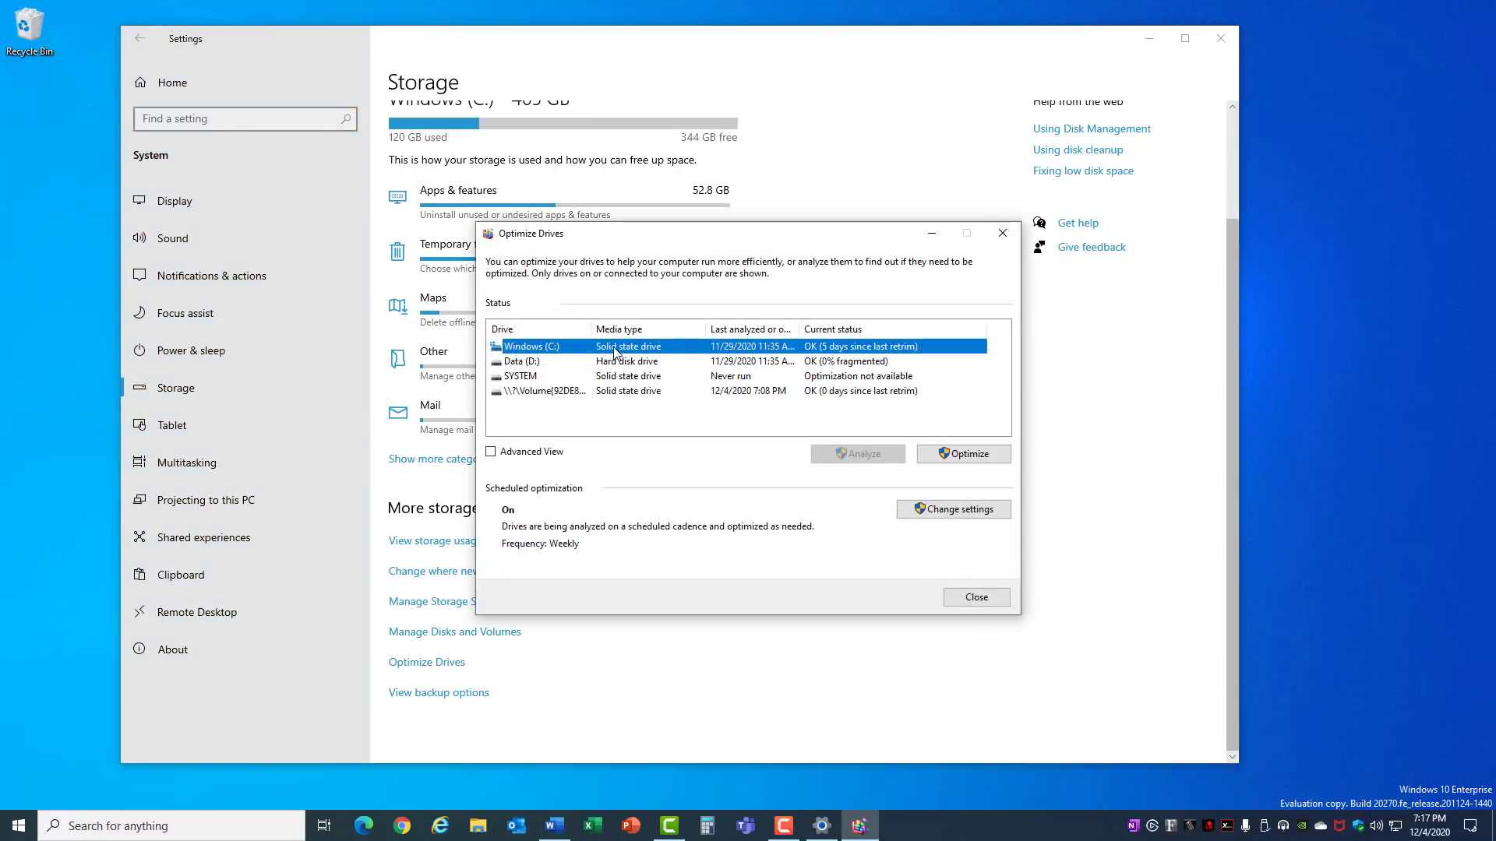
pyautogui.moveTo(645, 368)
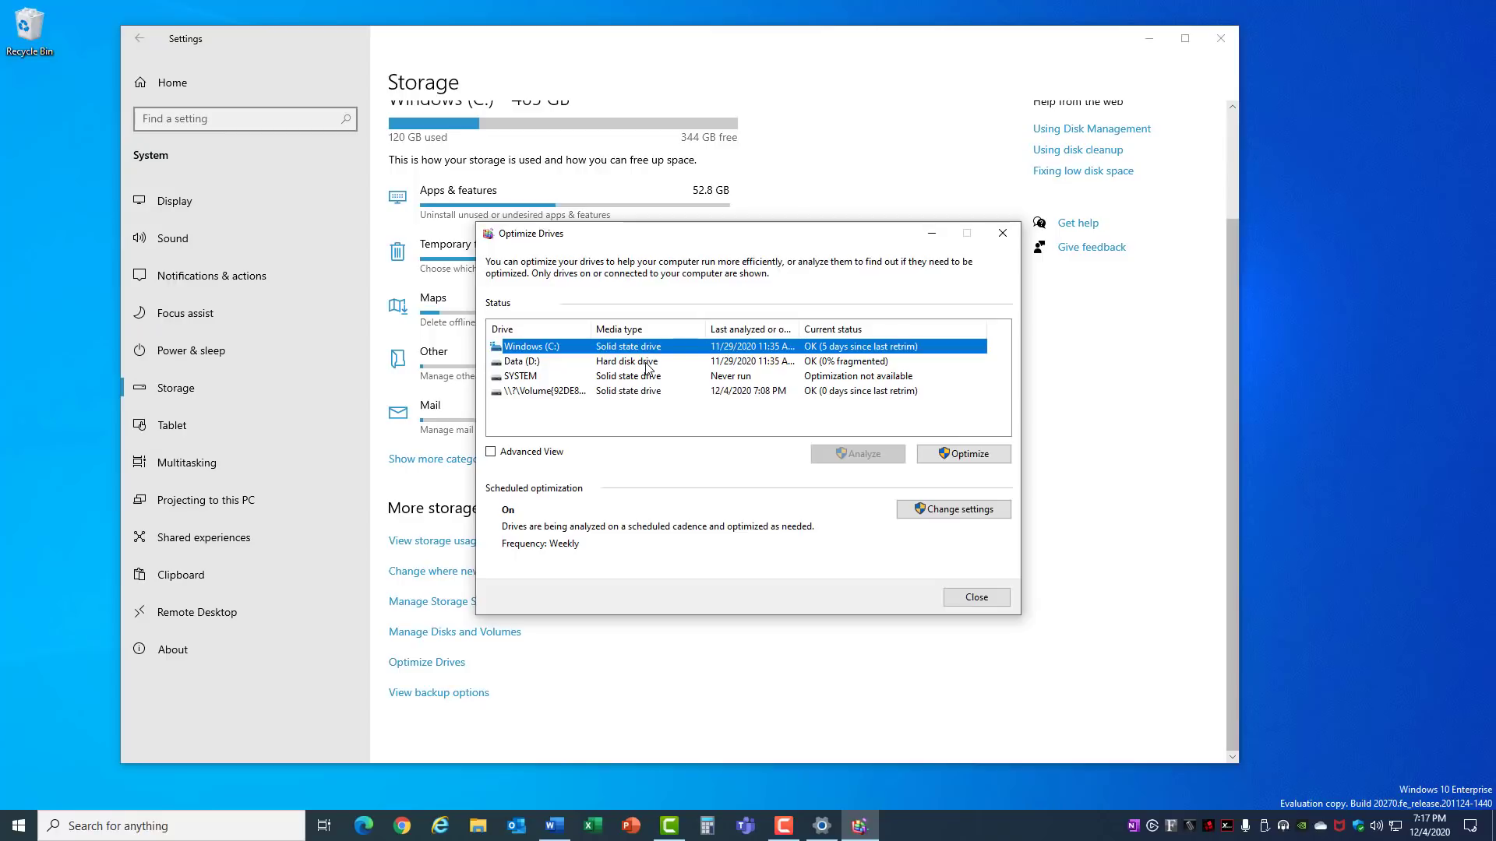
pyautogui.moveTo(529, 363)
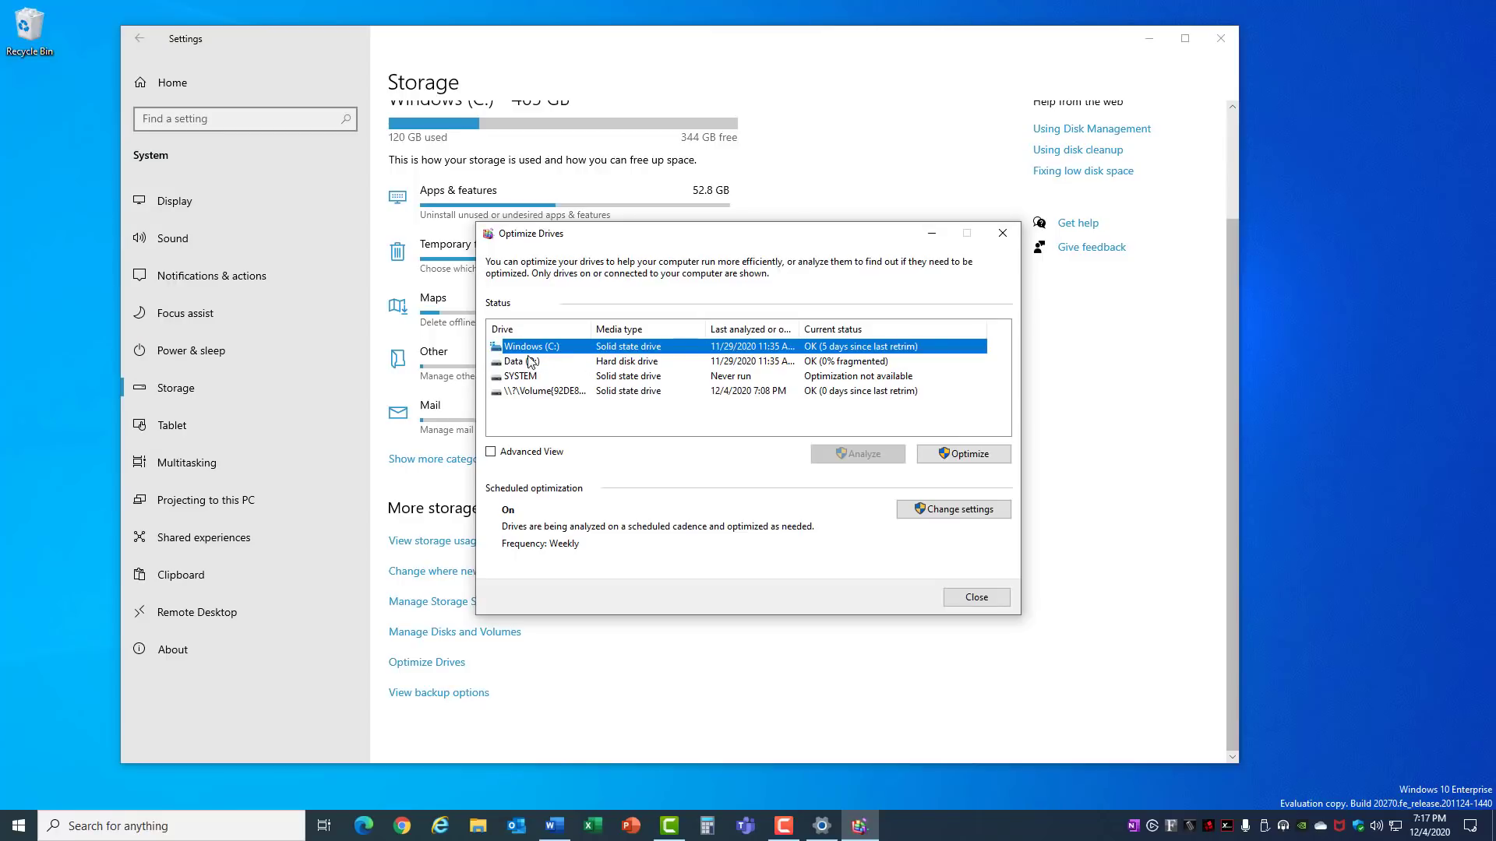
pyautogui.moveTo(517, 345)
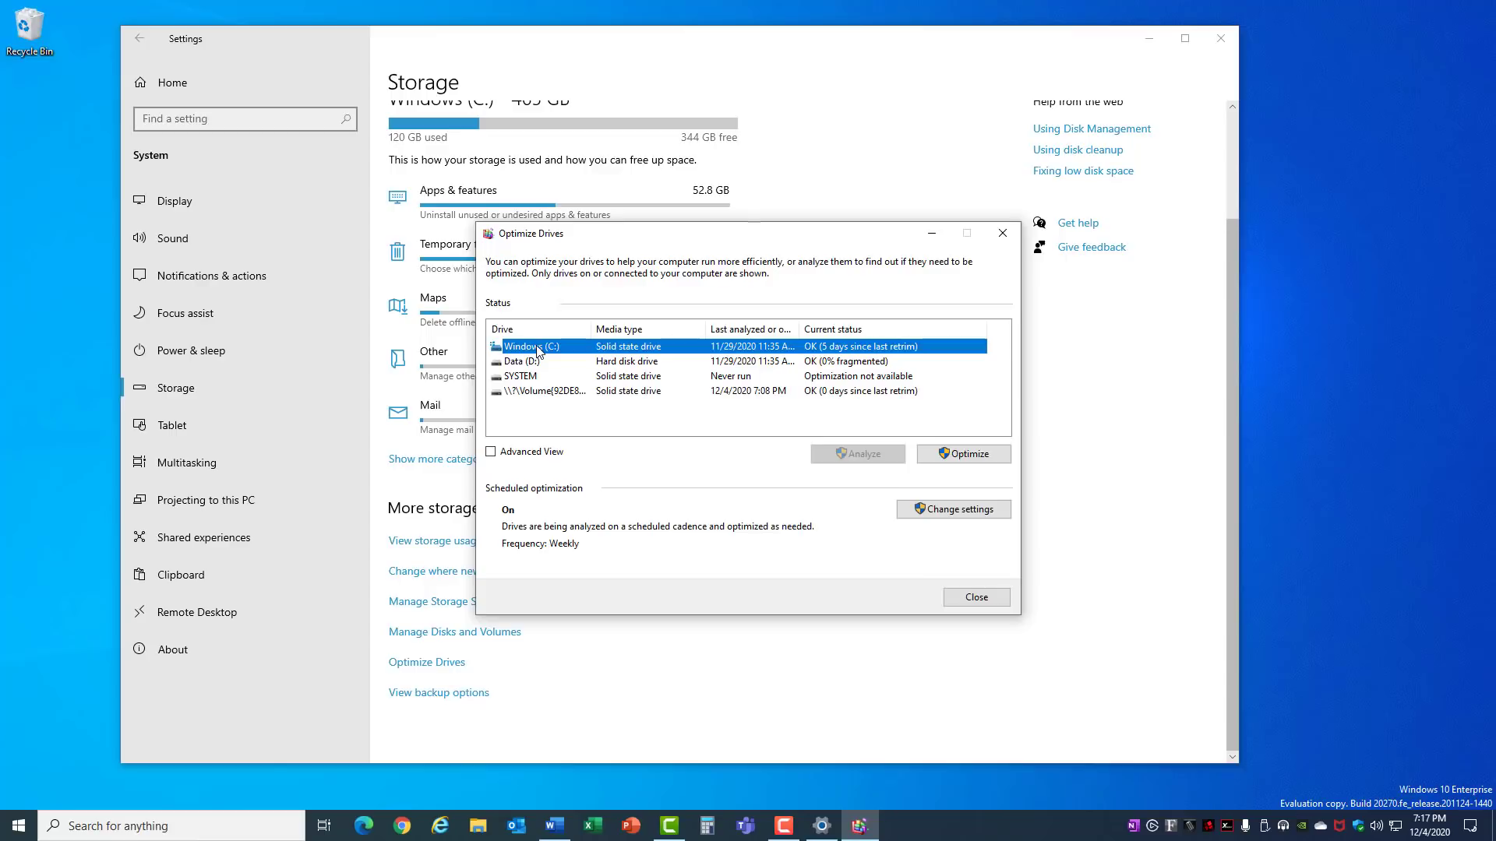
pyautogui.moveTo(668, 358)
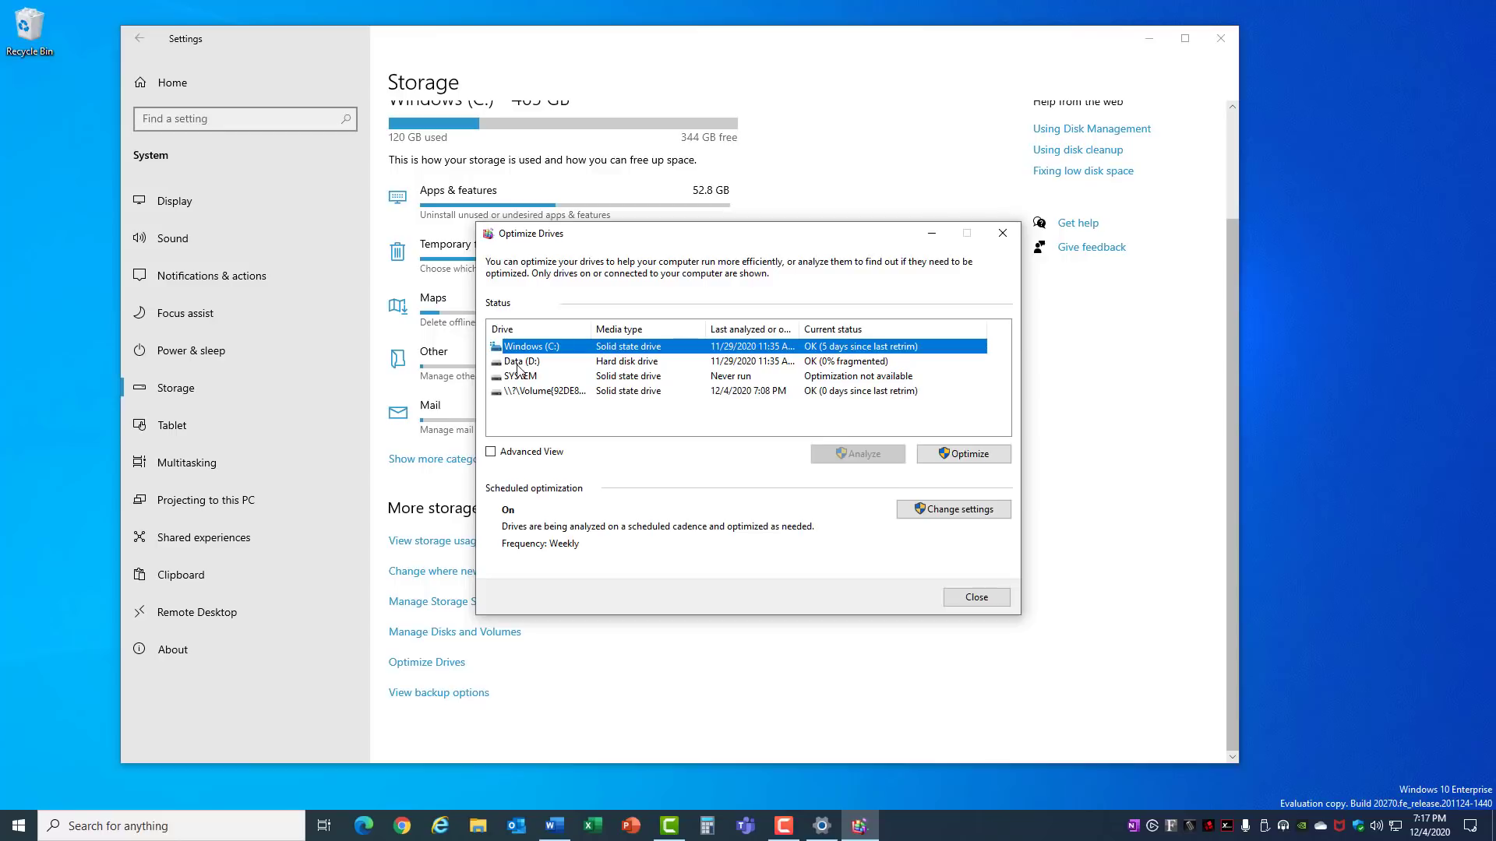
pyautogui.moveTo(657, 368)
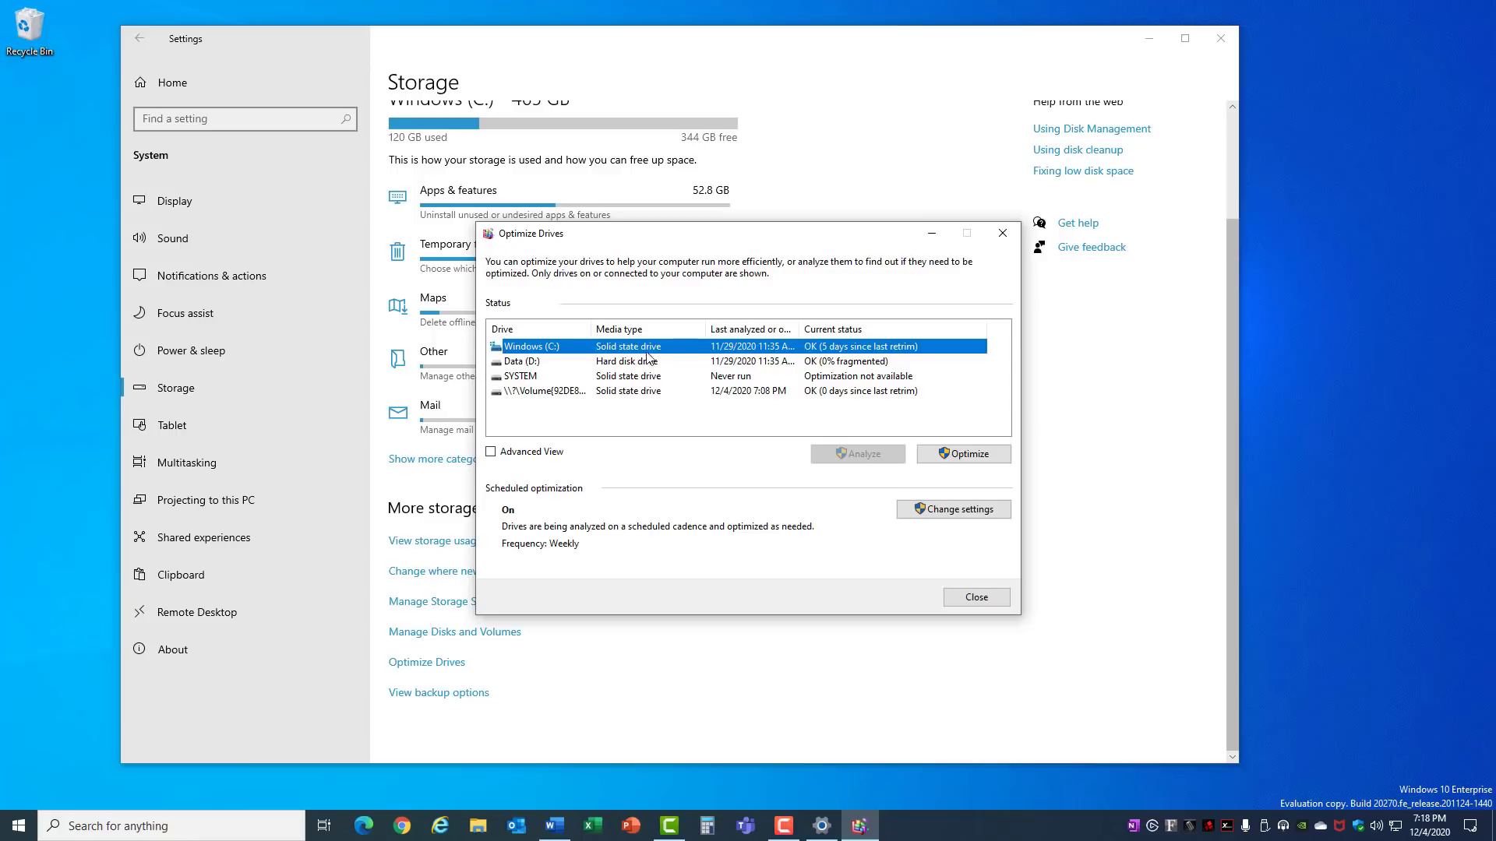
# Start optimizing the Windows (C:) drive.
pyautogui.click(963, 454)
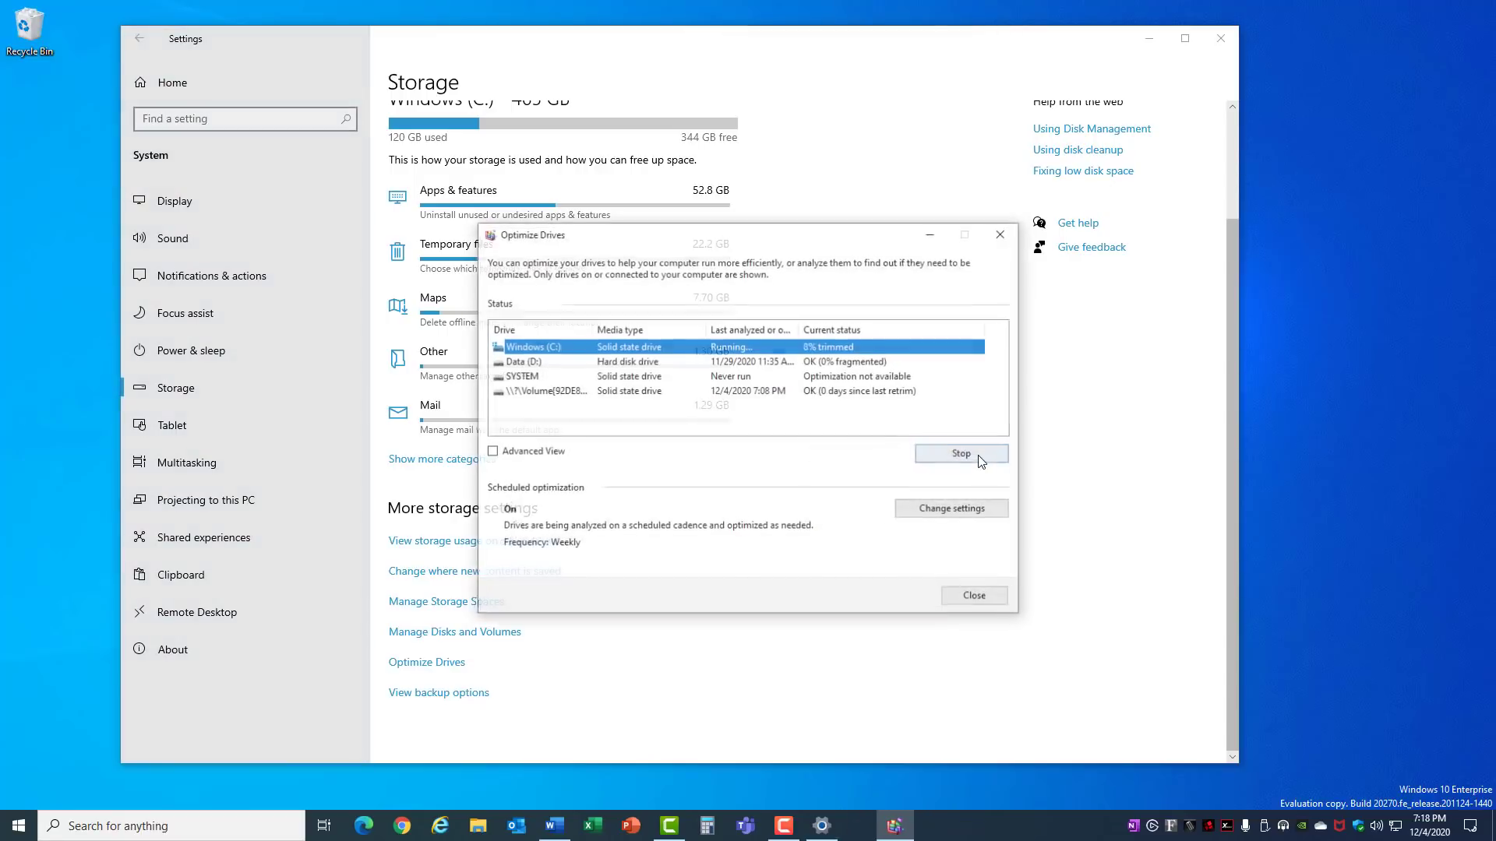
pyautogui.click(629, 360)
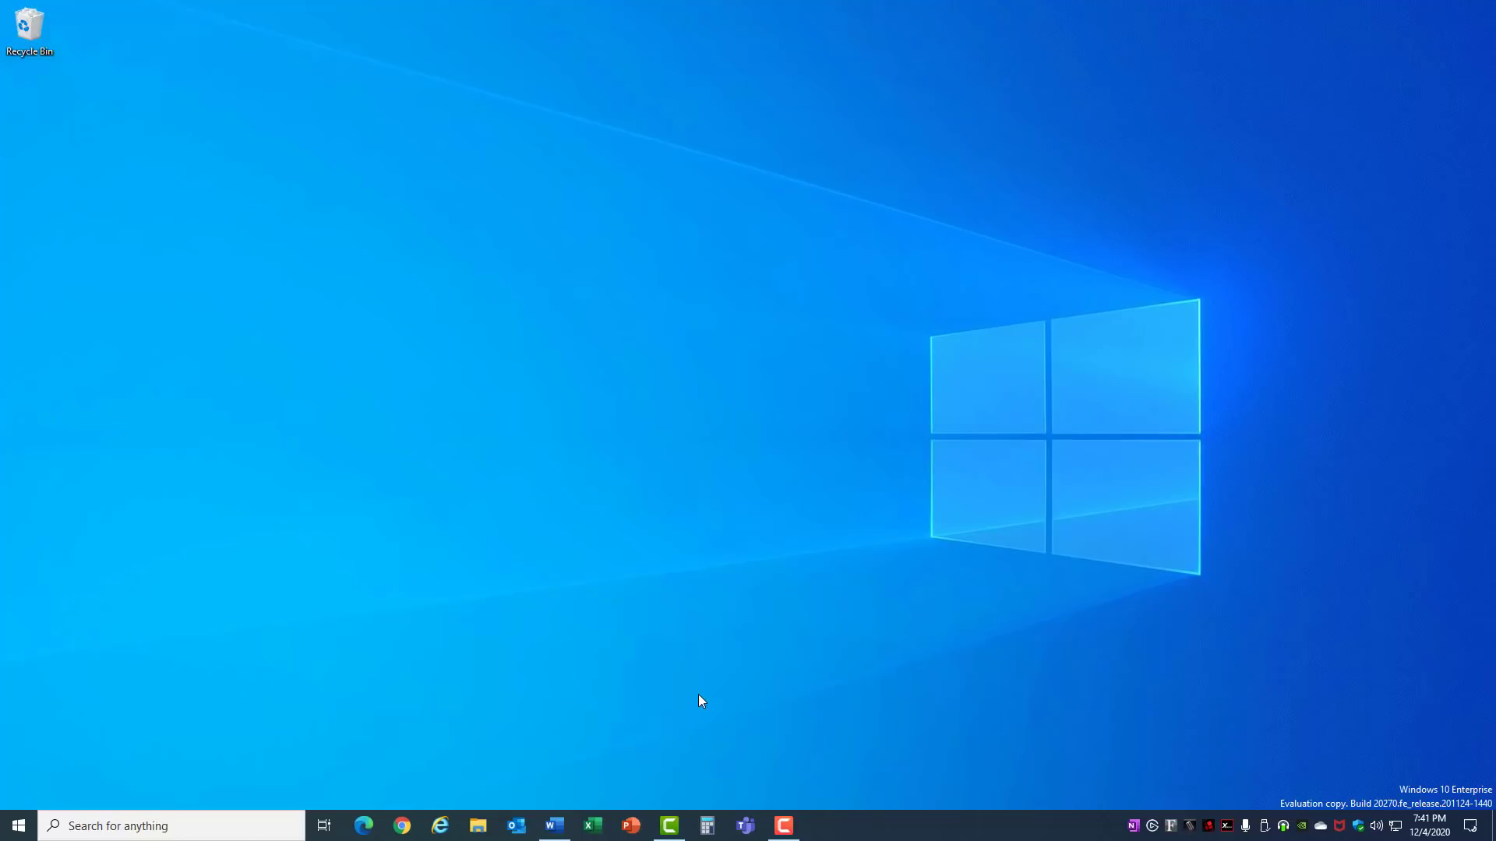
pyautogui.moveTo(184, 768)
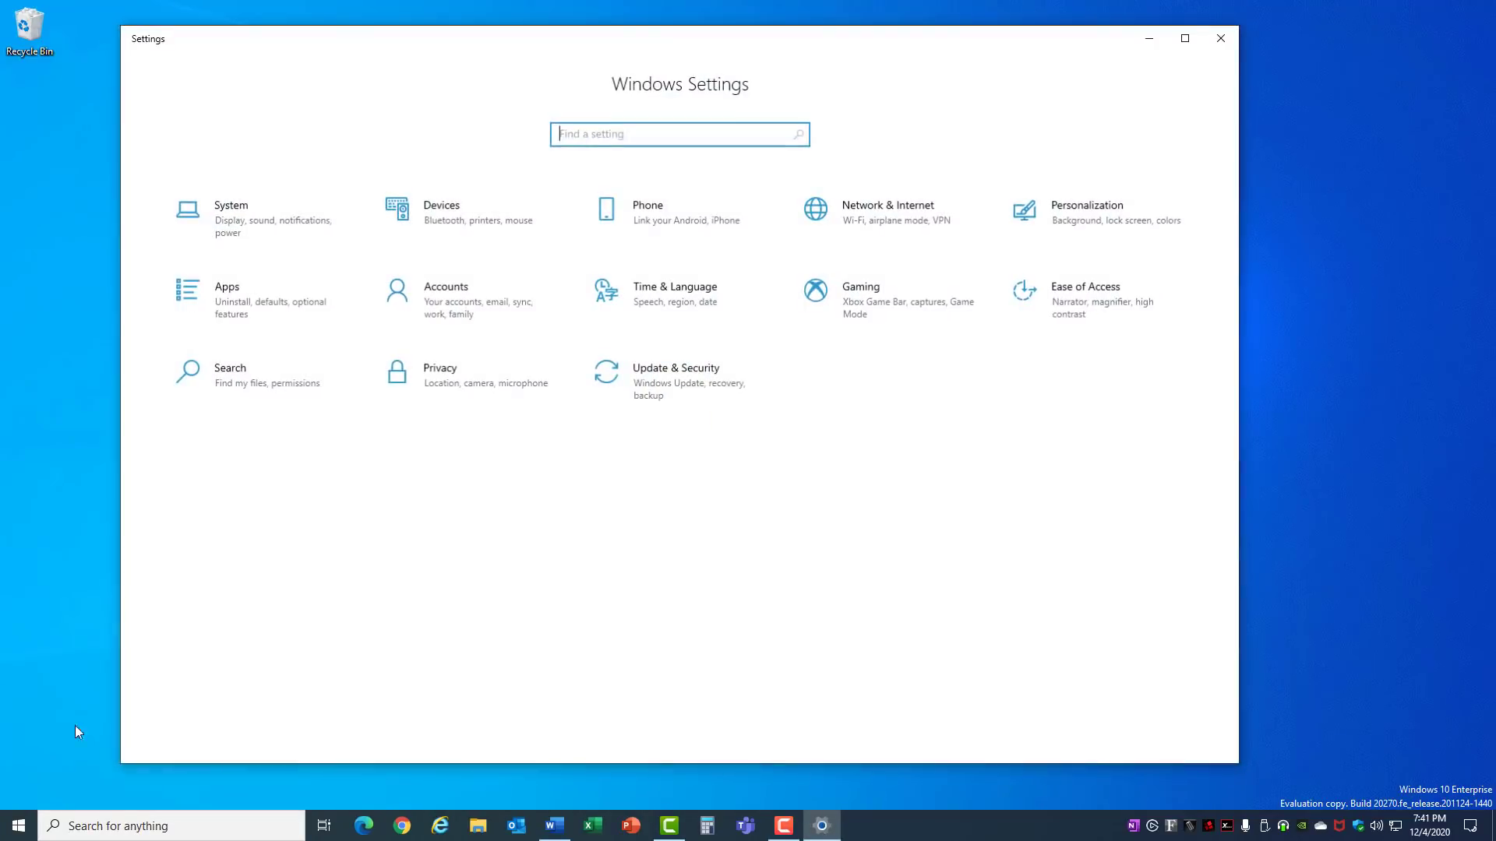
pyautogui.click(677, 376)
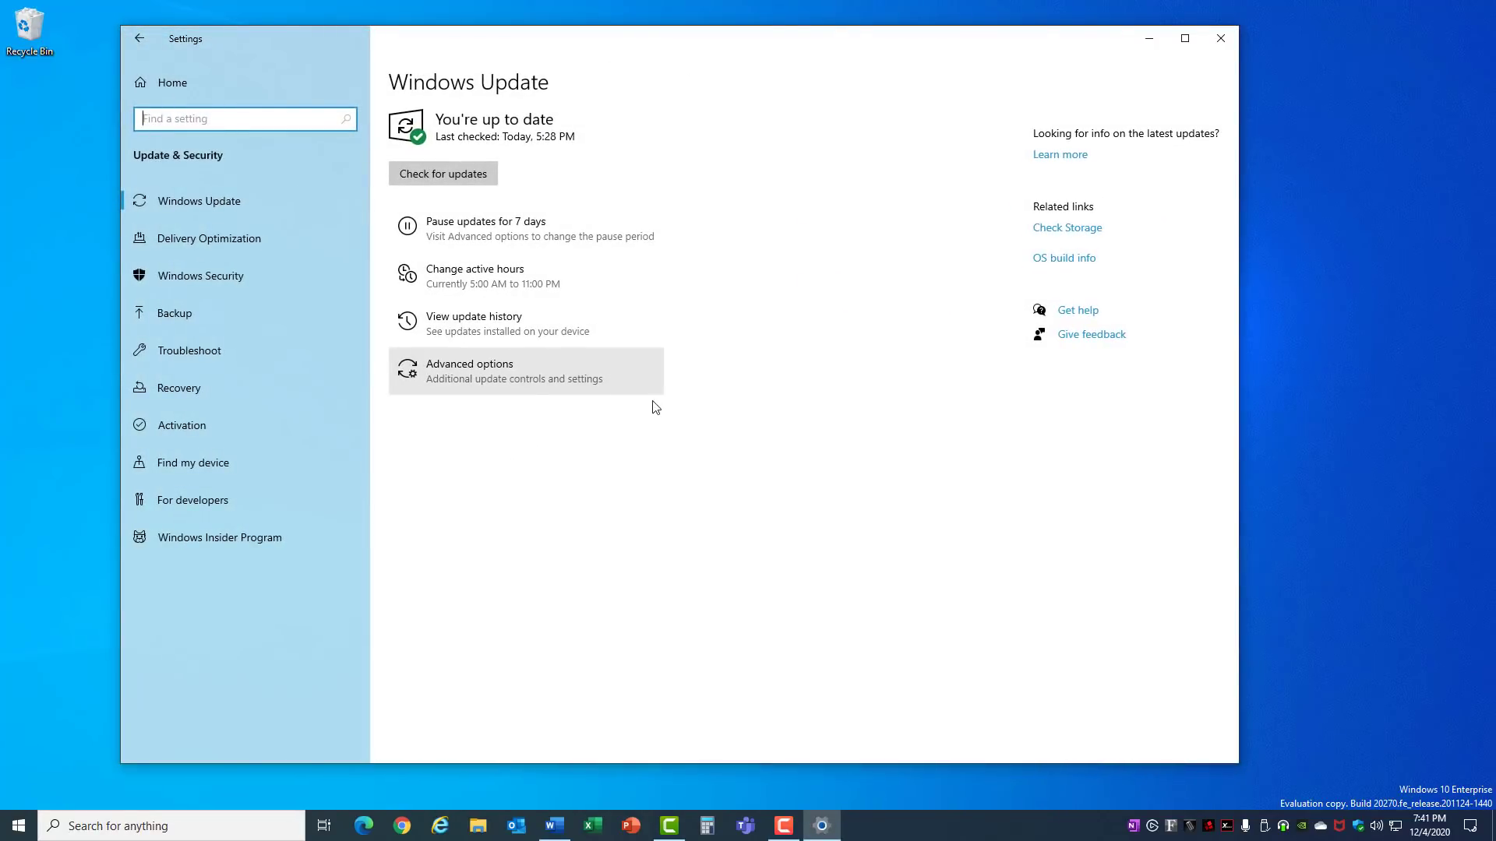
pyautogui.click(178, 388)
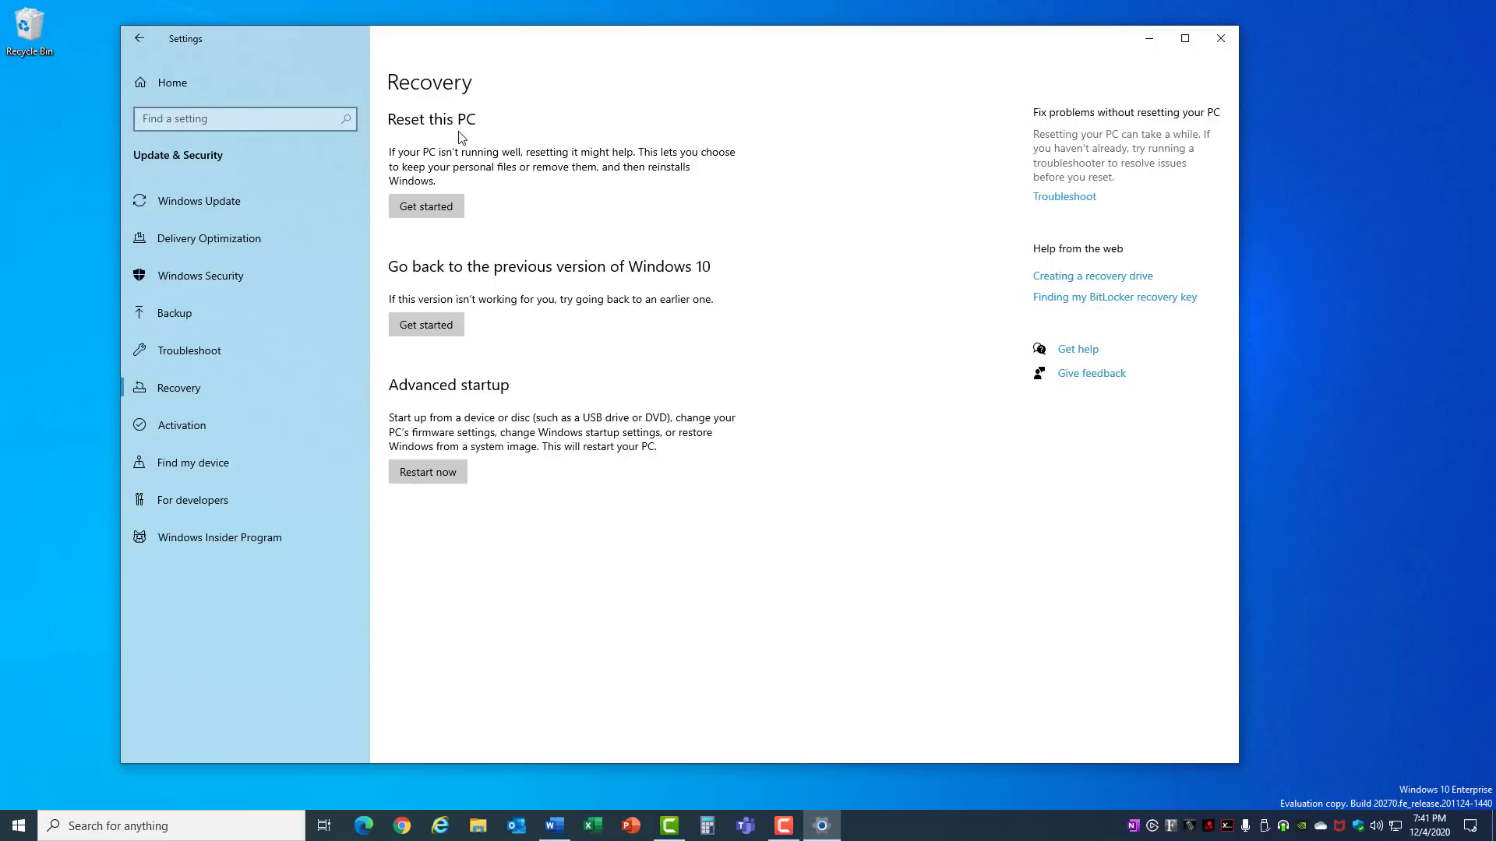
pyautogui.moveTo(467, 288)
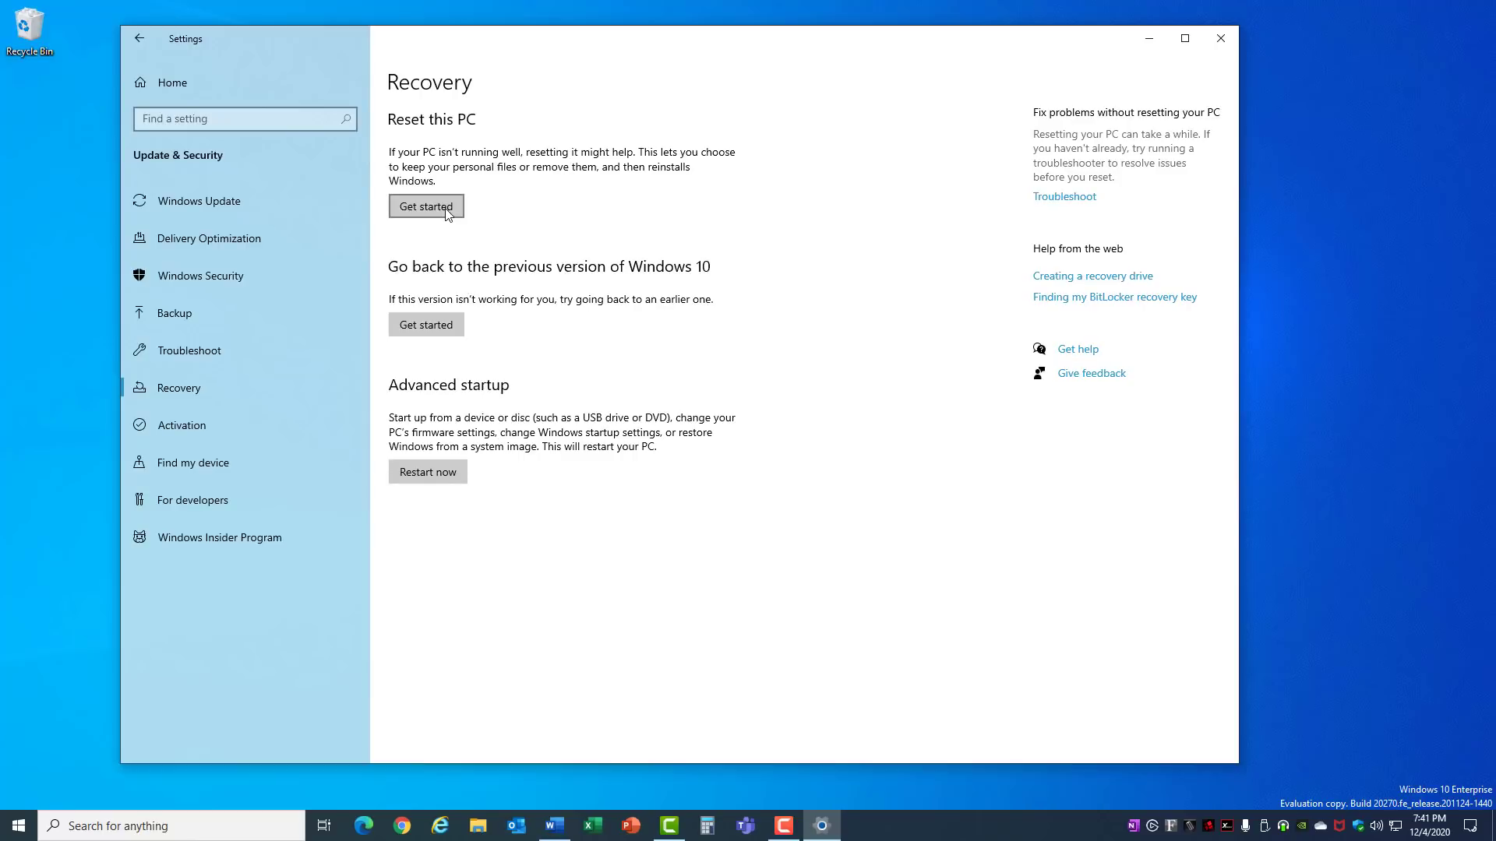
pyautogui.click(425, 206)
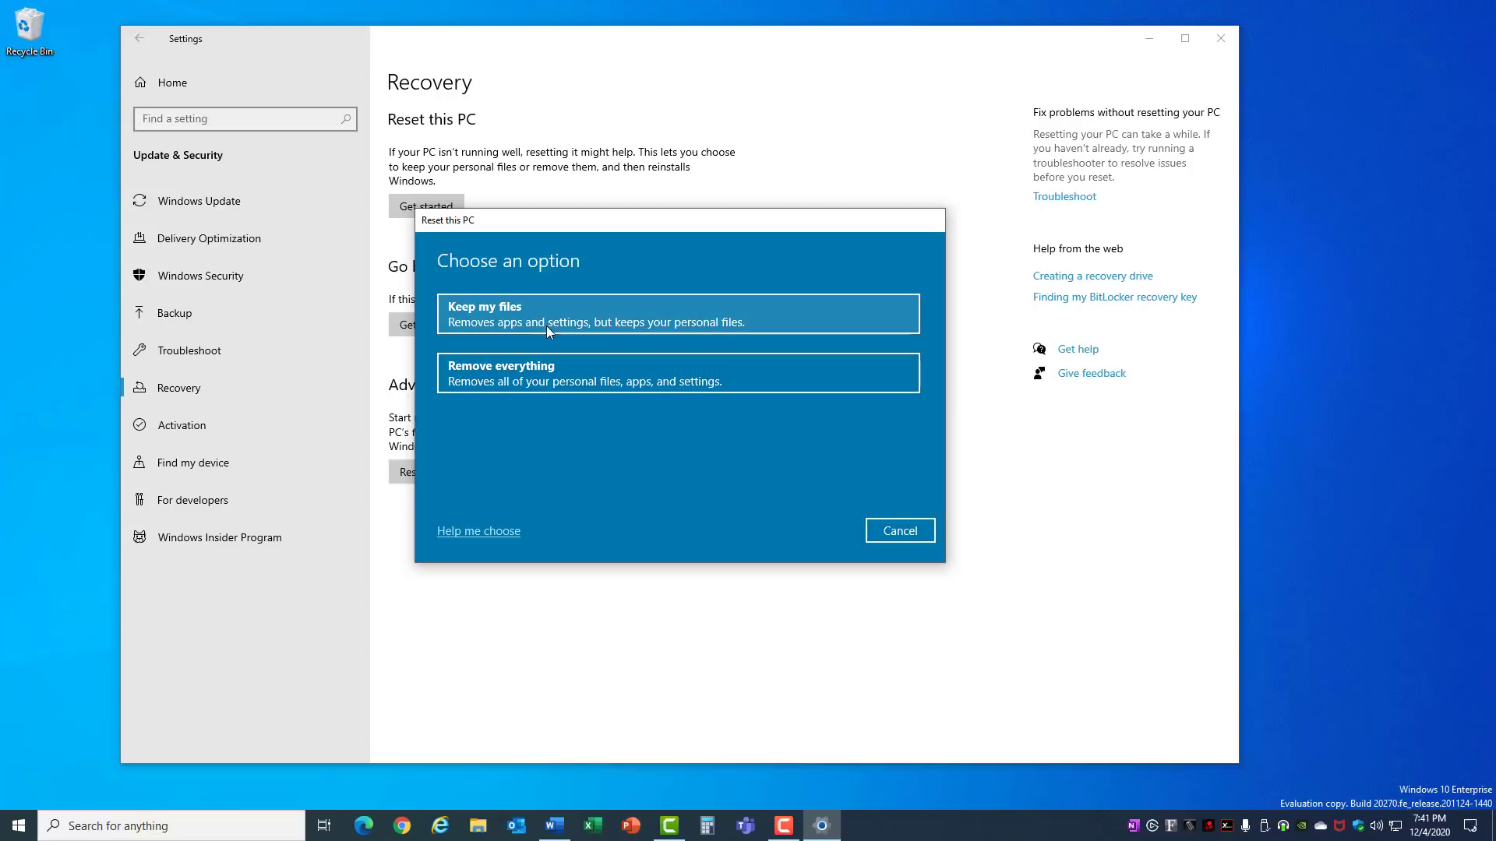
pyautogui.moveTo(489, 378)
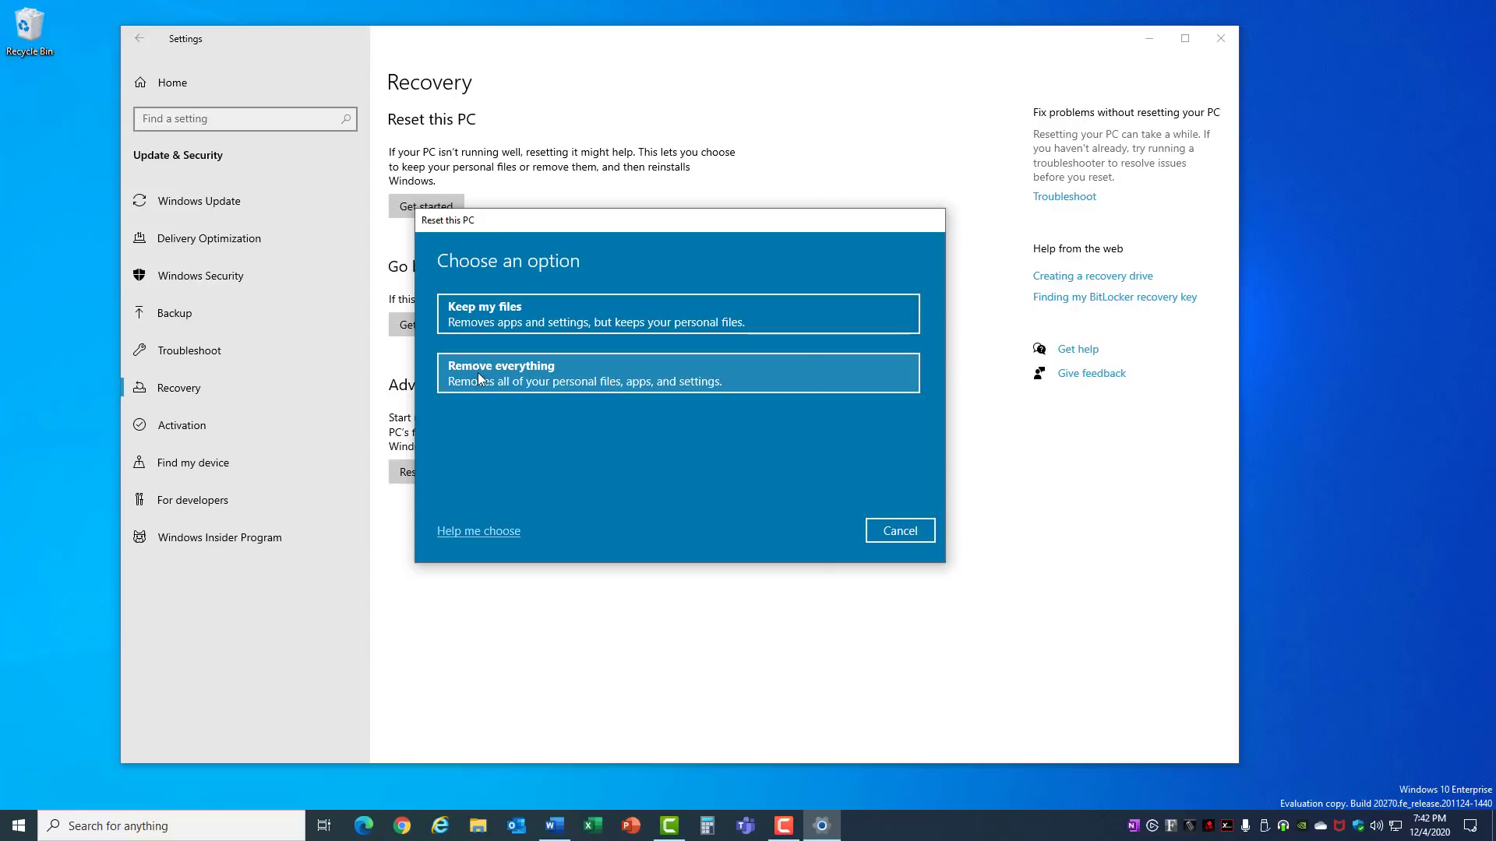
pyautogui.click(898, 530)
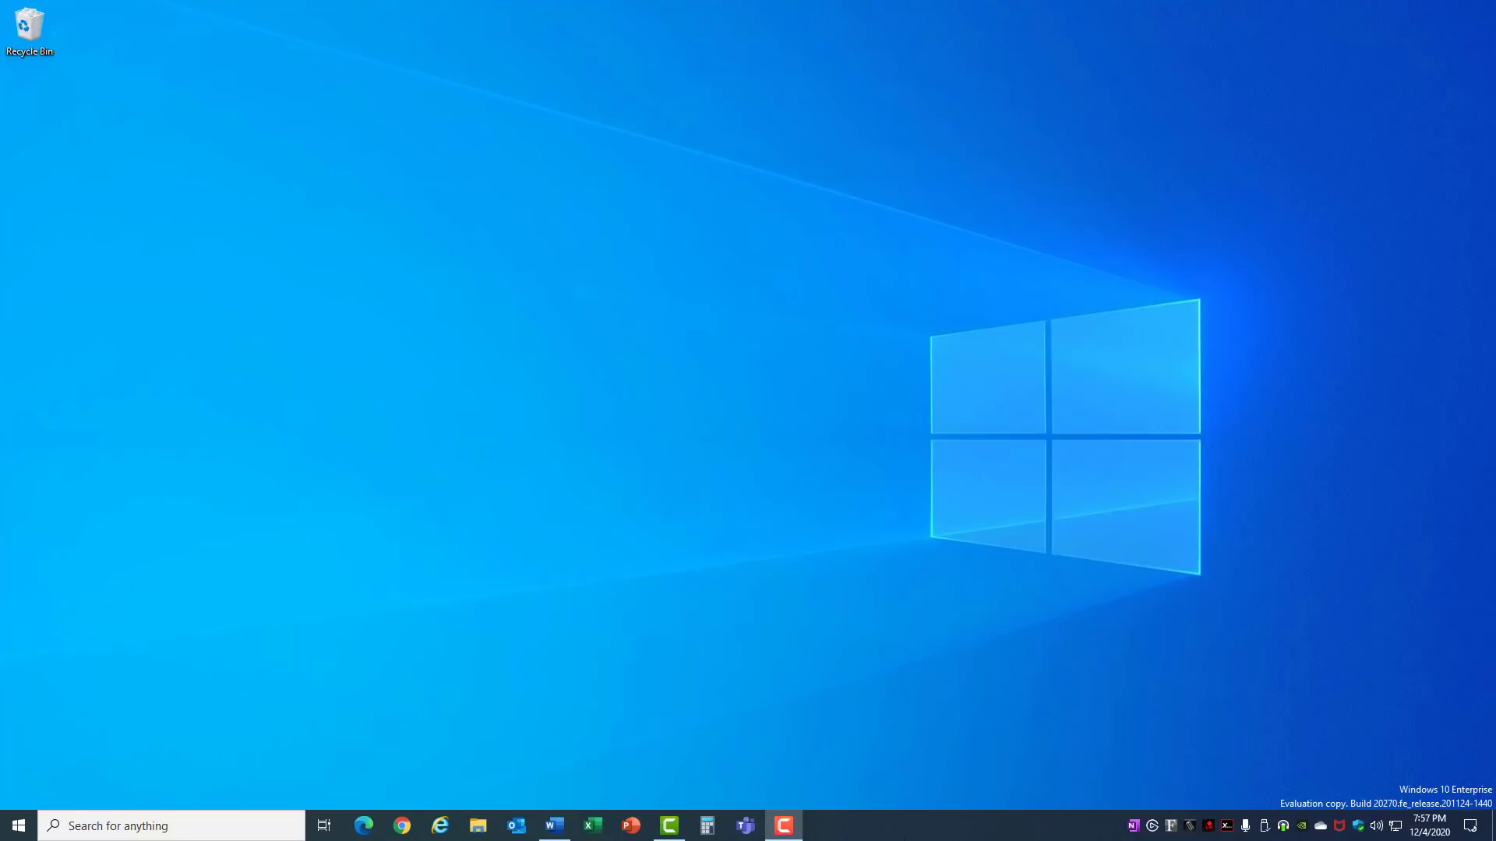